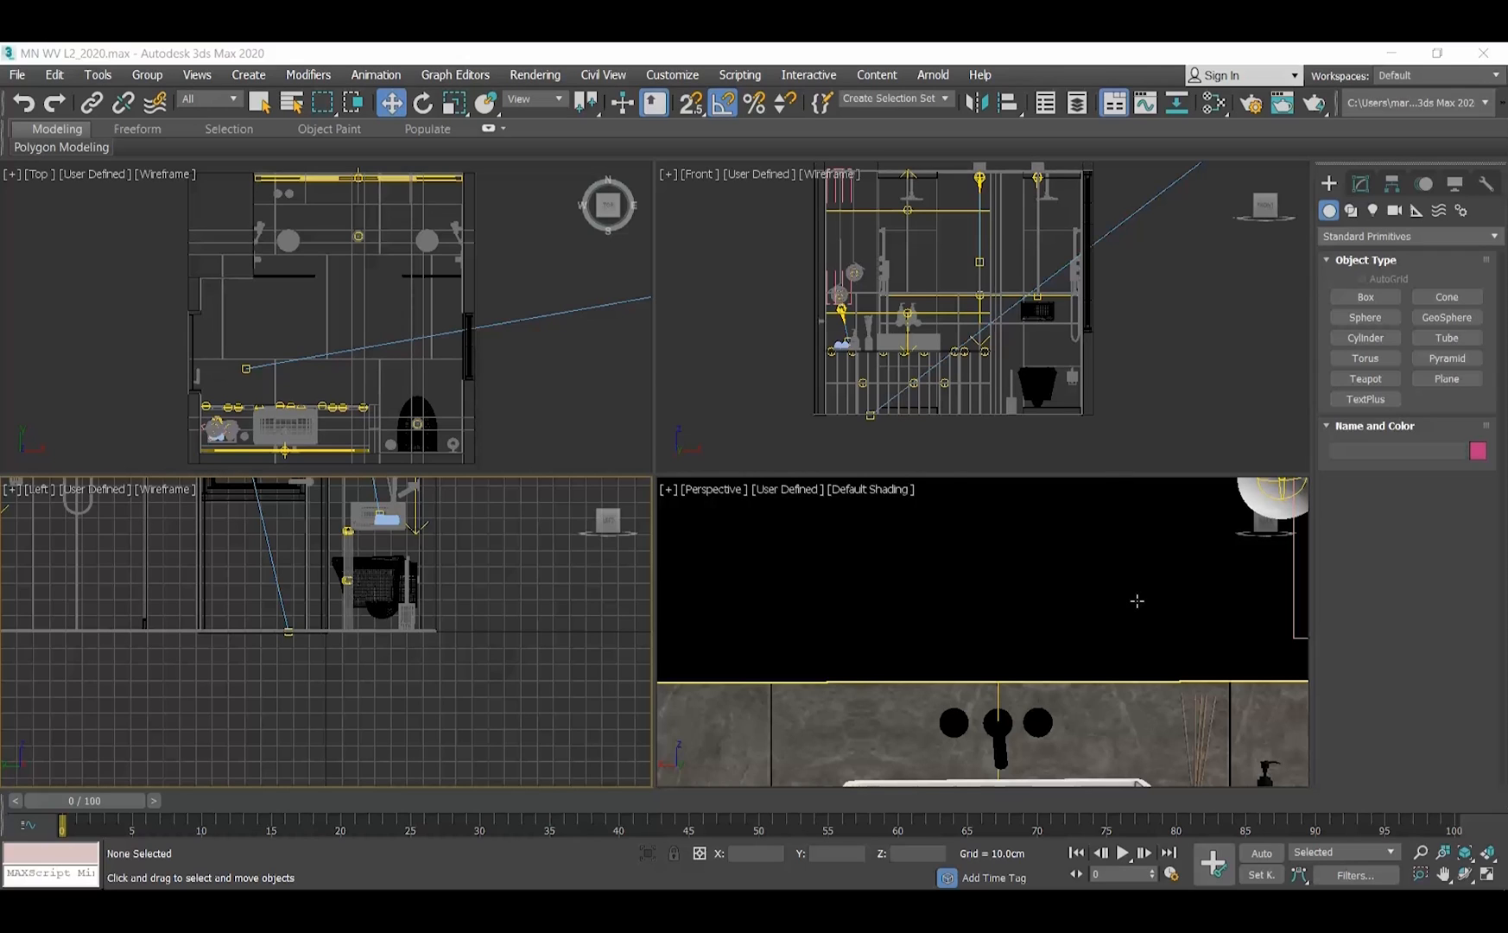
mouse_move(1145, 571)
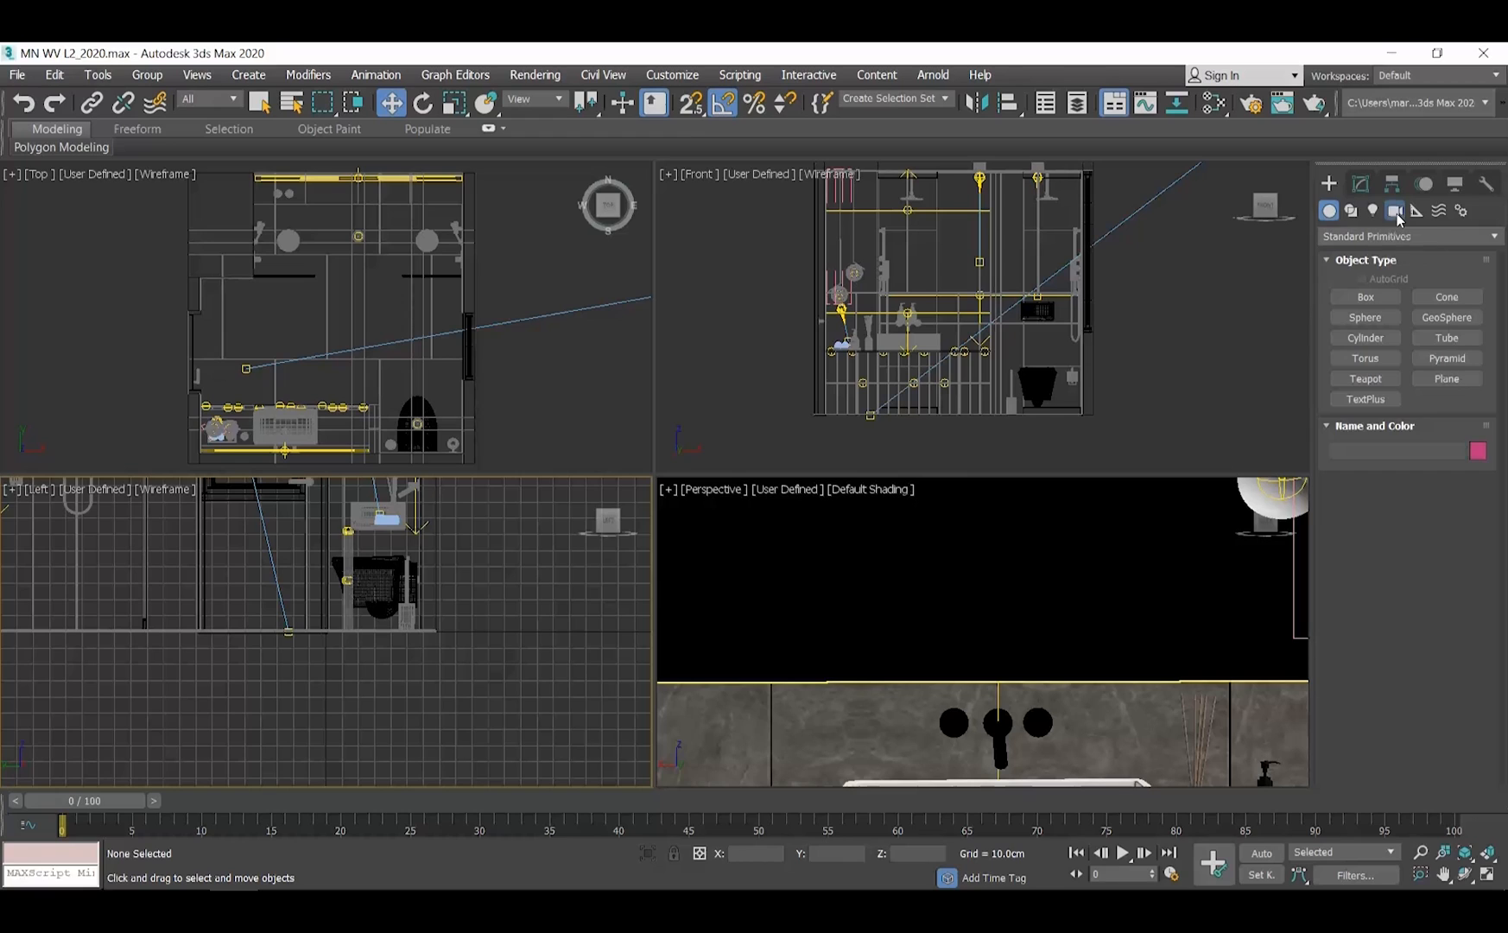
Step: Start a Physical camera from Create > Cameras, ready to place in the Top view
click(1395, 211)
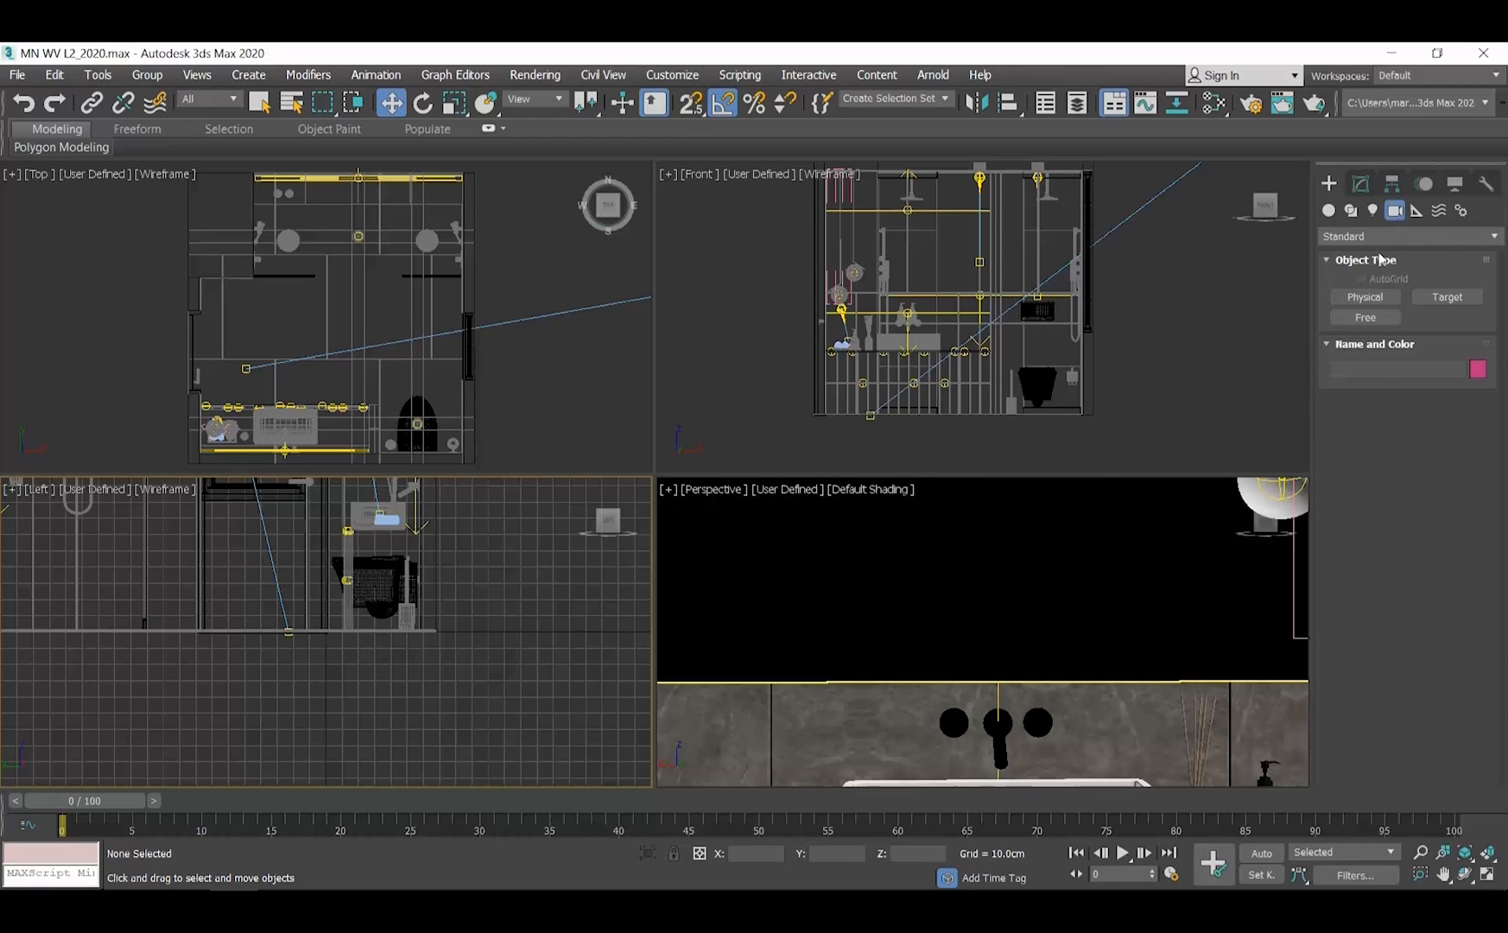
click(1365, 296)
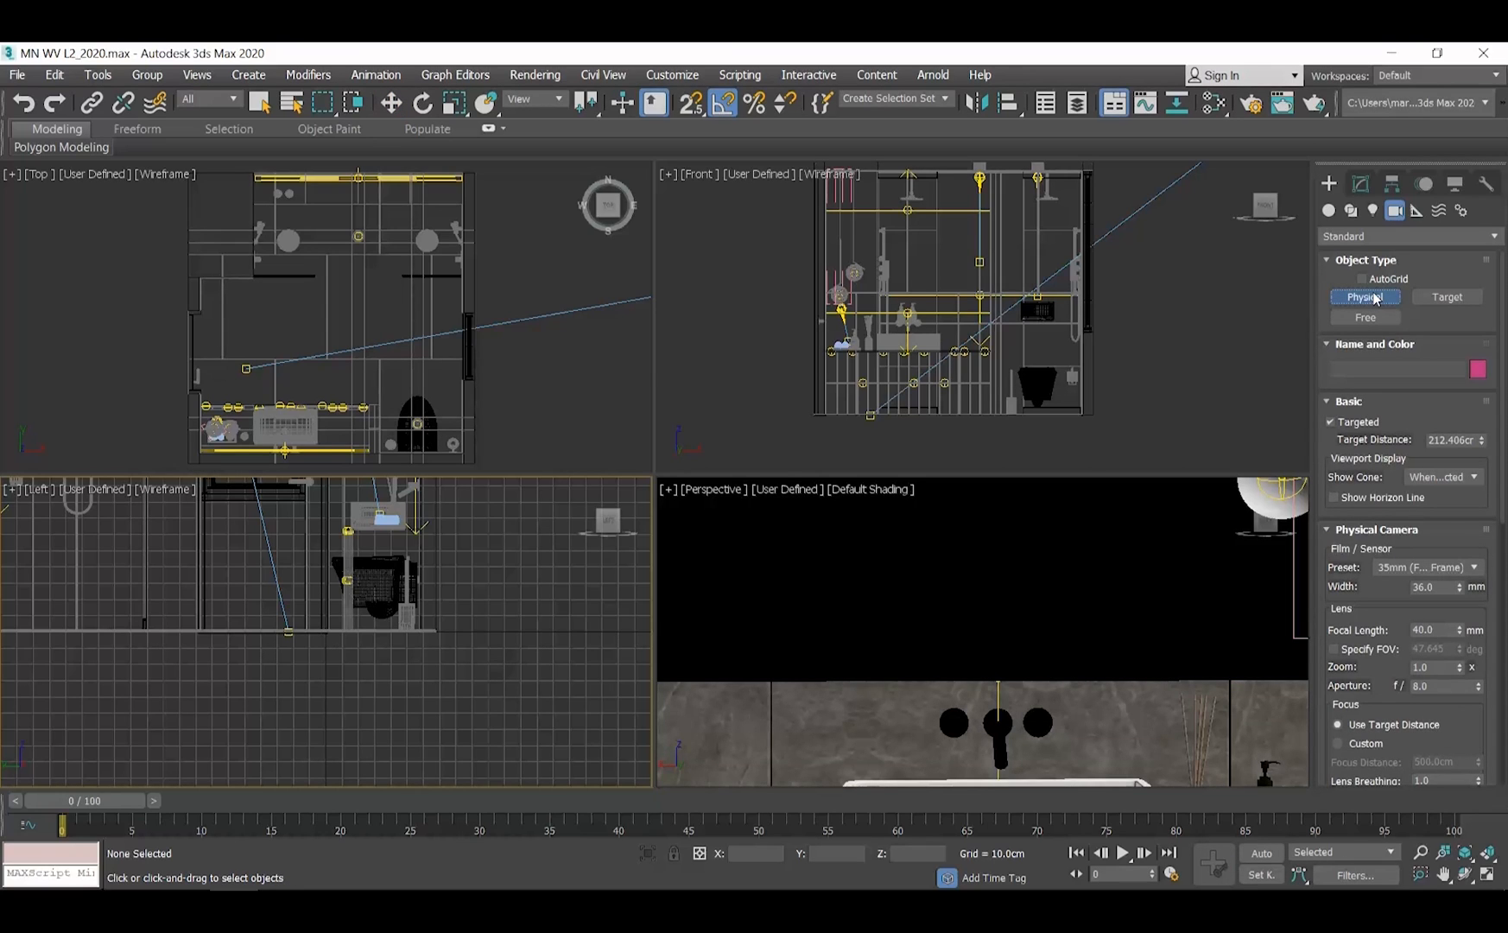
click(1365, 296)
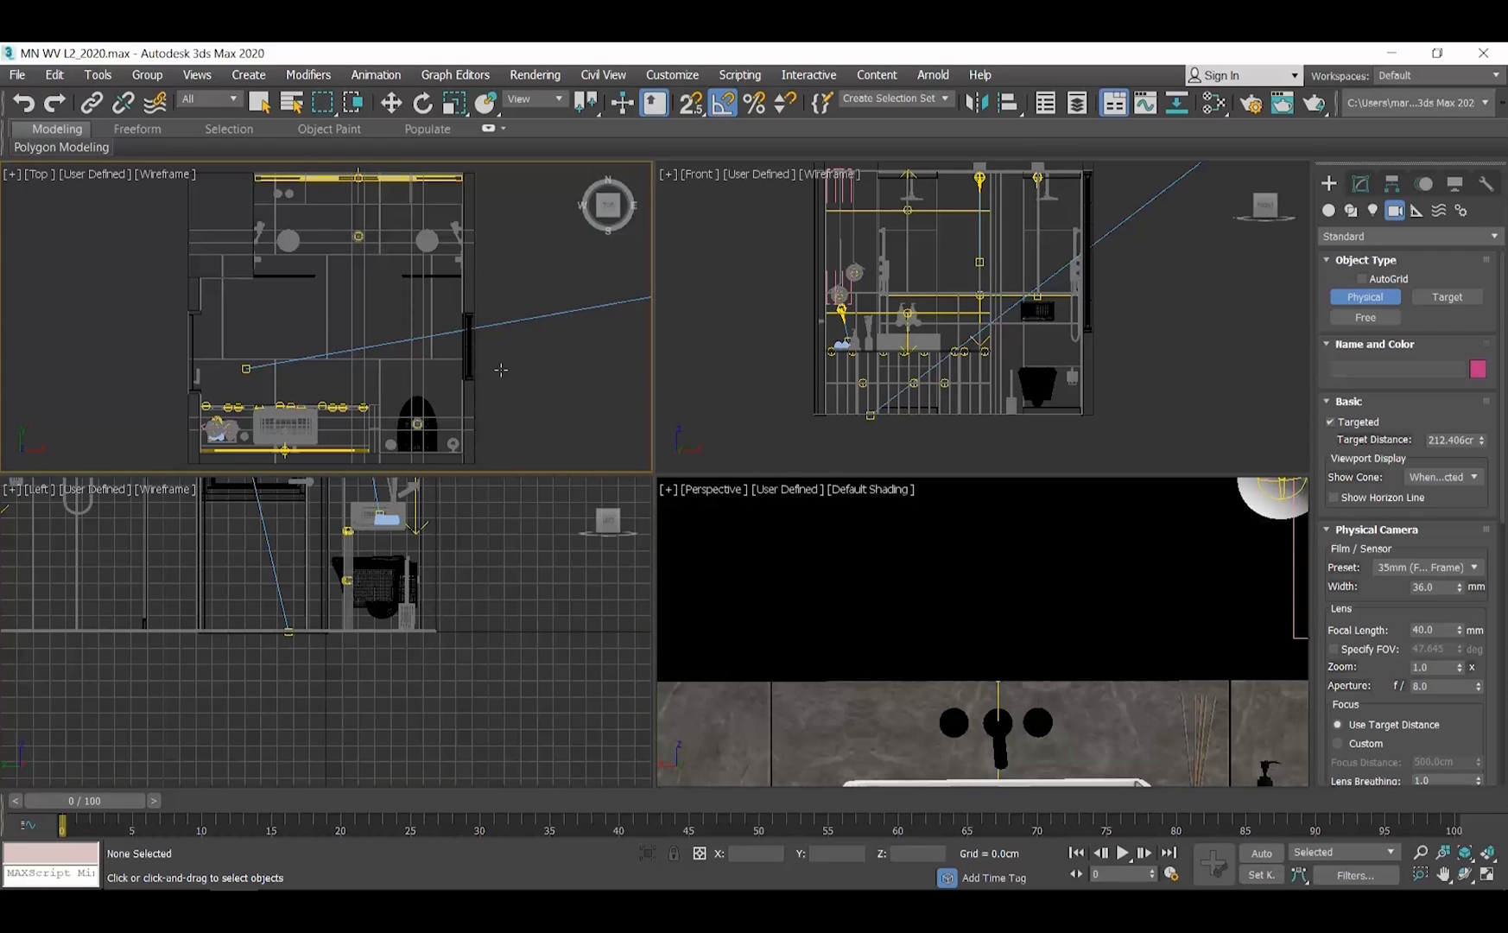
mouse_move(452, 282)
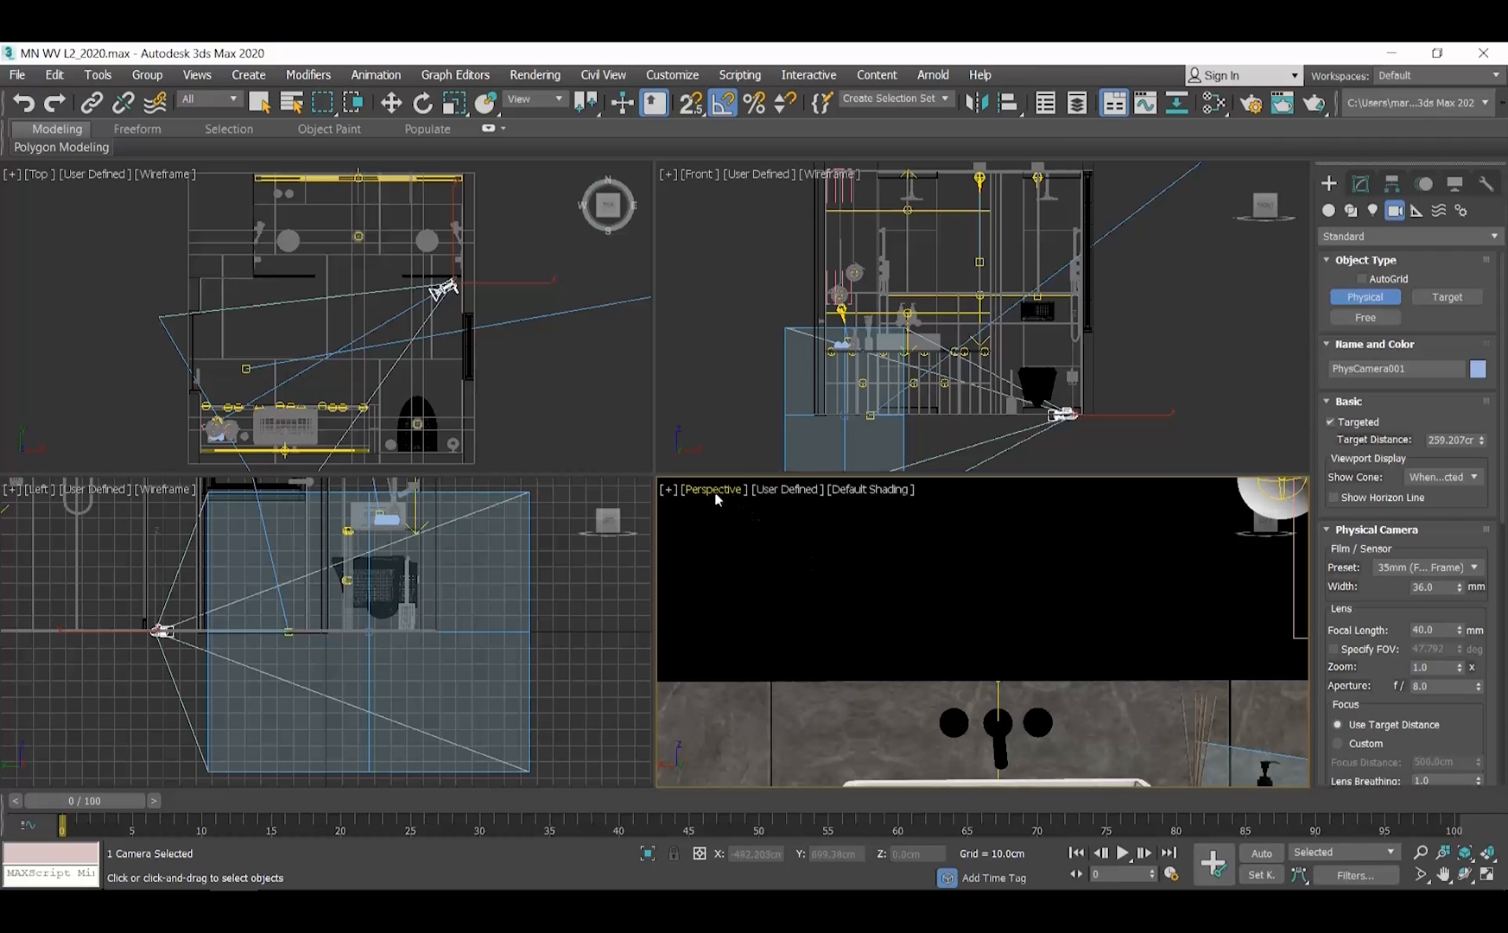
Step: Switch the Perspective viewport to look through PhysCamera001
click(715, 488)
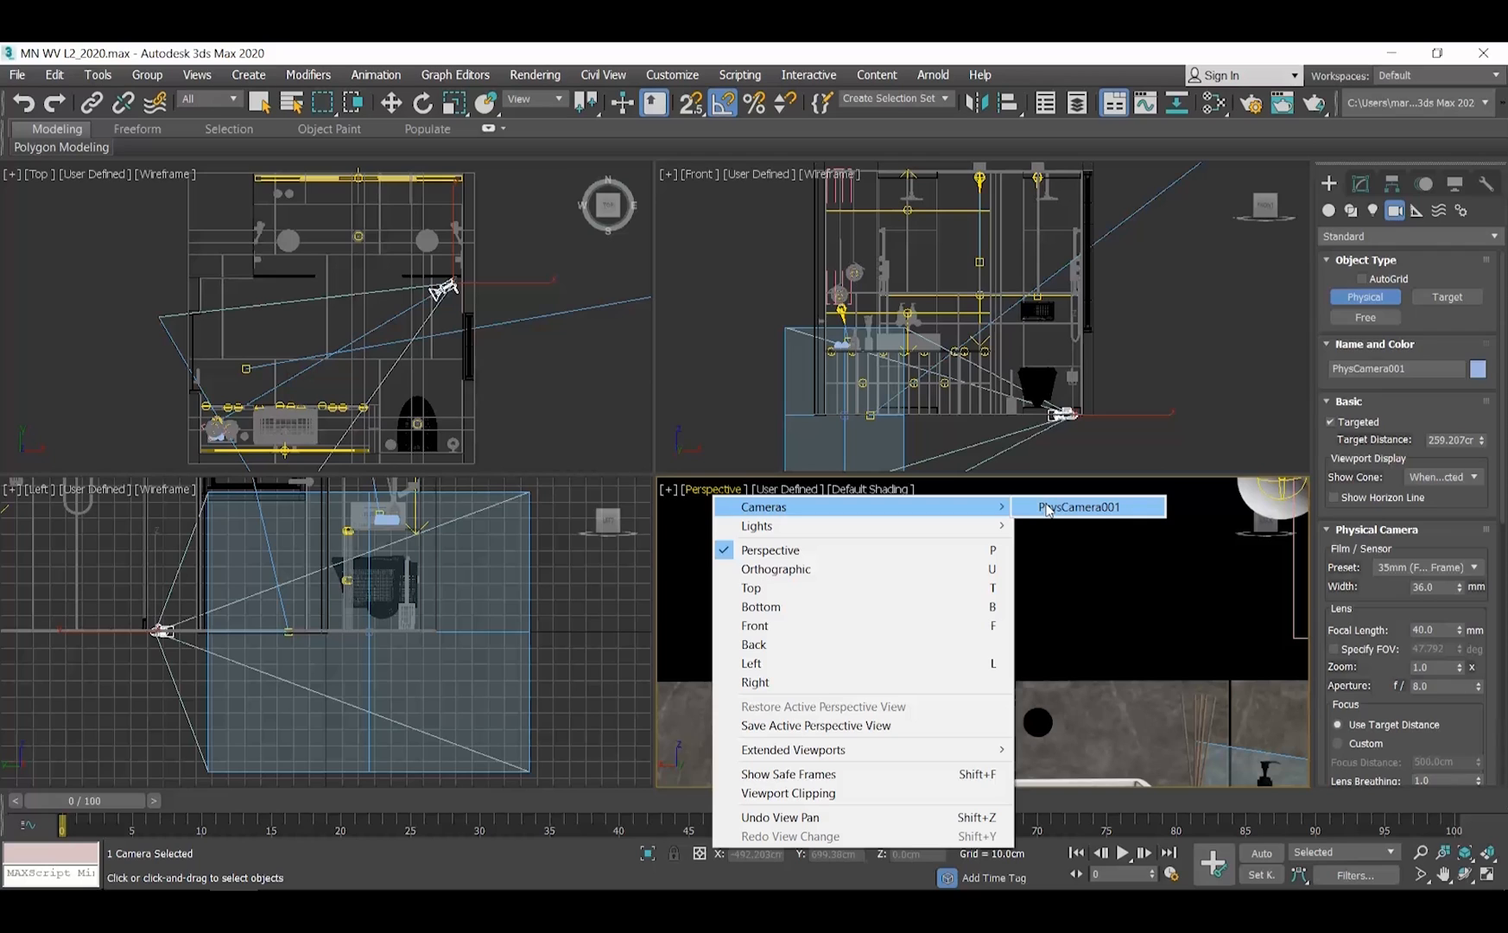
click(1088, 506)
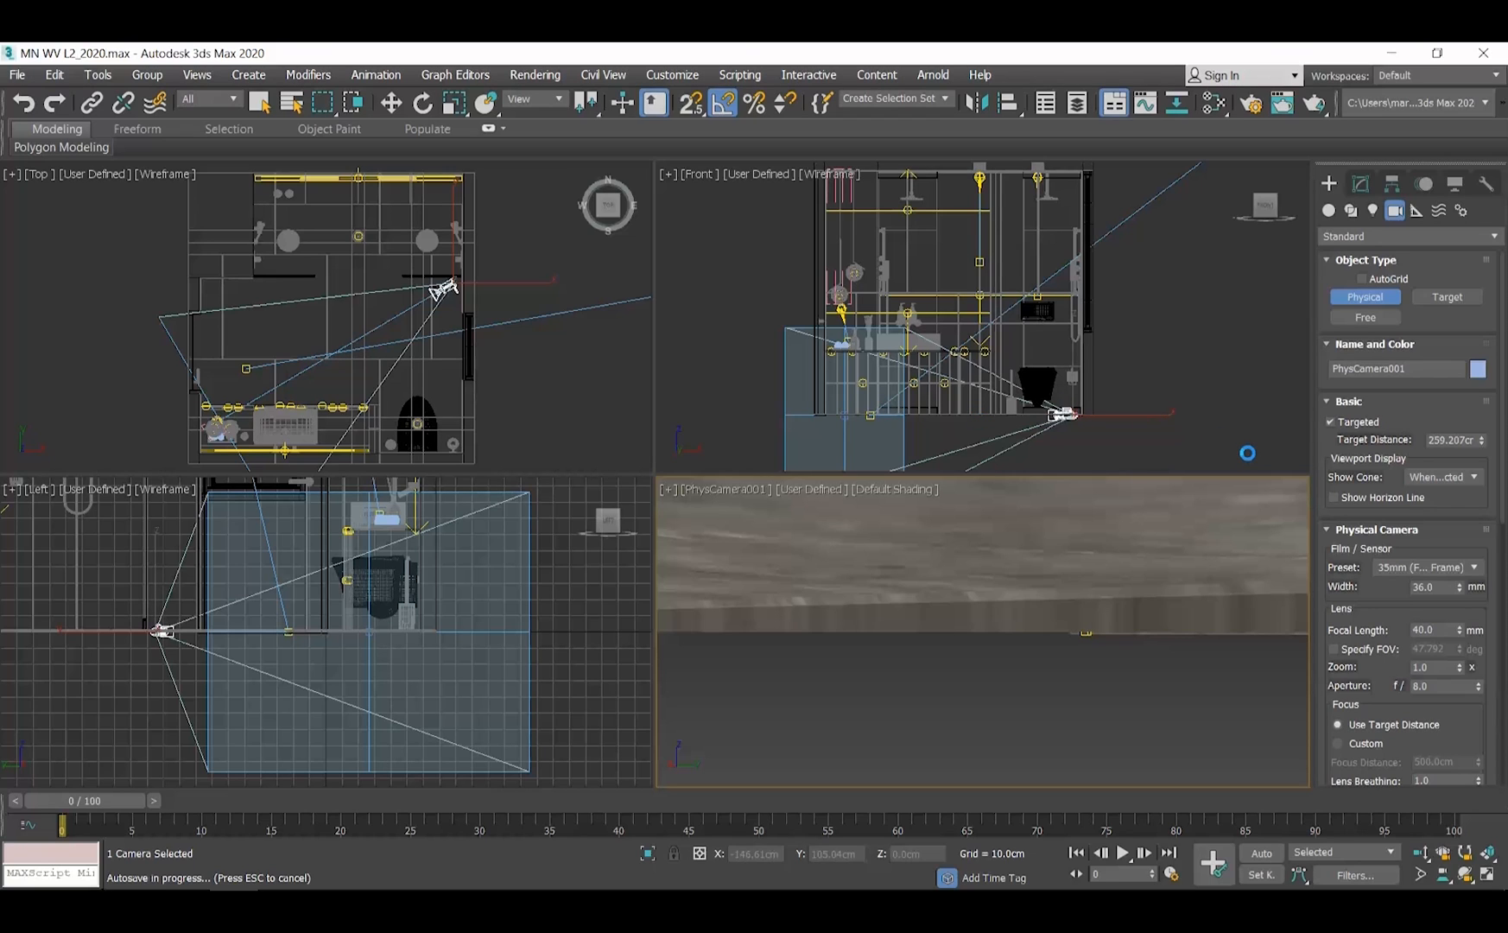
mouse_move(1050, 449)
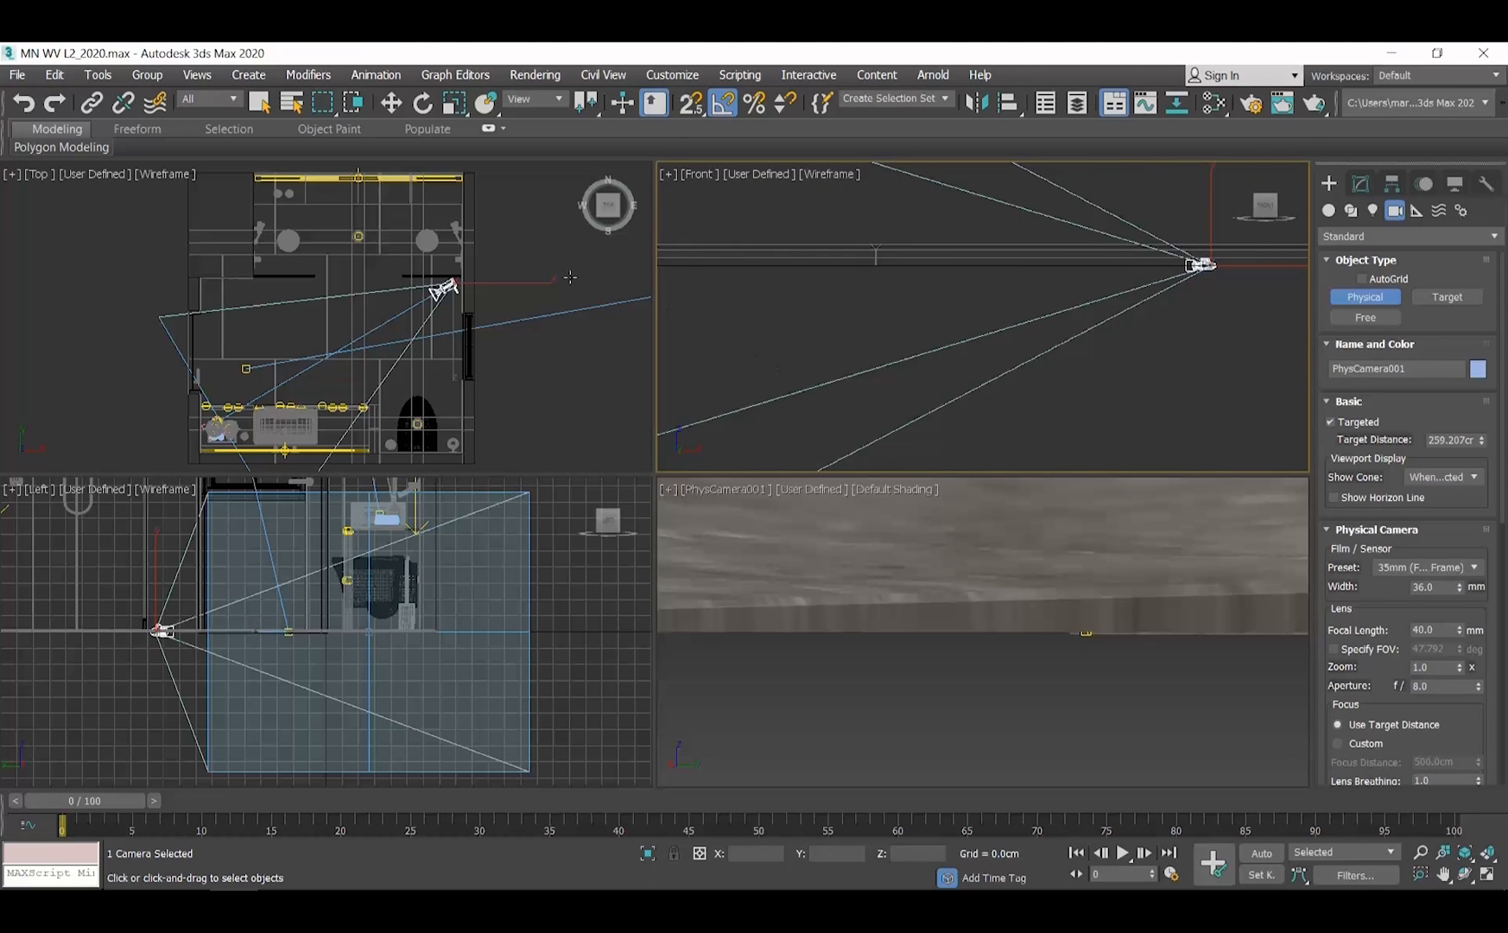
mouse_move(390, 102)
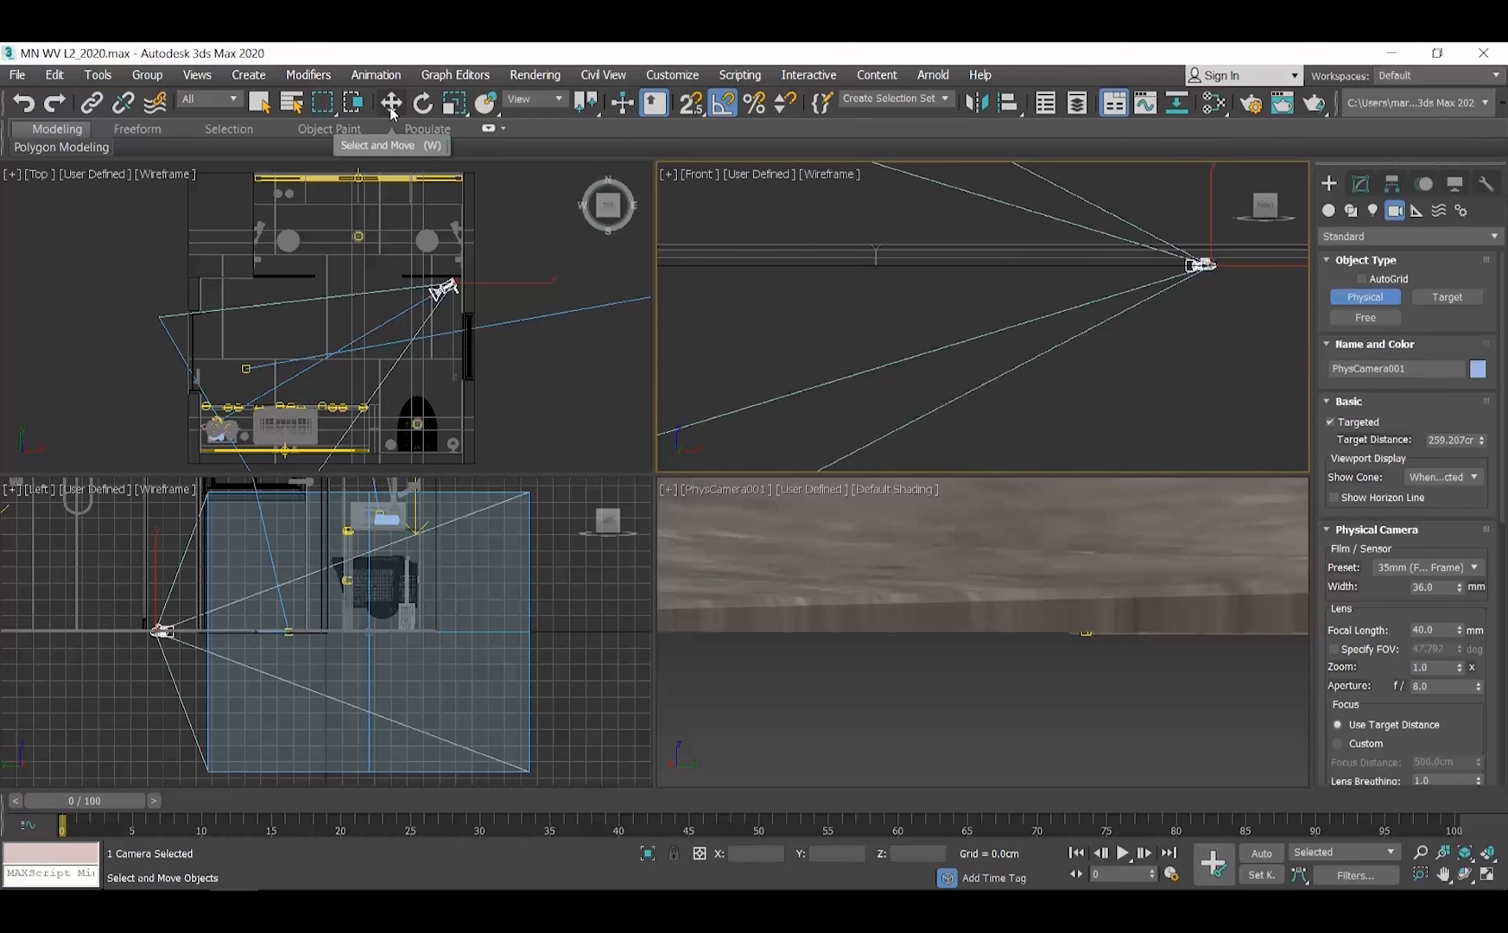
Step: Select PhysCamera001 and PhysCamera001.Target together from the scene list
click(392, 102)
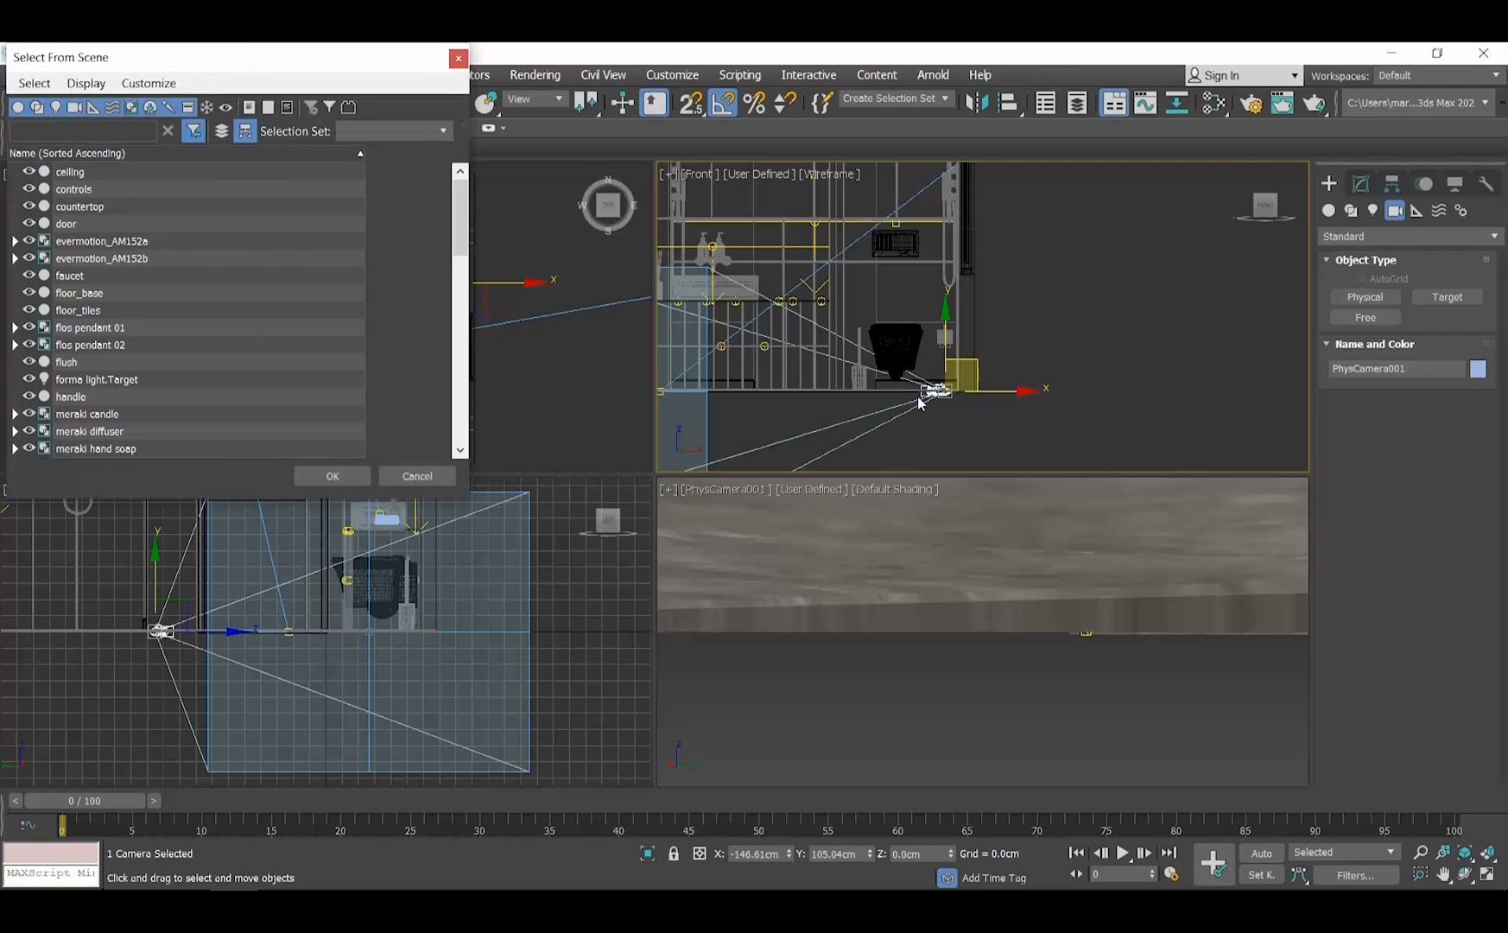
mouse_move(899, 391)
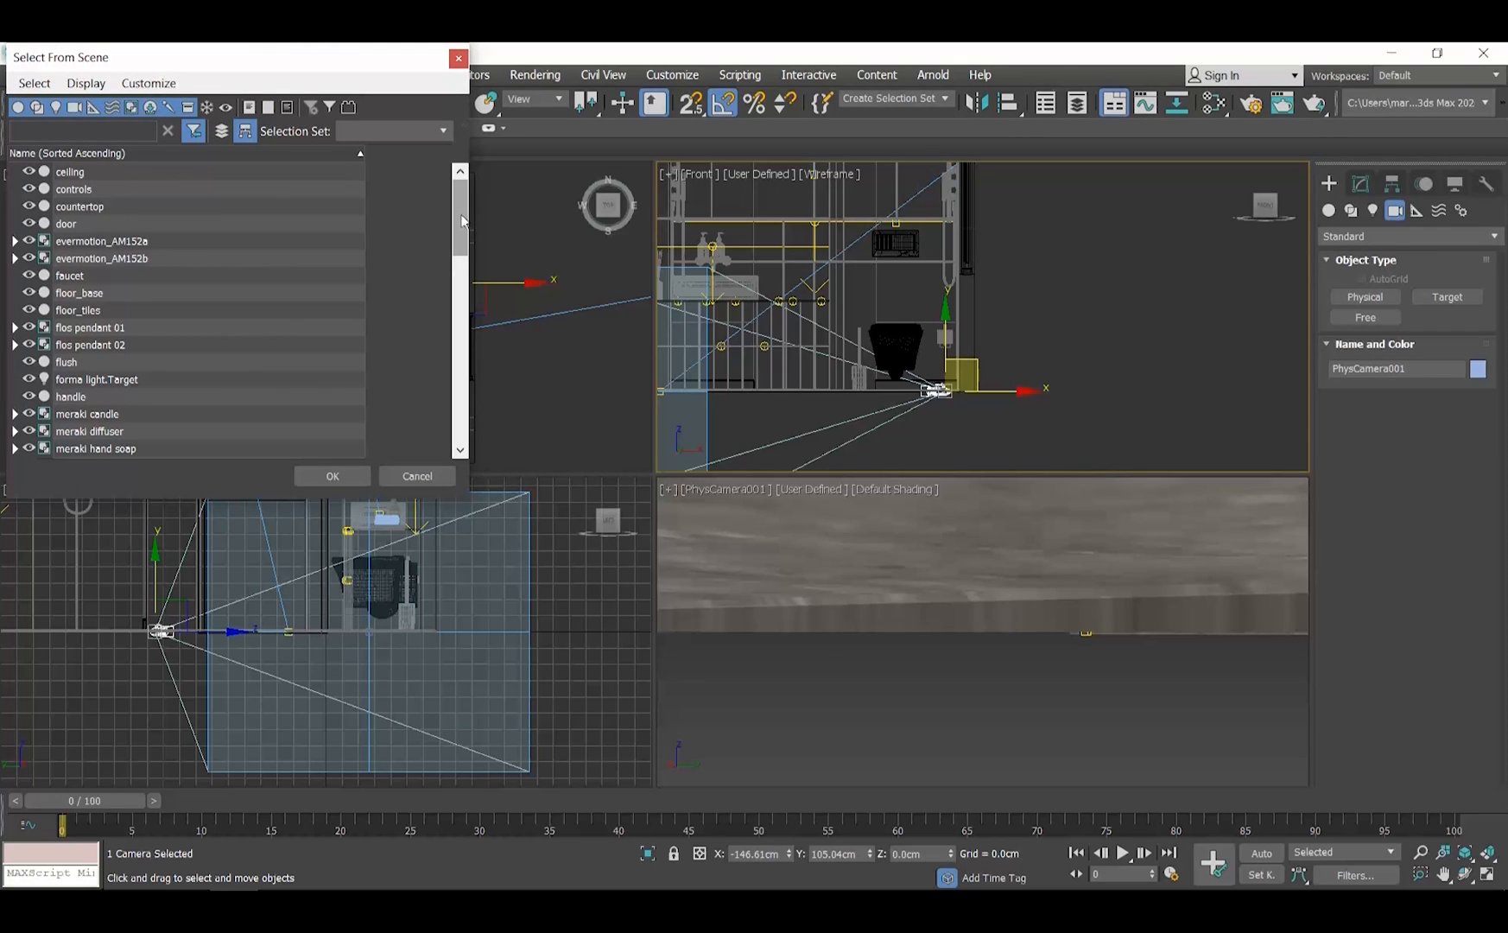
scroll(down, 3)
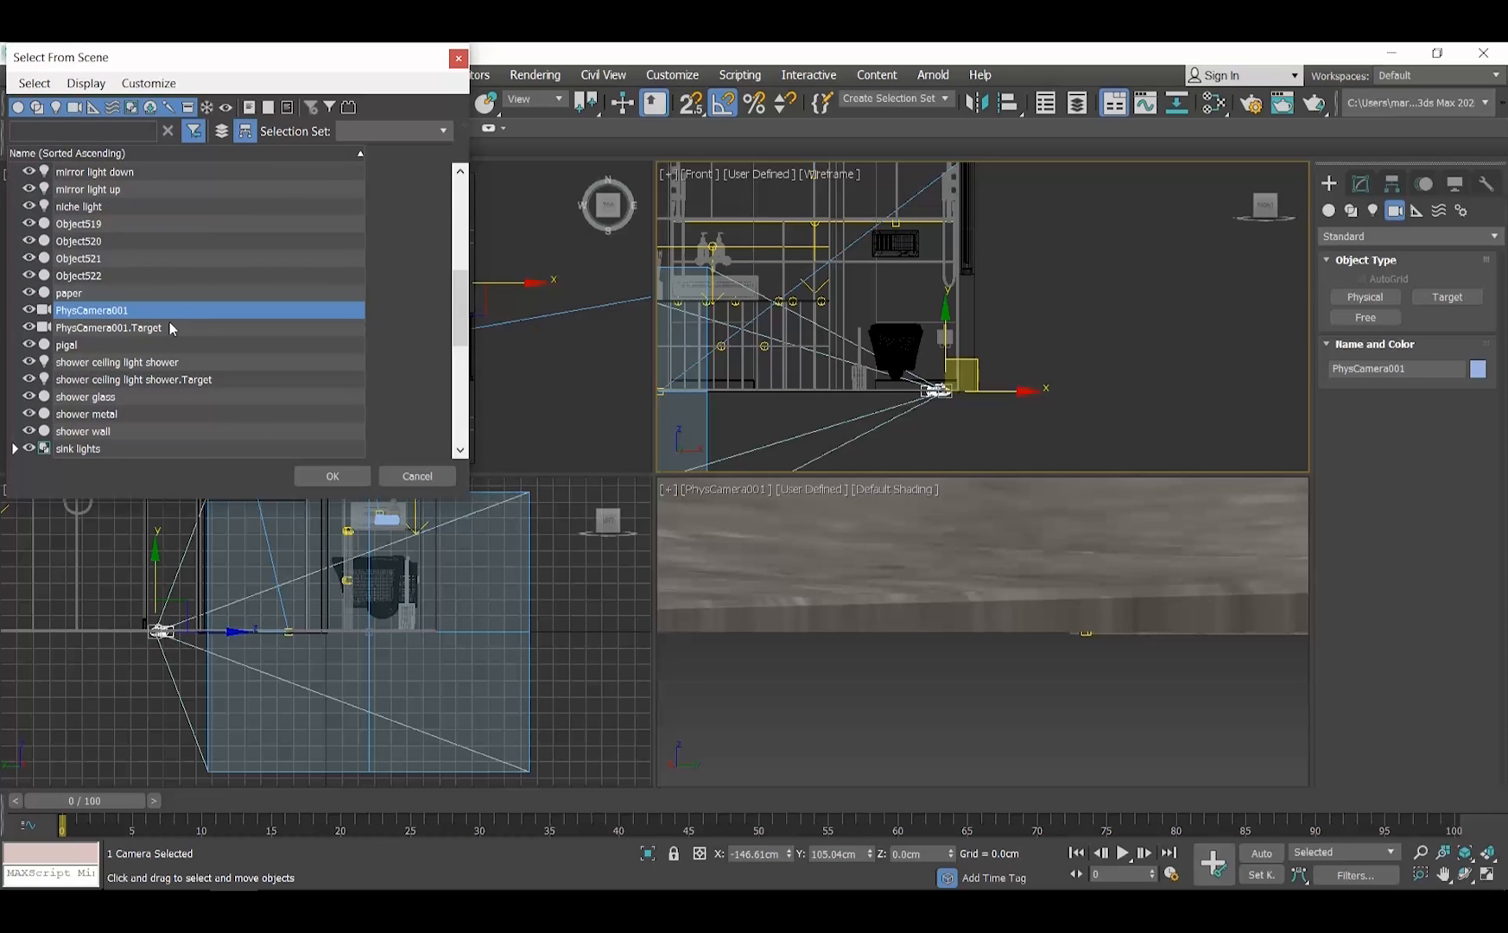
click(107, 326)
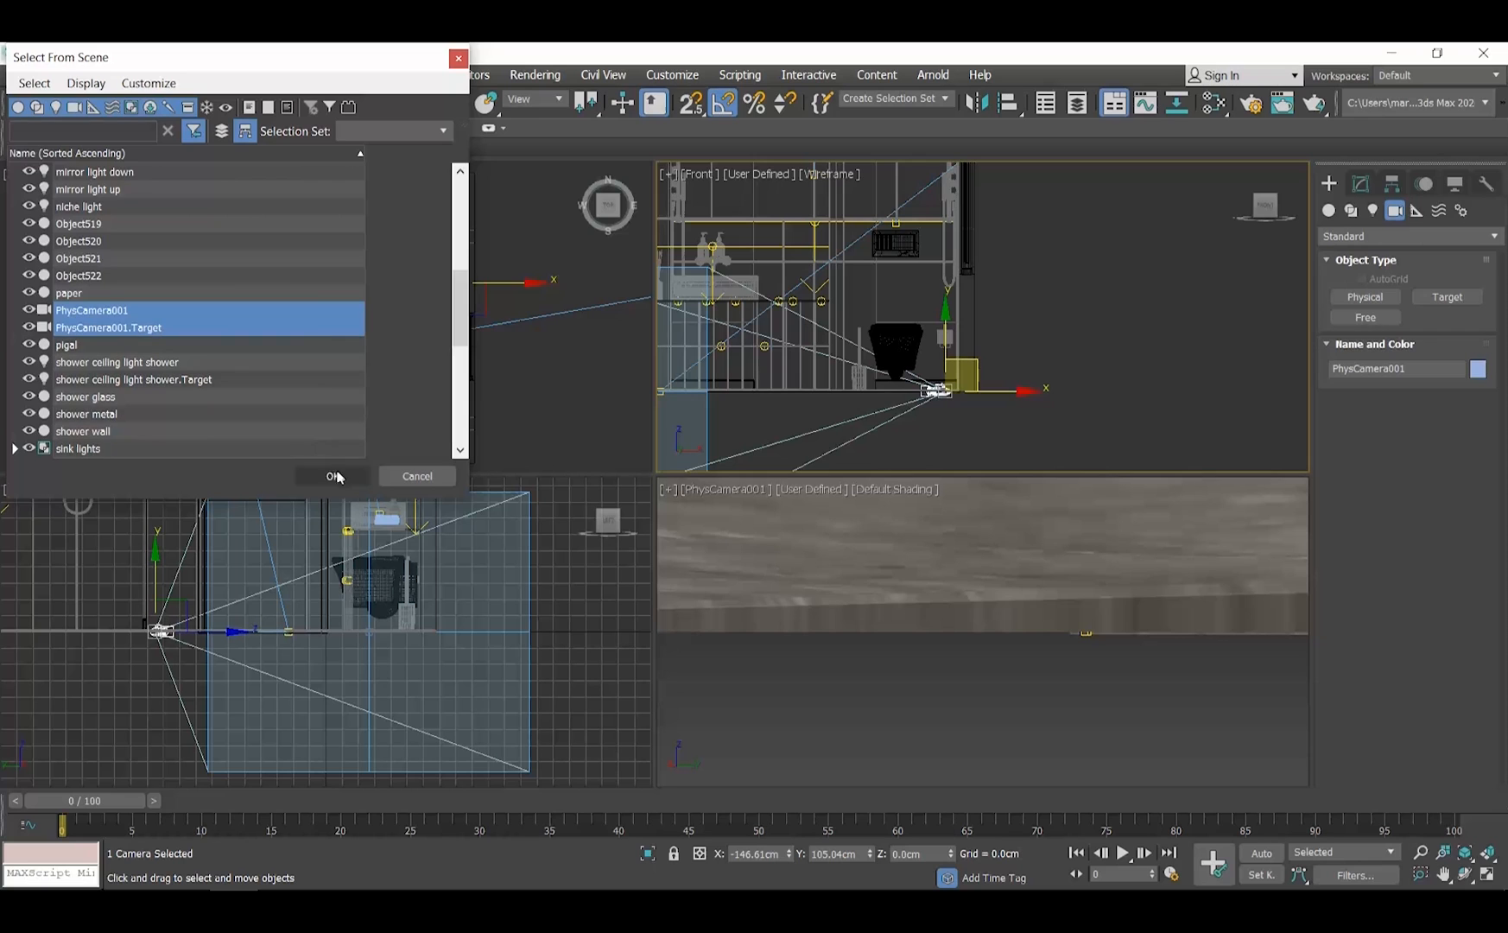
click(332, 475)
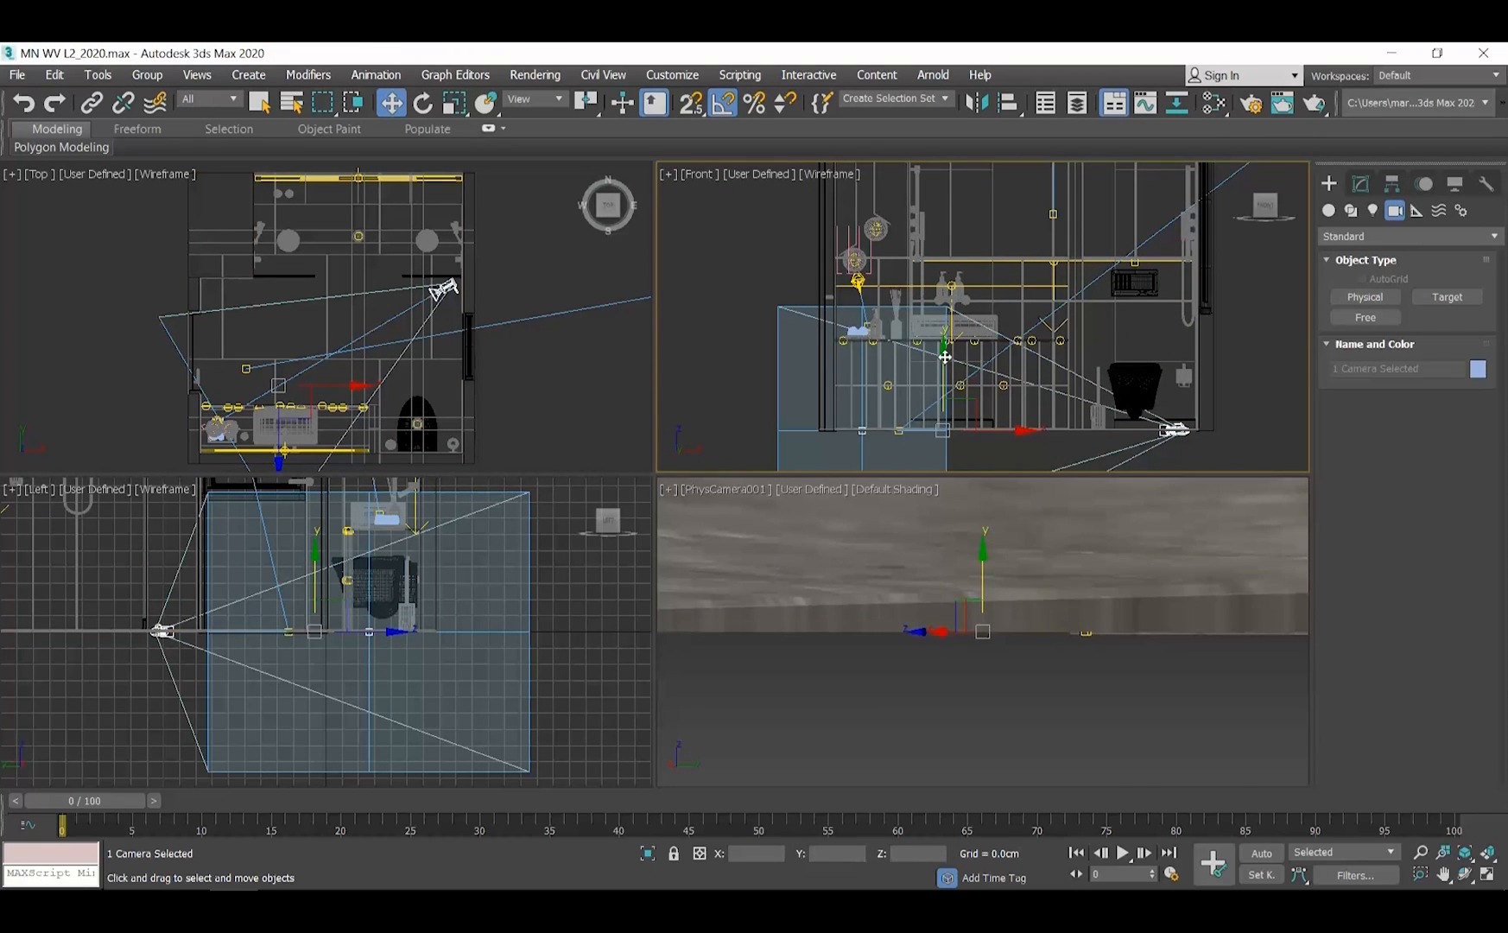
Step: Raise the camera and target to frame the sink vanity and show safe frames
drag(945, 358, 919, 247)
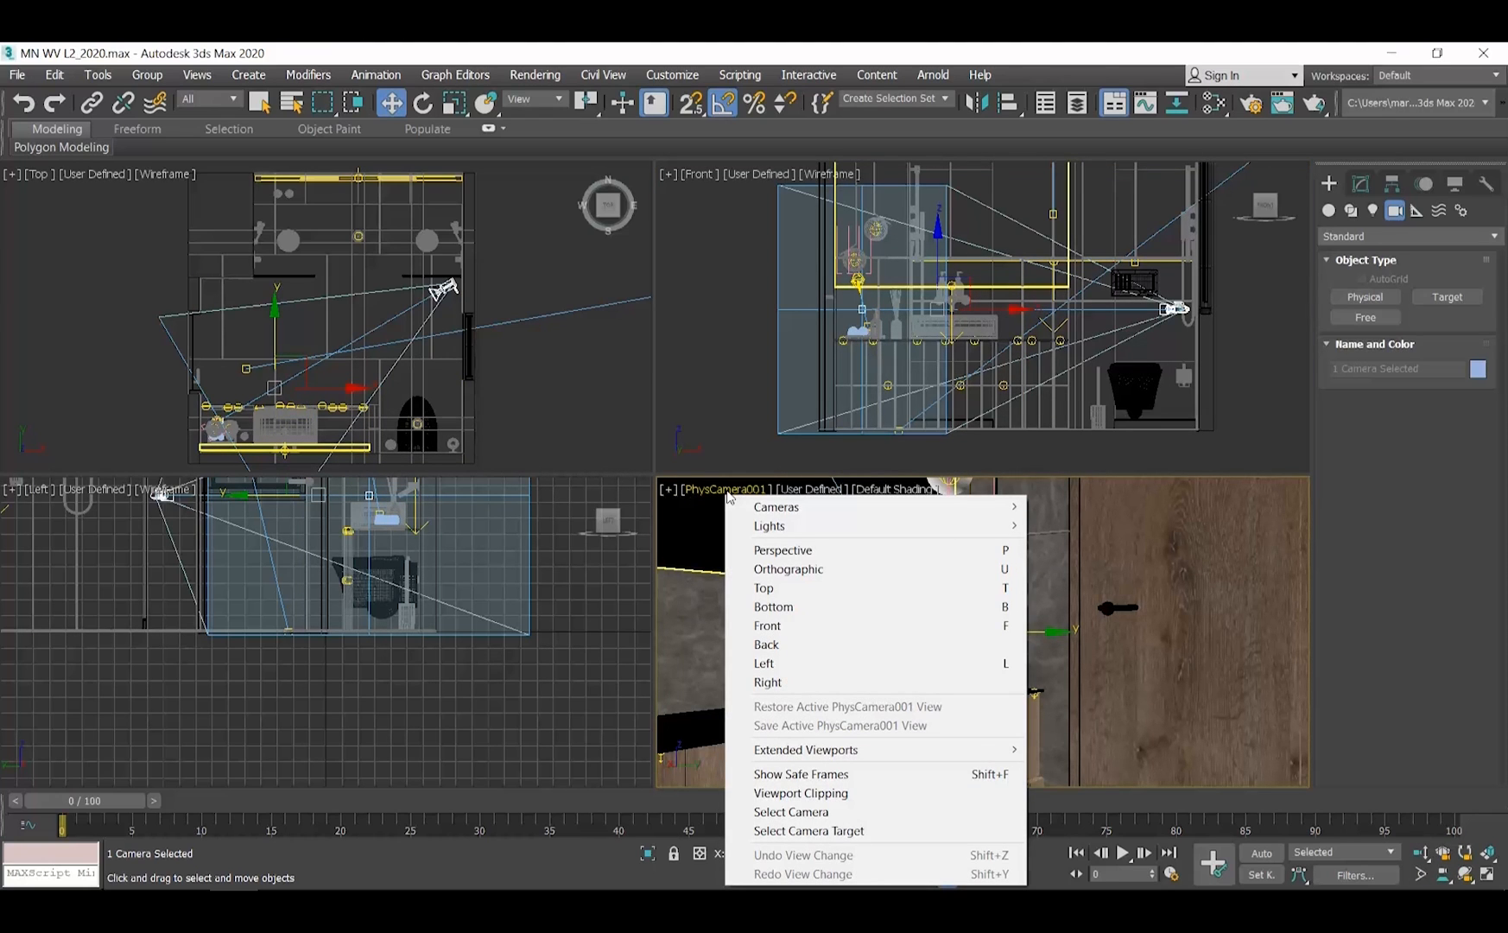
mouse_move(923, 778)
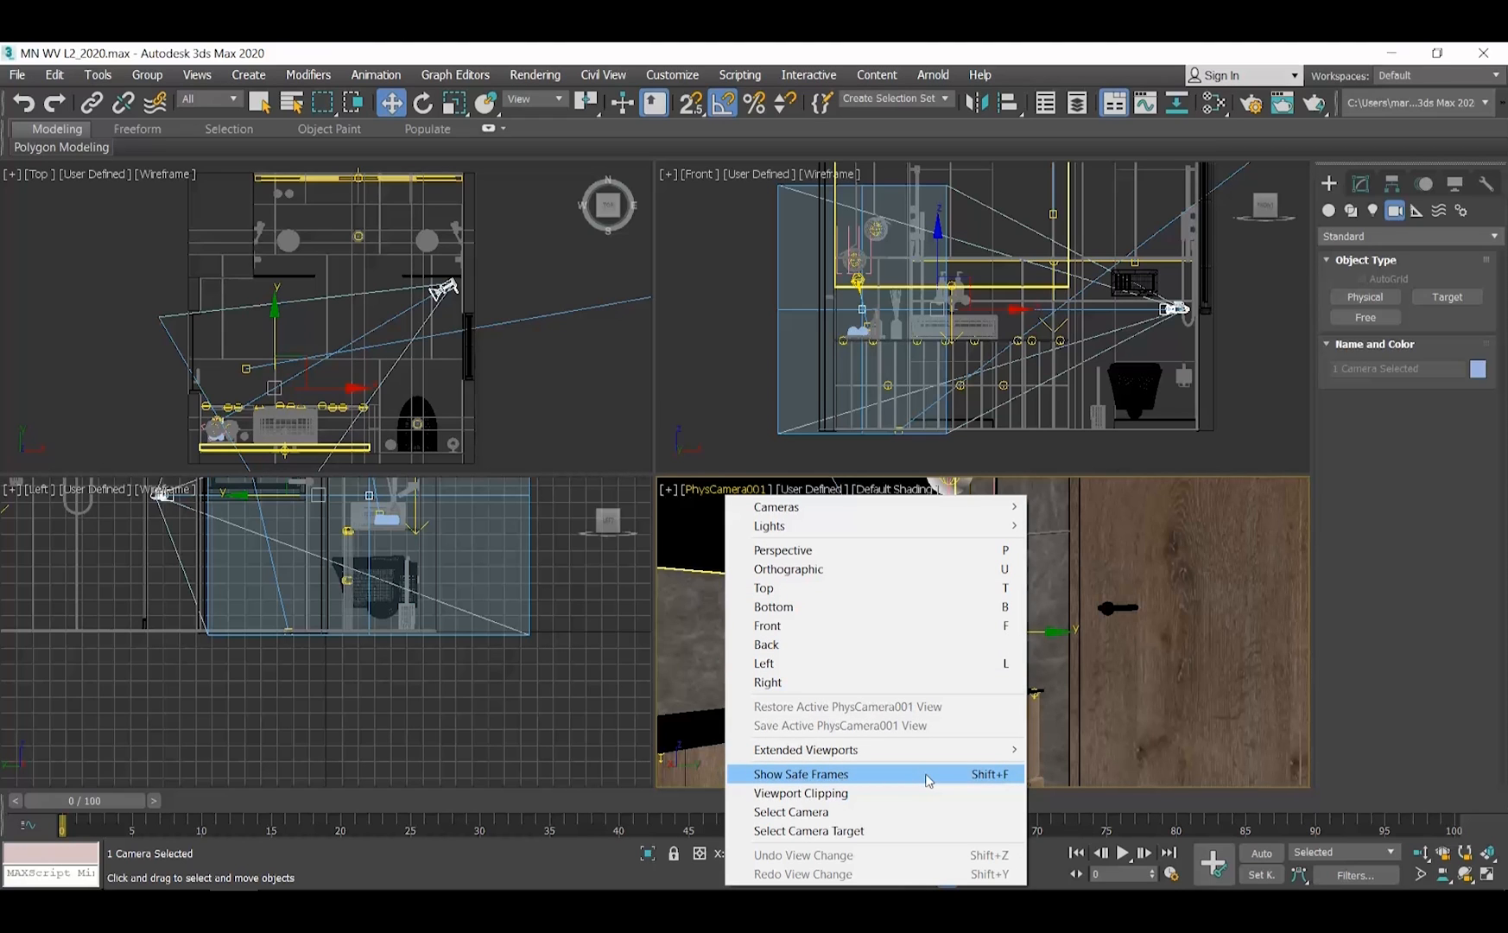
click(802, 774)
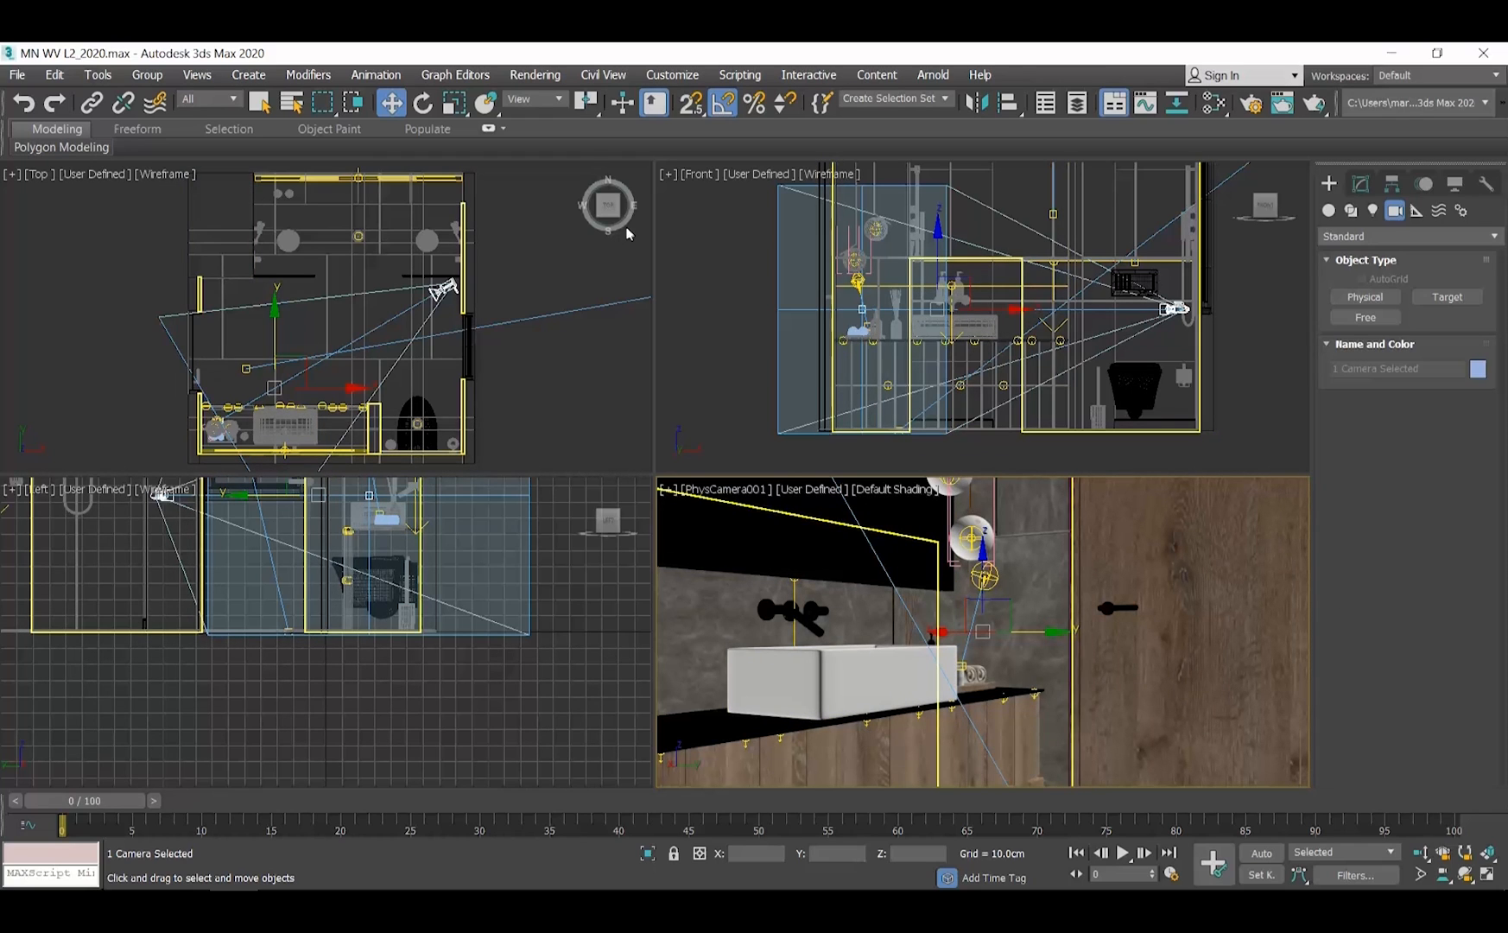
Step: Run a test render and bring up the Render Setup settings
click(535, 74)
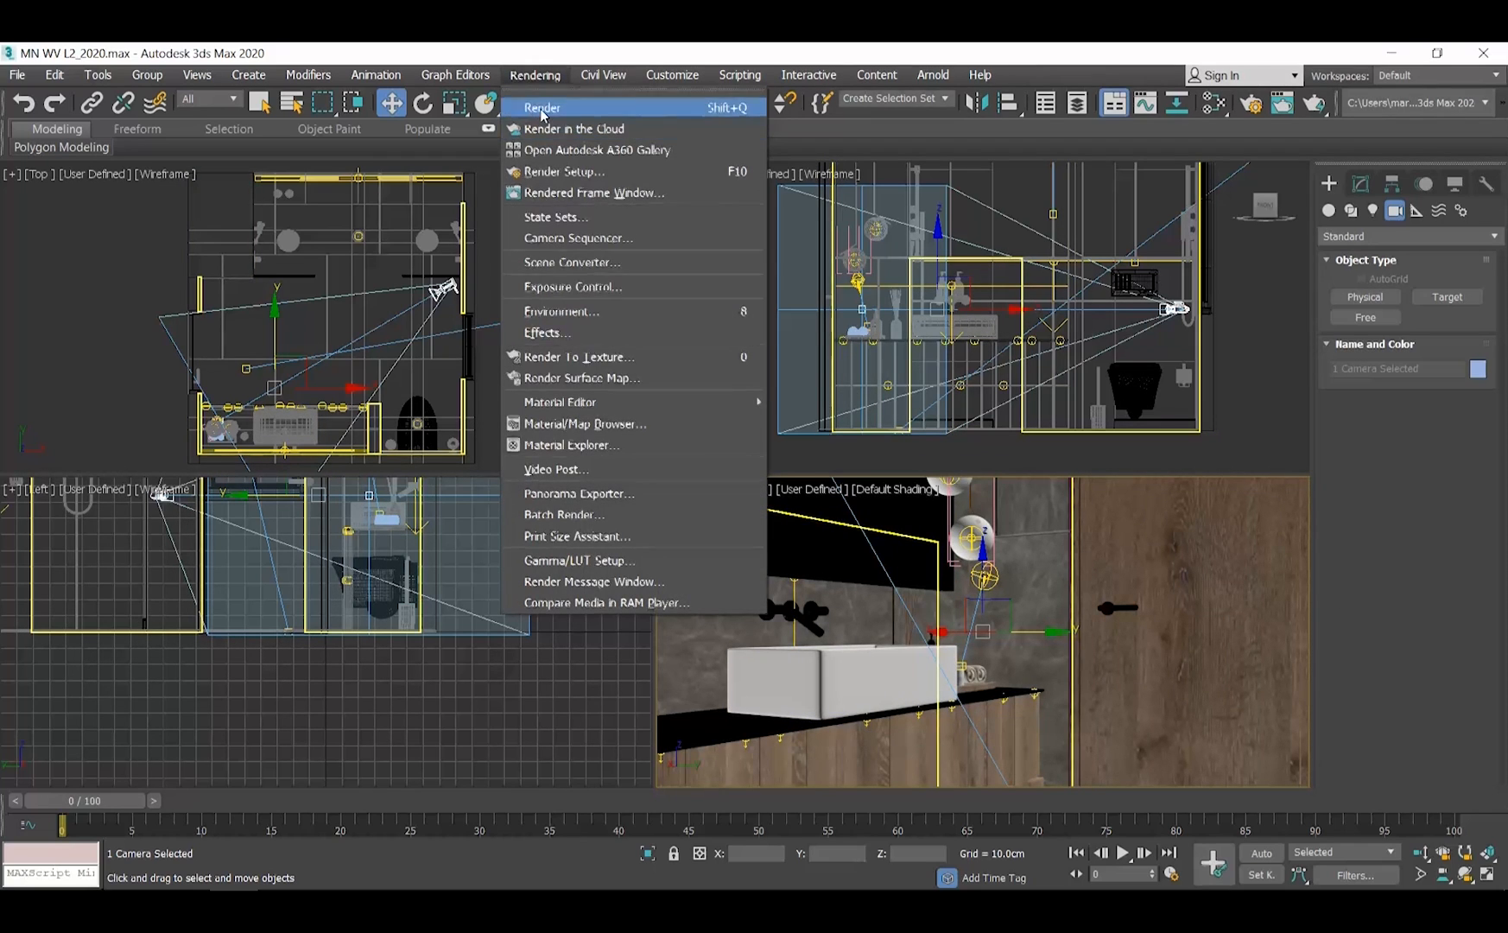
click(542, 107)
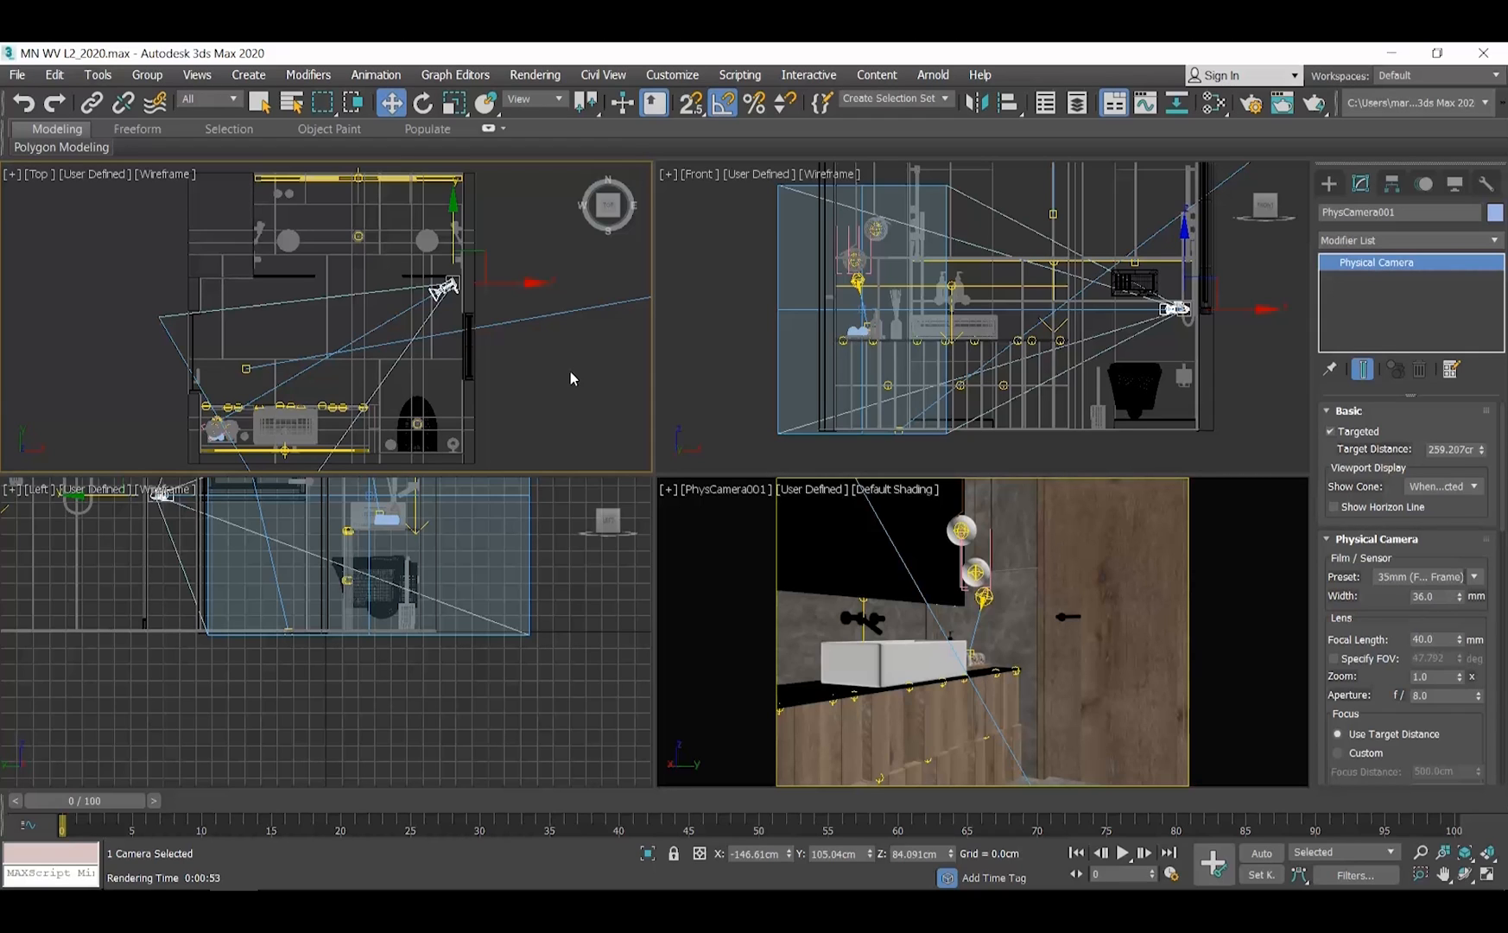
mouse_move(563, 378)
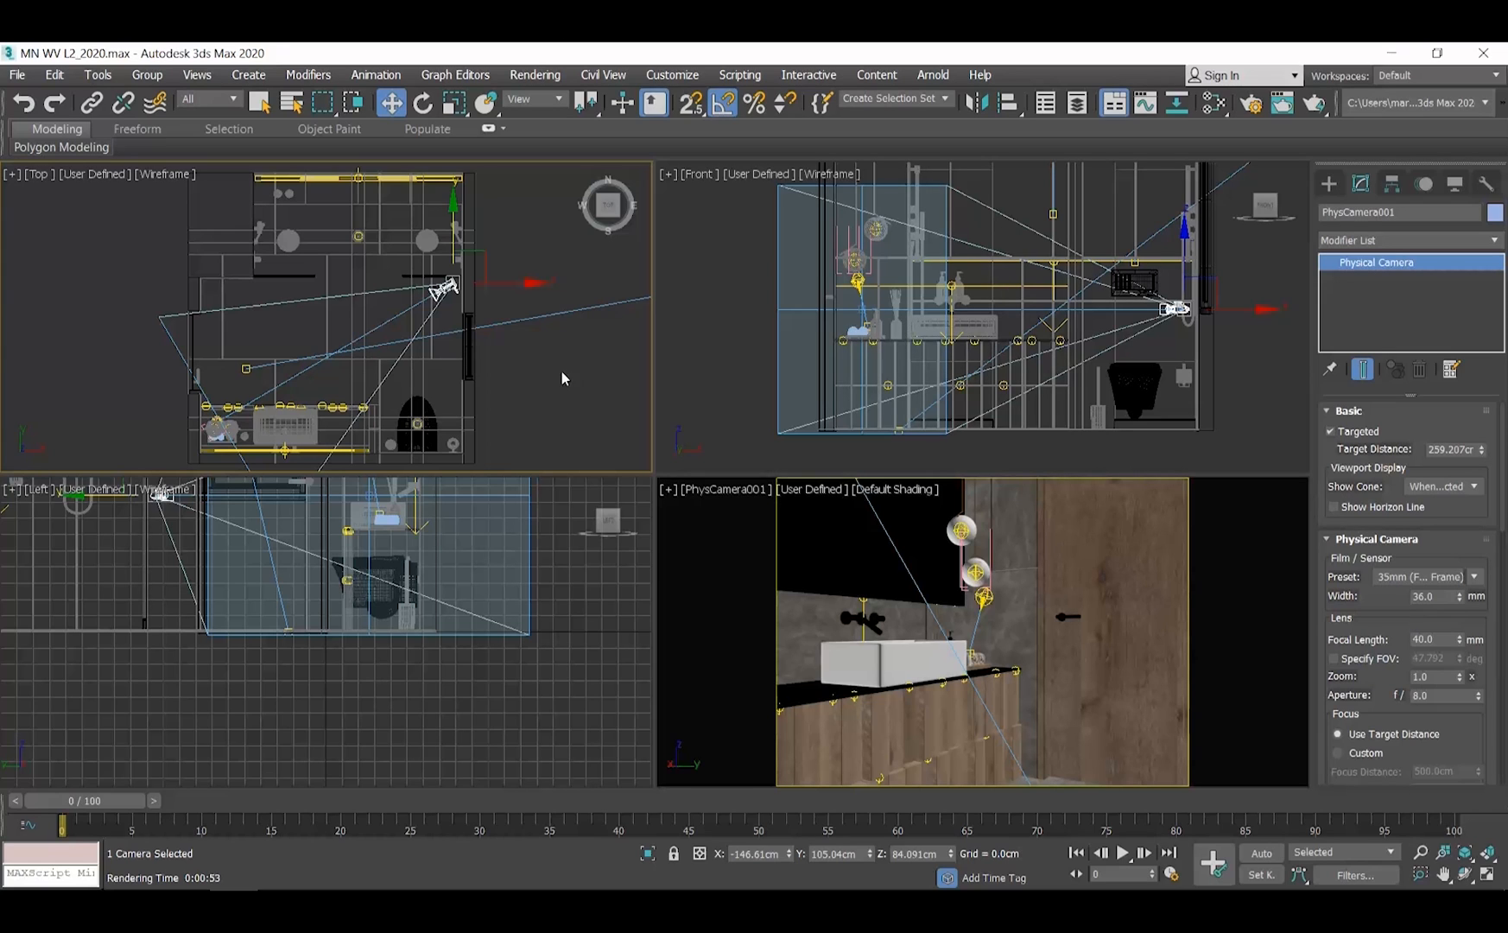
click(534, 74)
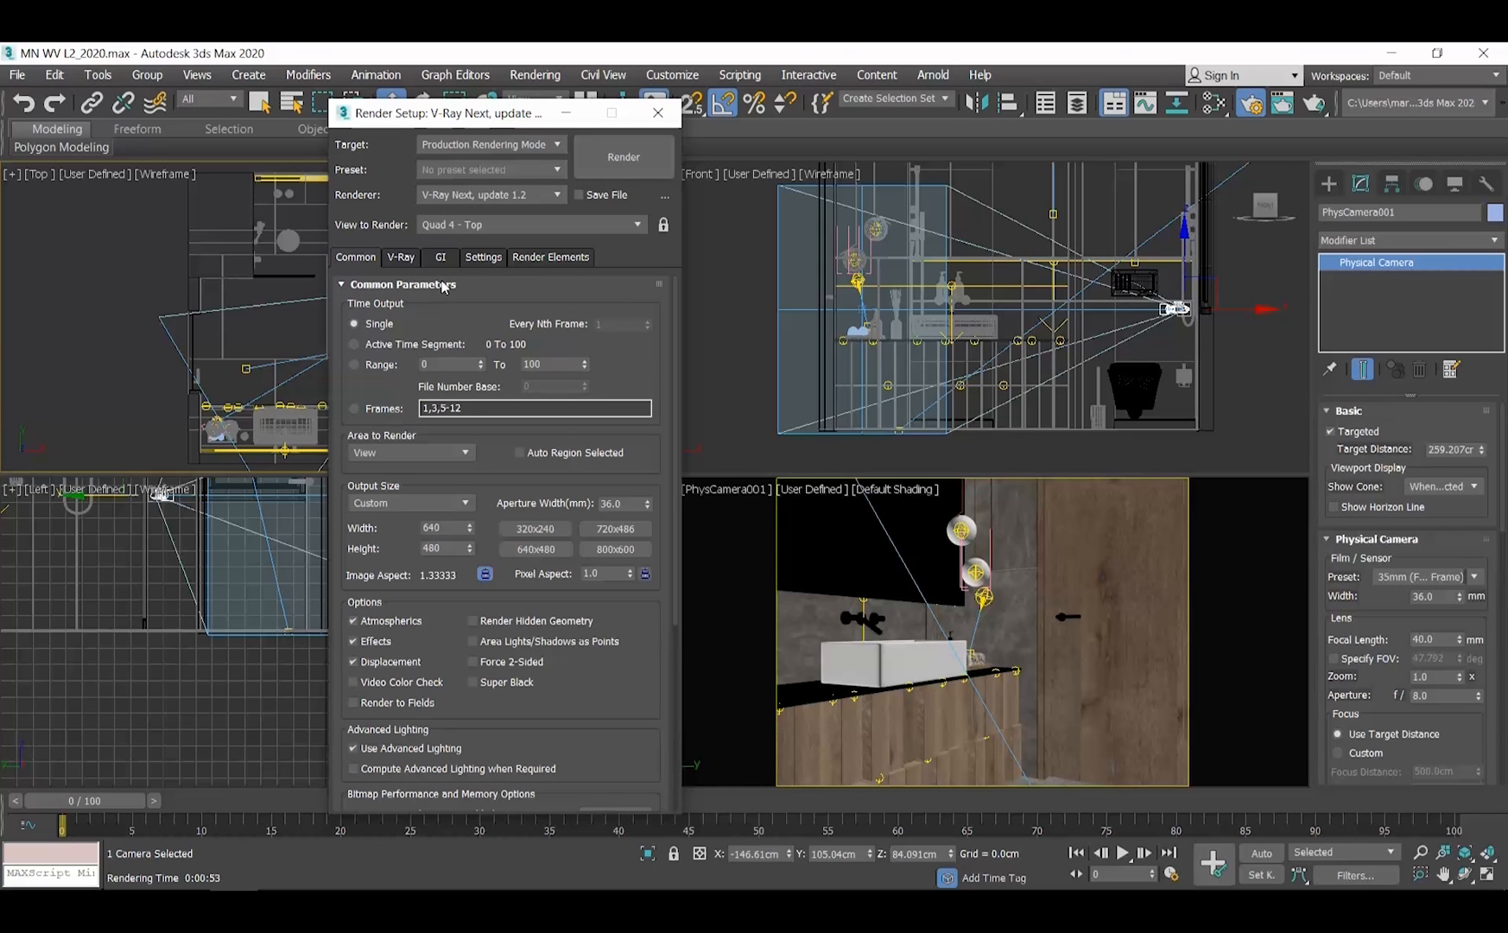
mouse_move(406, 476)
text(1920)
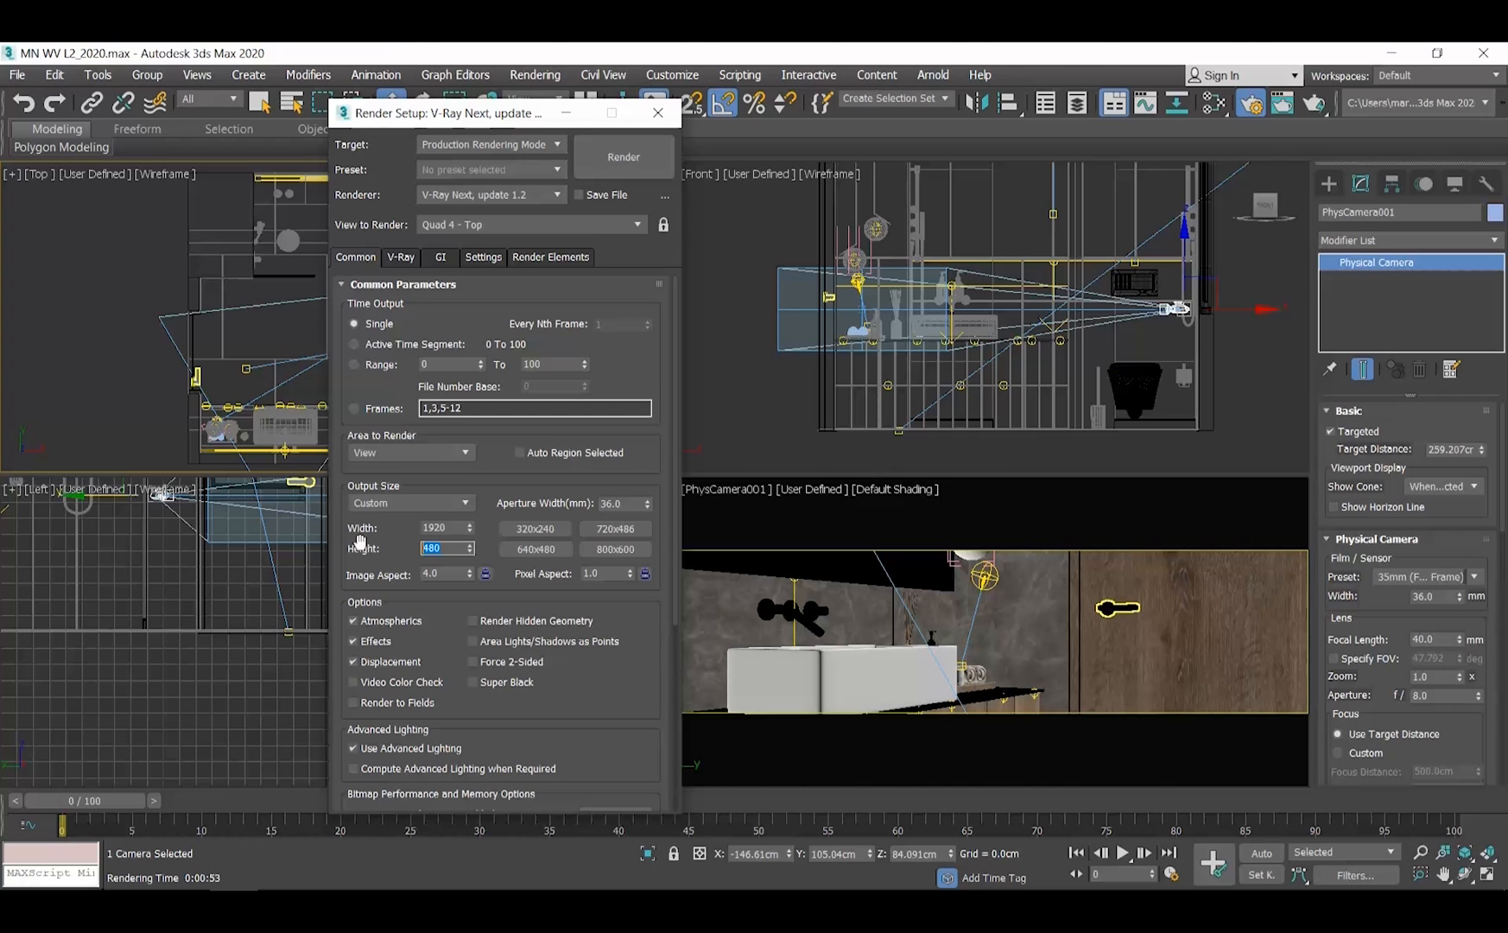
Step: Set the output size to 1920 × 1080 for a widescreen camera frame
text(1080)
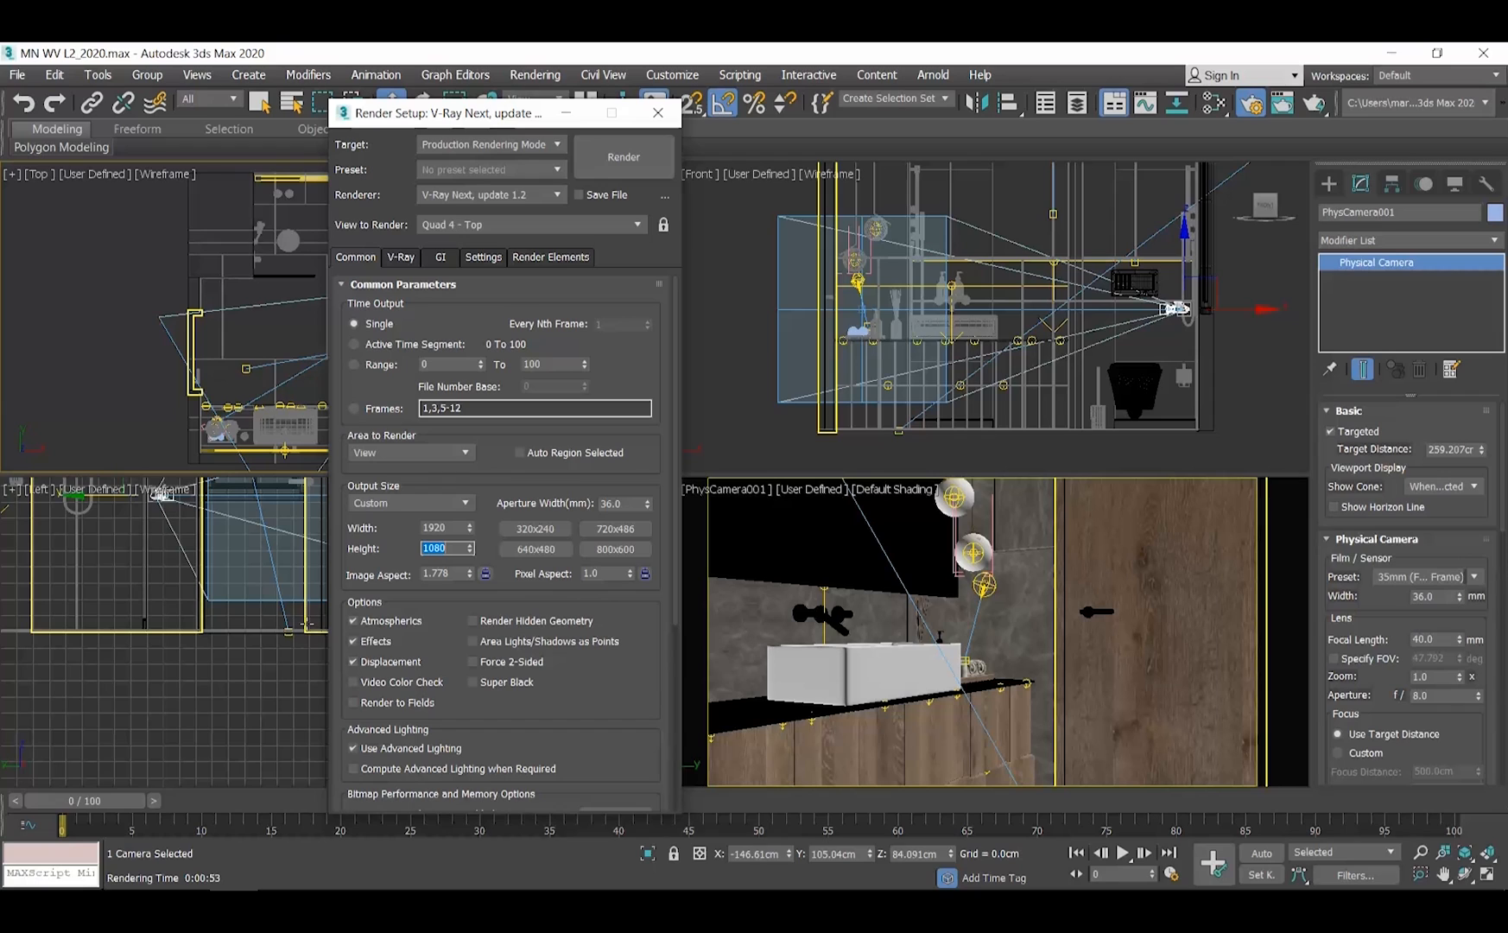
click(443, 527)
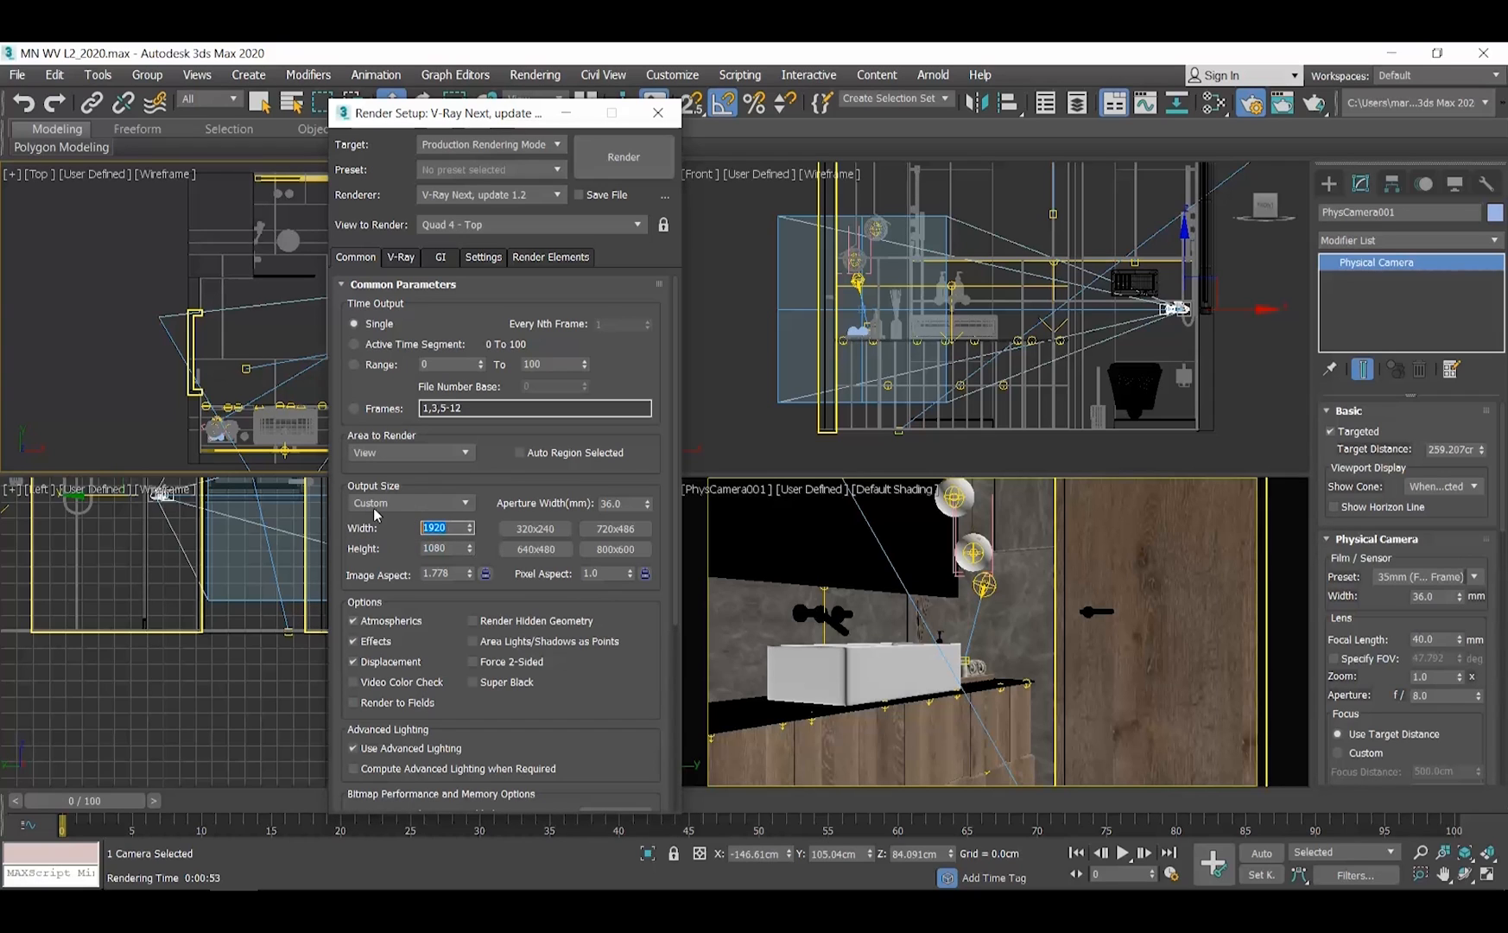
text(1080)
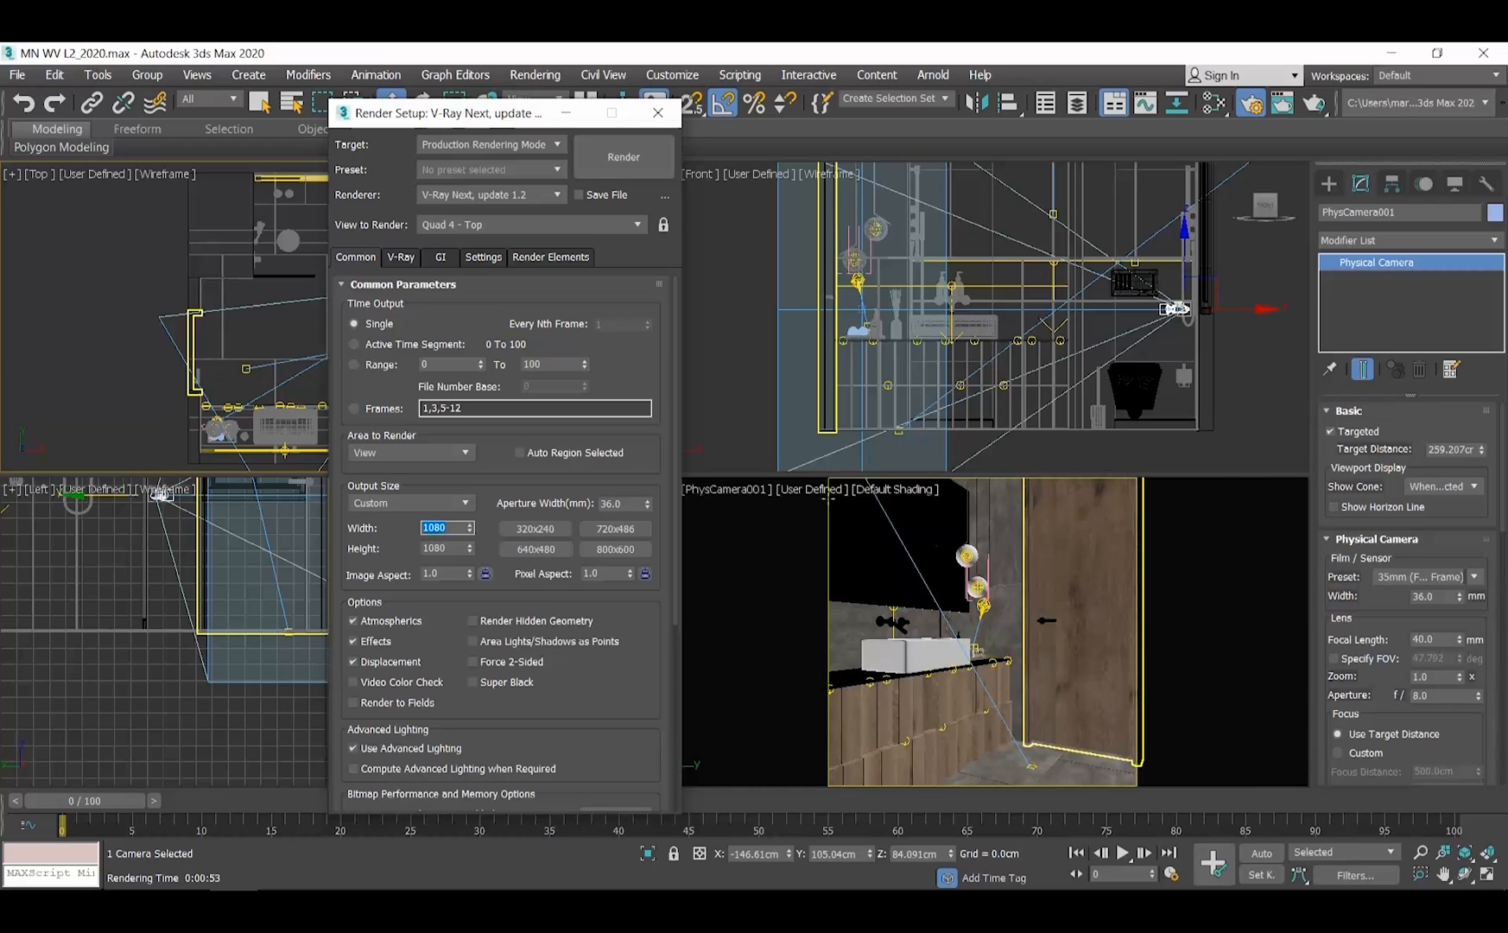
mouse_move(786, 660)
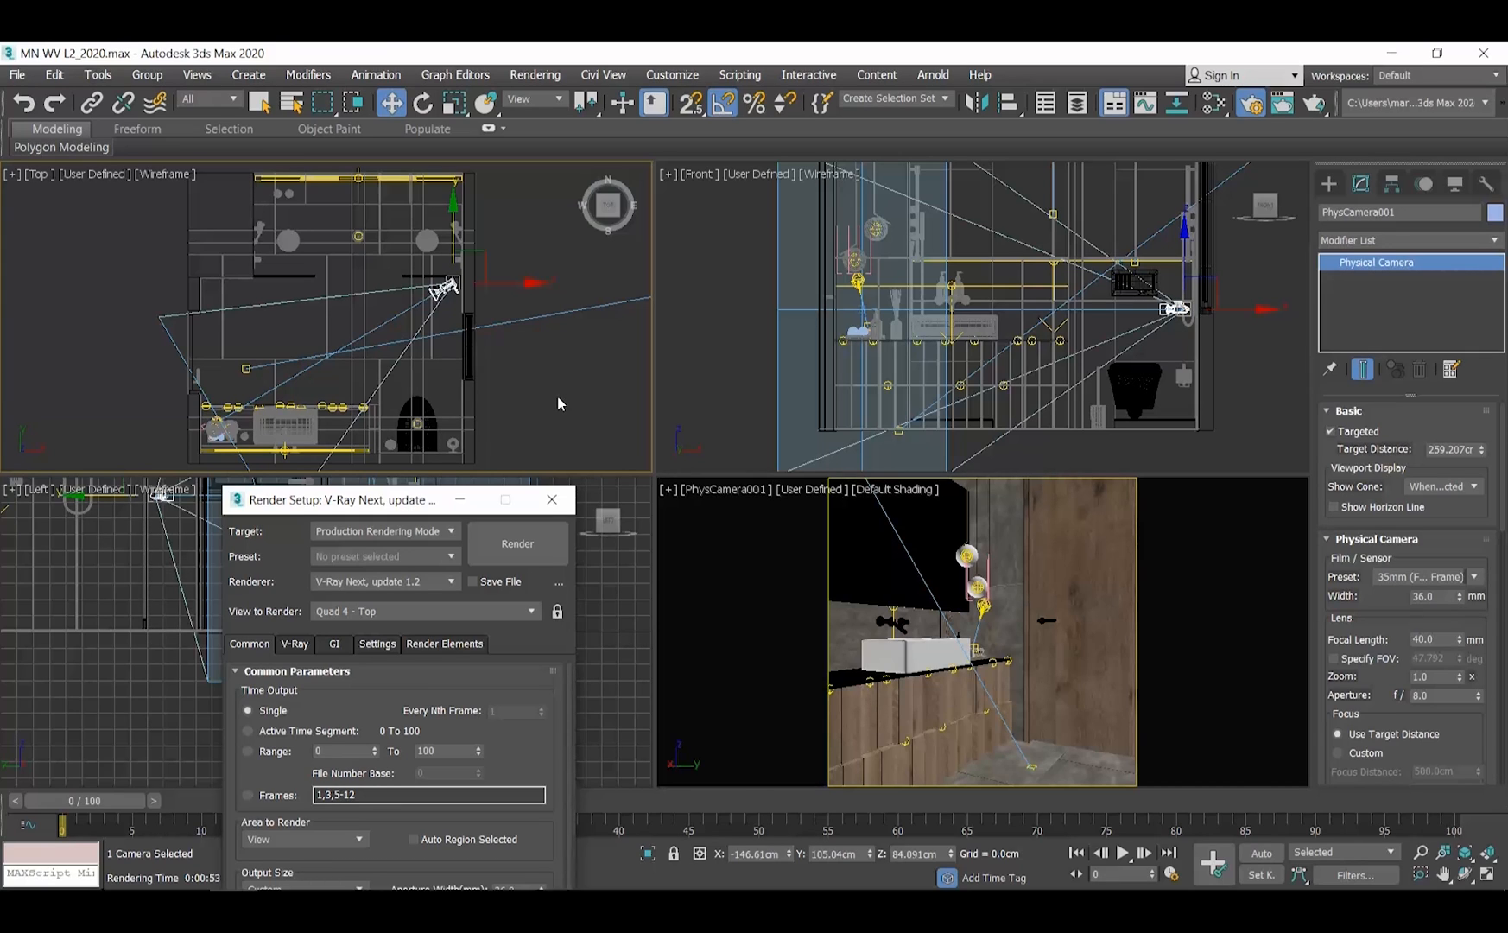
drag(342, 499, 480, 266)
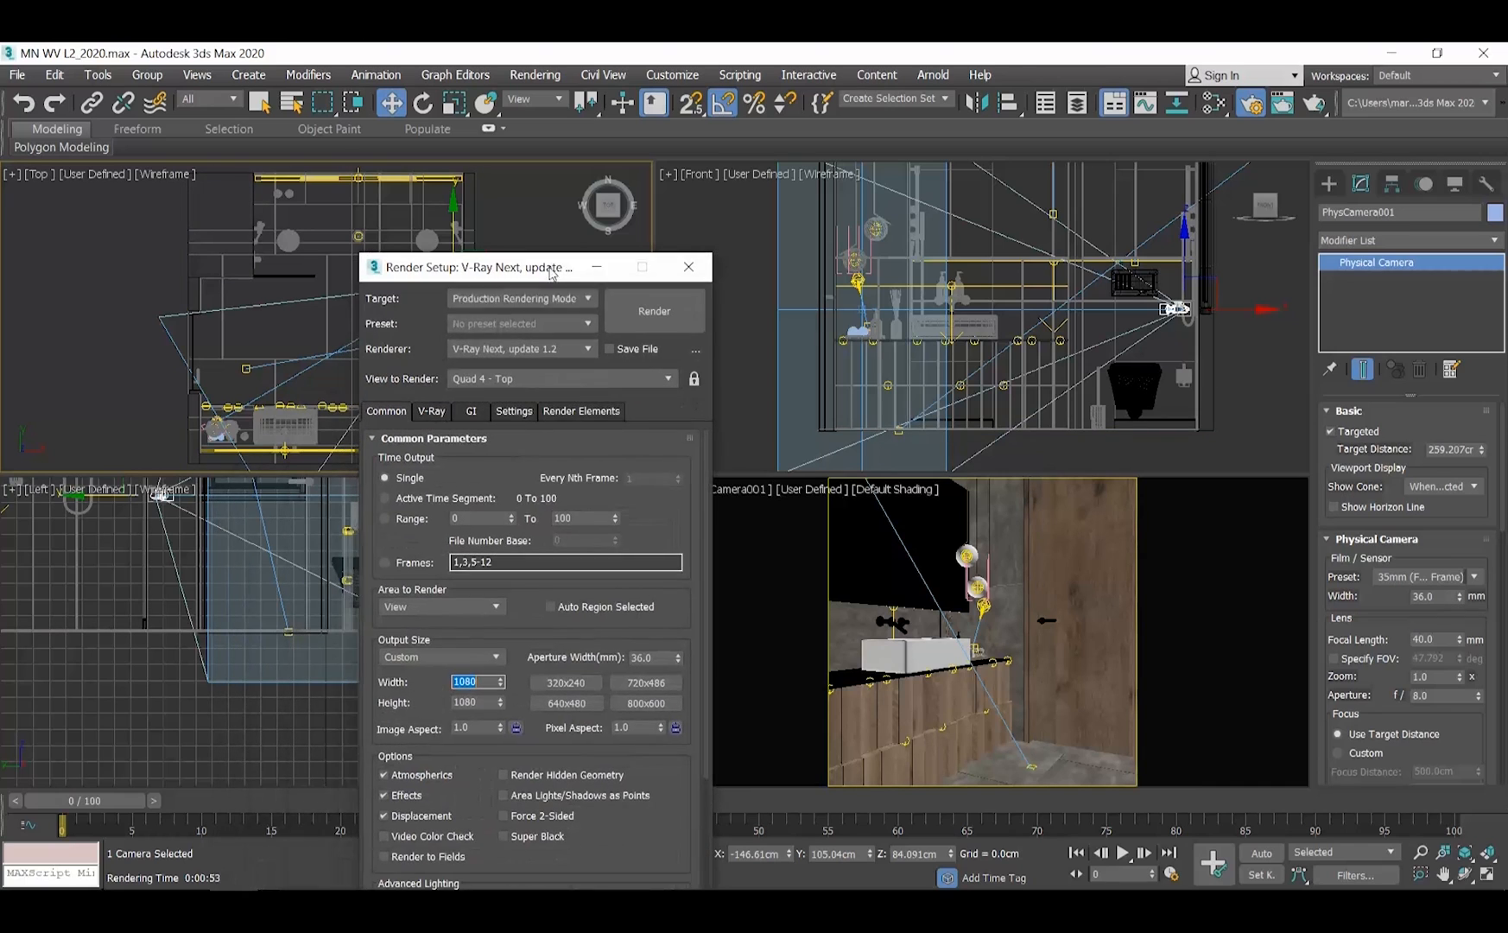
text(1920)
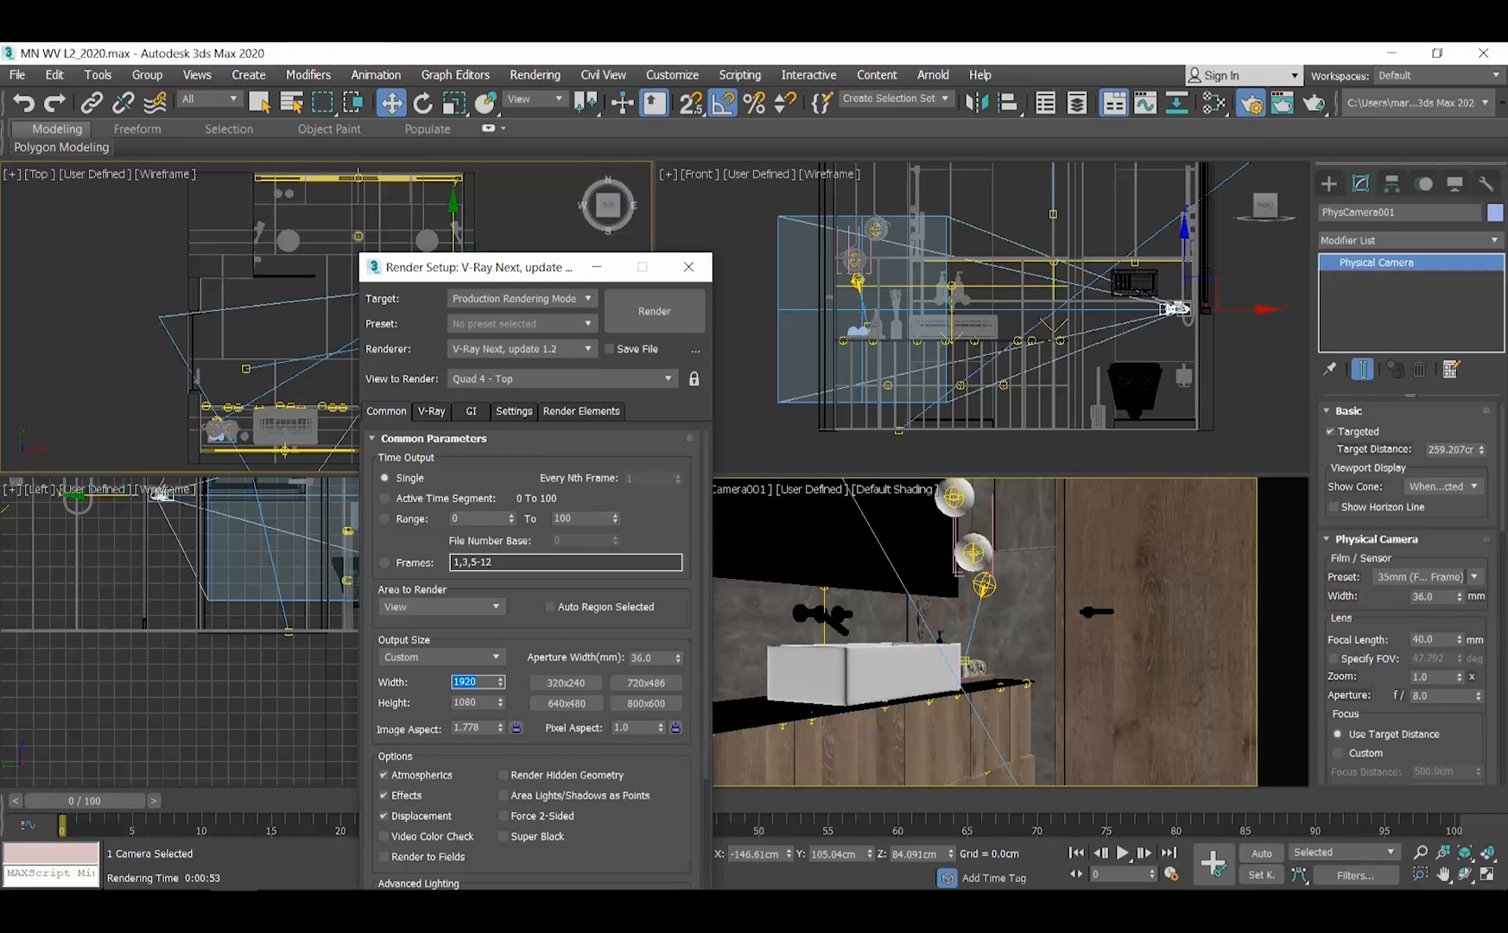
Step: Dismiss Render Setup and move the camera in the Top view closer to the sink
click(688, 266)
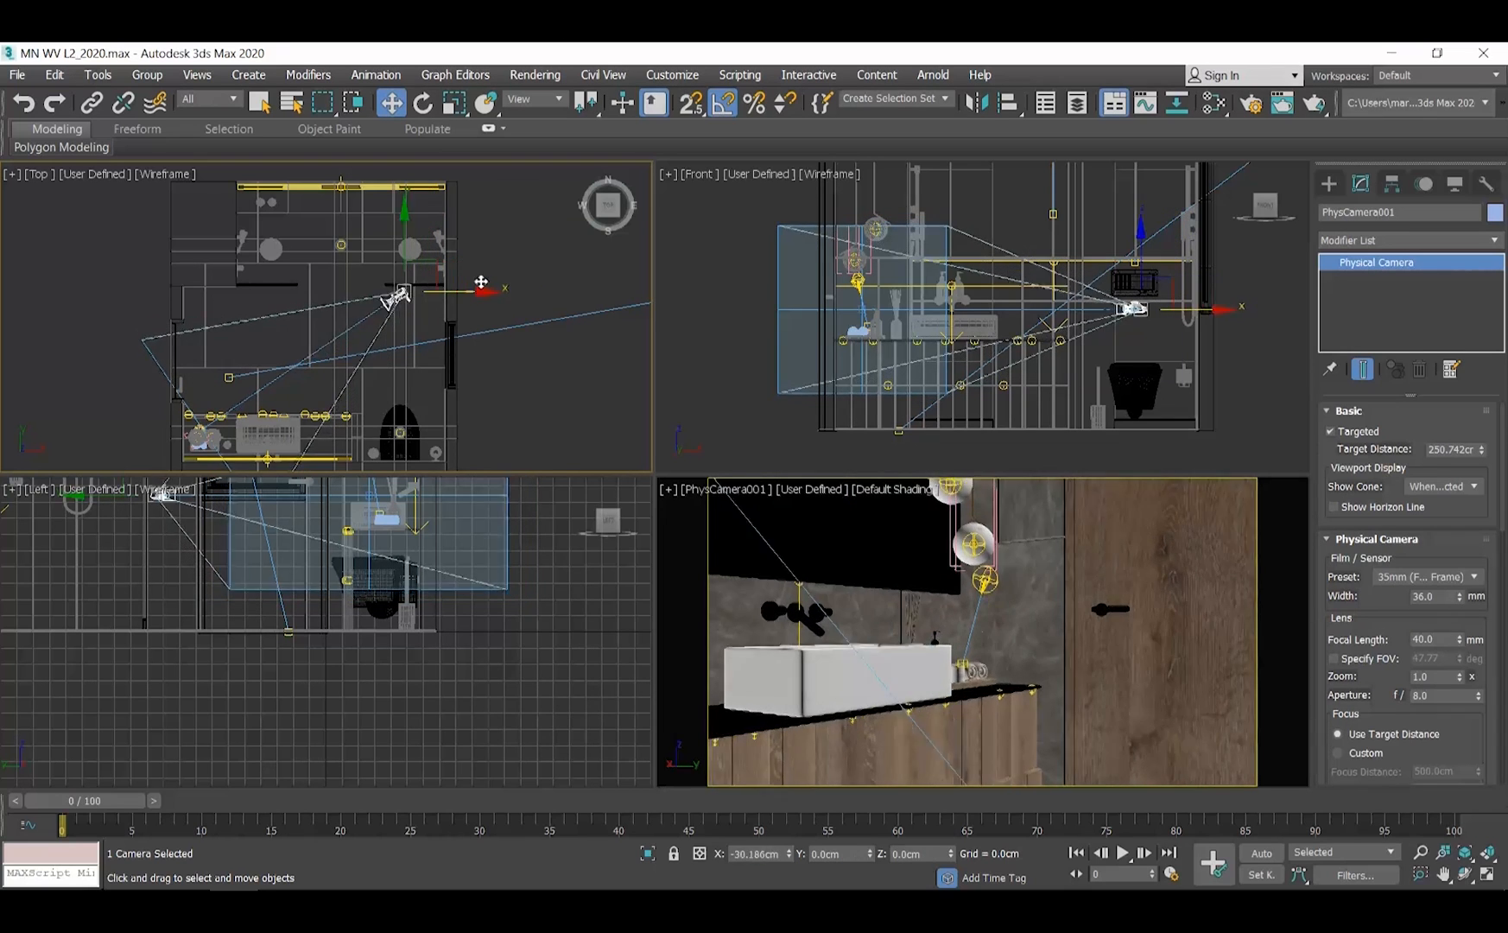
drag(399, 293, 302, 299)
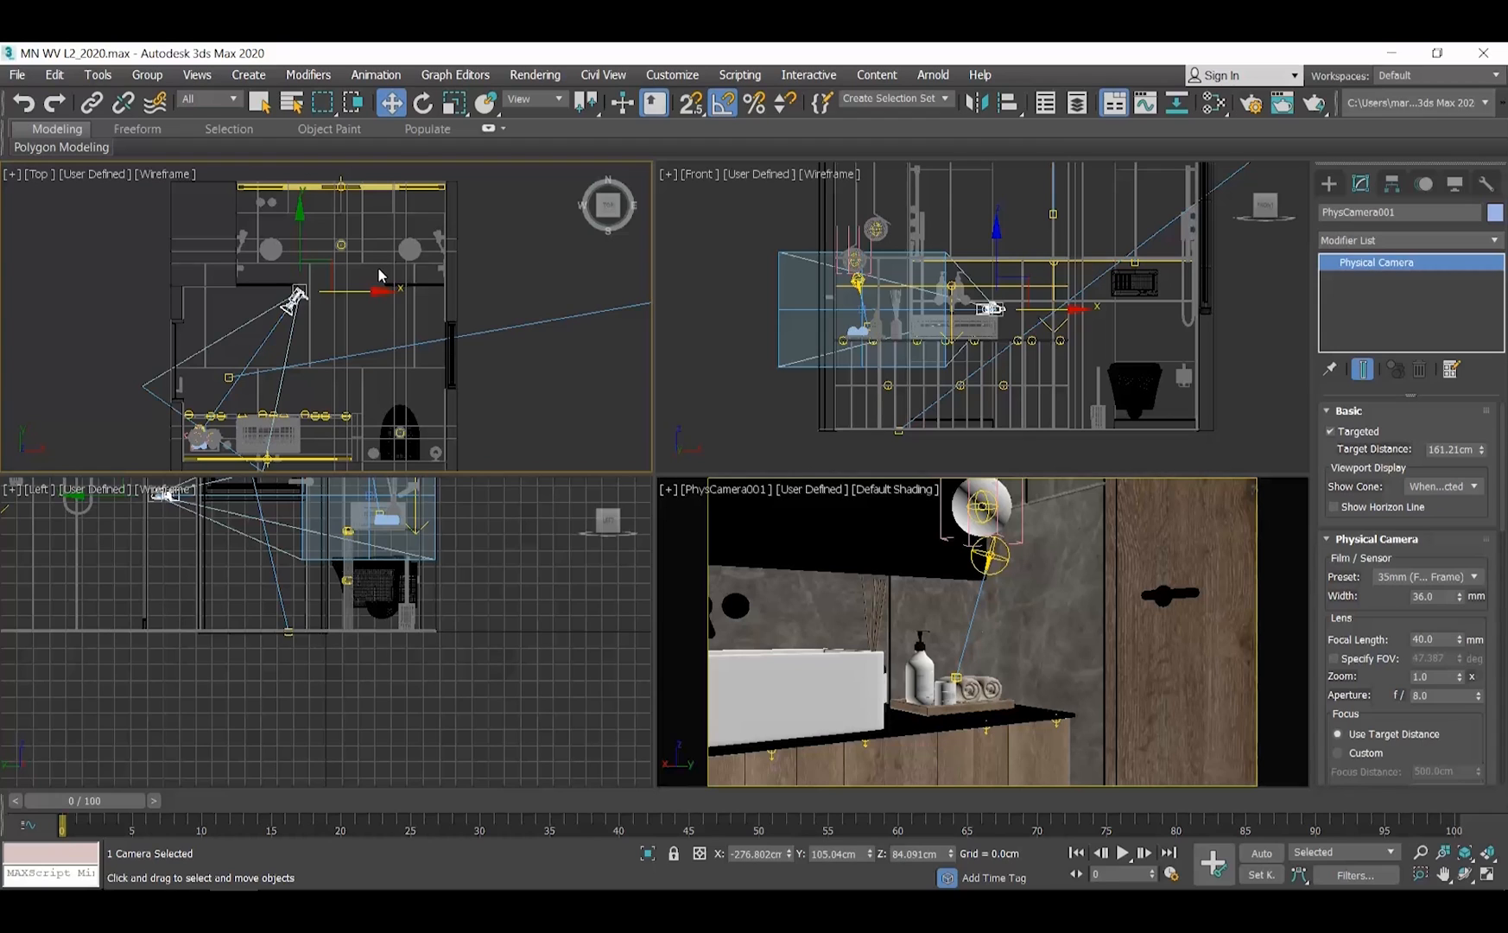
mouse_move(376, 290)
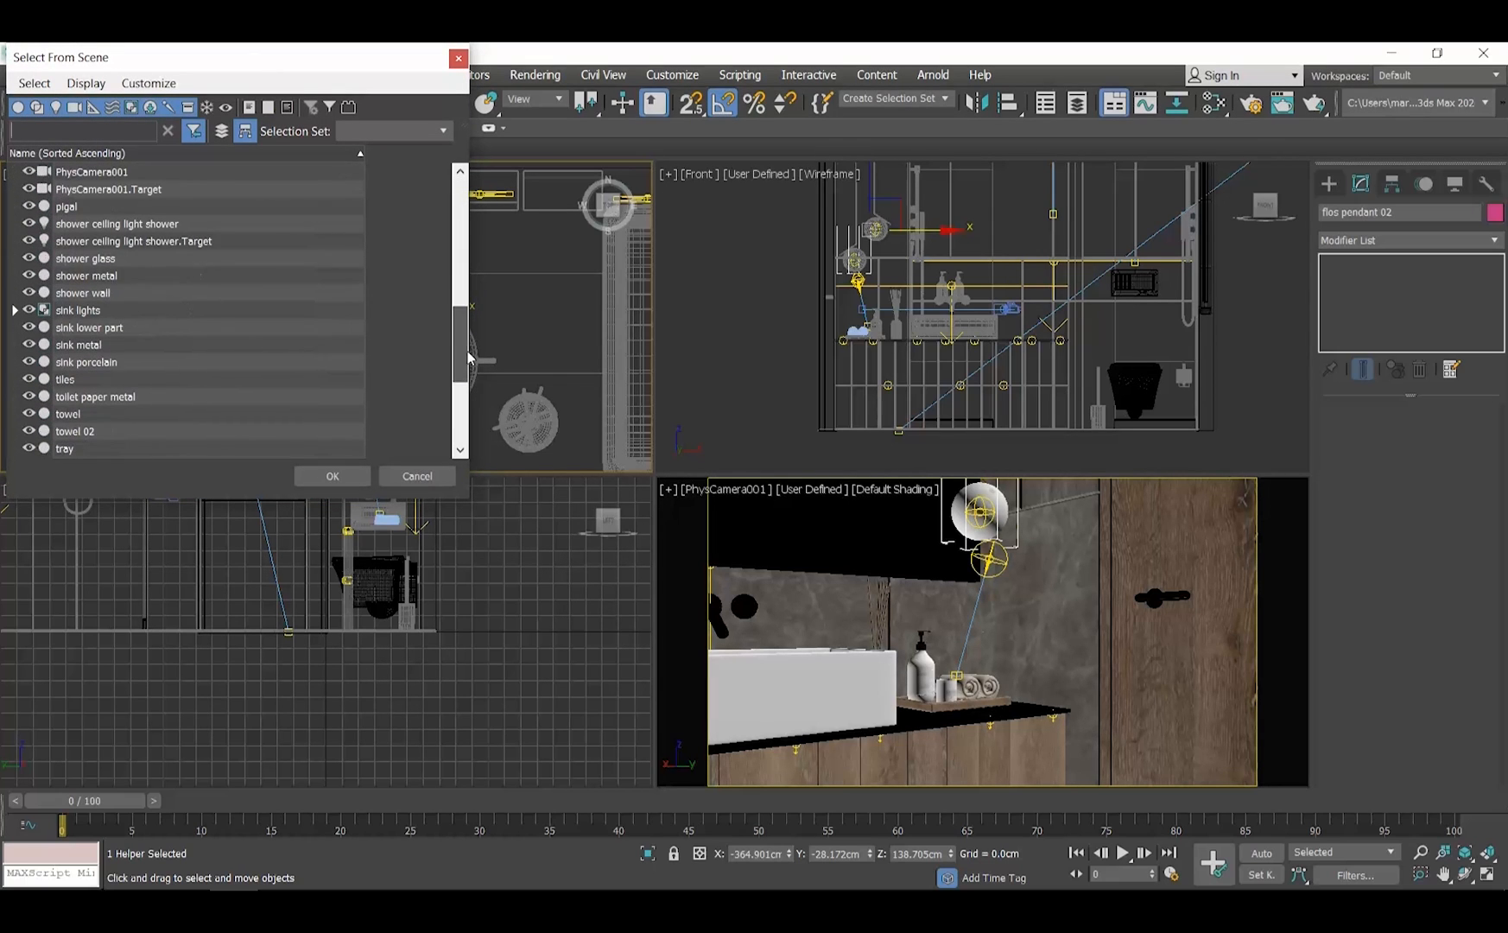
Step: Select PhysCamera001.Target from the scene list so the view aims at the wall faucet
click(101, 188)
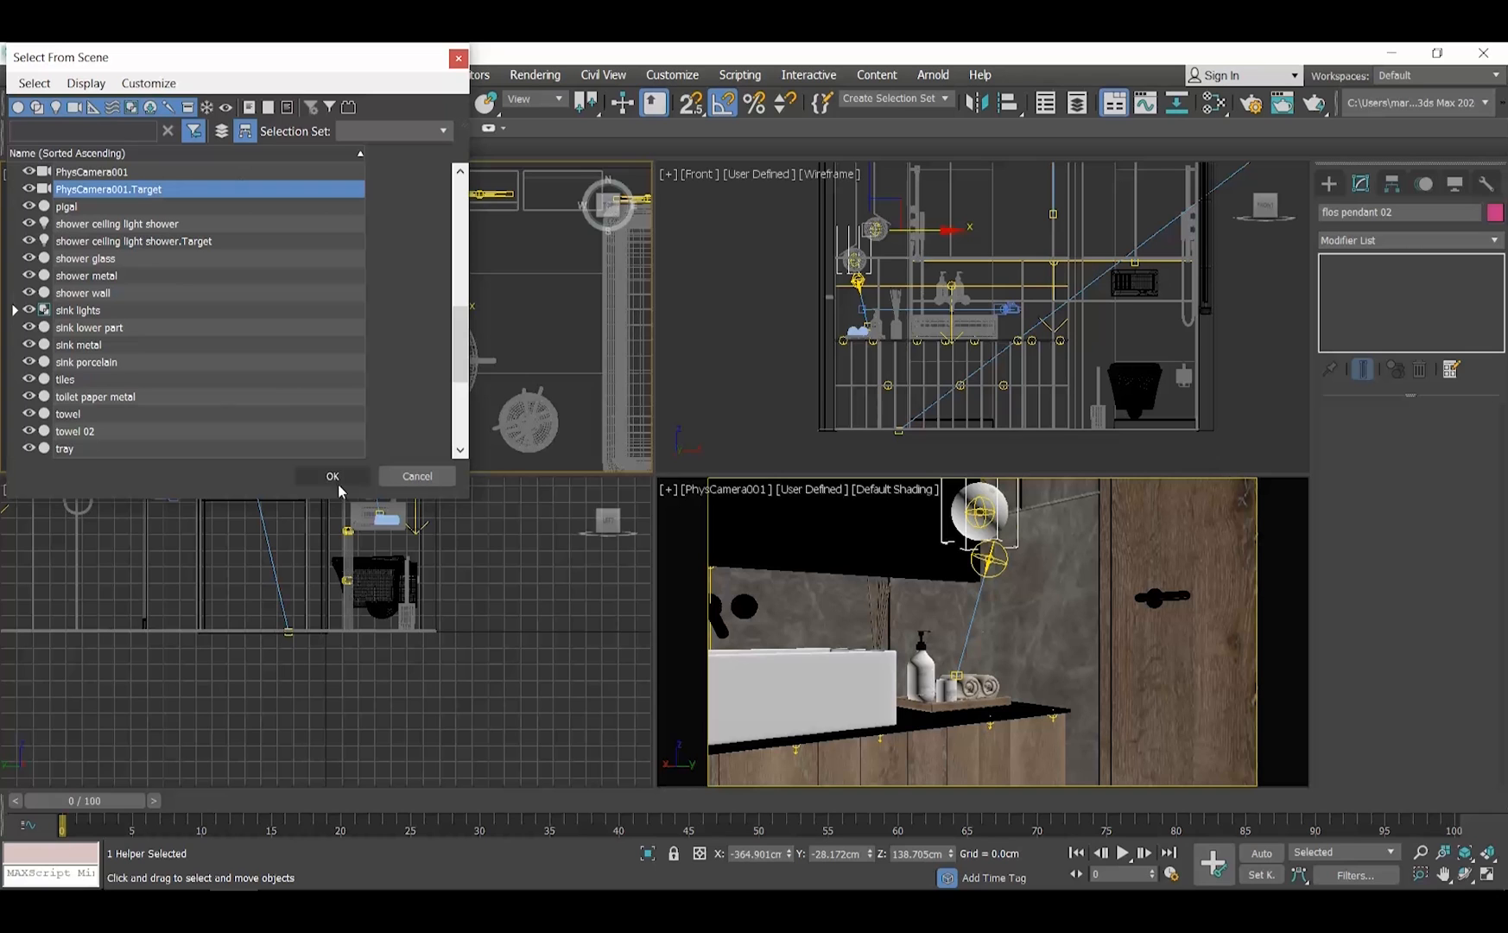
click(333, 476)
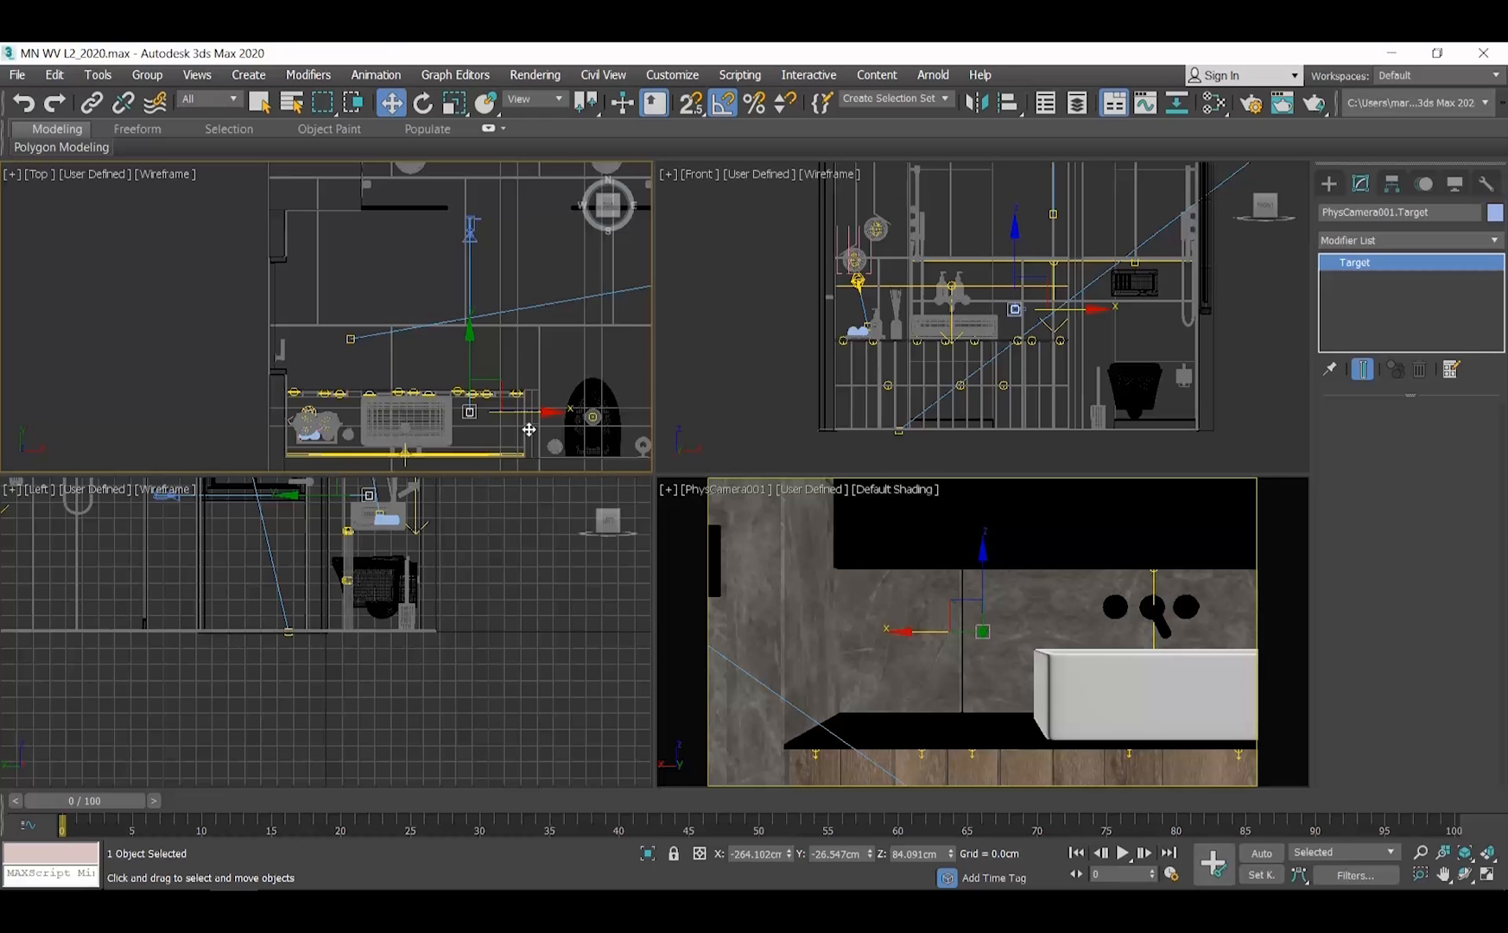
Step: Filter selection to Cameras only, clear the Top view selection, then restore All
click(491, 371)
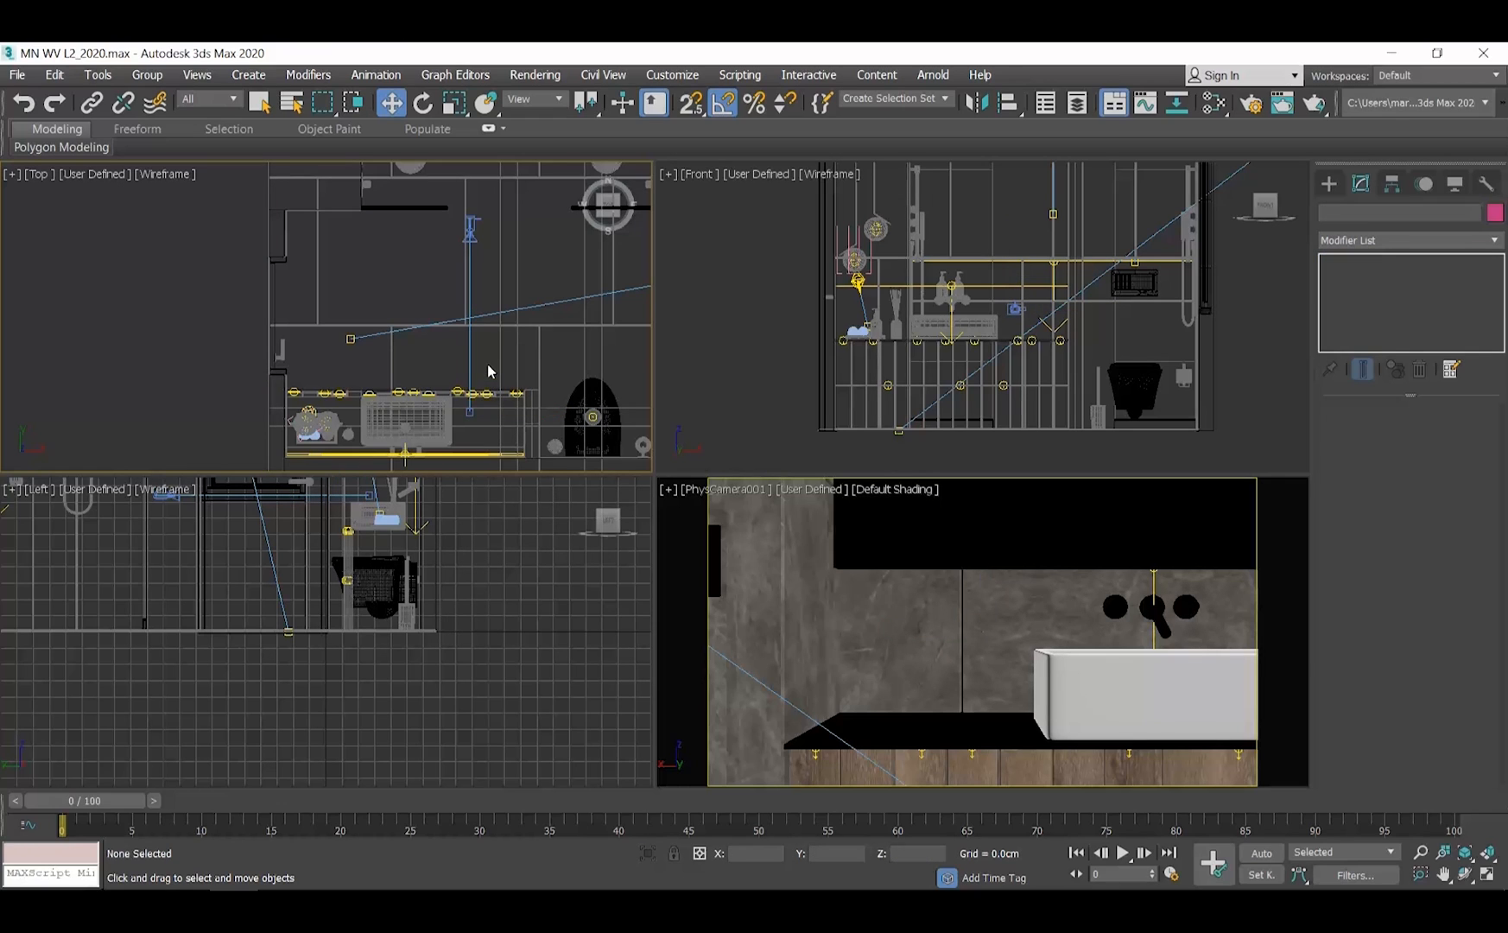
mouse_move(226, 100)
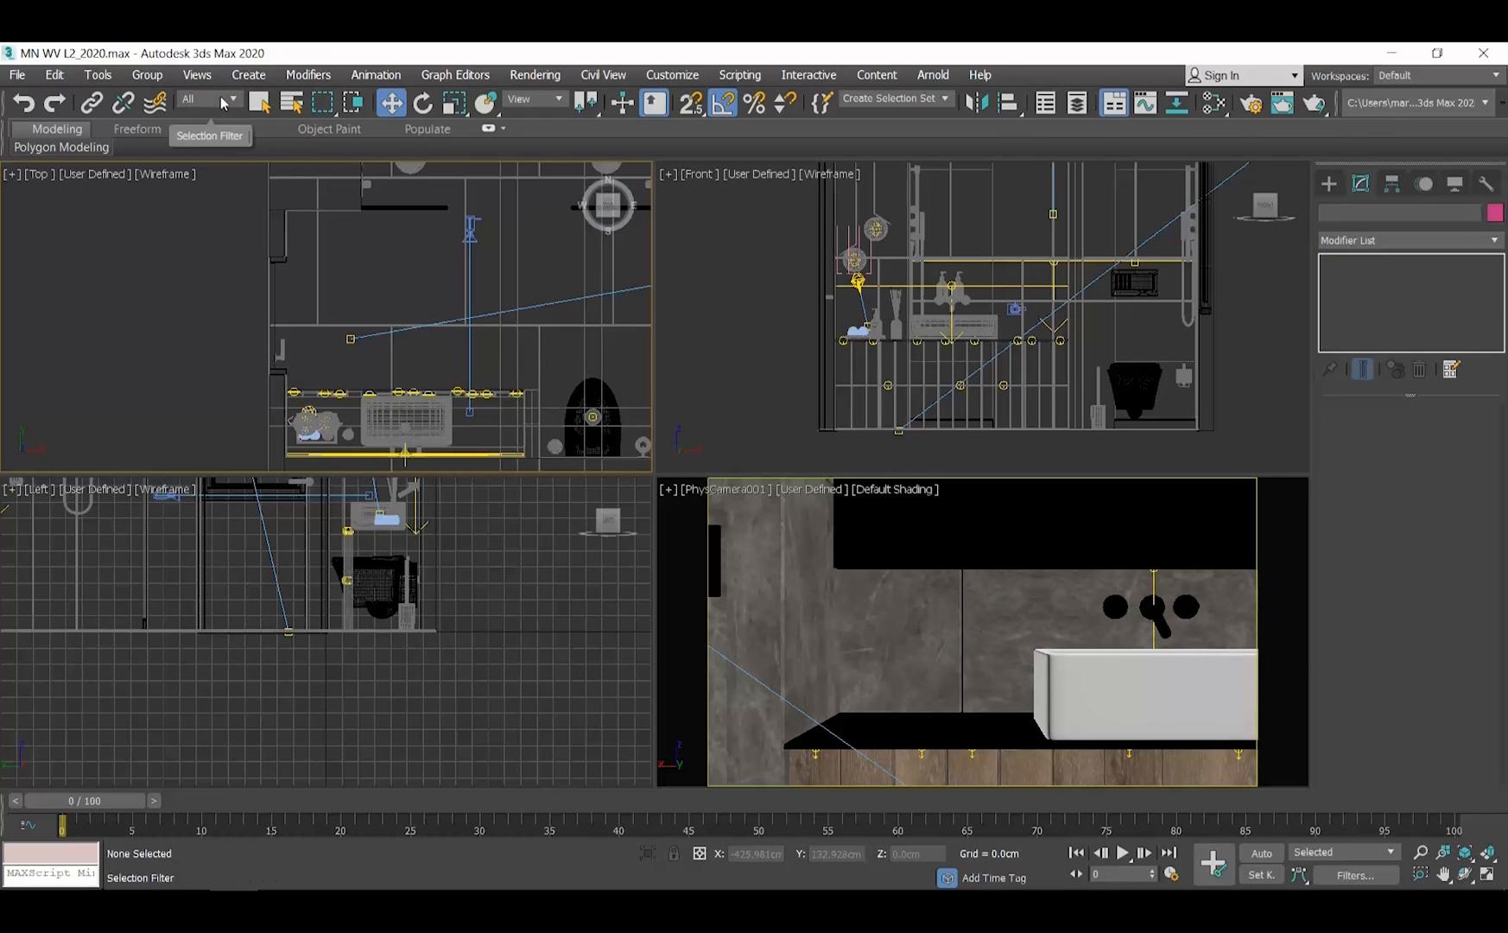
mouse_move(223, 102)
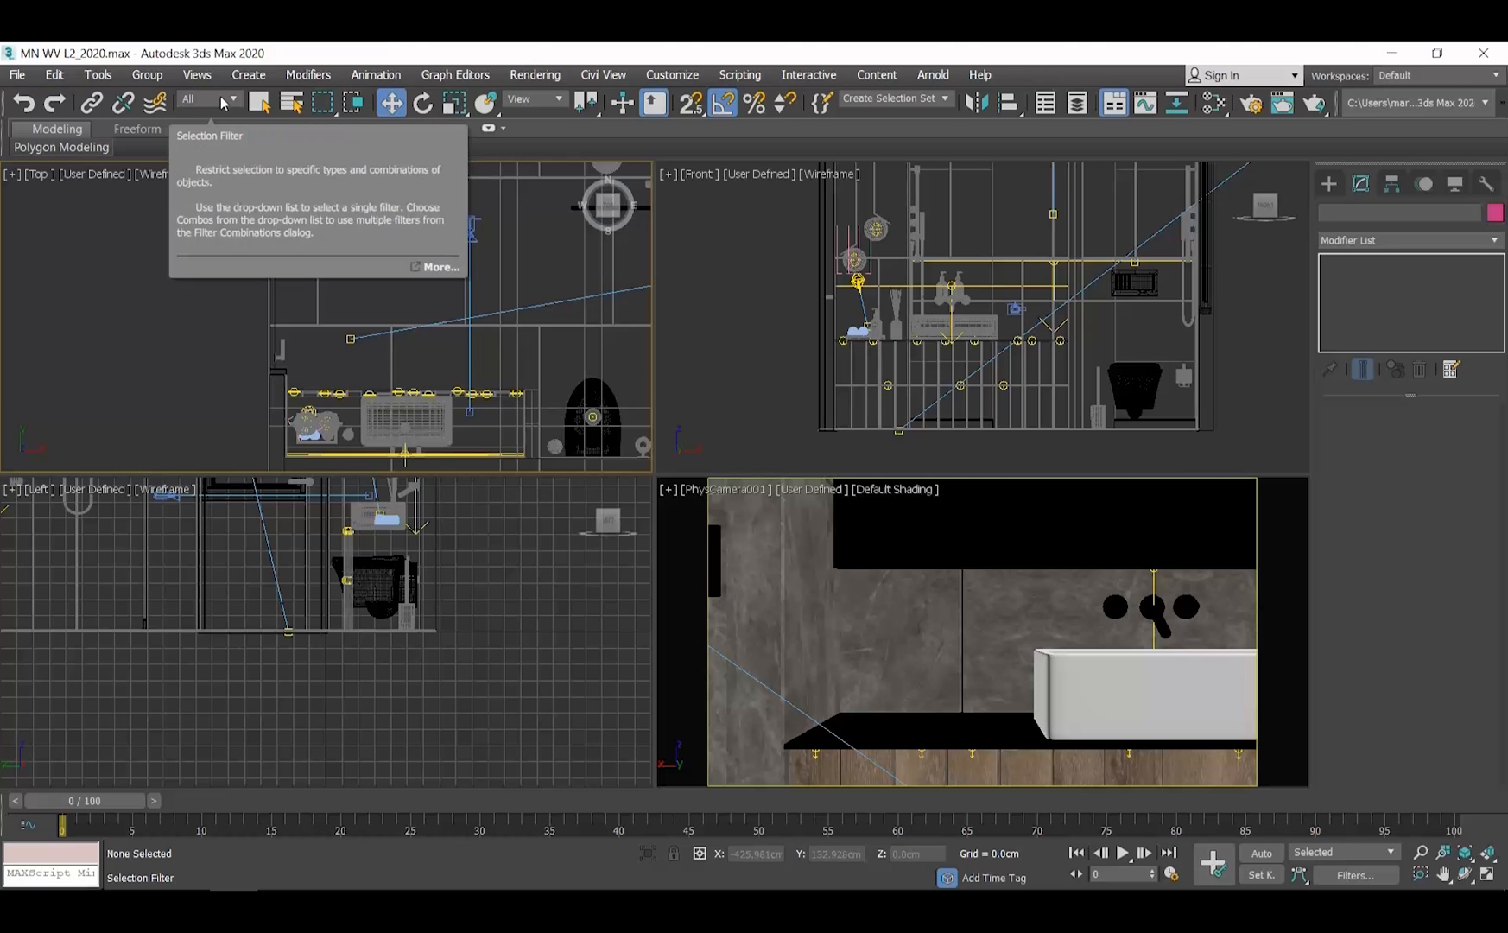
click(228, 100)
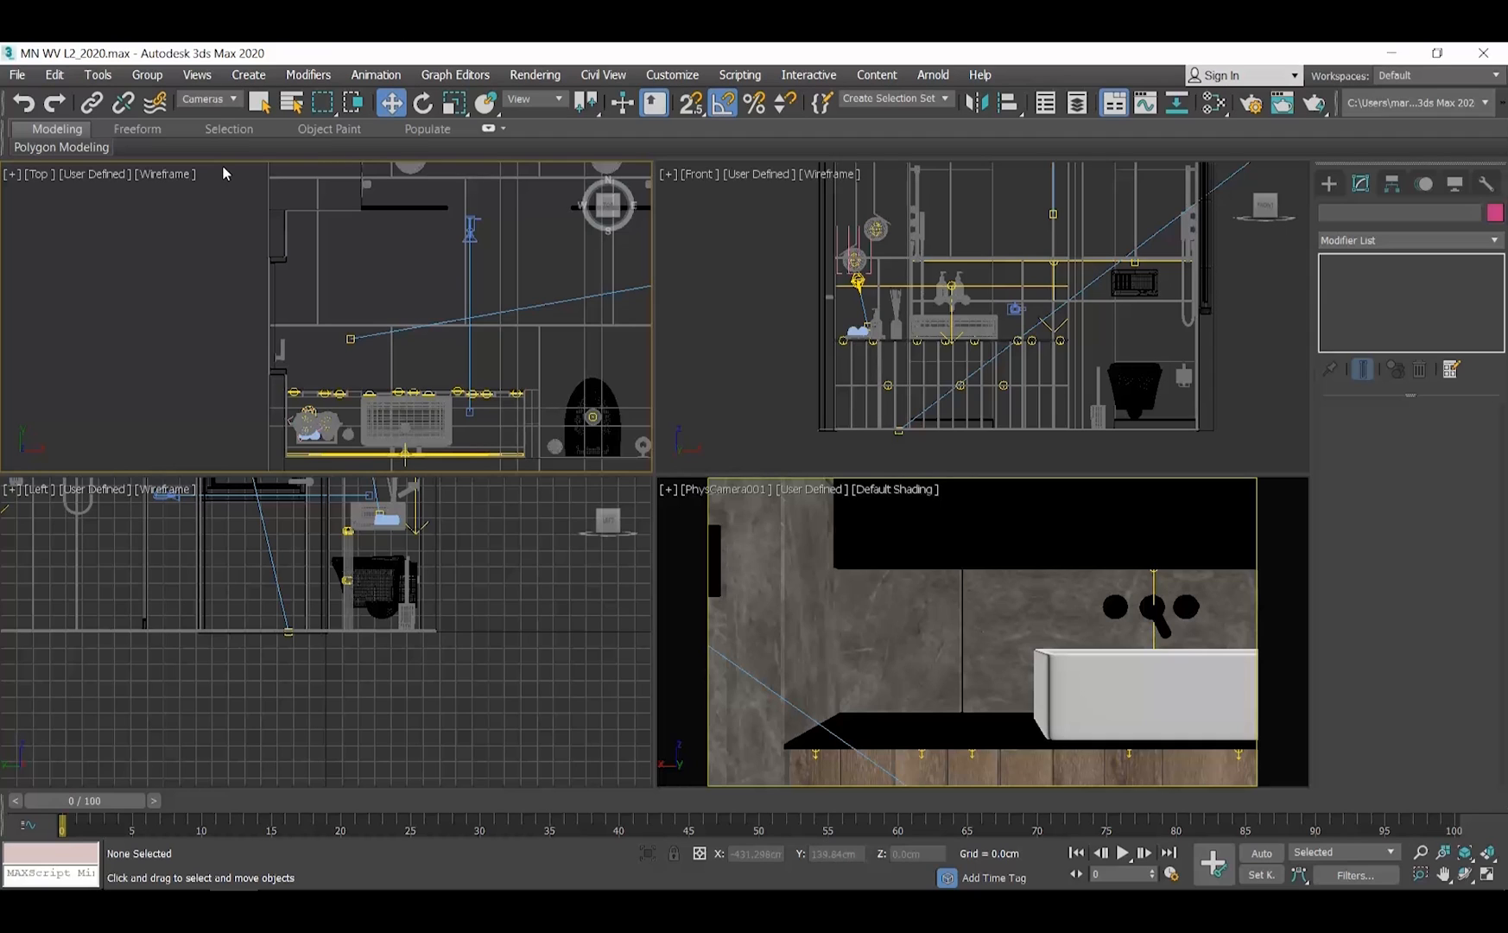
mouse_move(224, 102)
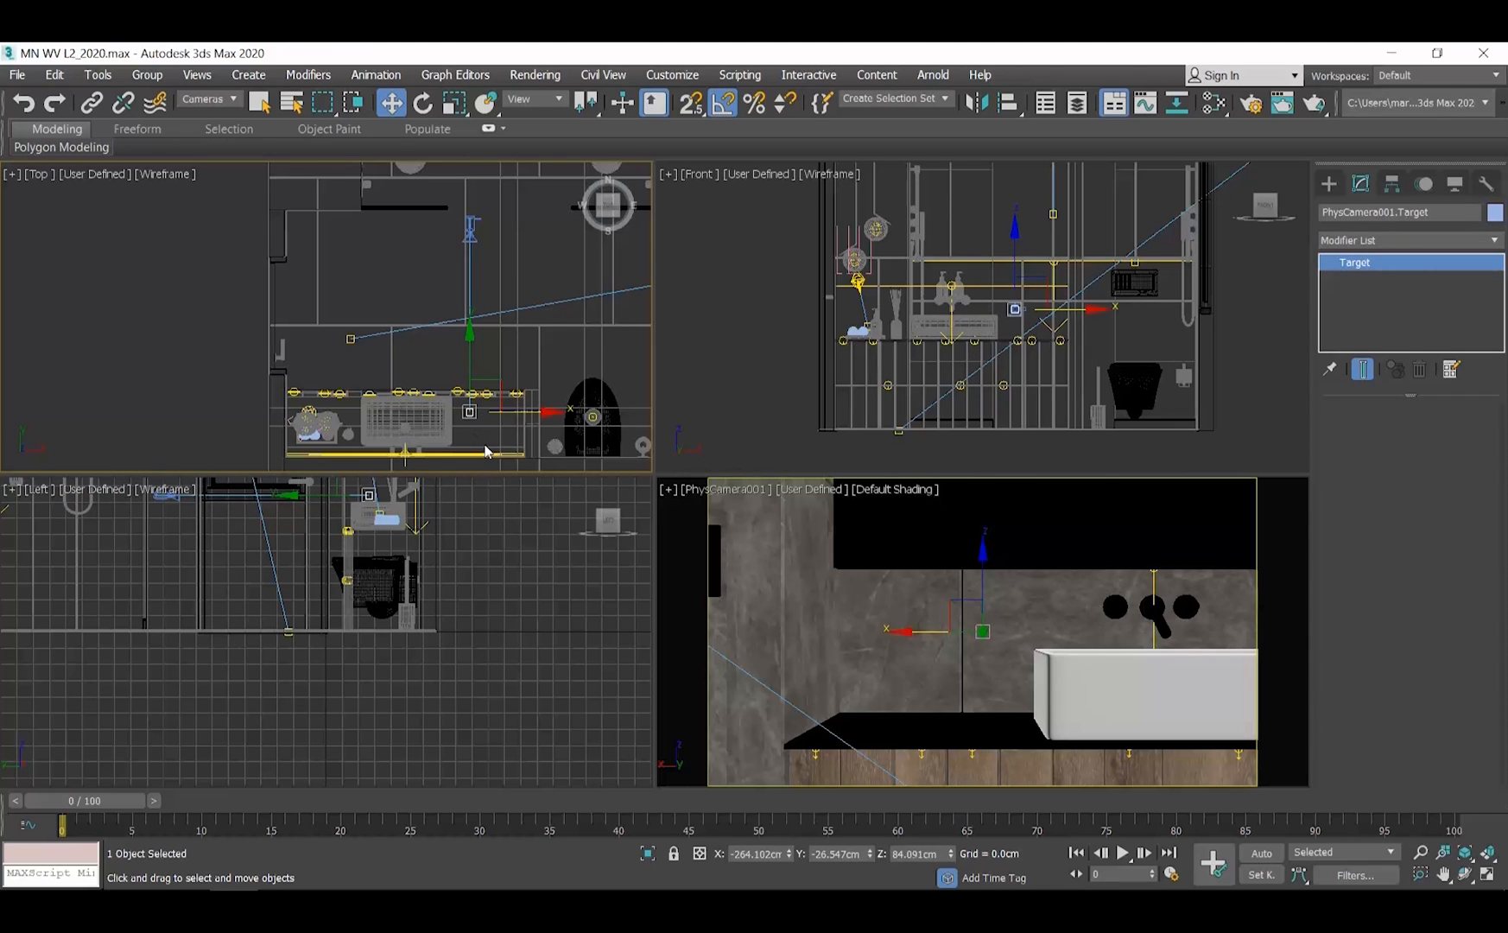
mouse_move(579, 468)
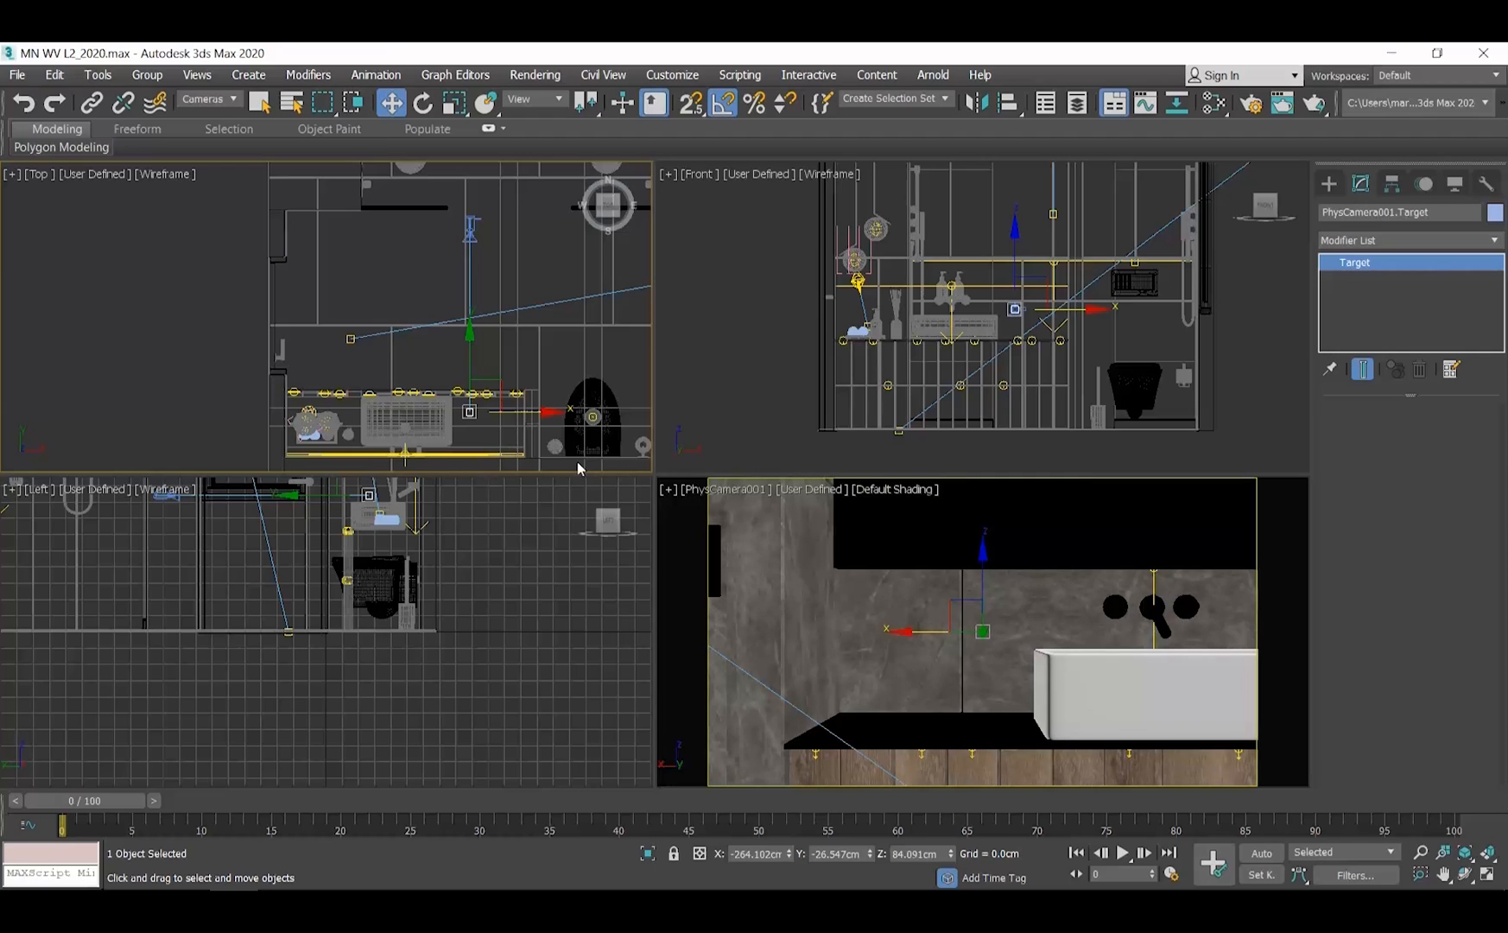
mouse_move(512, 452)
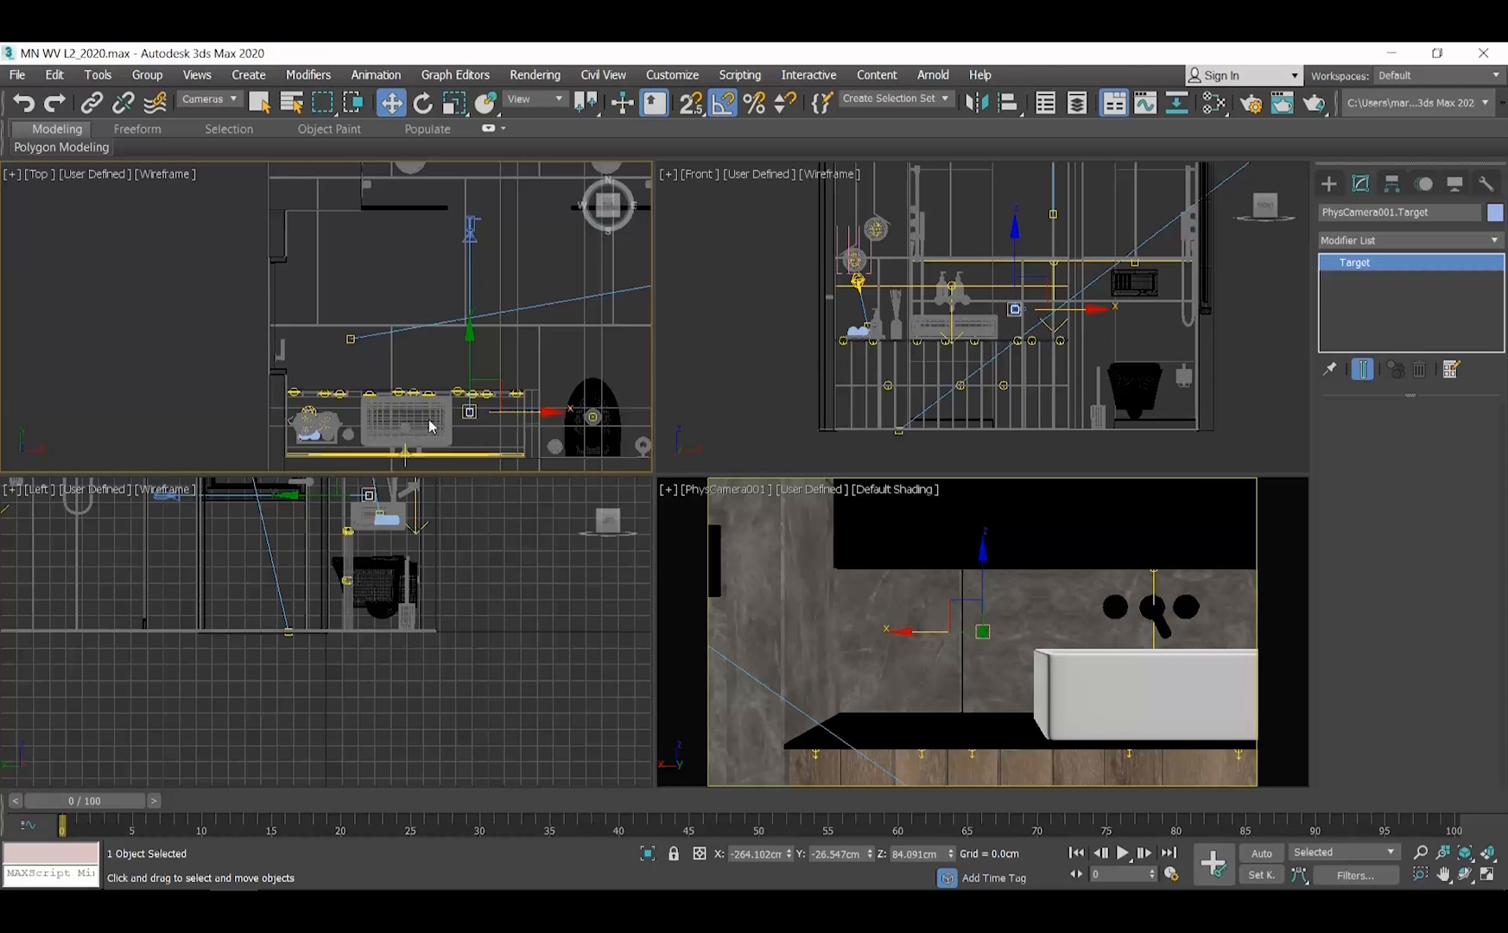
click(278, 362)
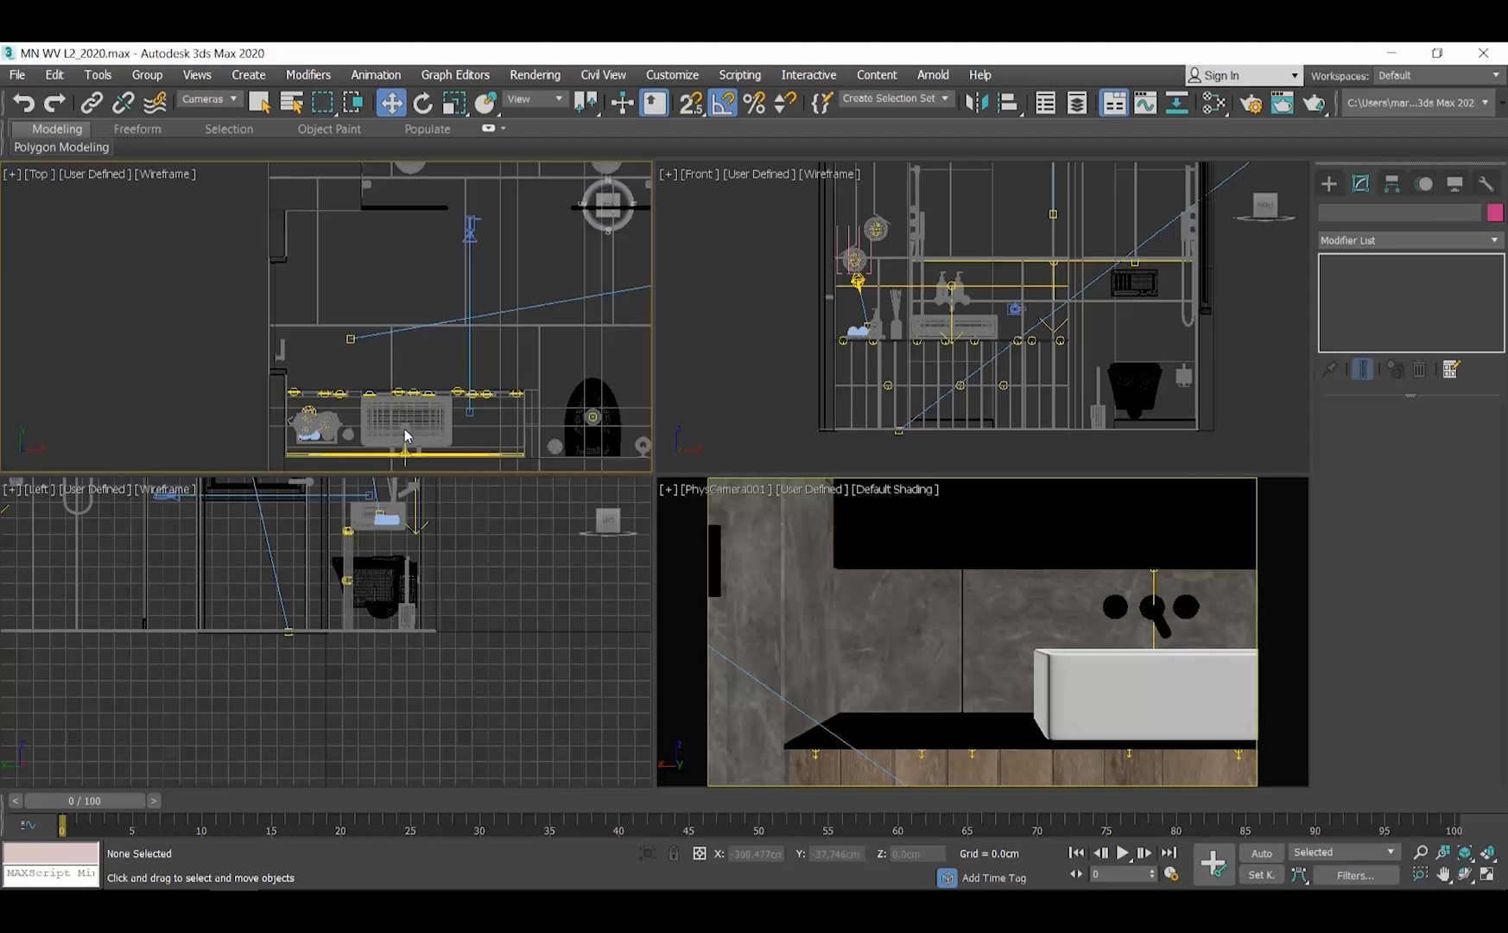
click(207, 98)
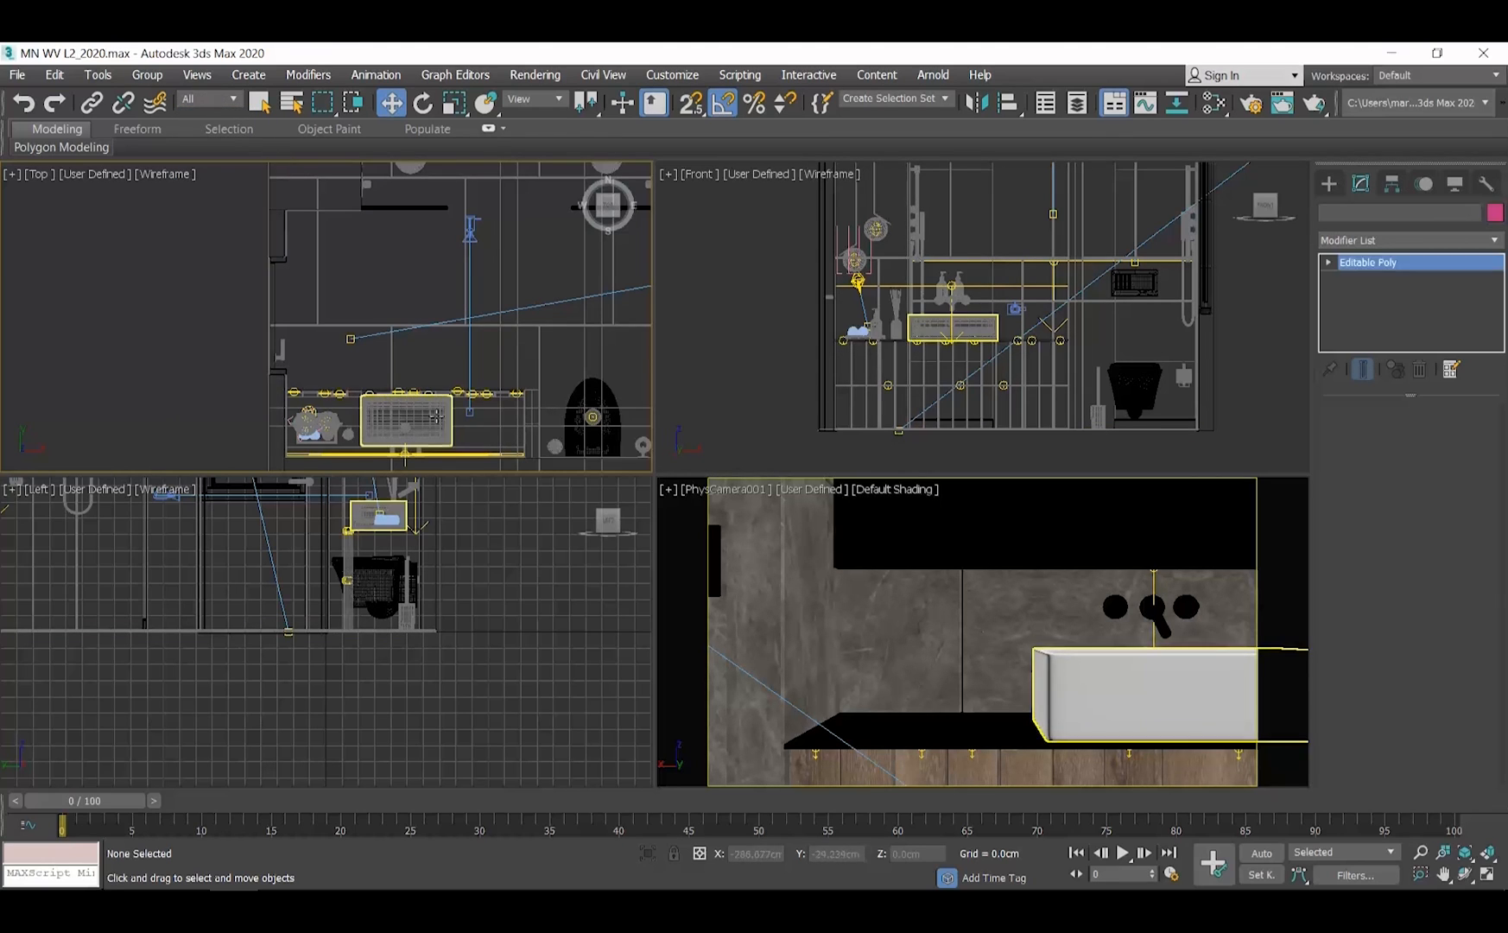
Step: Move the camera back to face the vanity straight on with the toilet at left
click(592, 416)
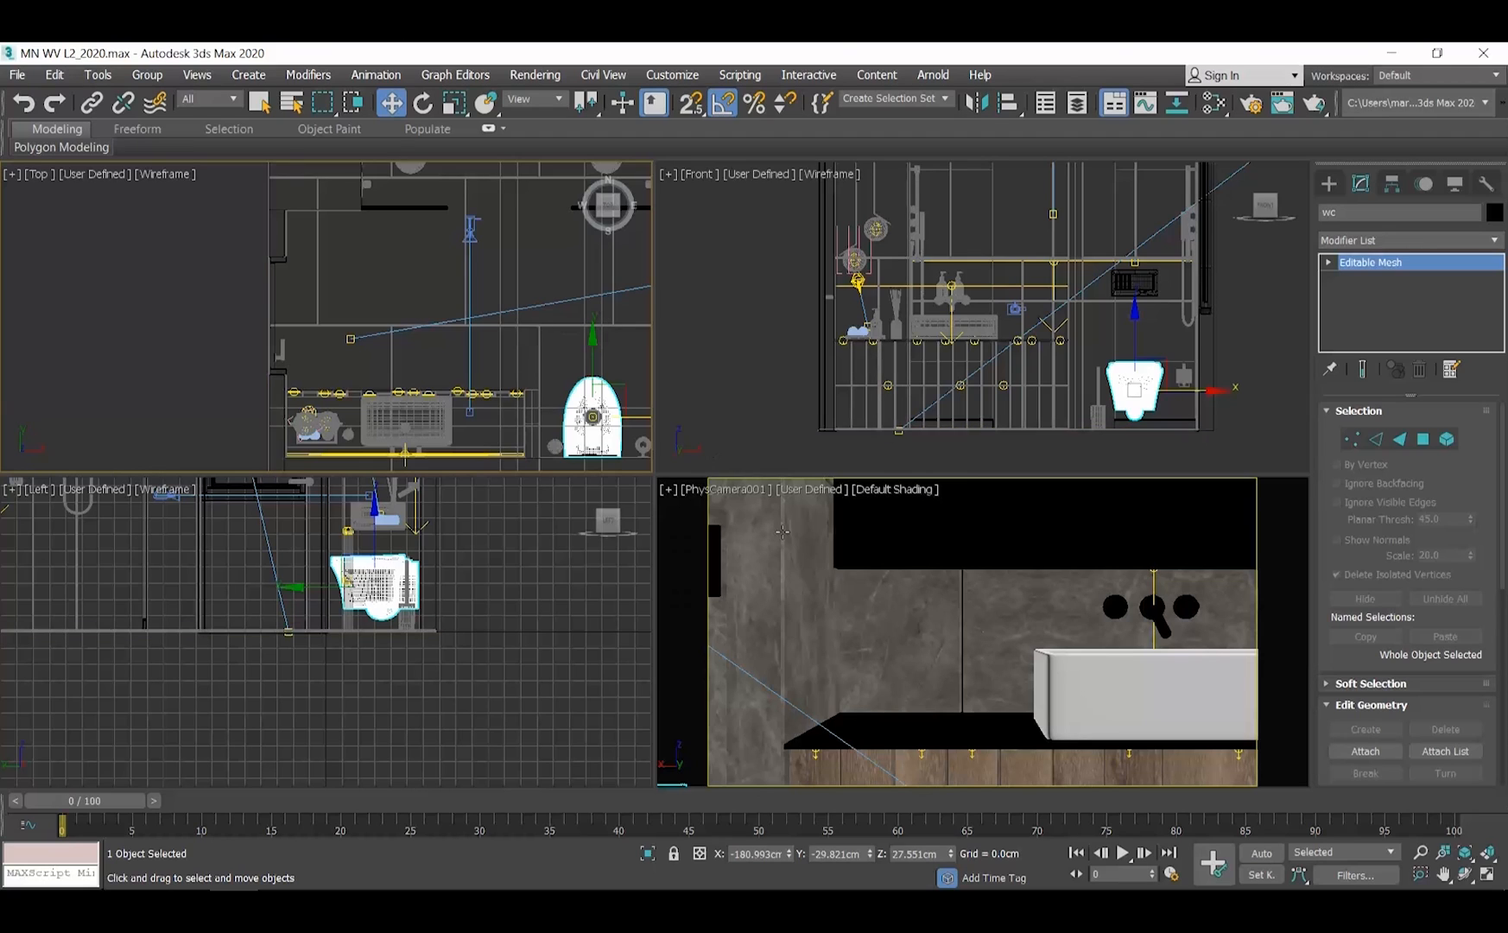
mouse_move(801, 542)
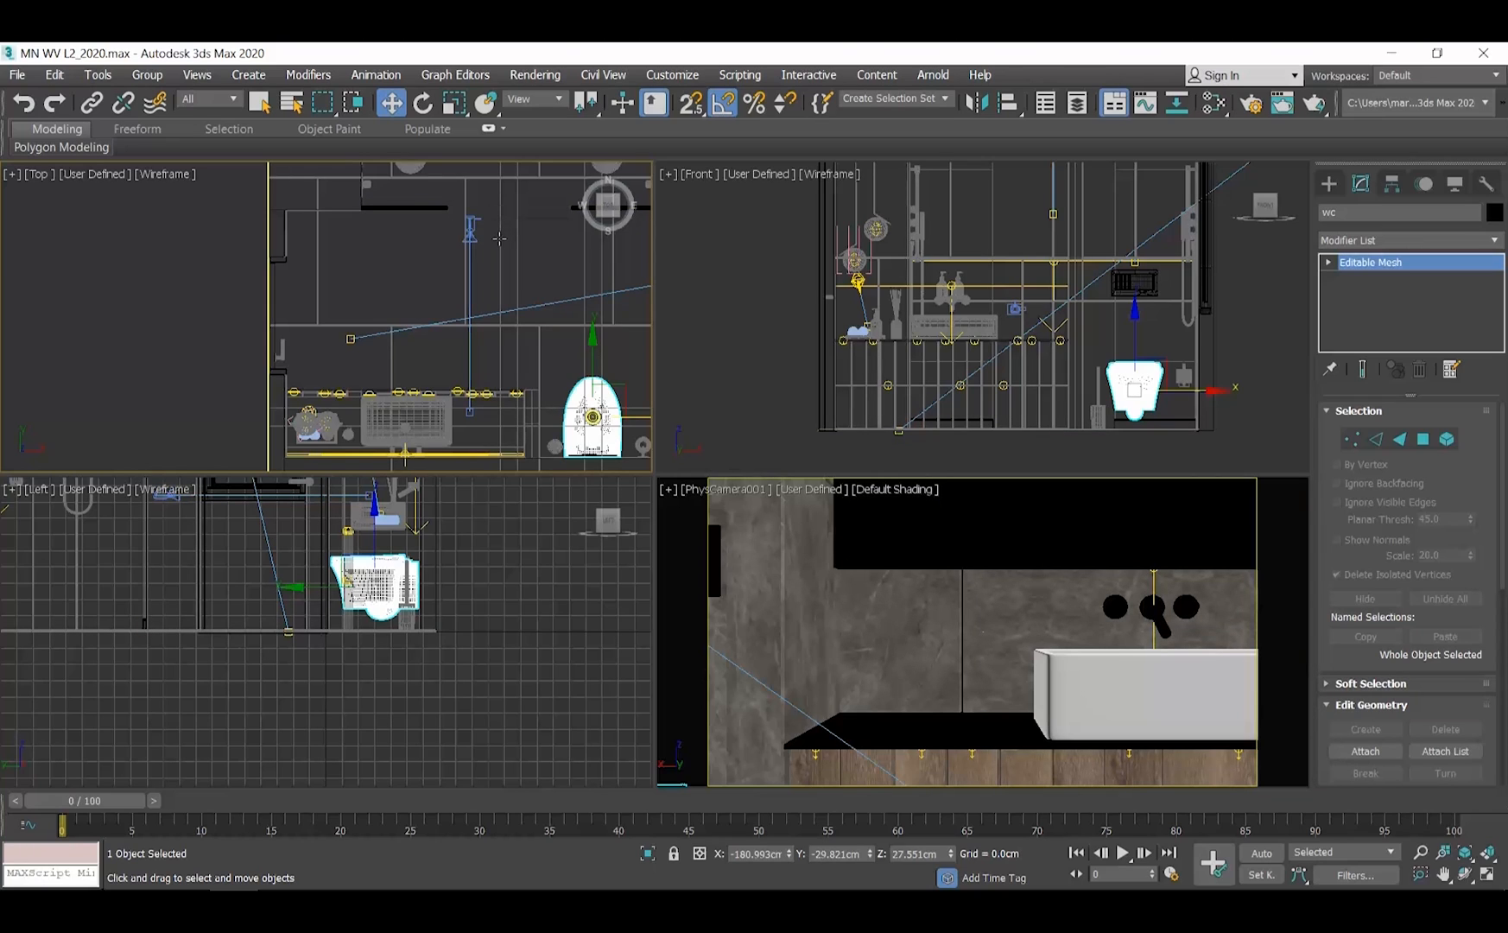
mouse_move(494, 249)
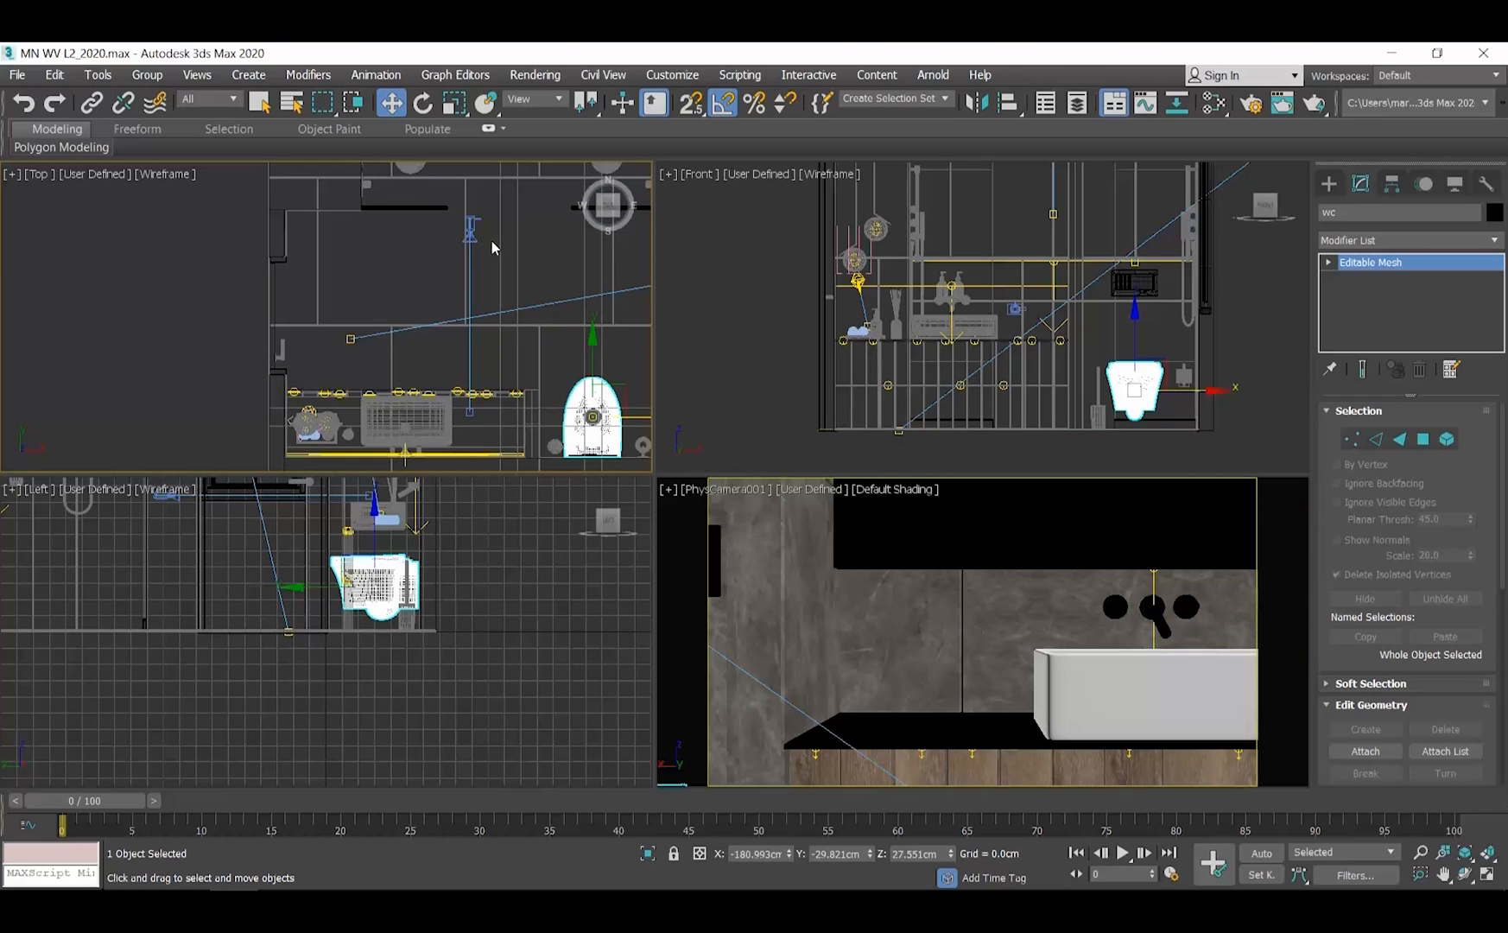
click(461, 228)
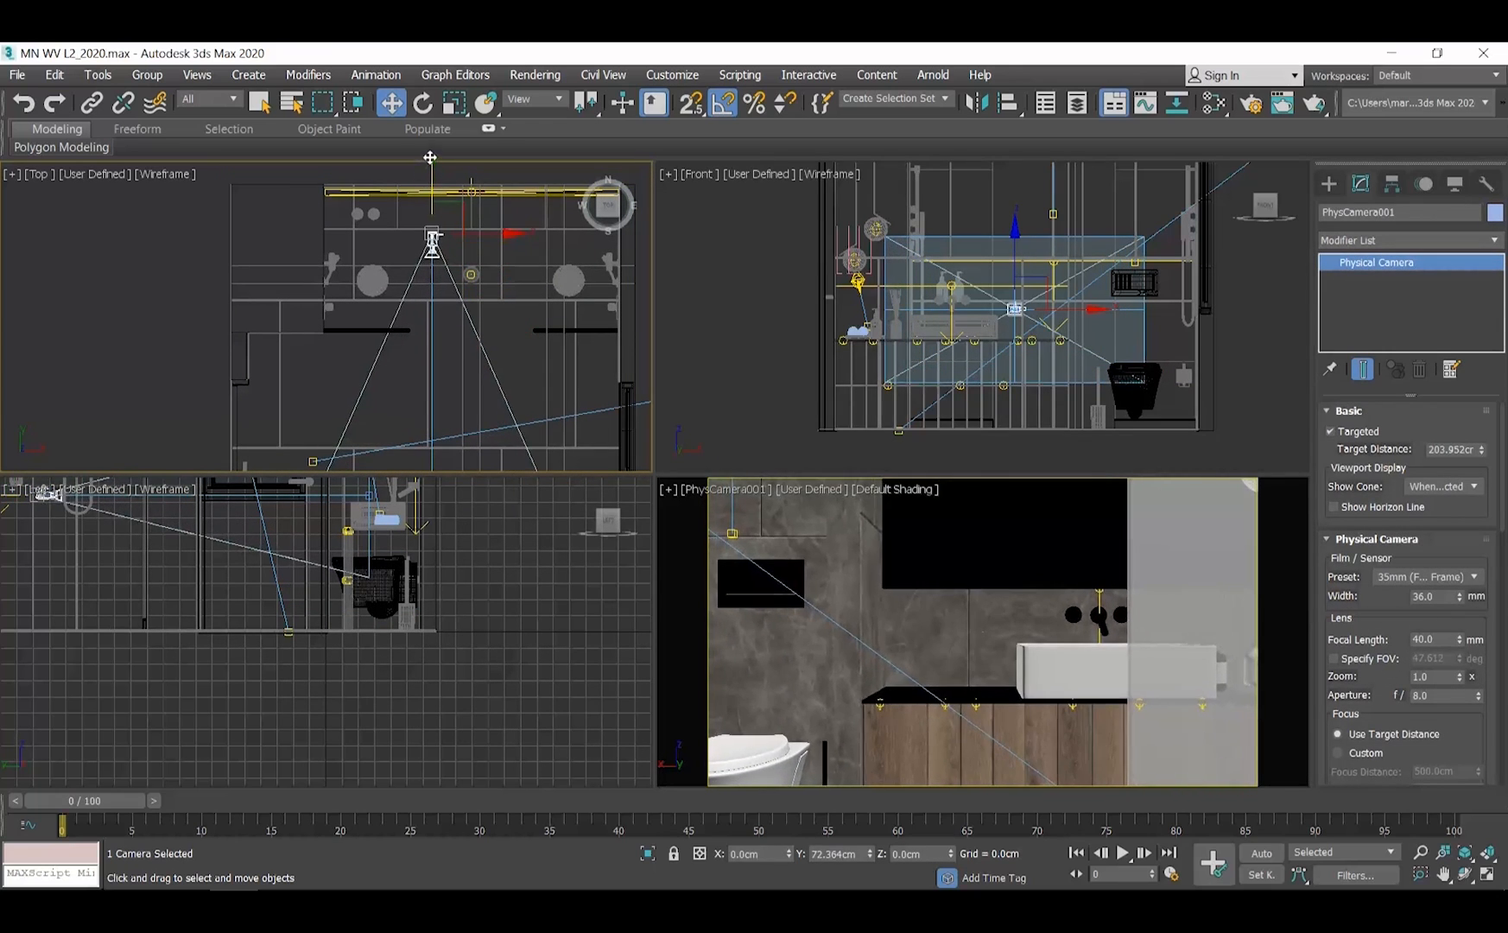
drag(432, 238, 444, 315)
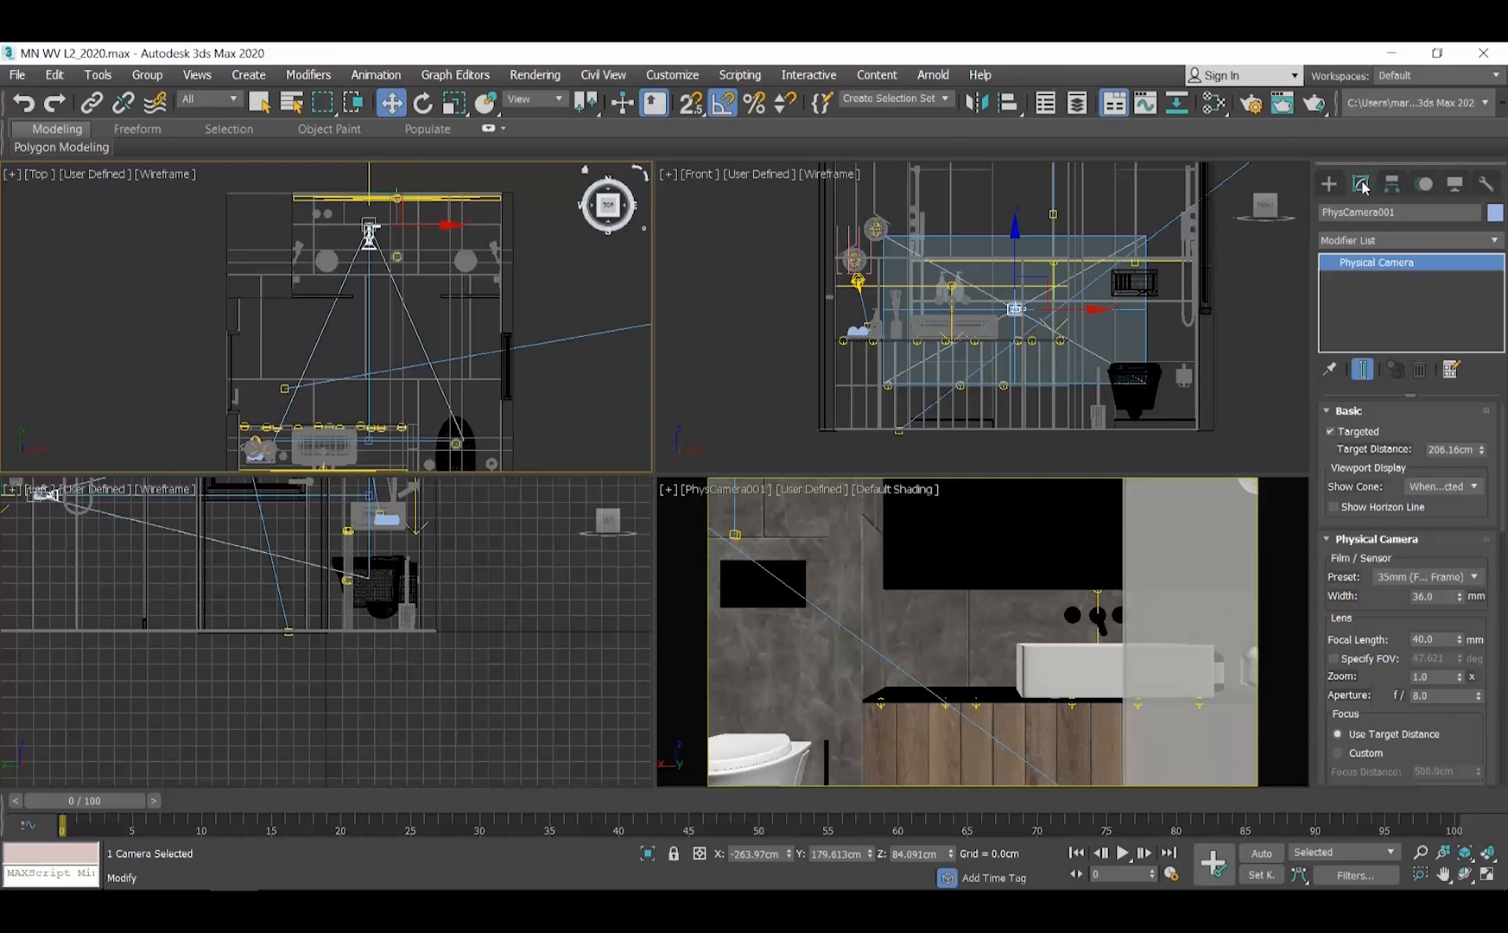
mouse_move(1368, 190)
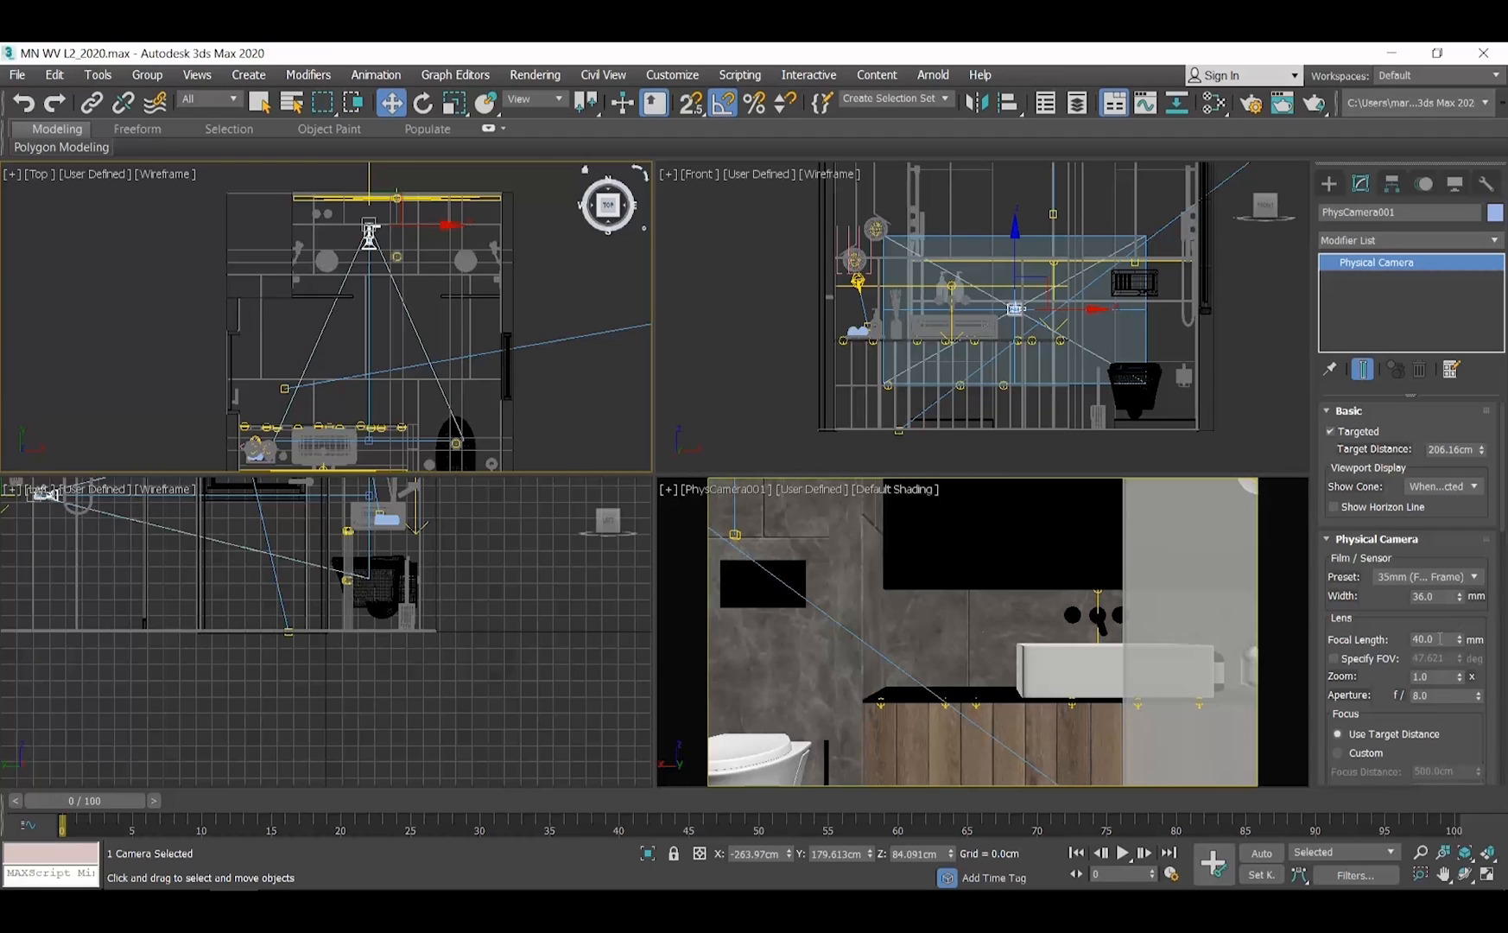
Step: Set PhysCamera001's Focal Length to 30 mm to fit toilet and vanity in frame
triple_click(1437, 639)
text(30)
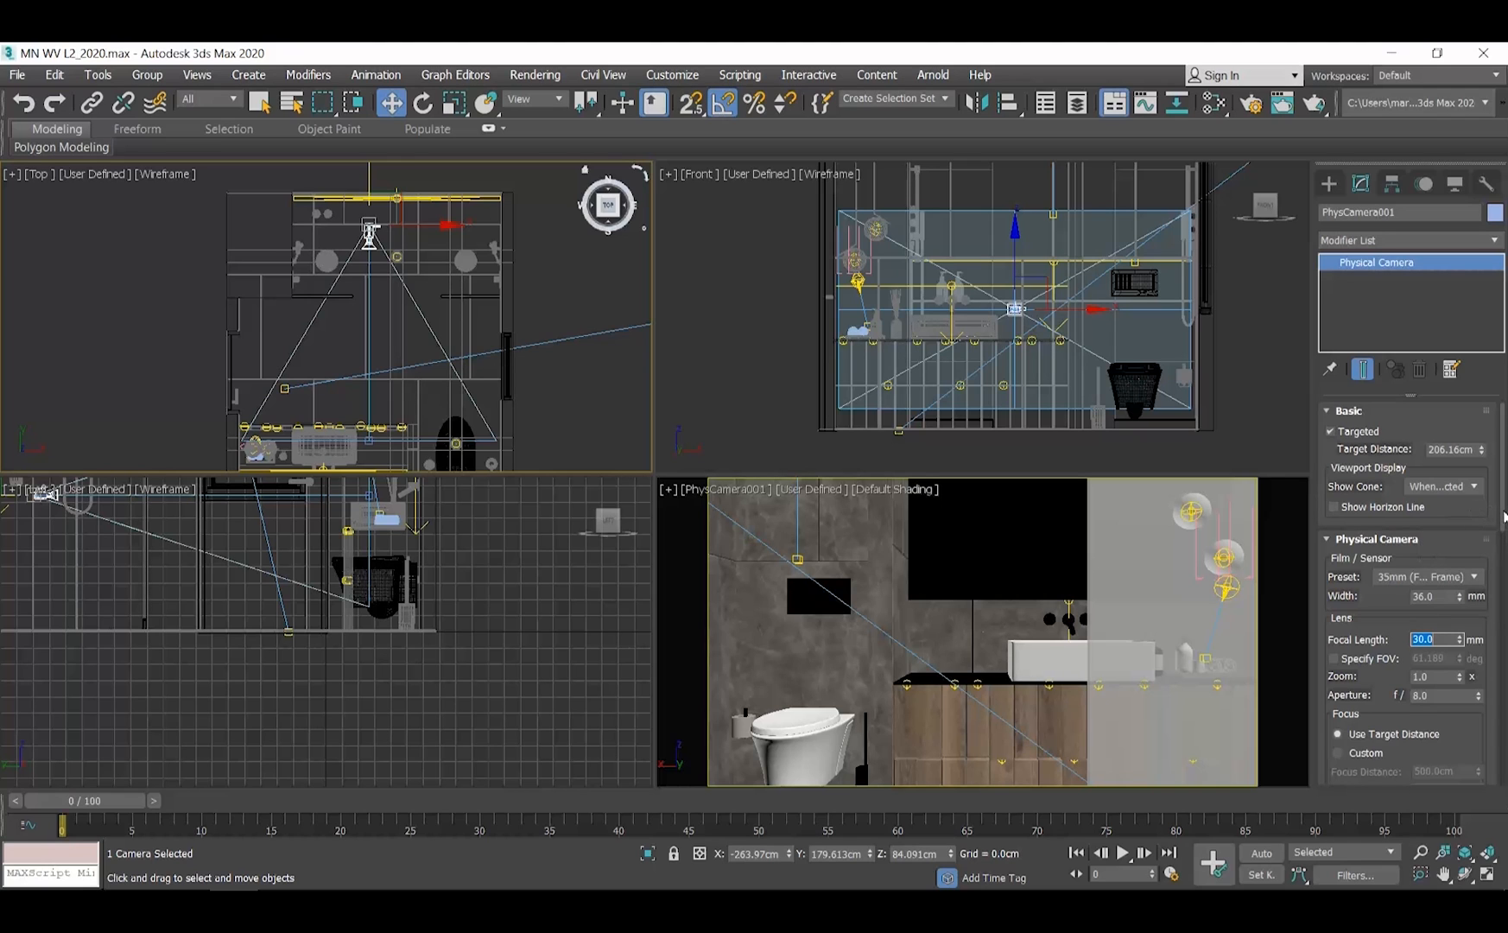
Step: Set PhysCamera001's near clipping plane to 100 cm so the foreground wall stops blocking the vanity
scroll(down, 3)
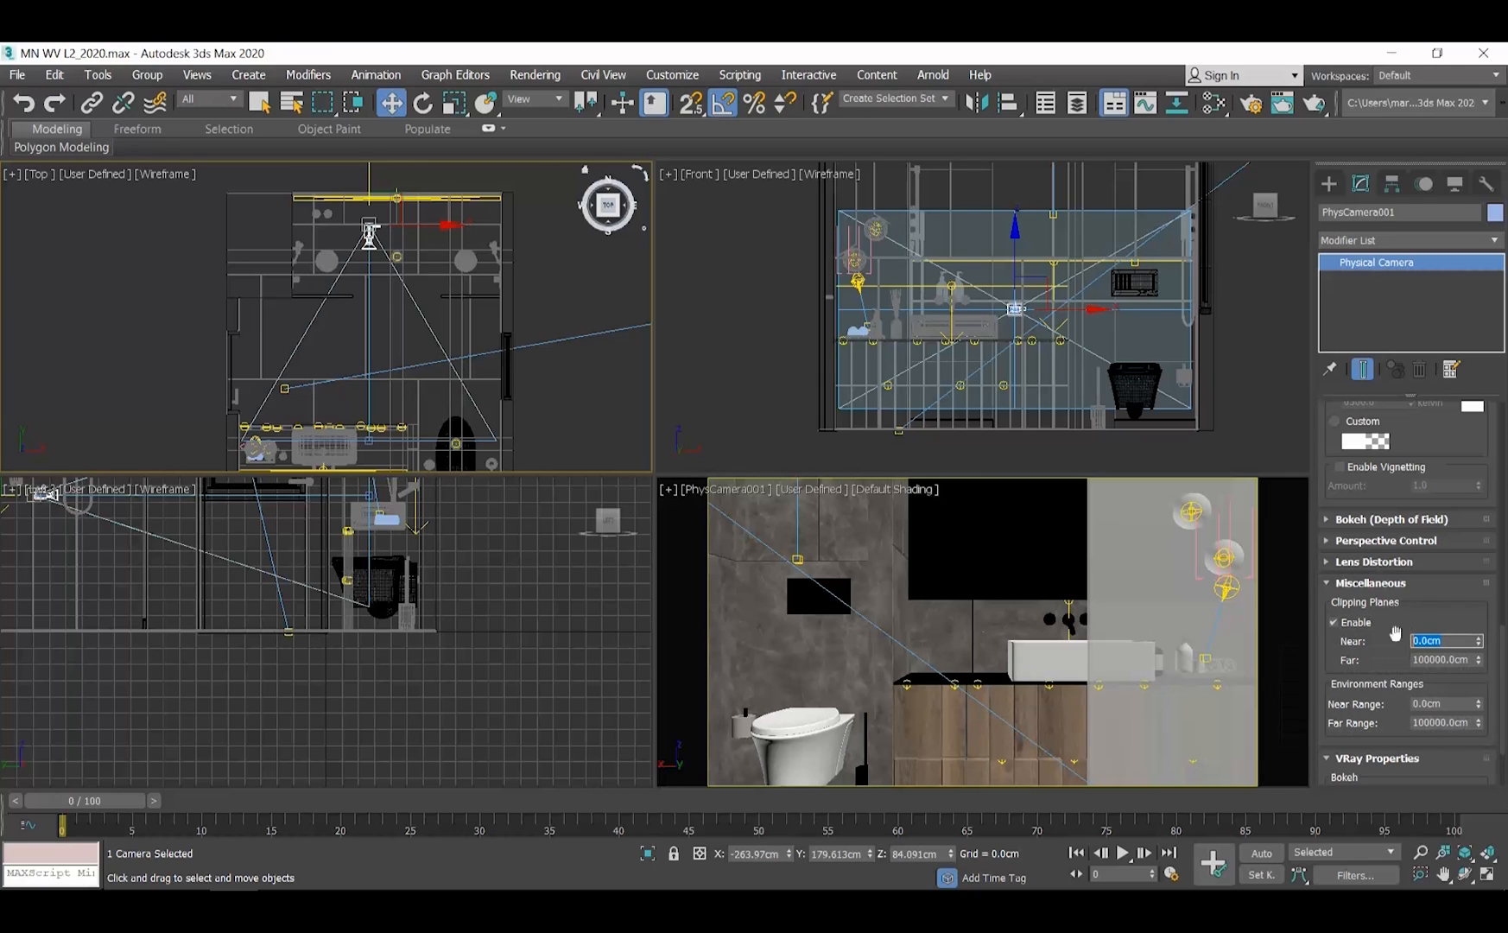
text(100)
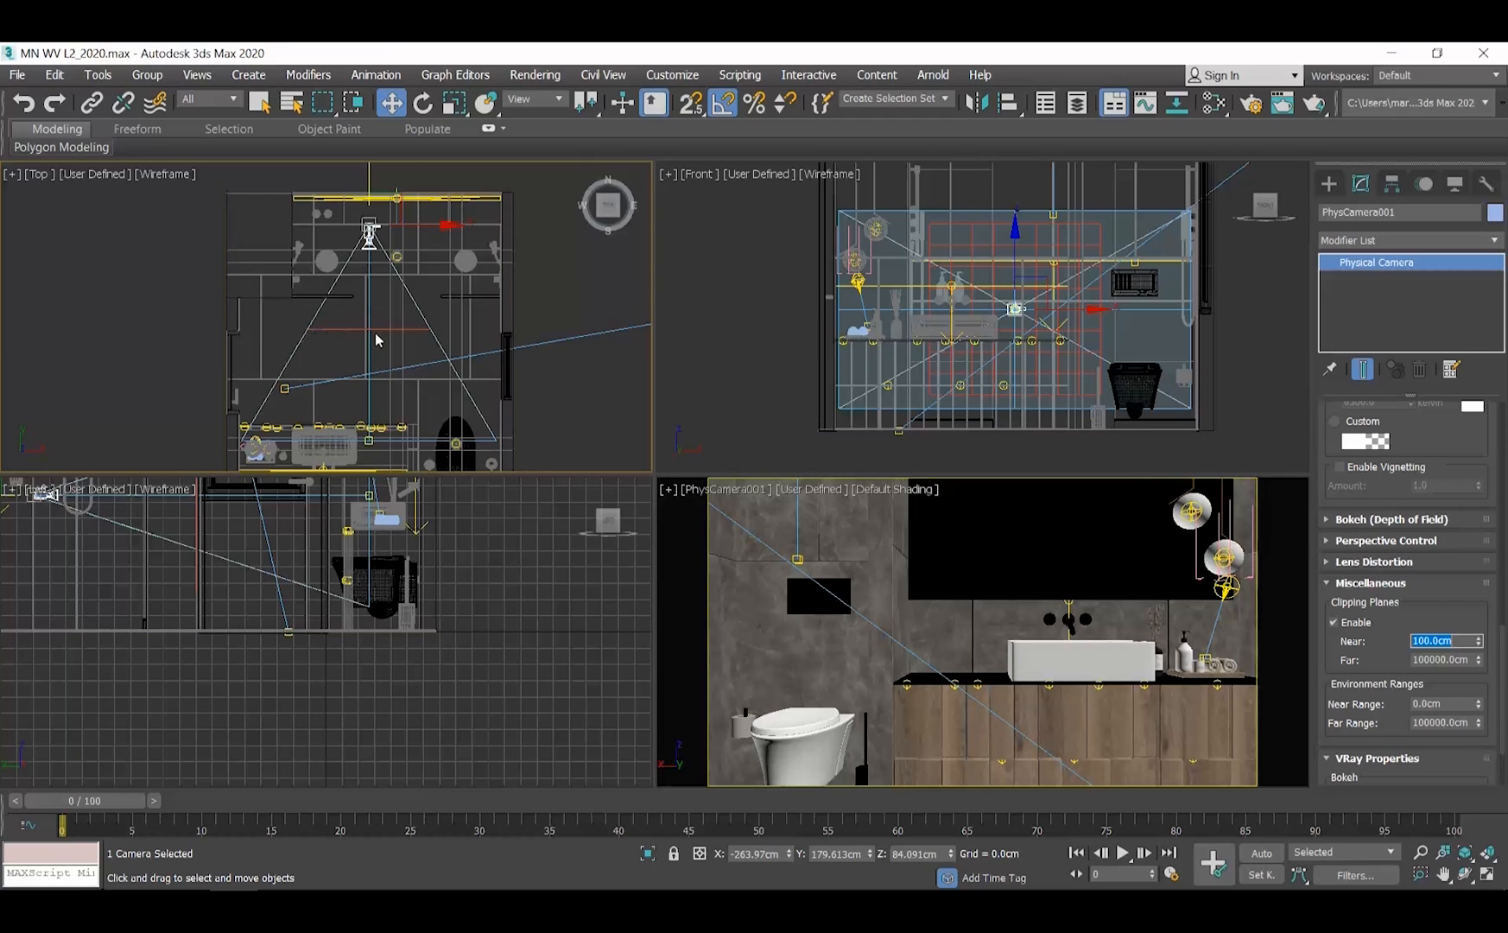
mouse_move(445, 317)
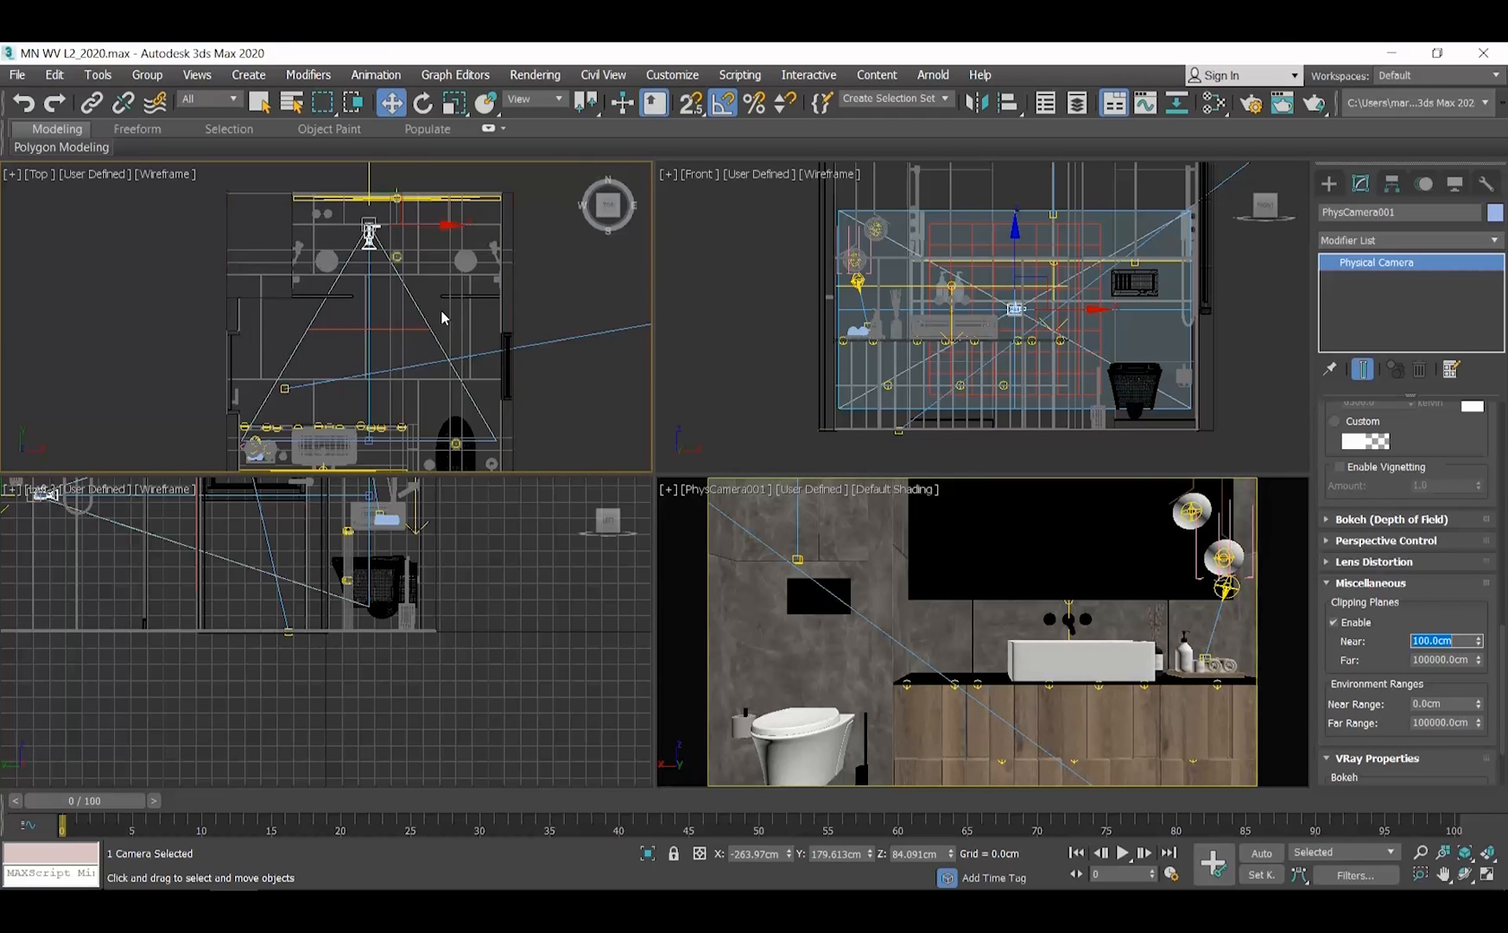
mouse_move(432, 351)
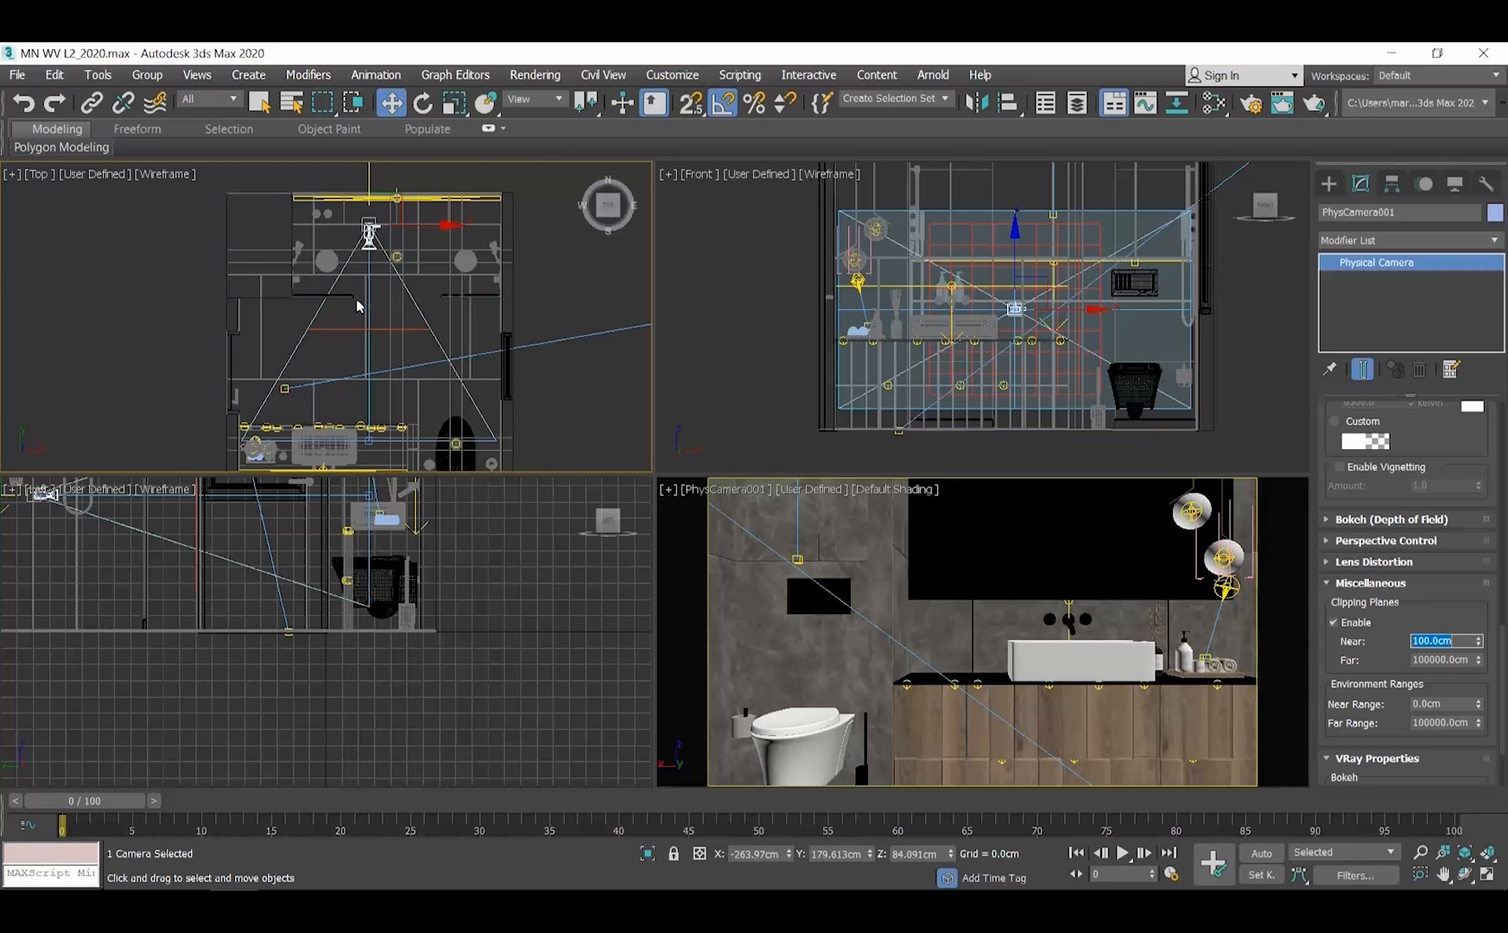
mouse_move(335, 321)
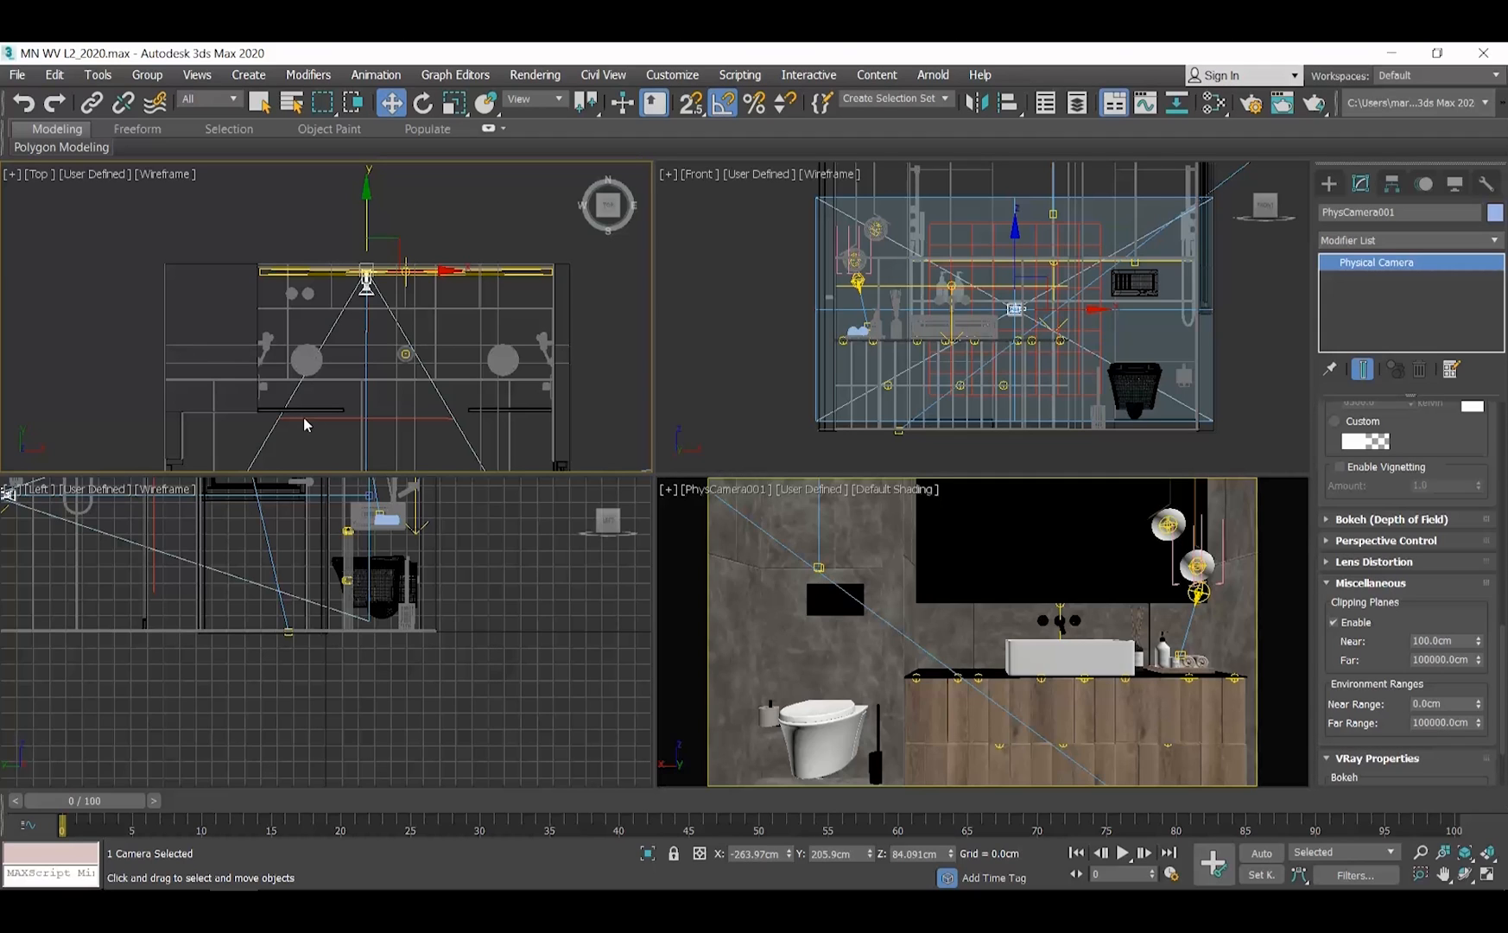
mouse_move(345, 406)
text(150)
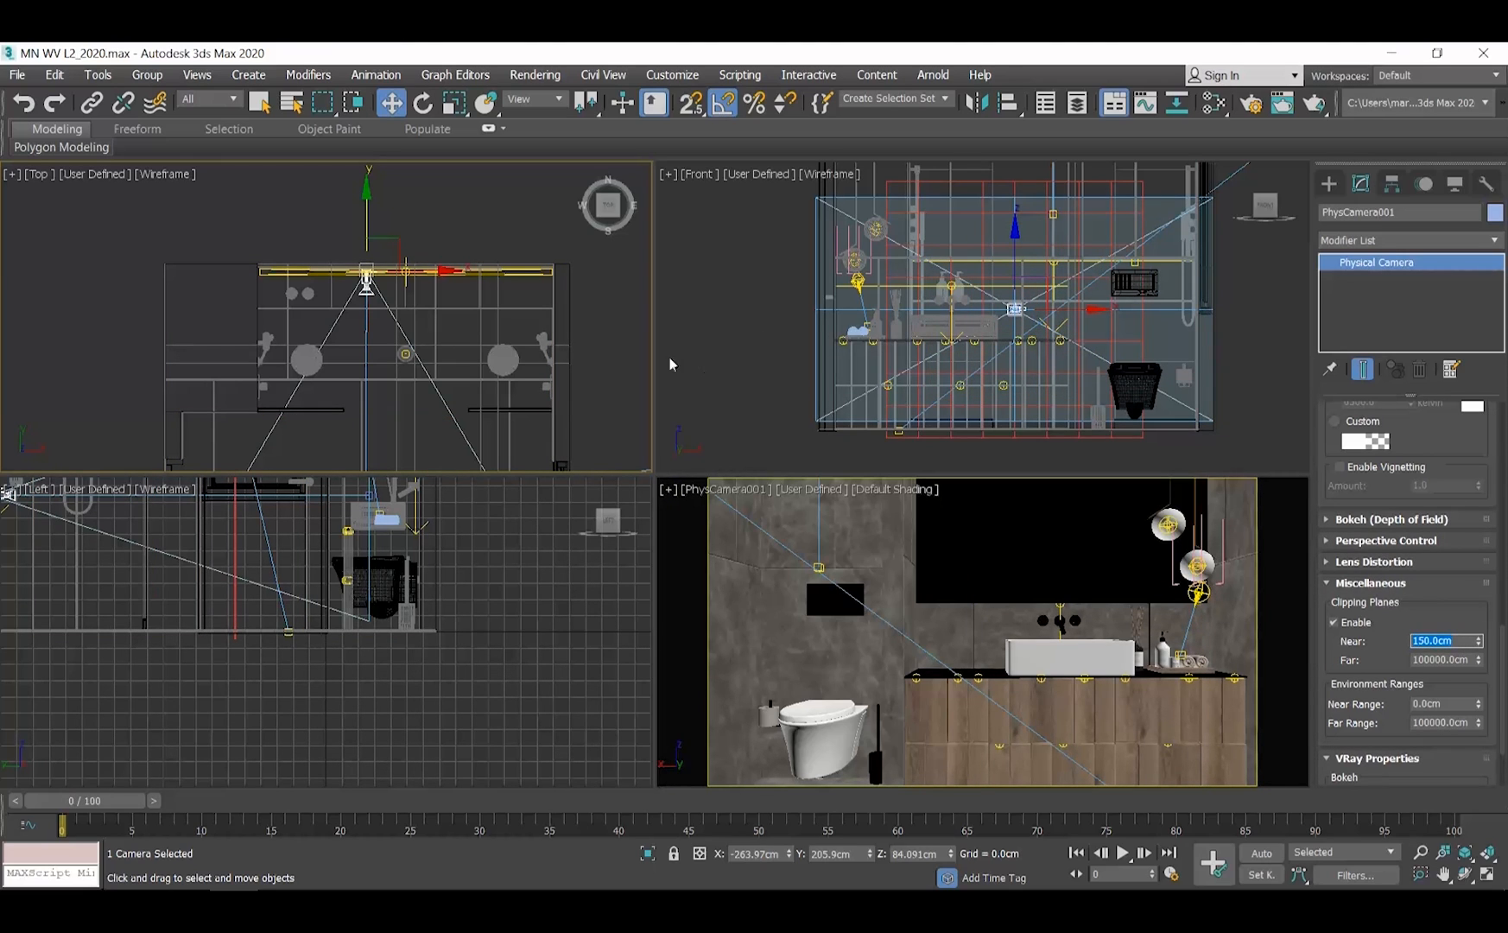
Step: Pull PhysCamera001 backward in the Top viewport so it takes in the whole vanity wall
drag(366, 284, 366, 235)
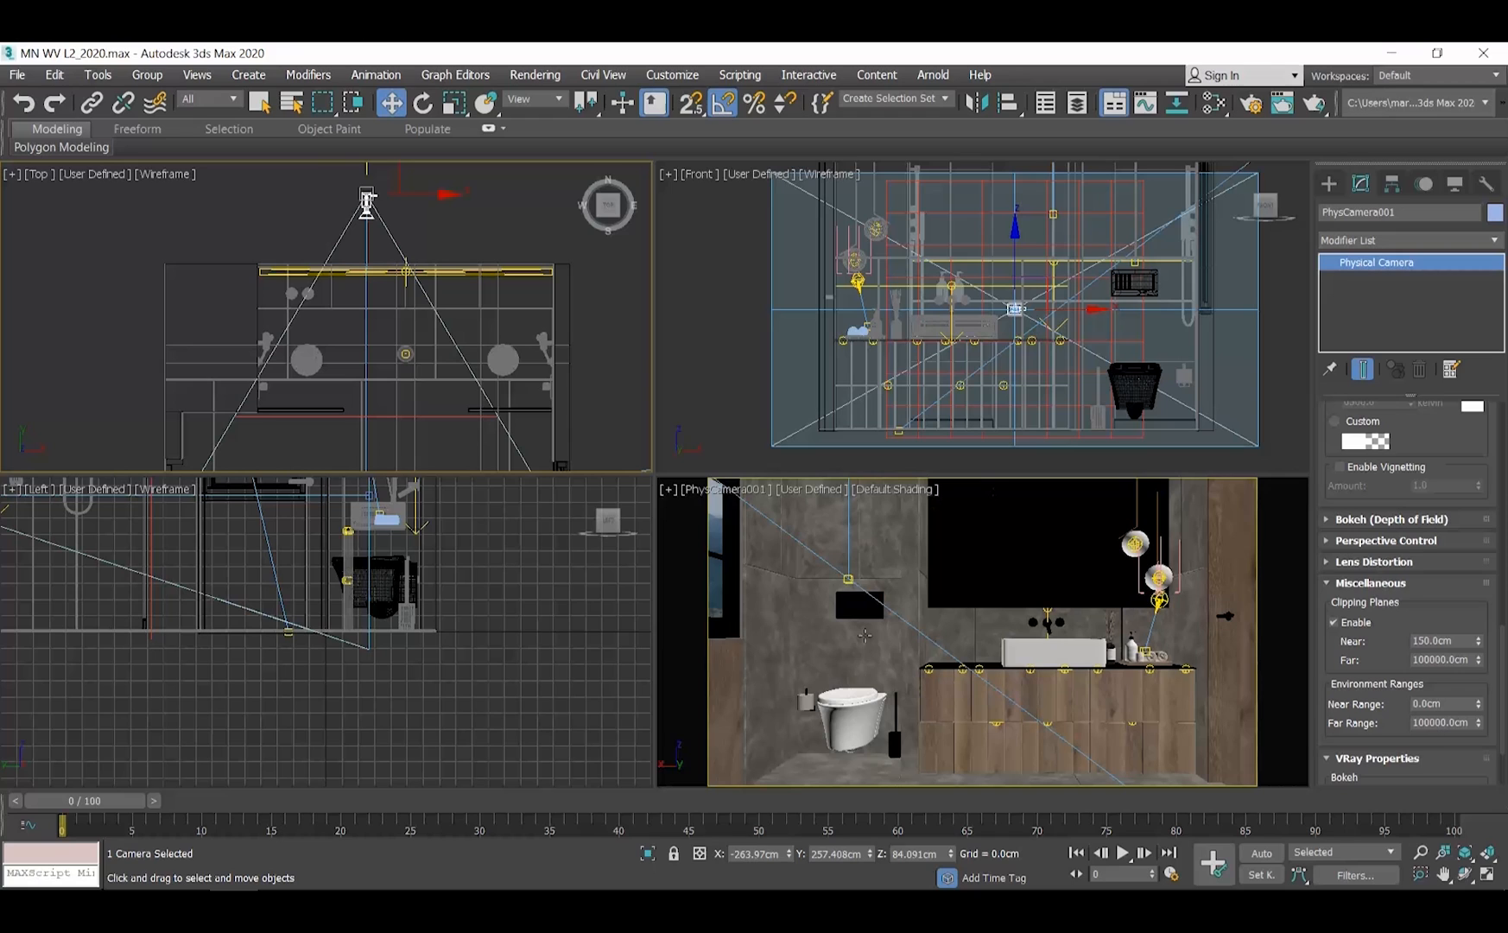
mouse_move(584, 445)
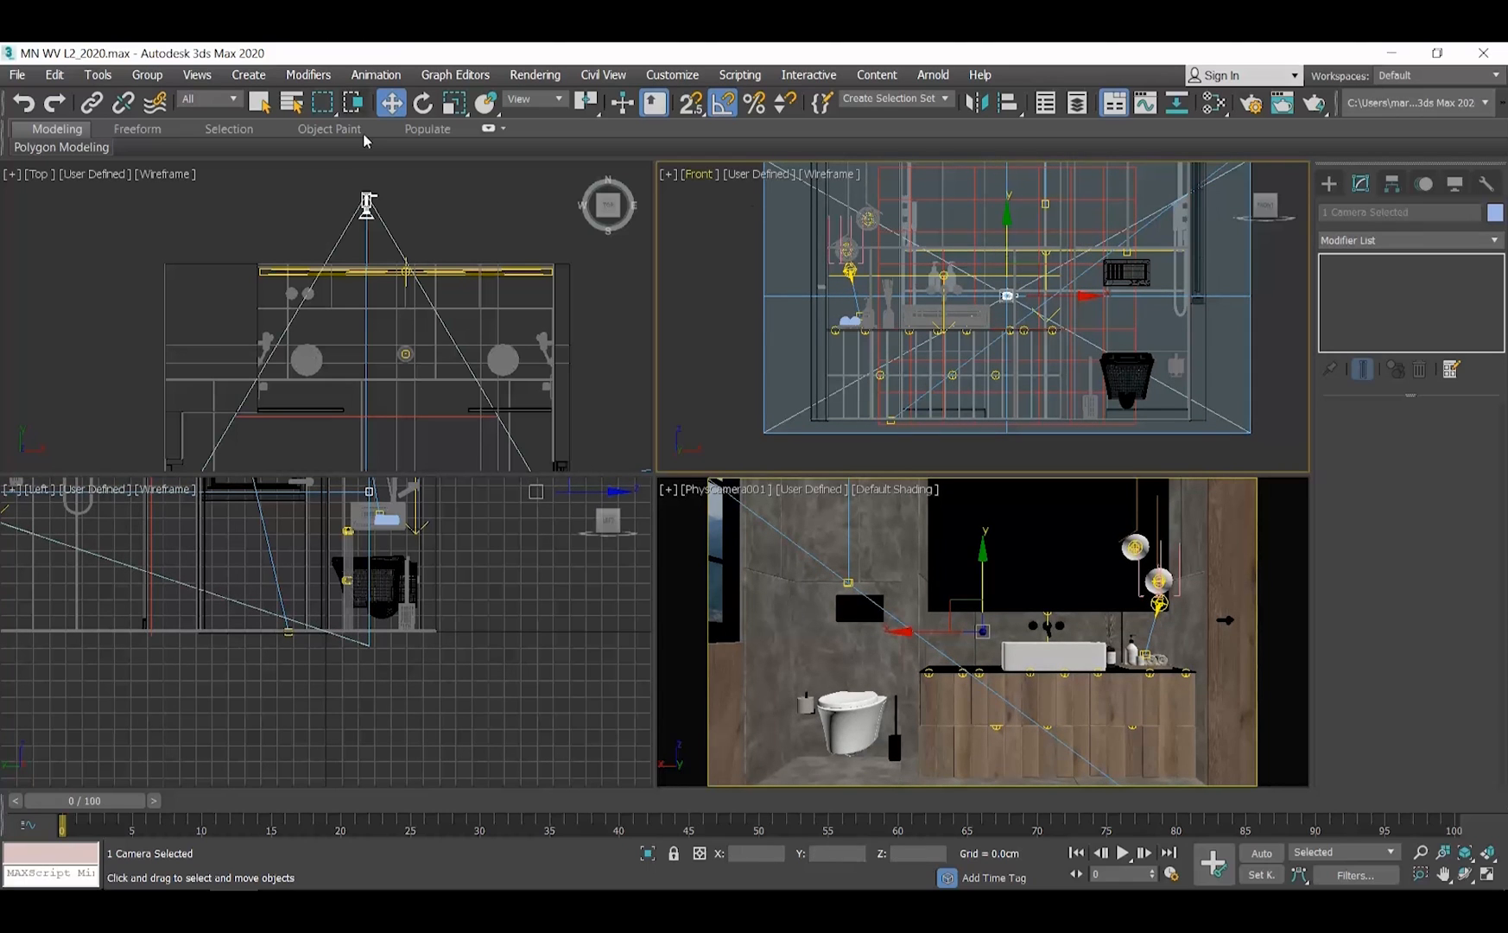
Step: Move PhysCamera001 to the side for an angled view of toilet and vanity, test-render, and close the render
click(343, 414)
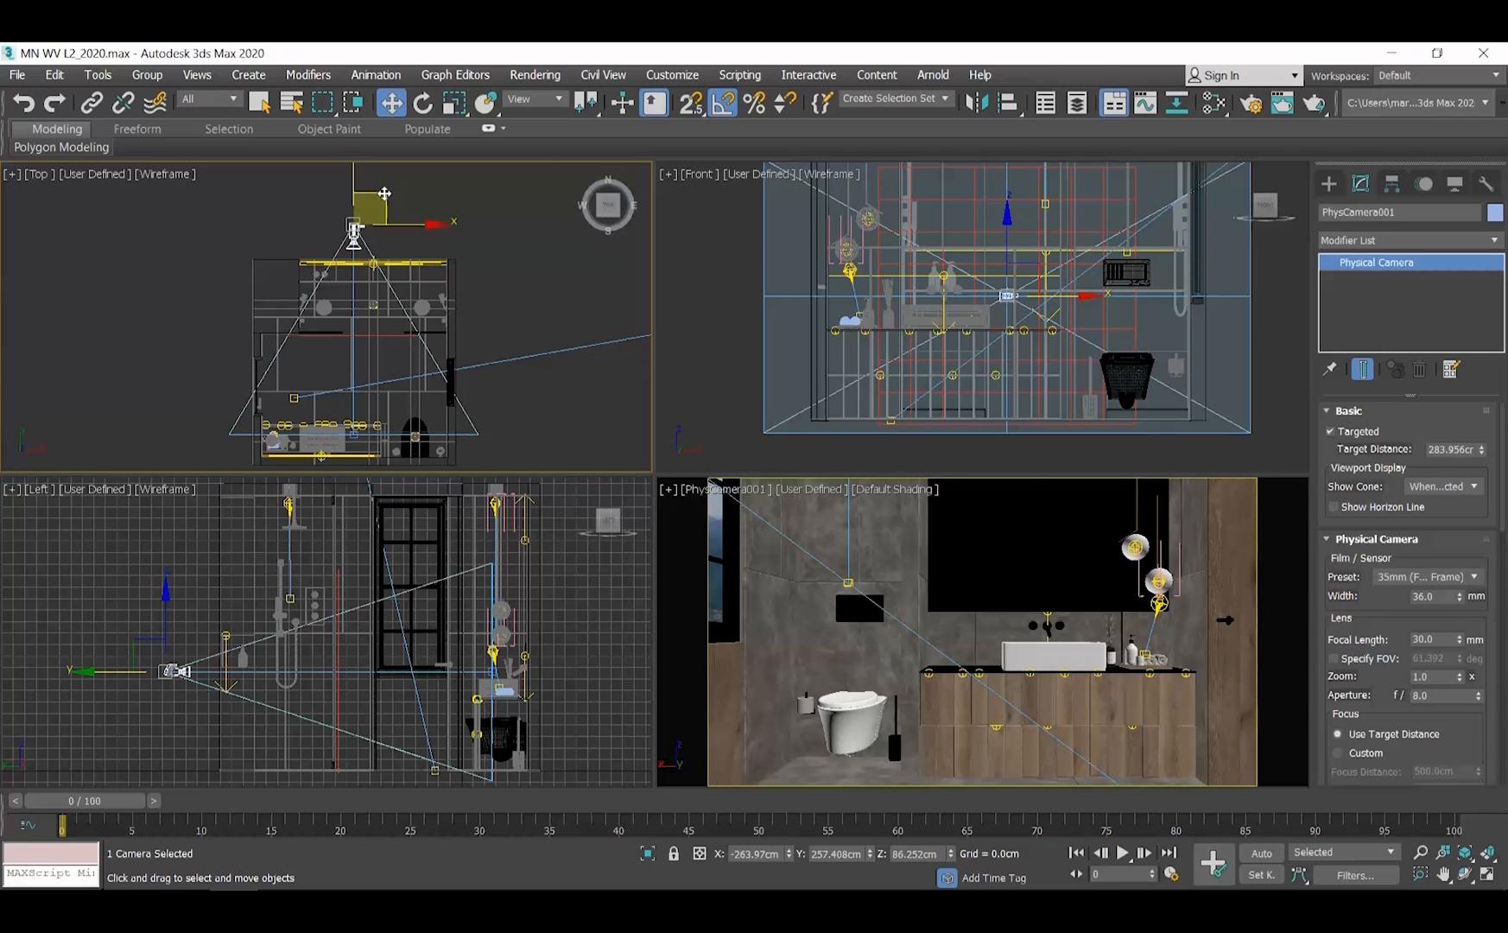
drag(356, 228, 456, 235)
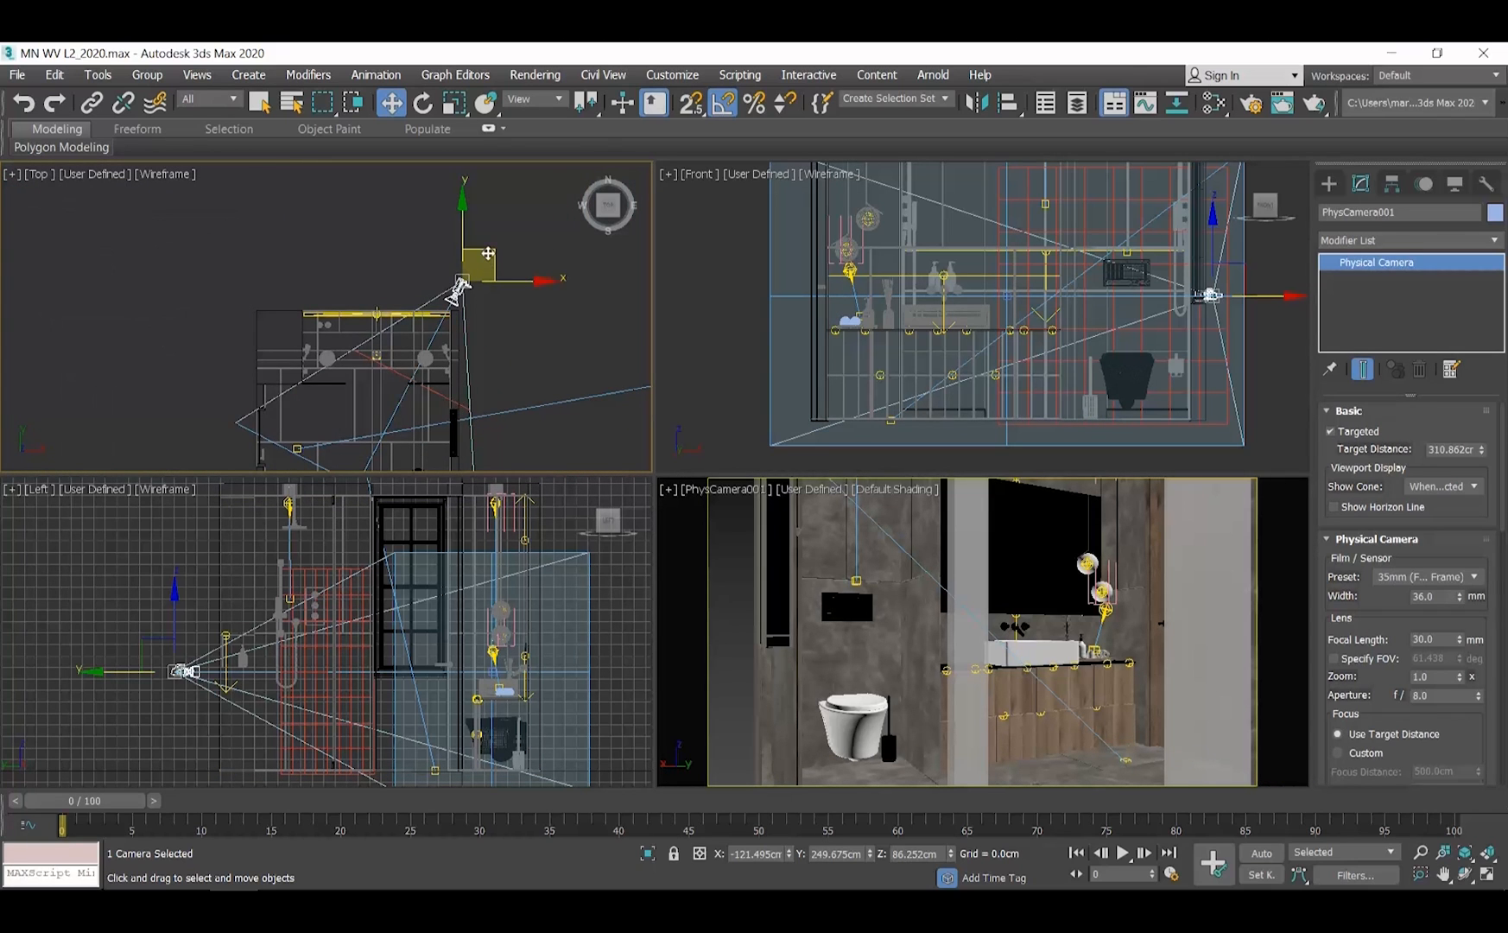
drag(456, 283, 429, 283)
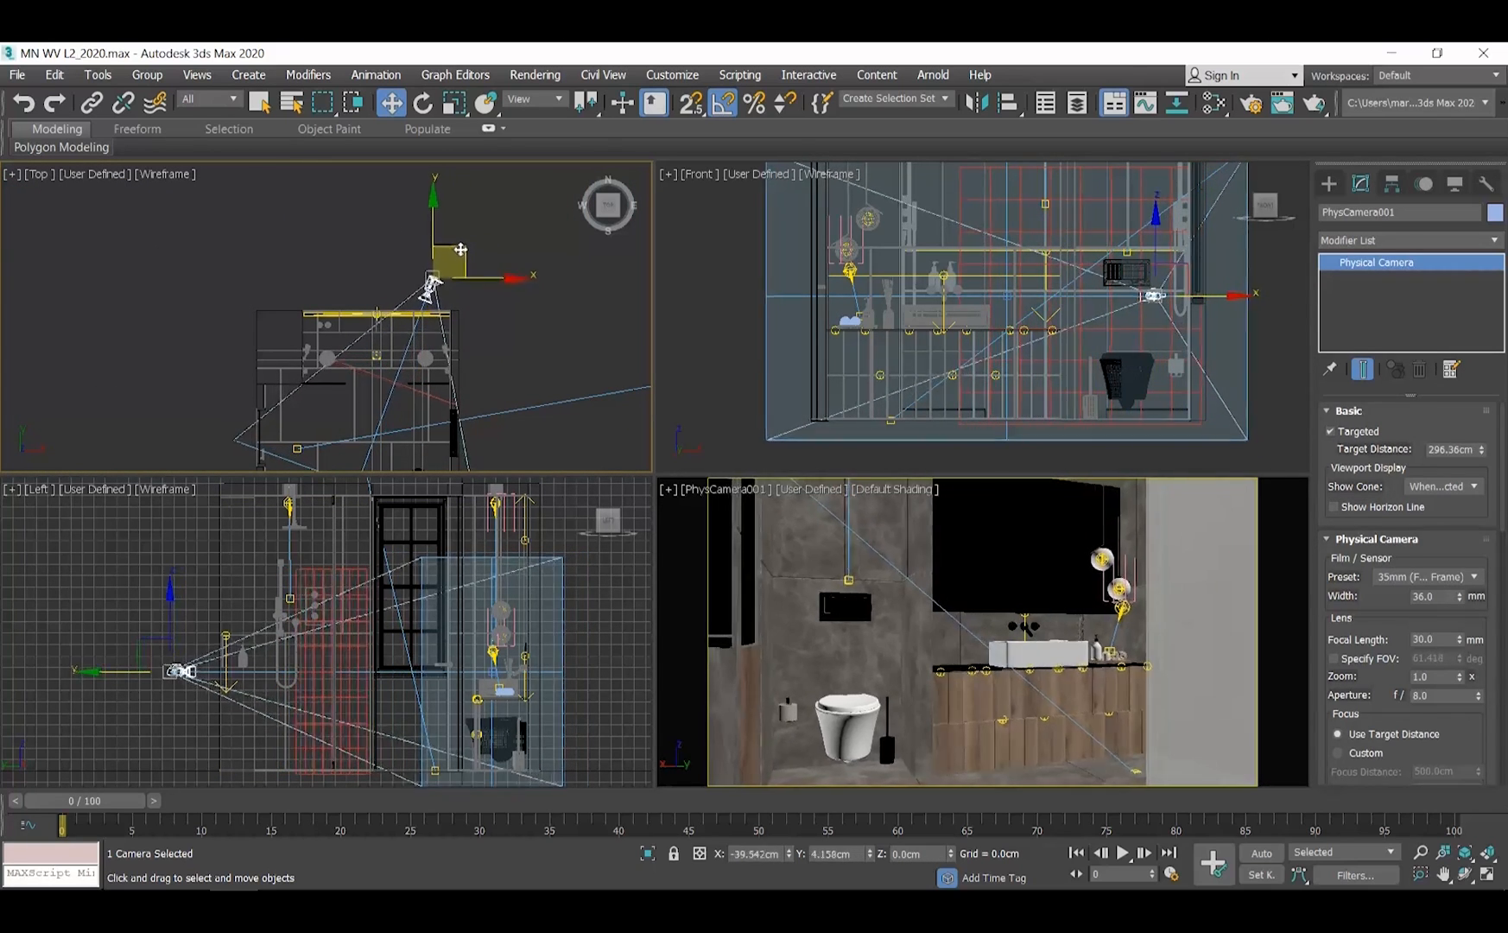
drag(431, 278, 451, 276)
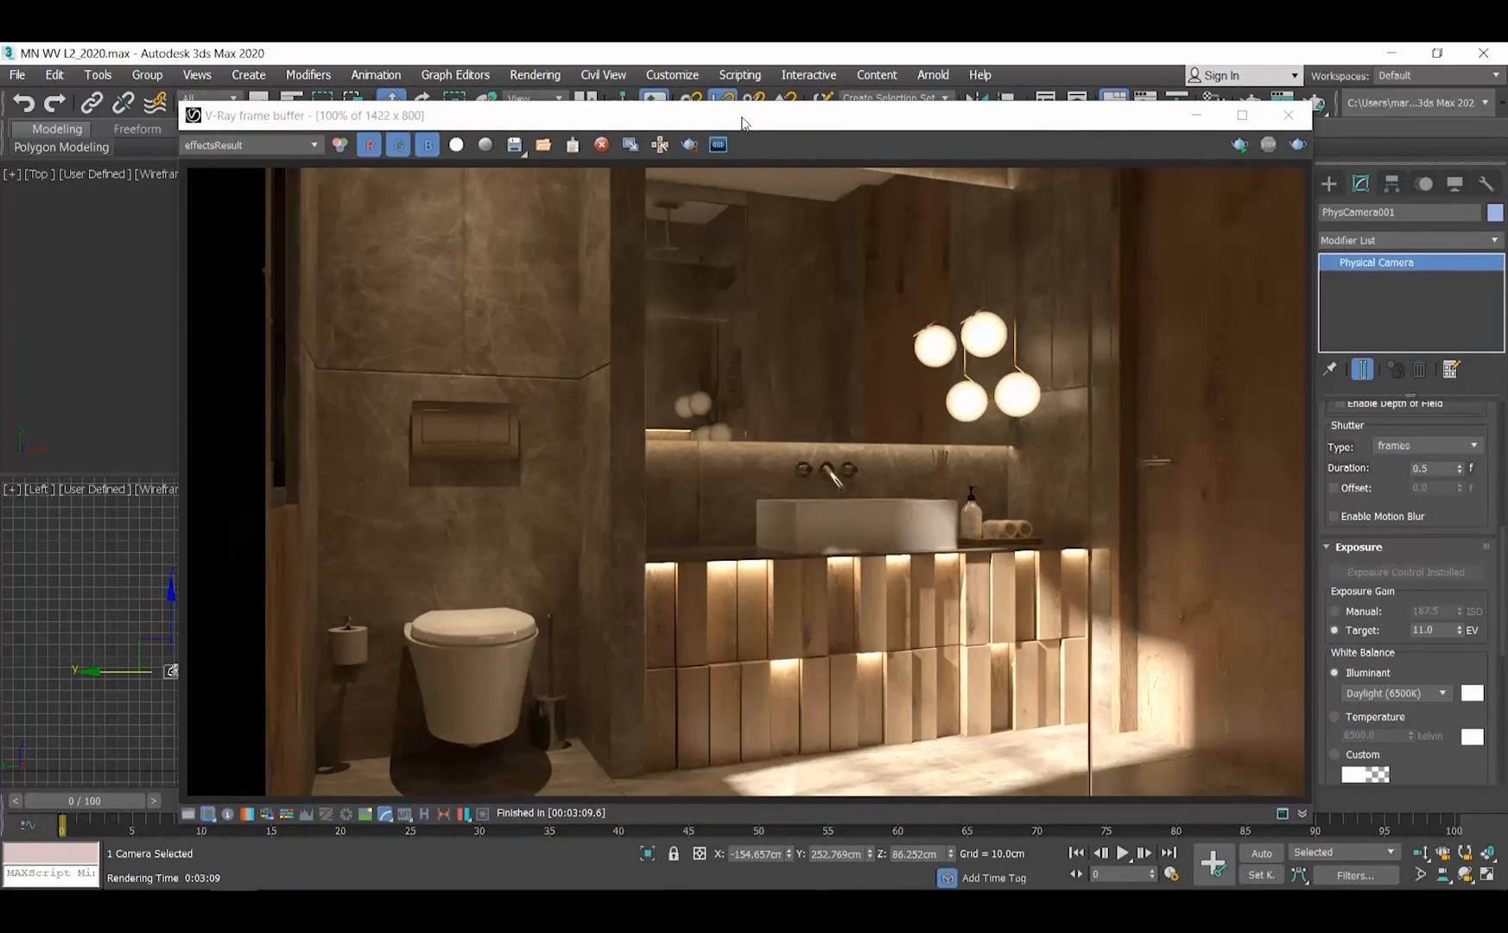
mouse_move(242, 263)
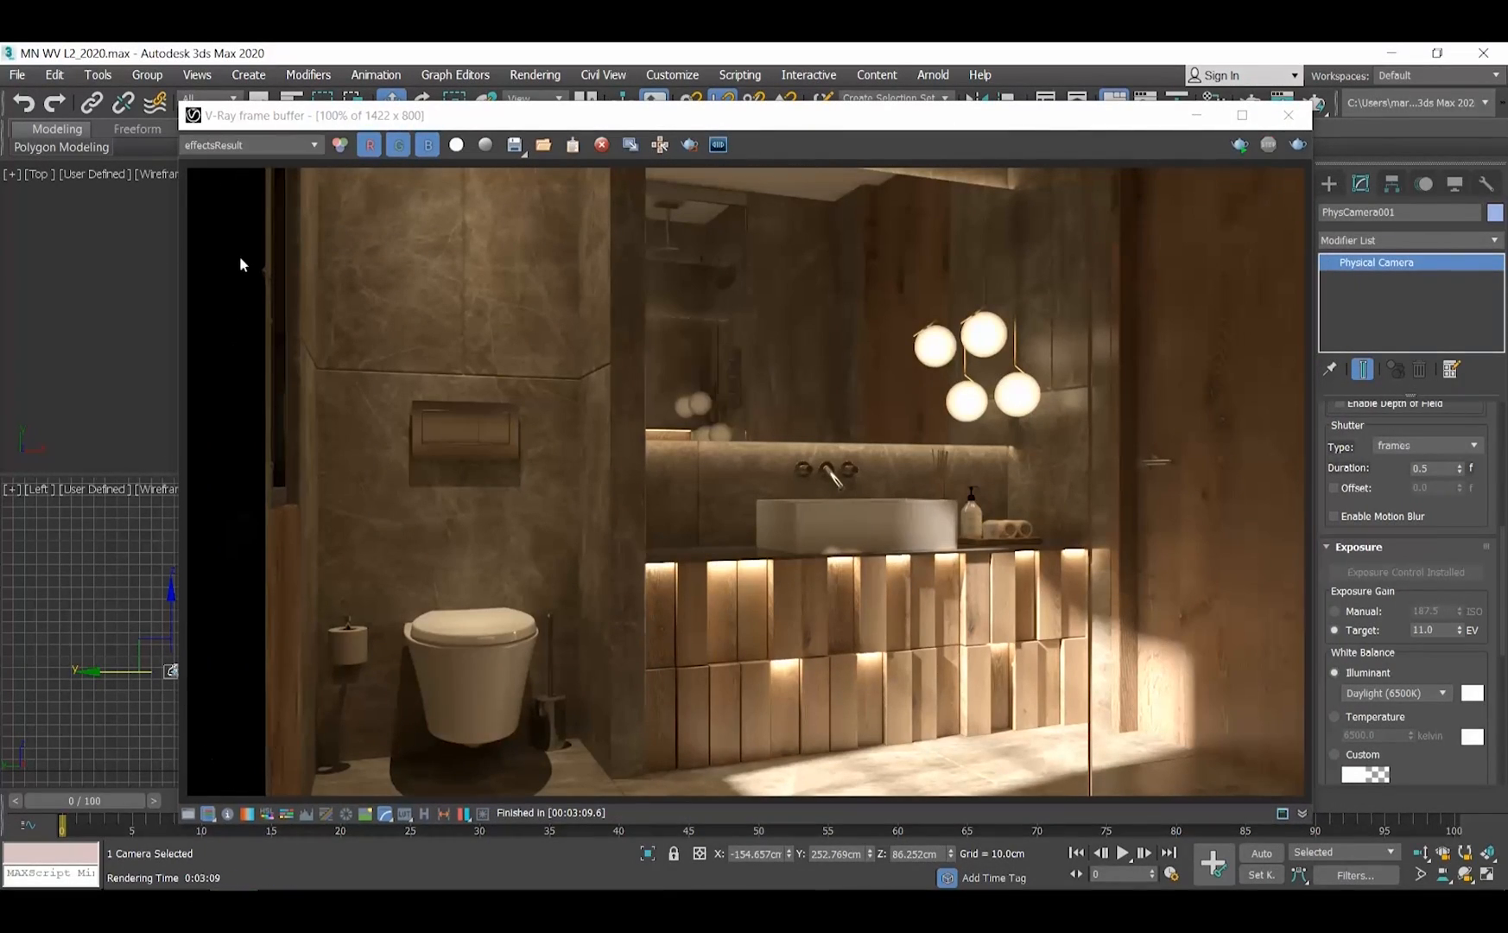
click(1288, 114)
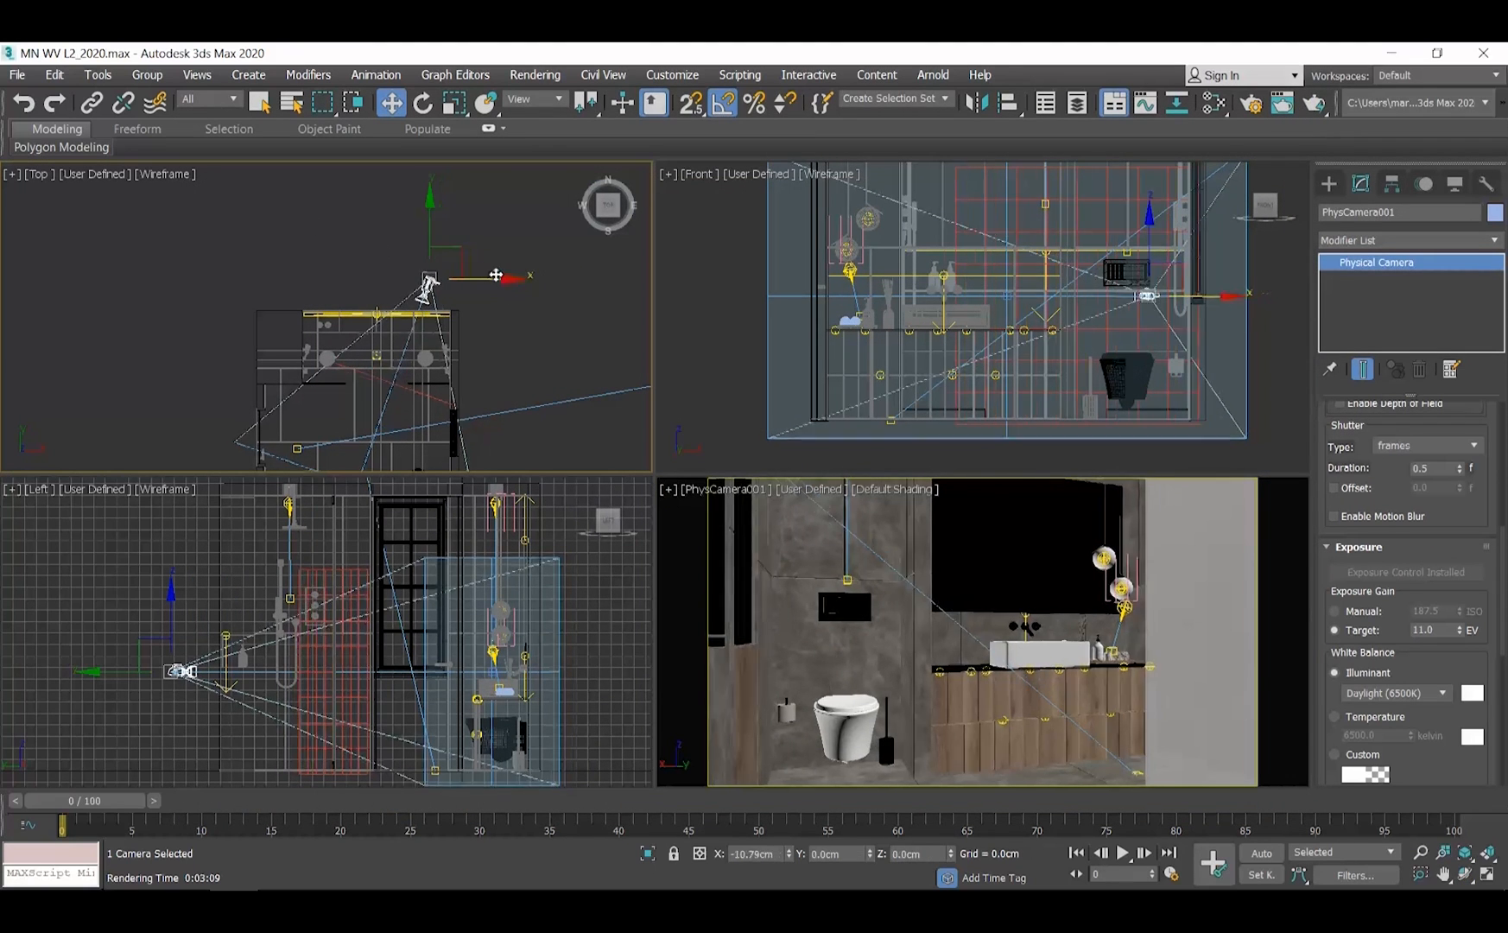
Step: Return PhysCamera001 to a head-on view and raise its target's Z height to 170 cm
drag(496, 277, 425, 257)
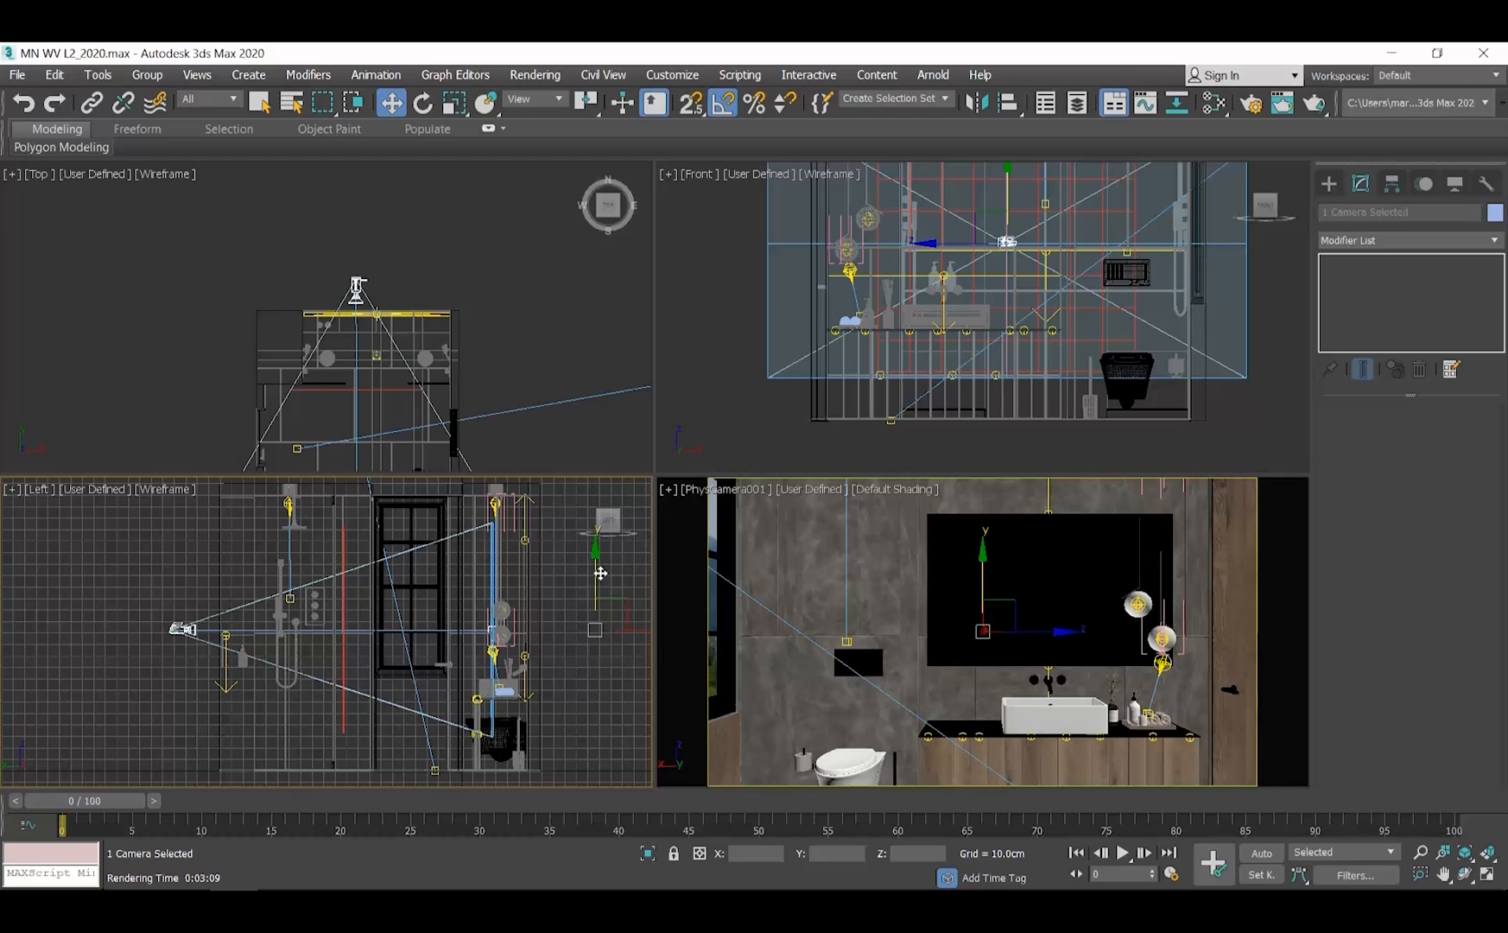
mouse_move(573, 588)
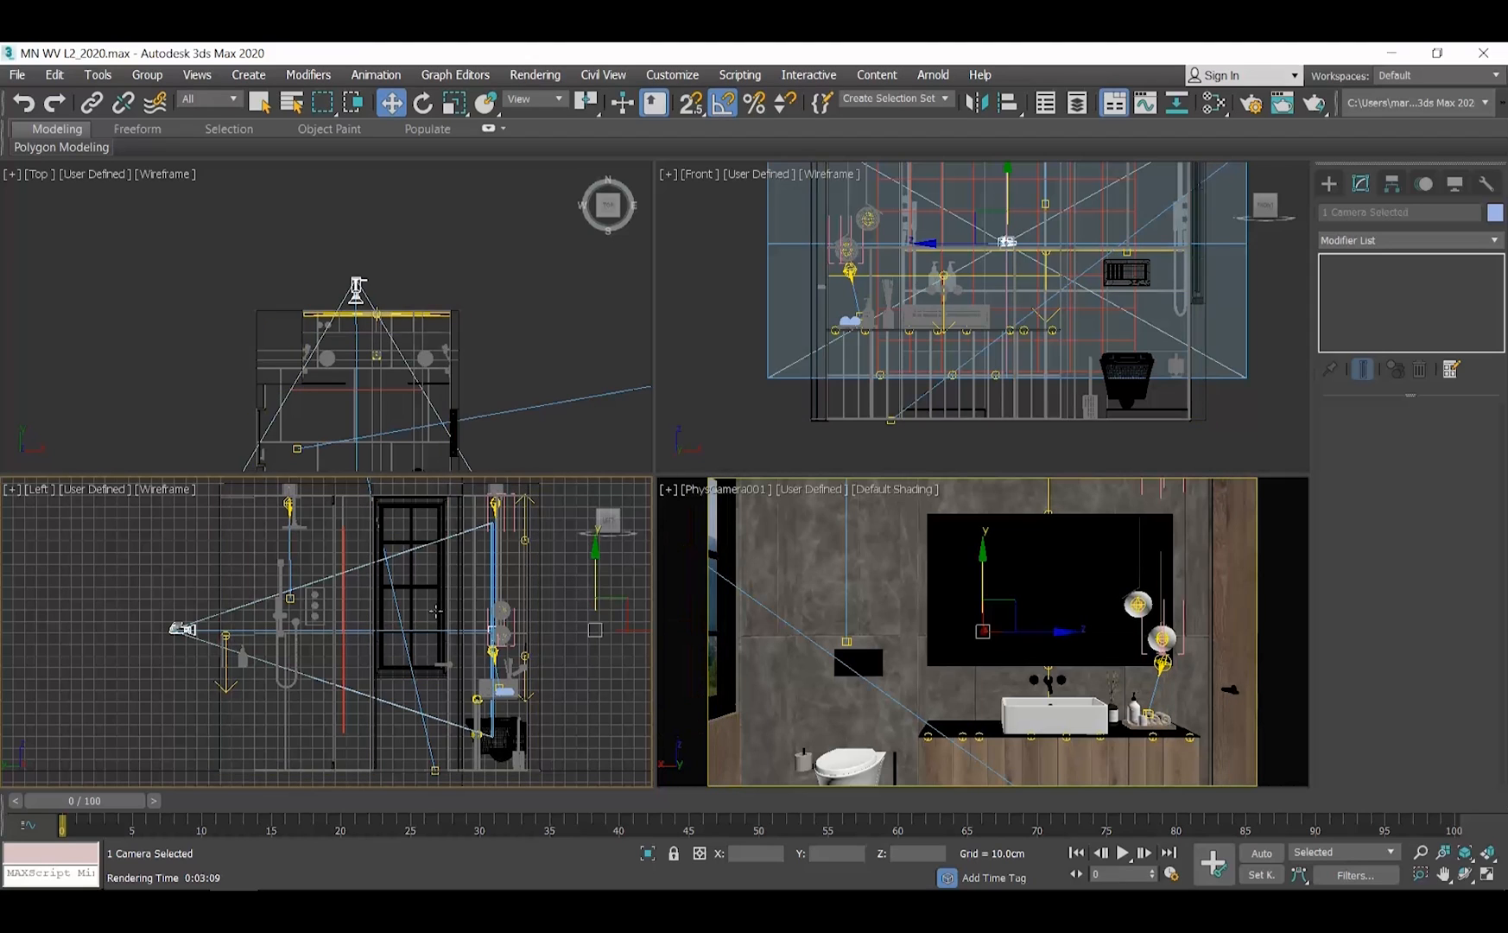
mouse_move(565, 592)
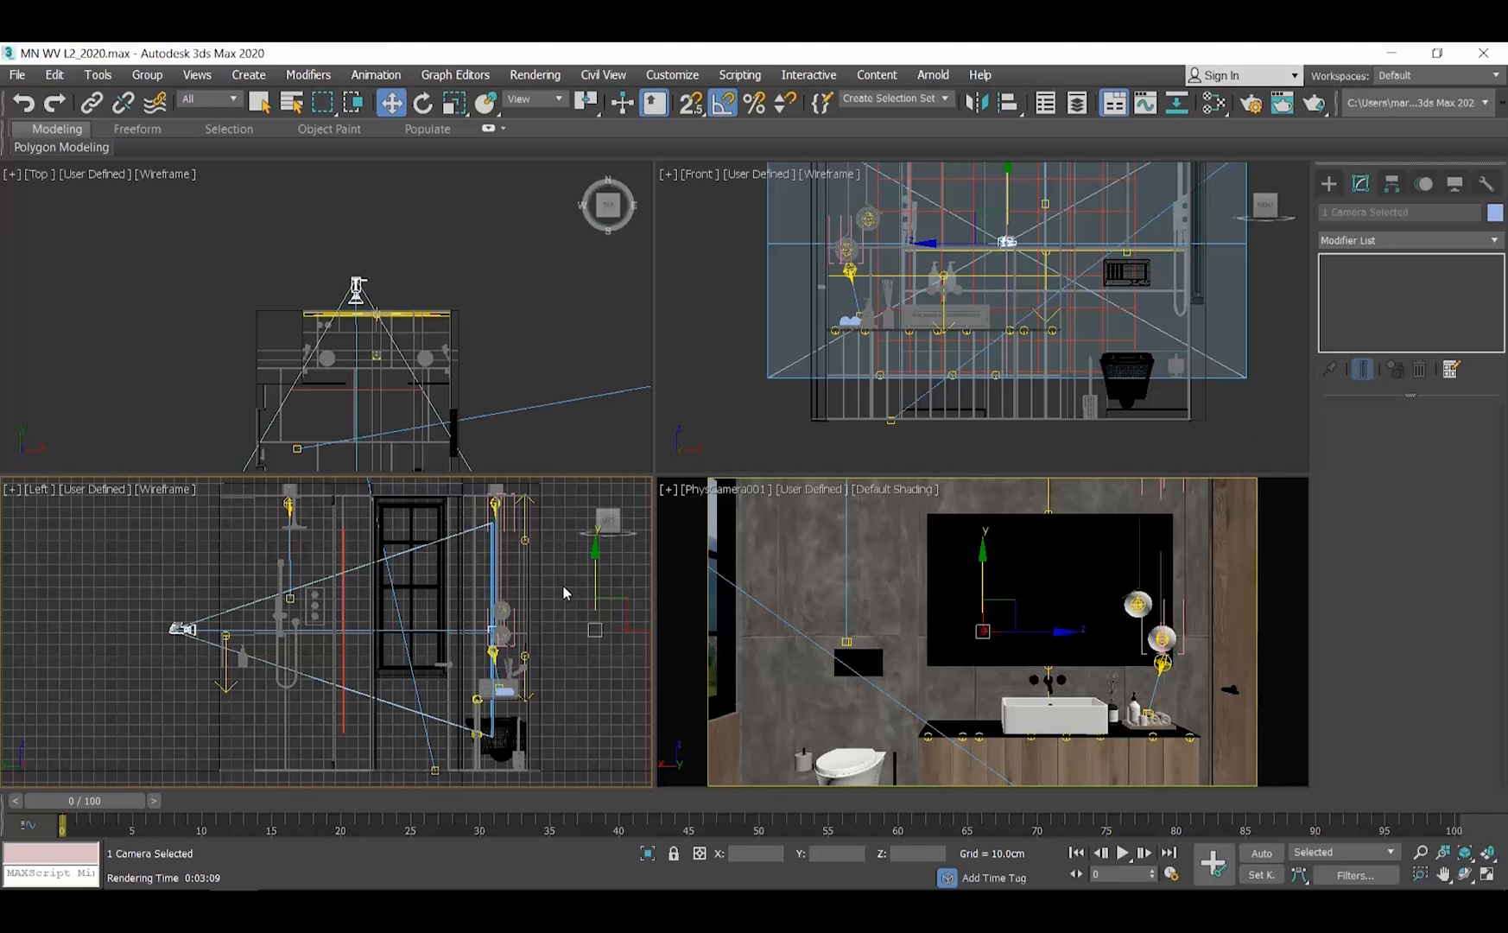
mouse_move(570, 399)
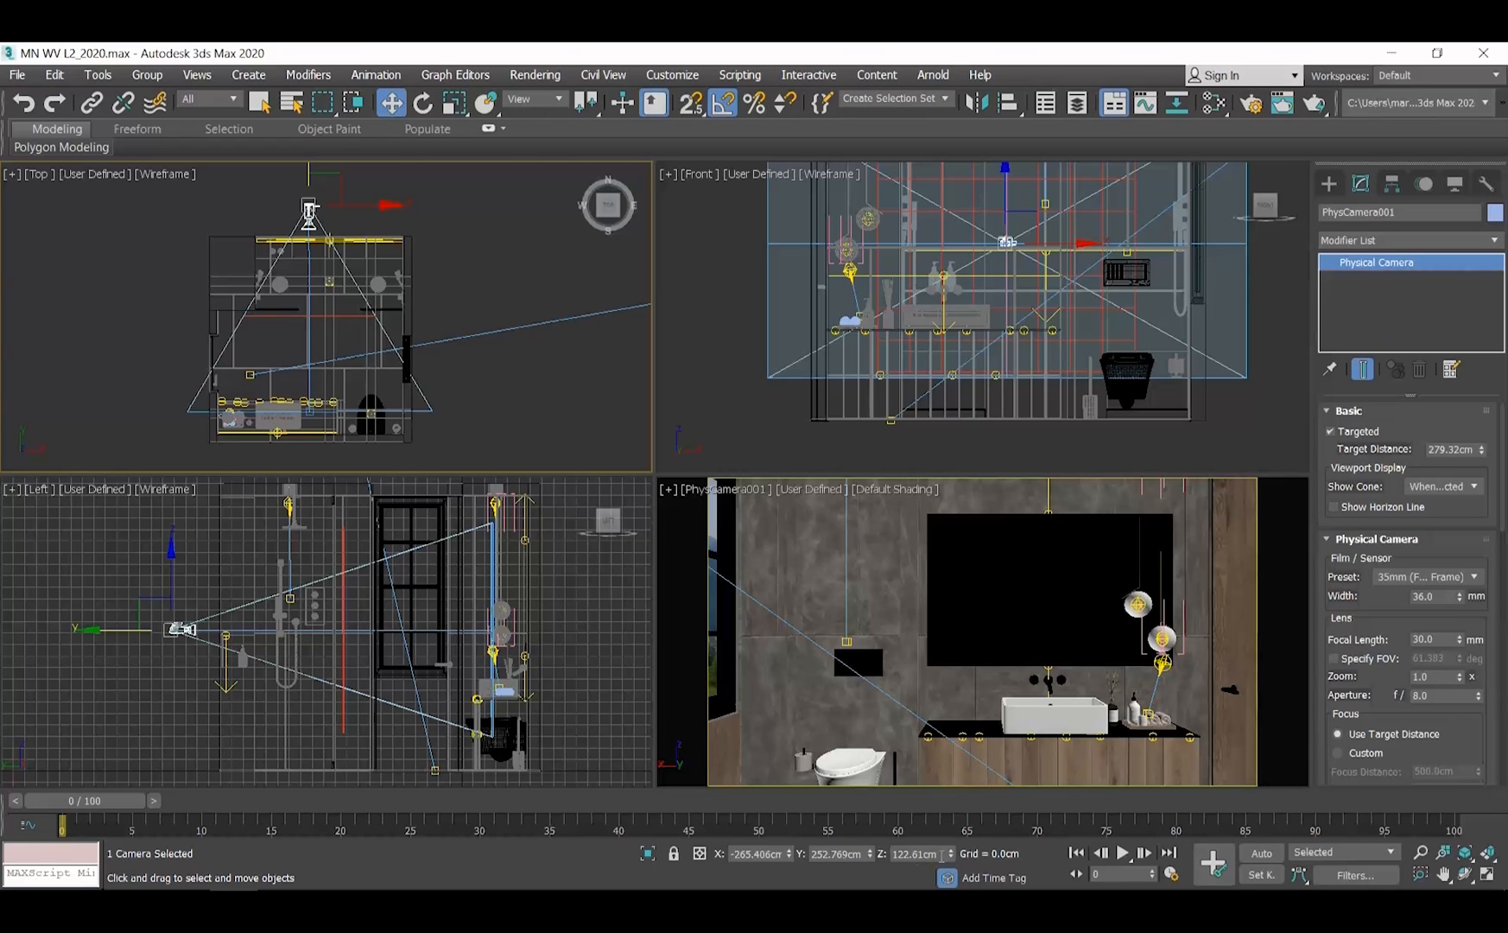
click(914, 853)
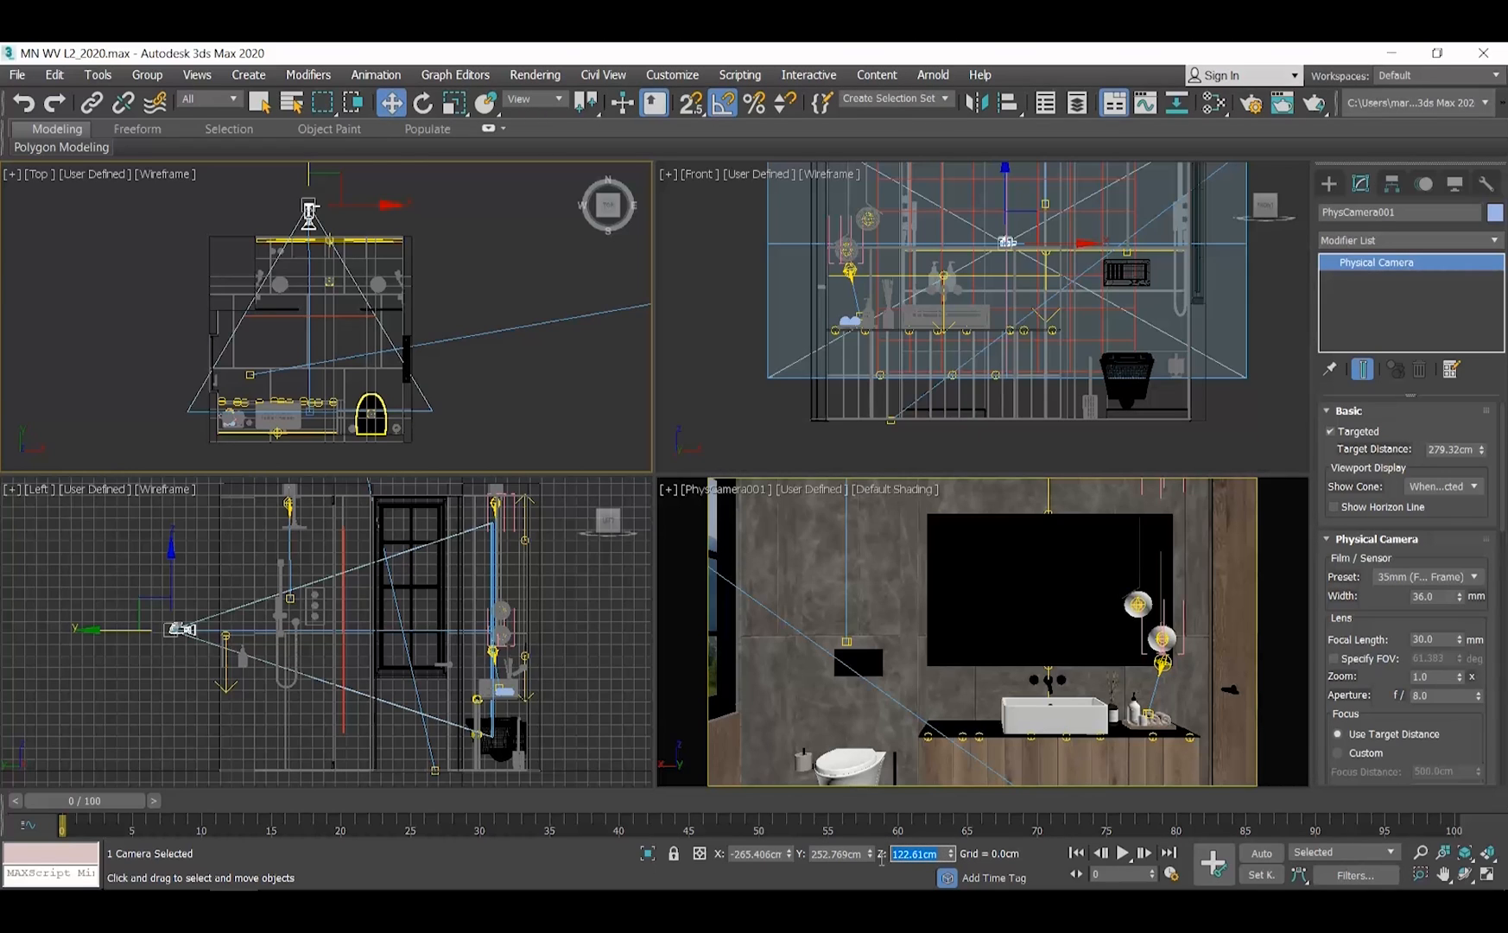
text(17)
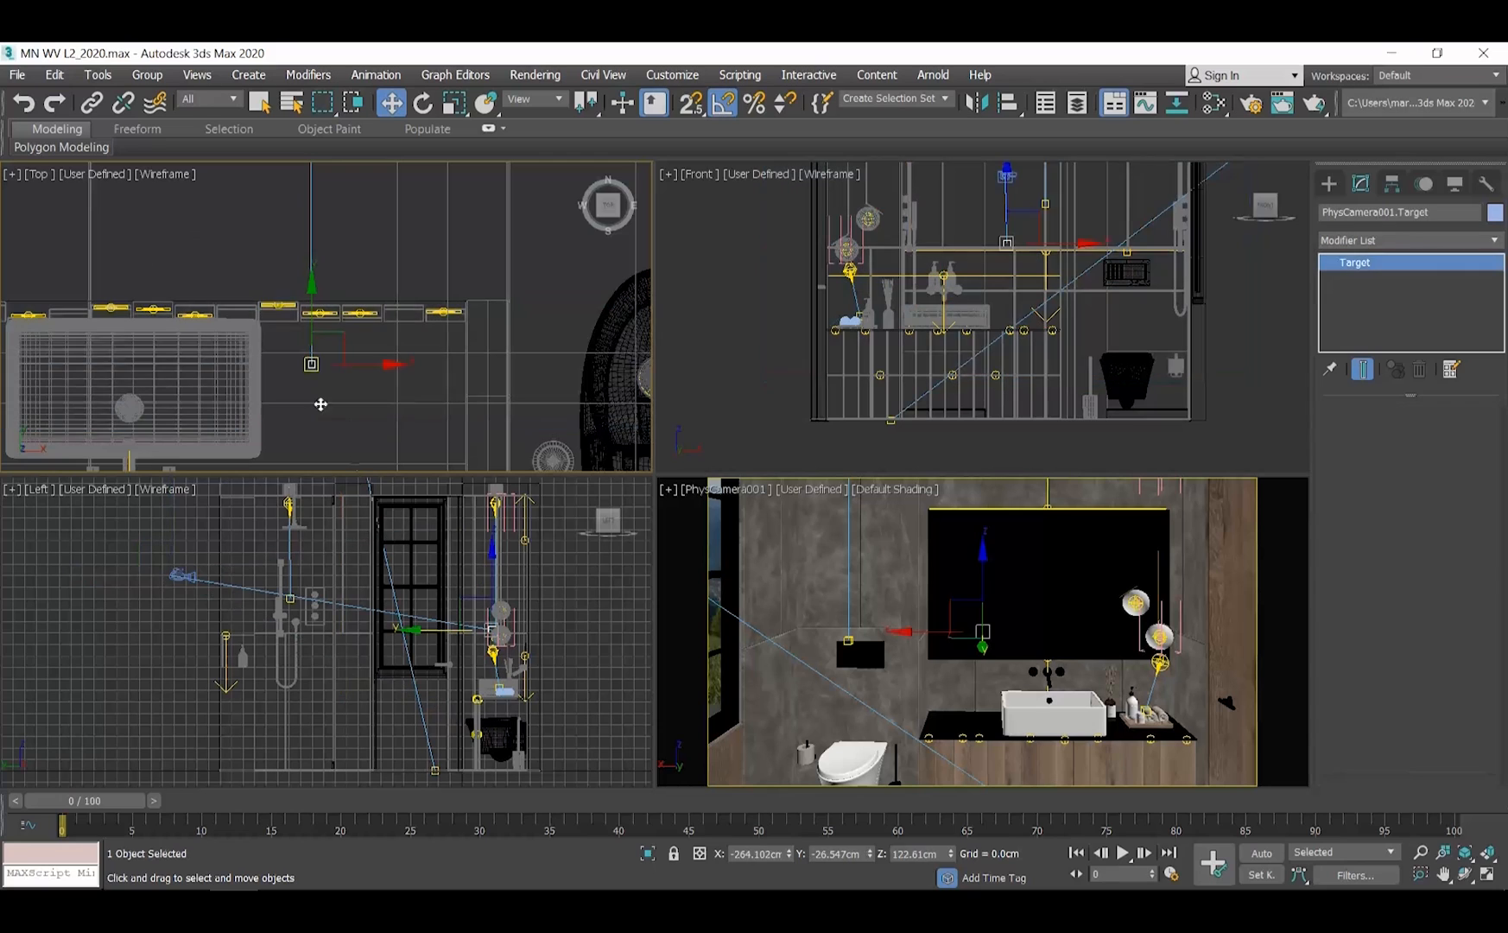
click(916, 853)
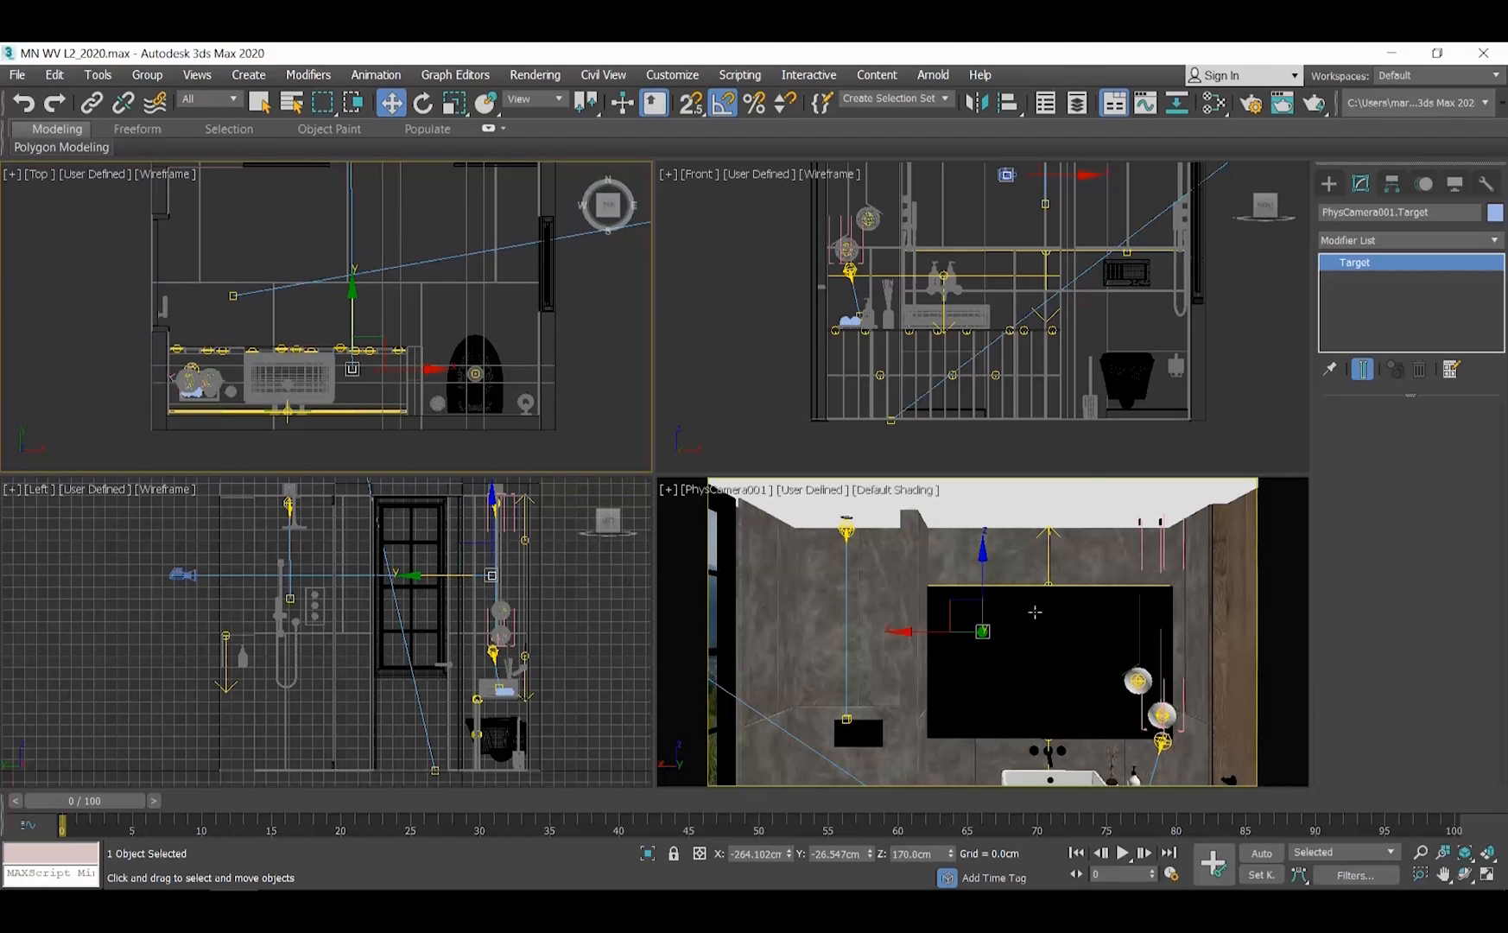
mouse_move(1120, 556)
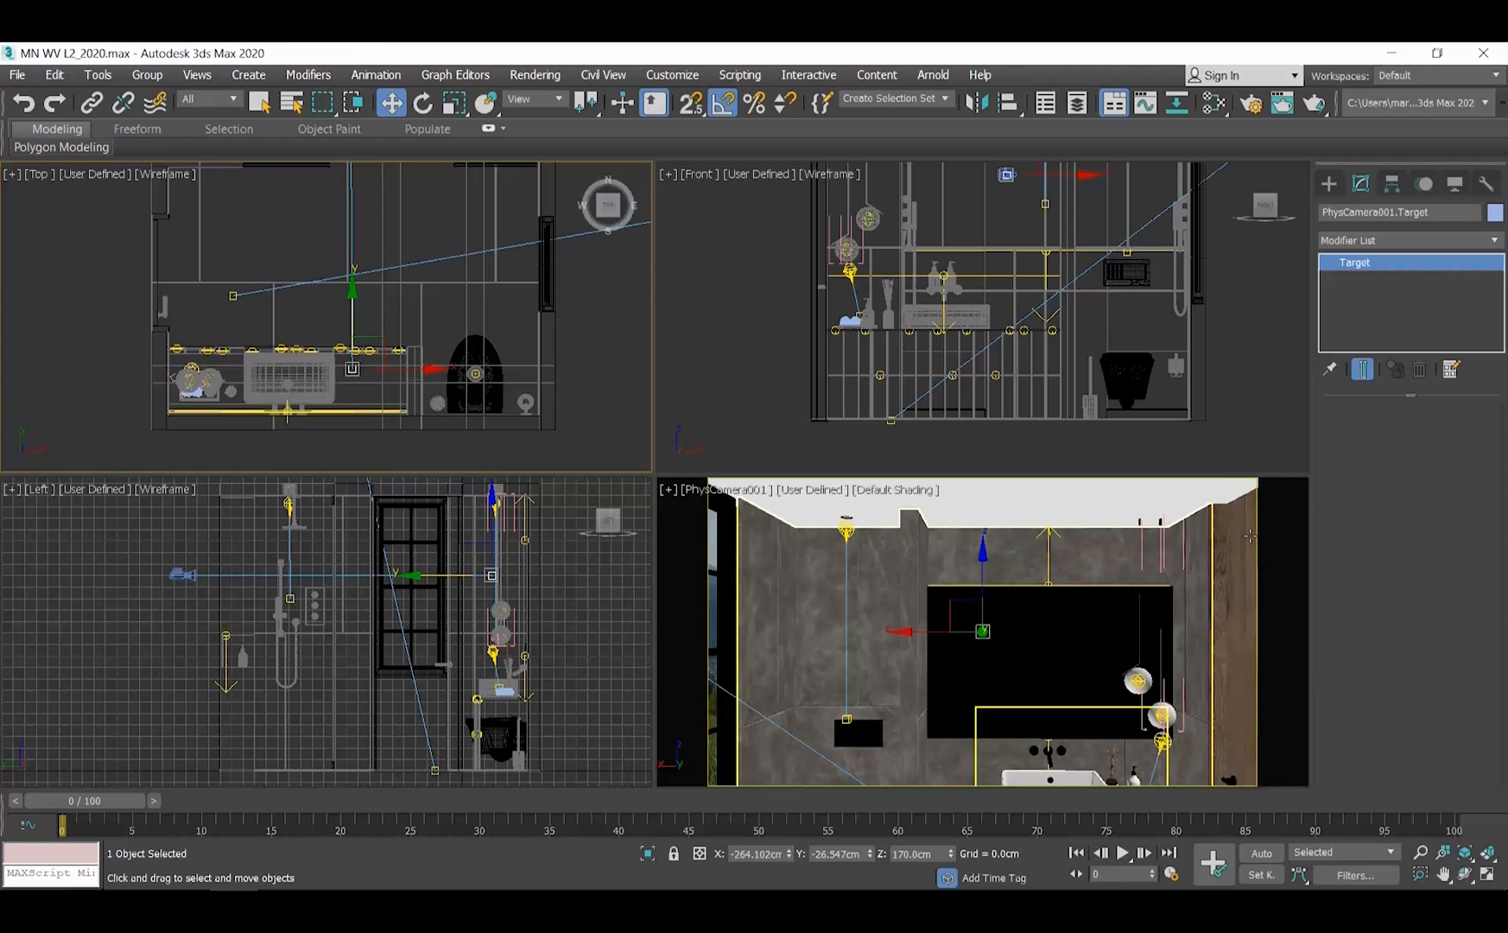
mouse_move(771, 472)
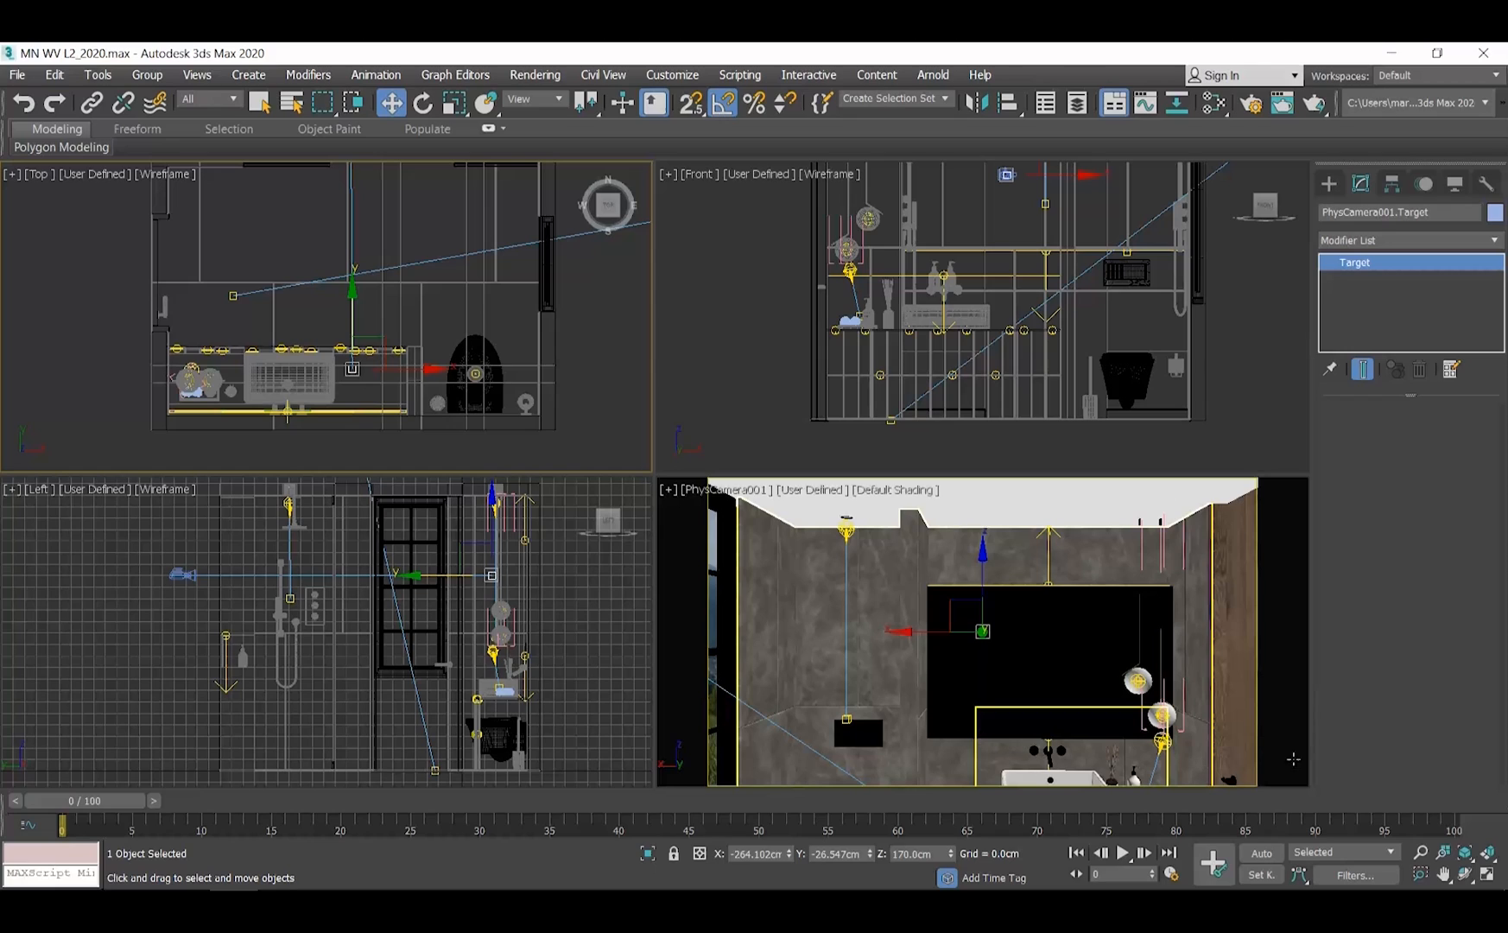
mouse_move(1356, 674)
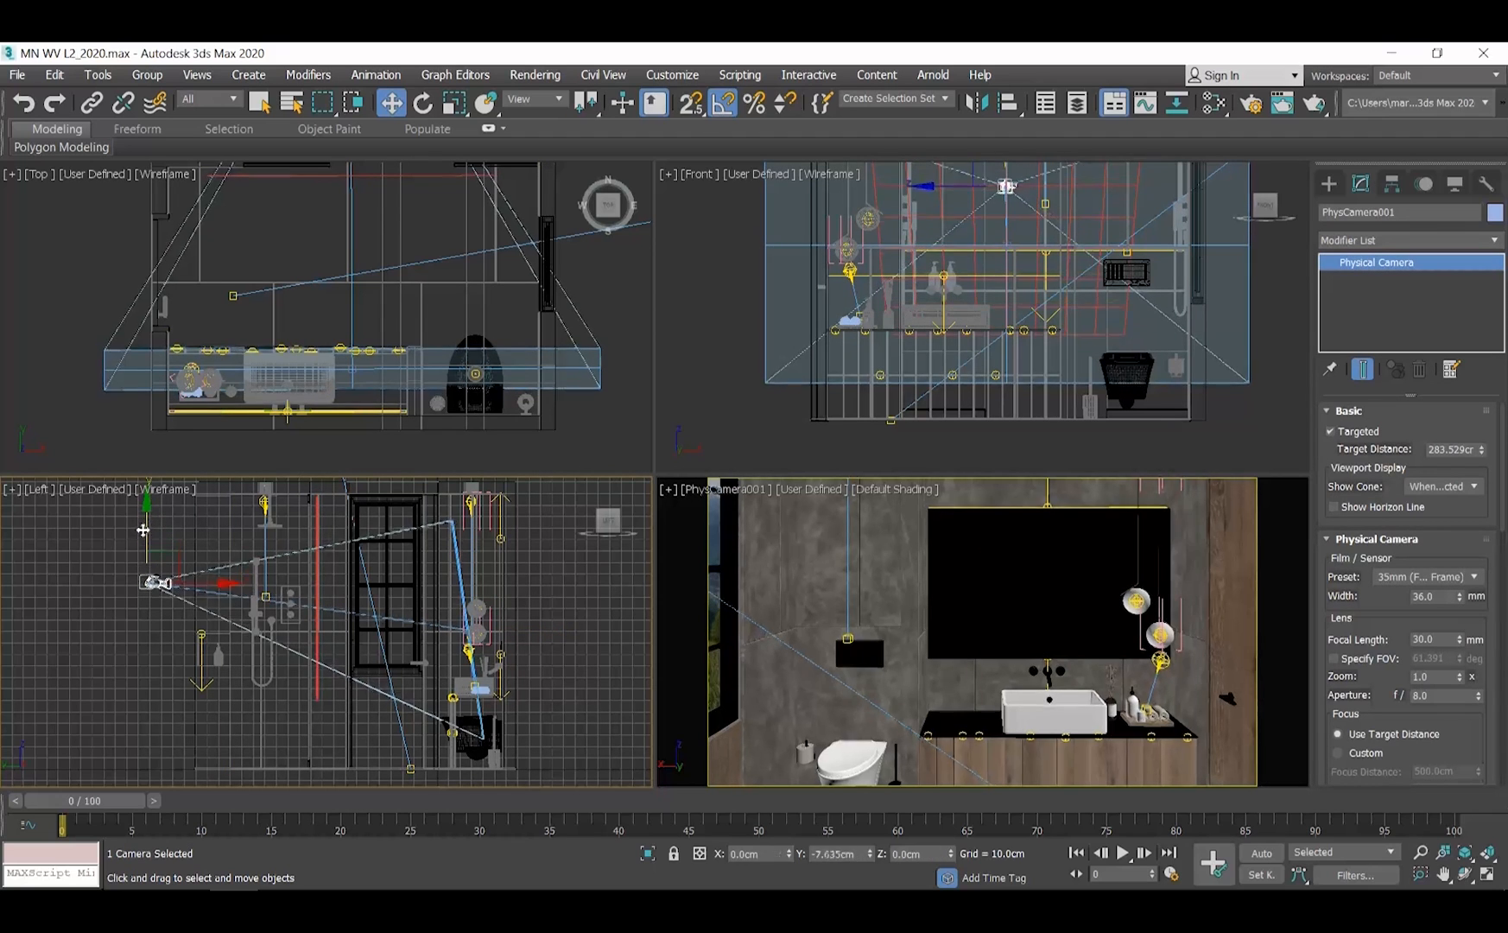
Step: Pull the camera back in the Left viewport to frame window, toilet, vanity and mirror, then deselect
drag(147, 582, 147, 629)
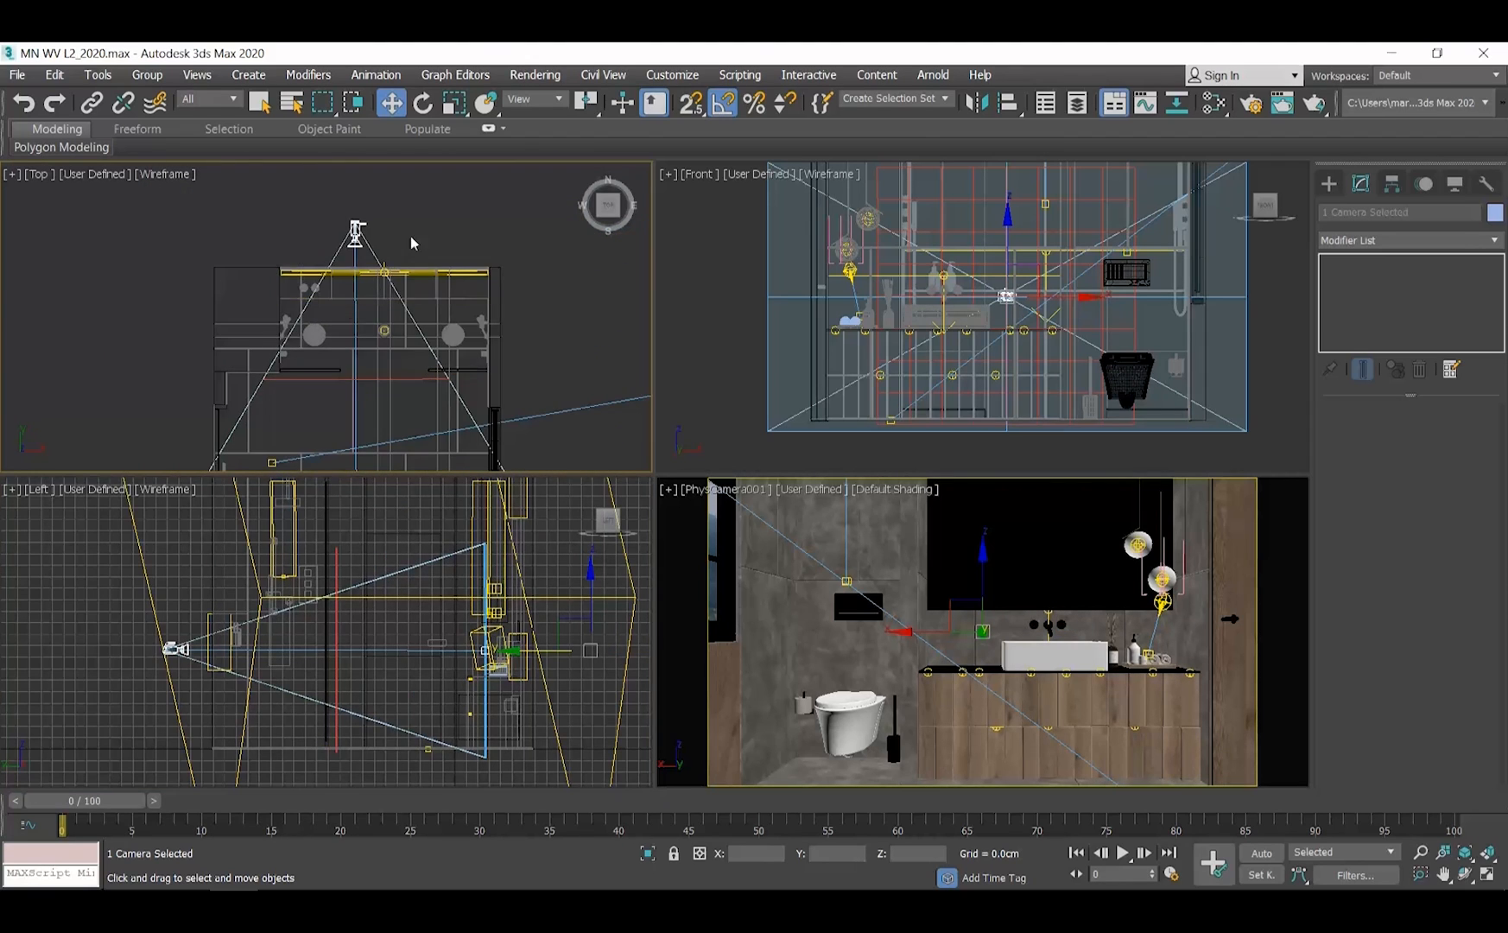
click(354, 224)
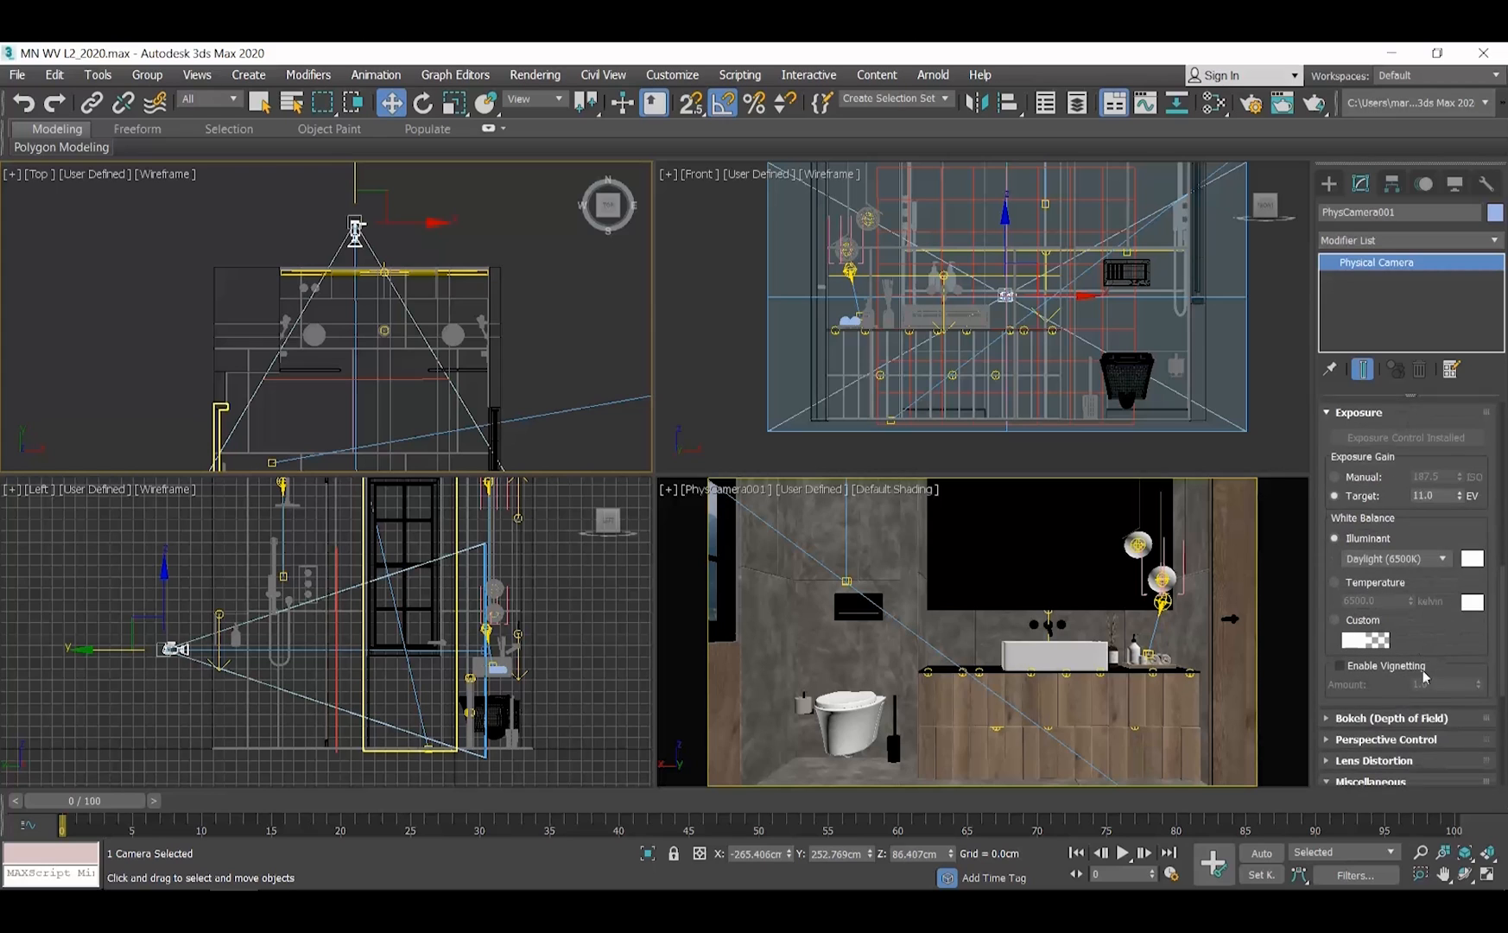
scroll(down, 3)
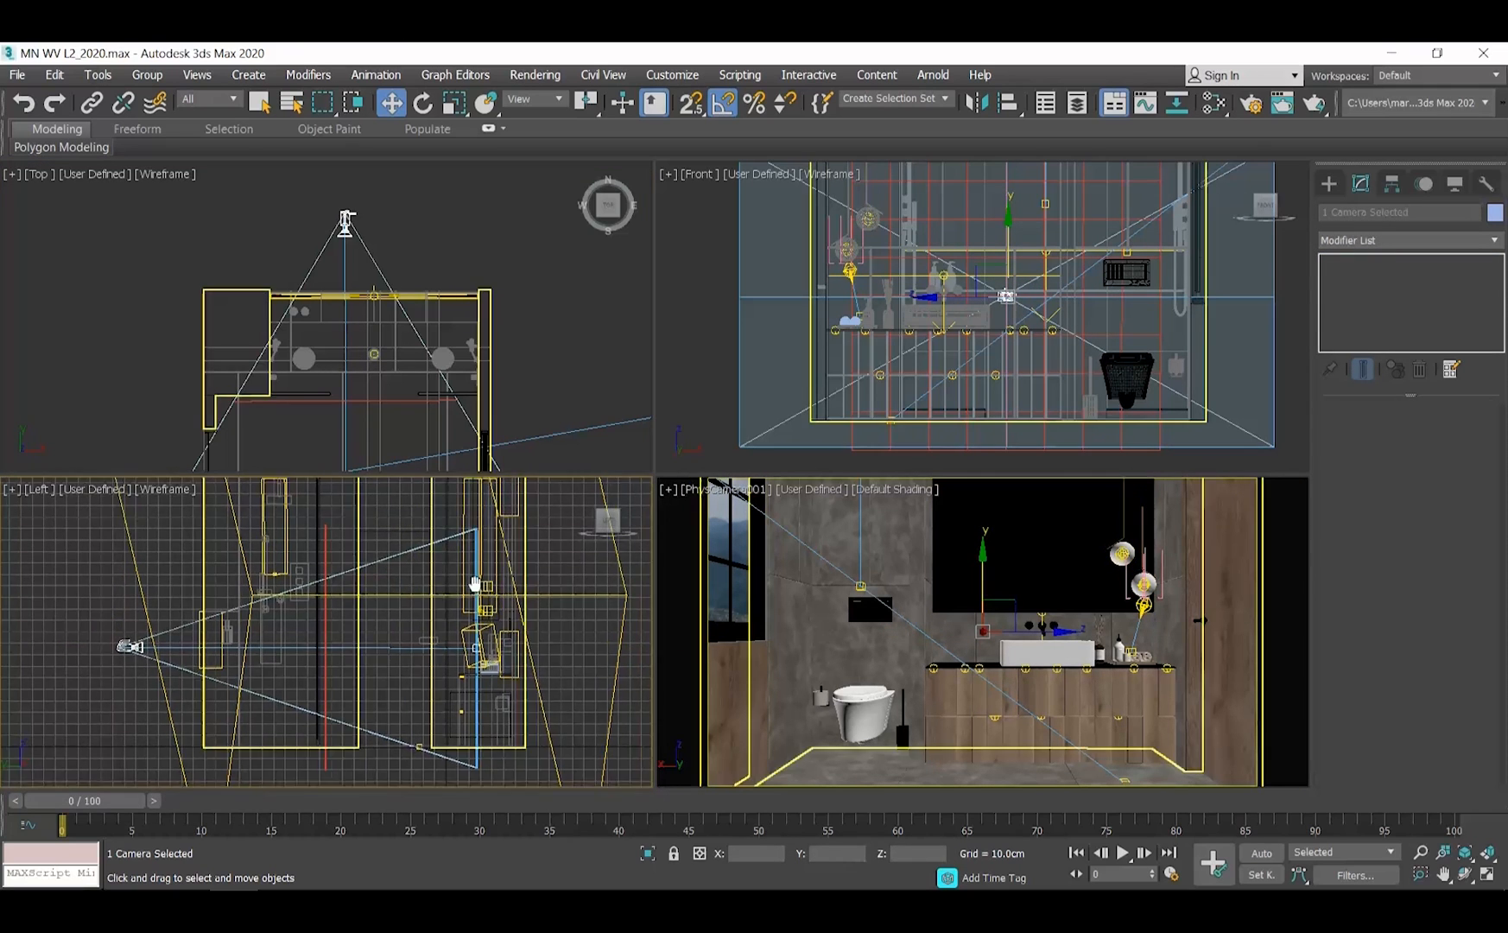
drag(477, 587, 547, 553)
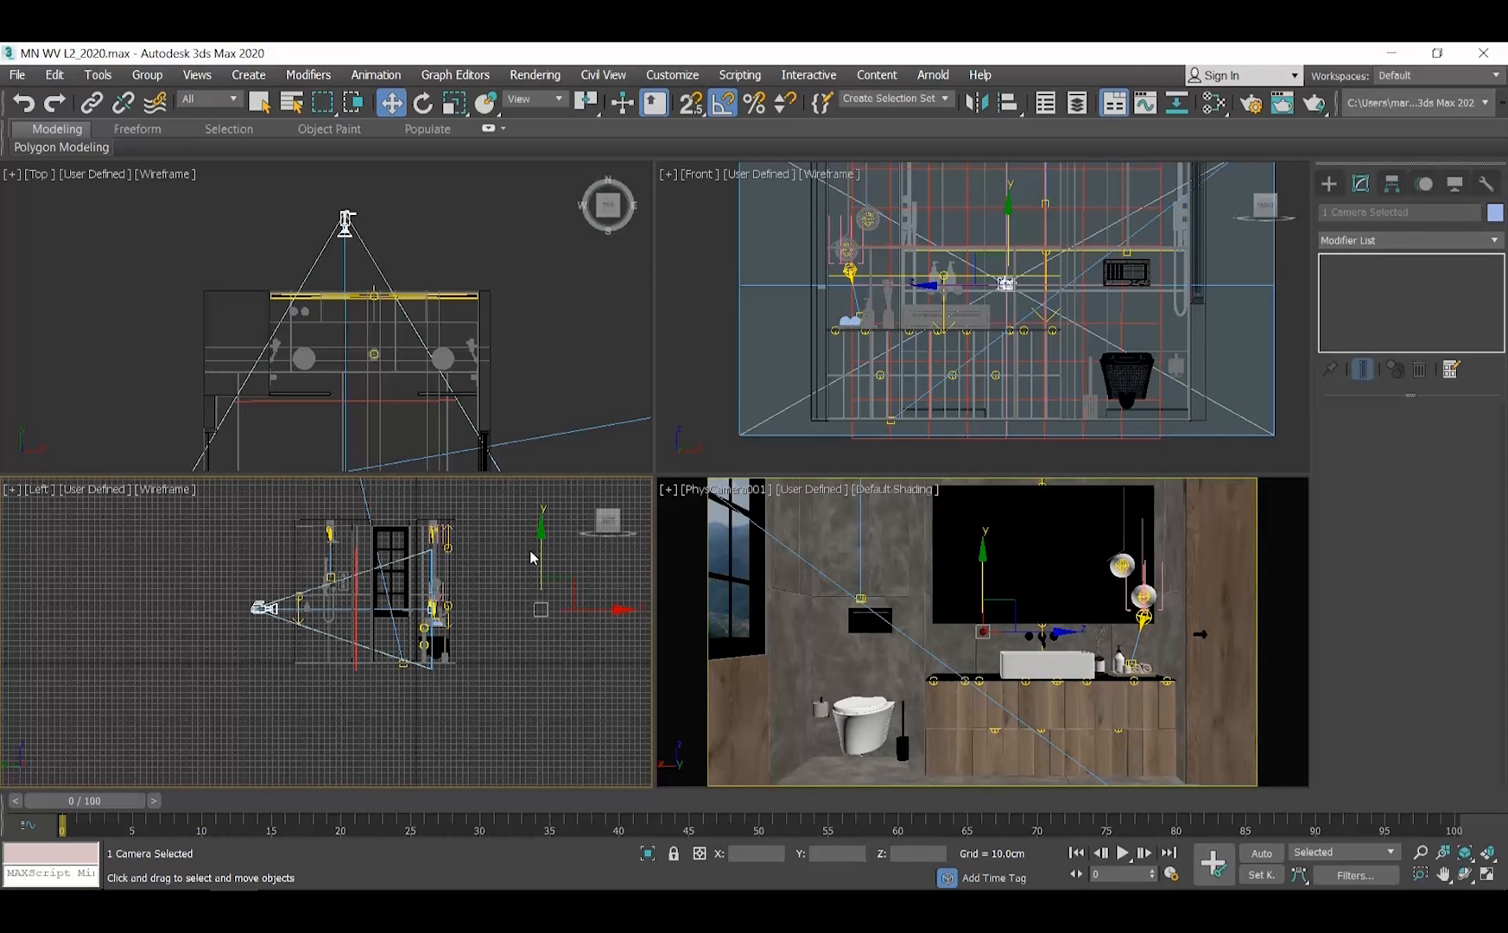
mouse_move(496, 684)
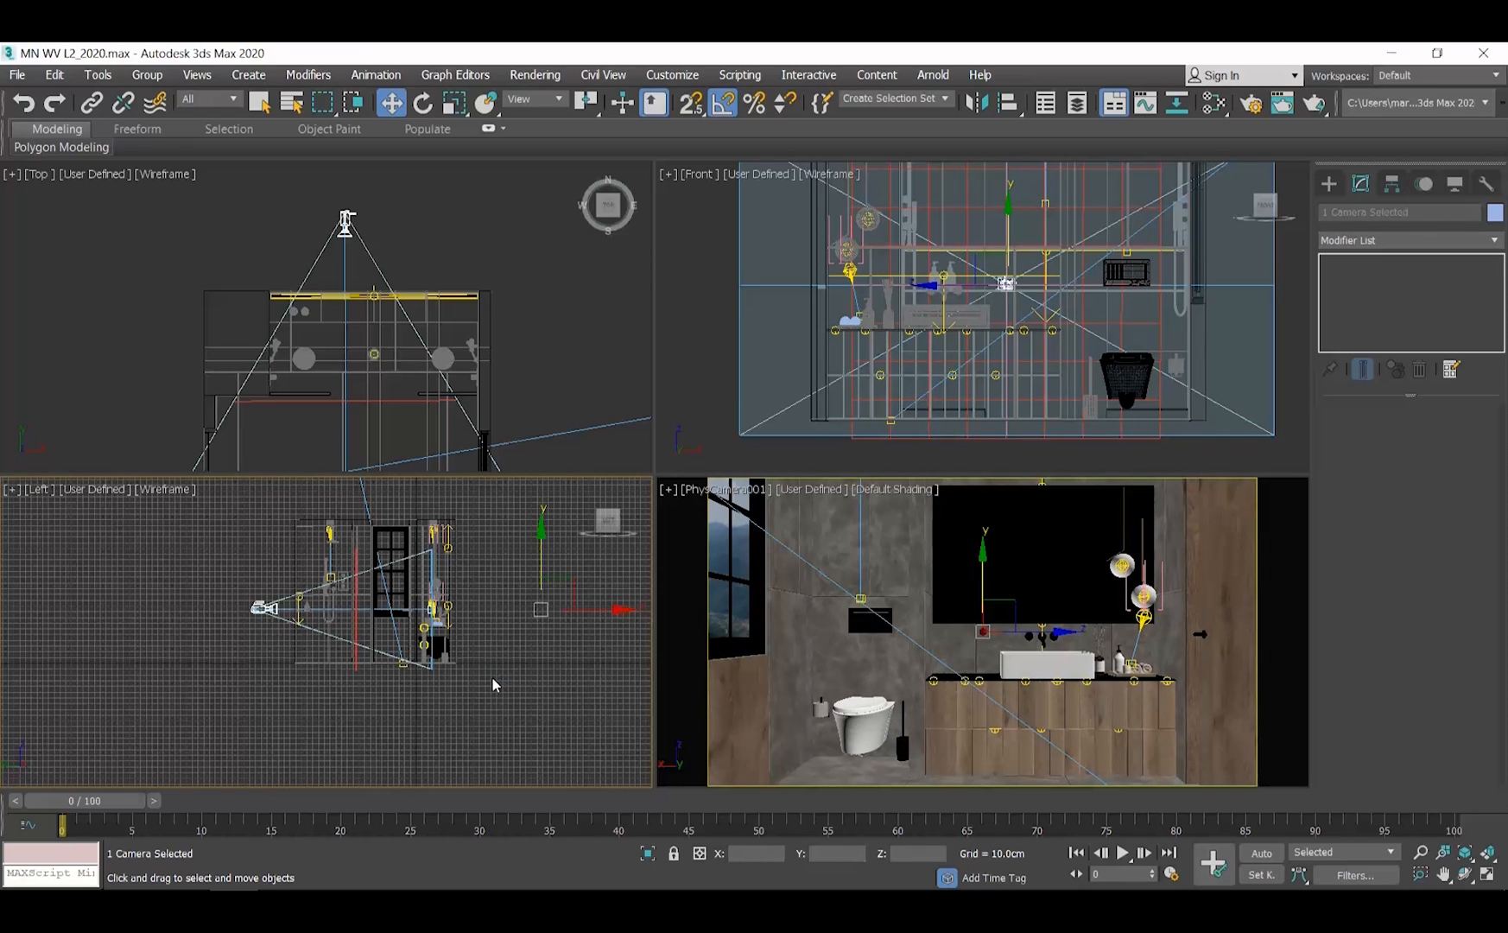
click(494, 684)
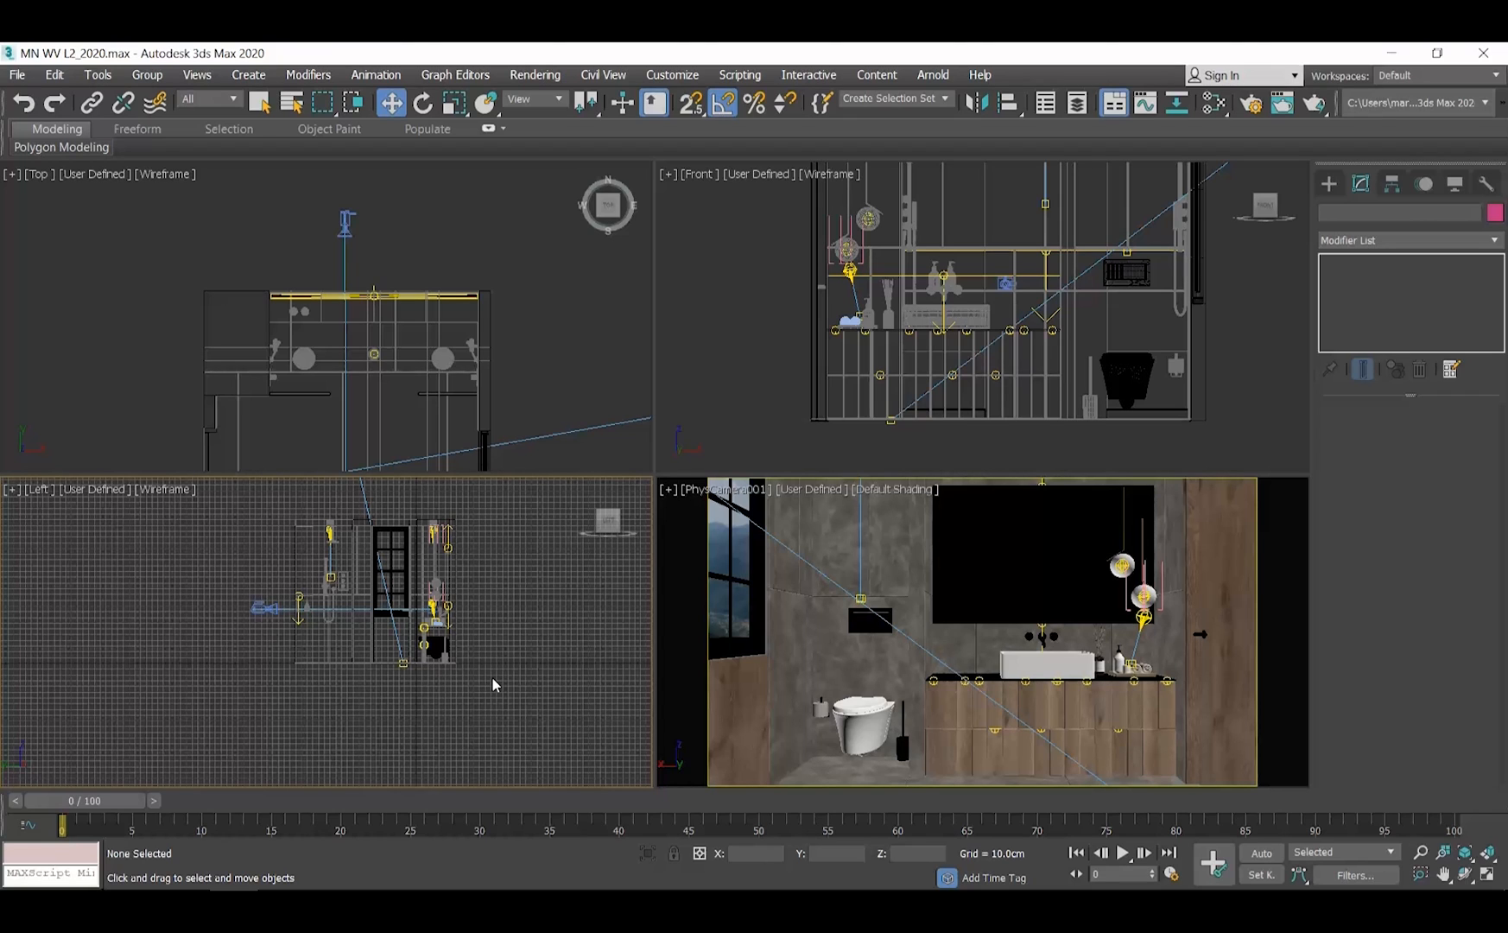
Step: Reselect PhysCamera001 and scroll to its Clipping Planes to give it a far clip of 850 cm
click(349, 223)
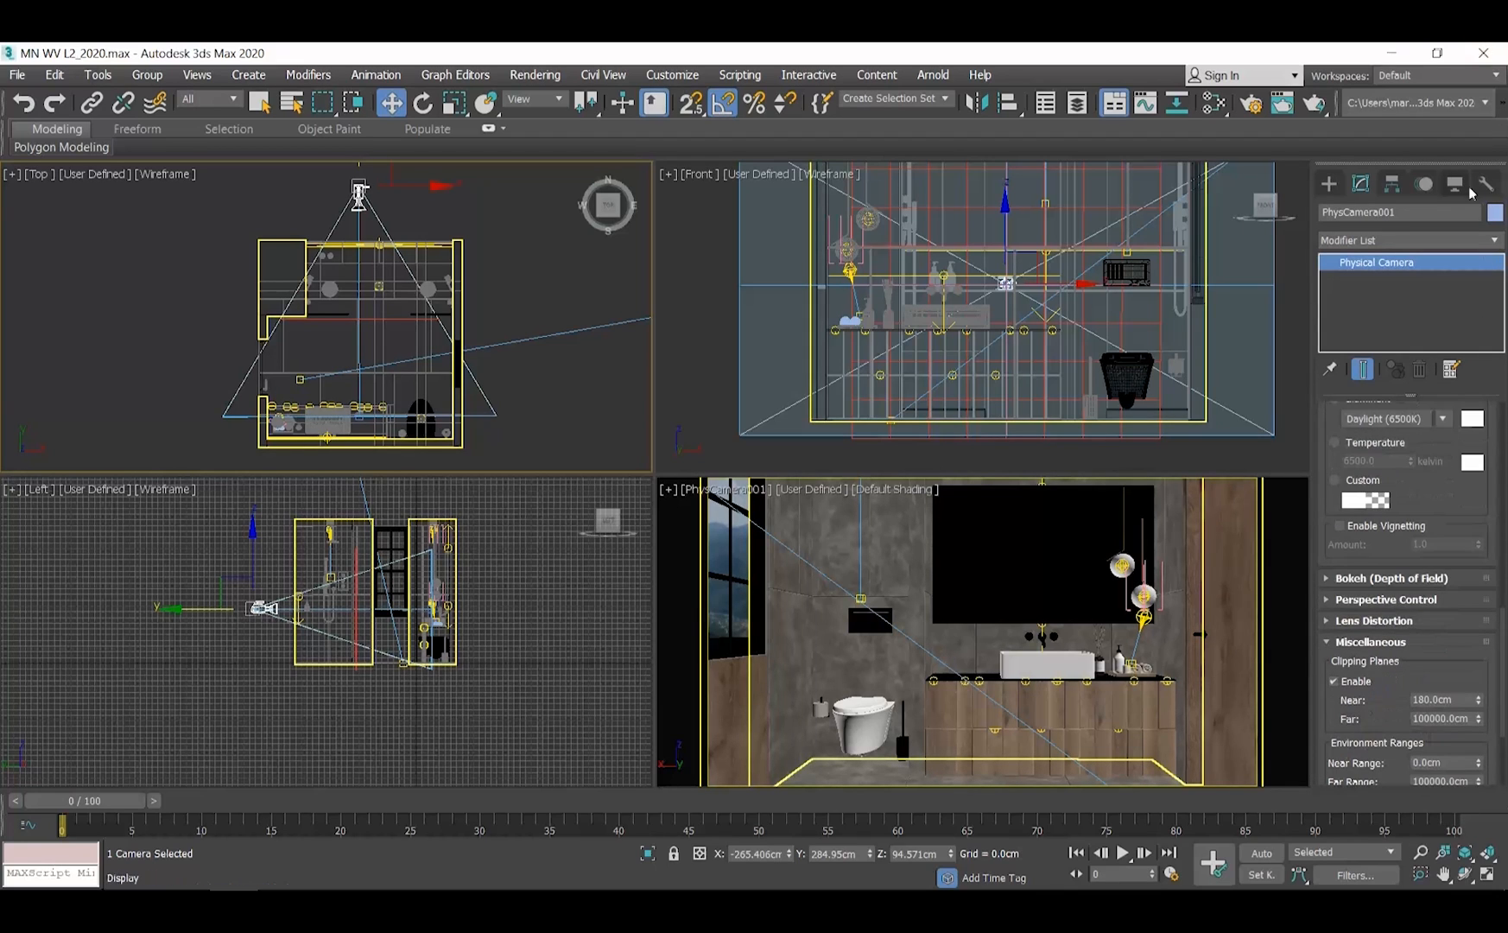
scroll(down, 3)
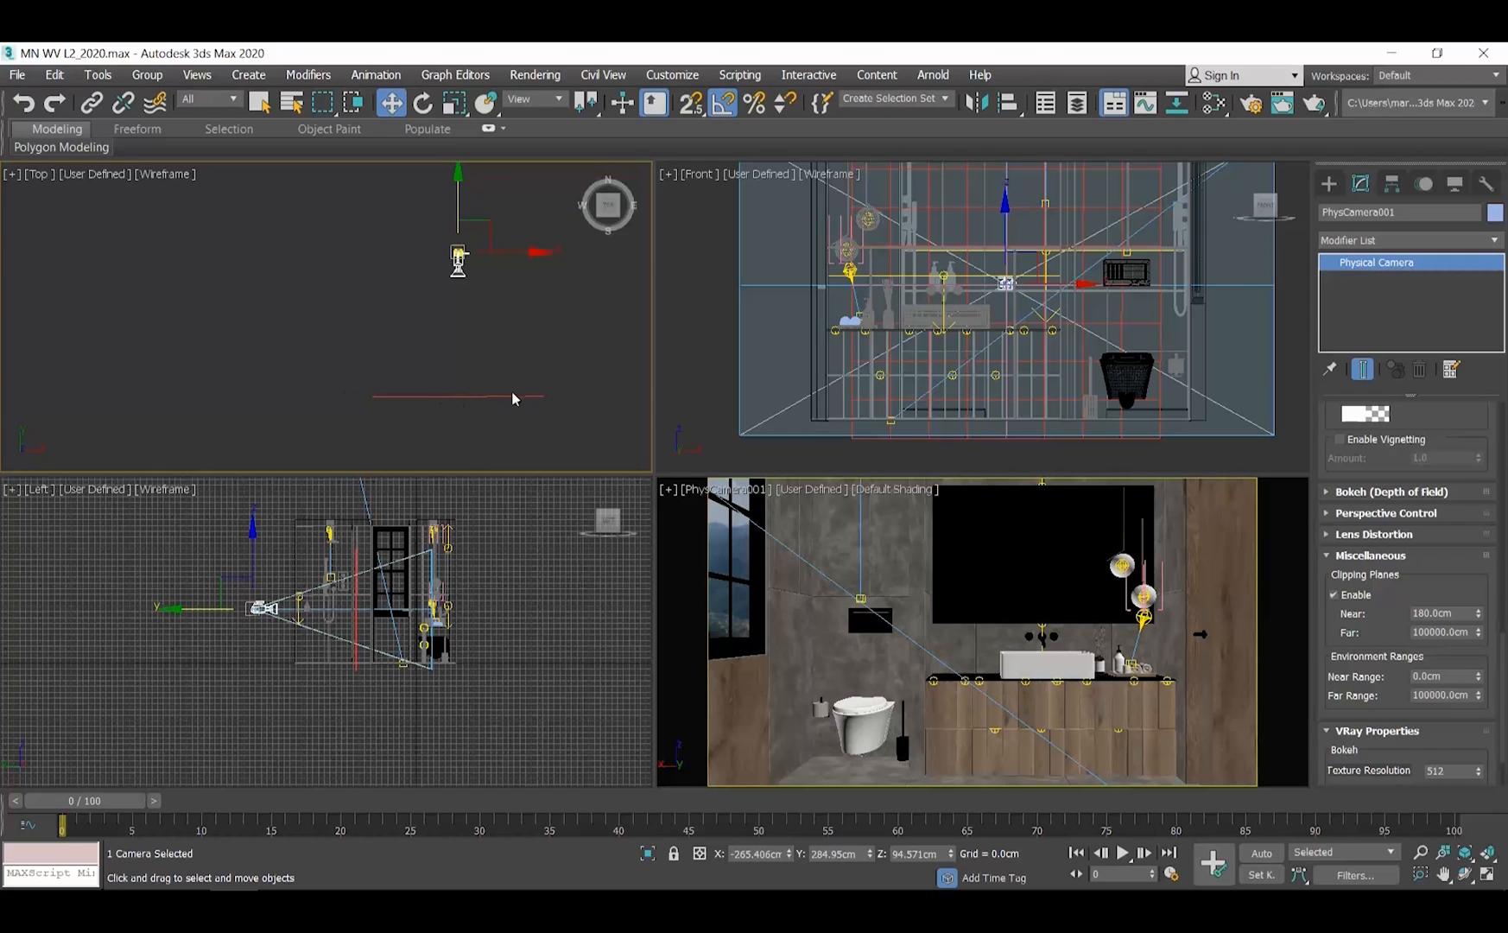
mouse_move(470, 391)
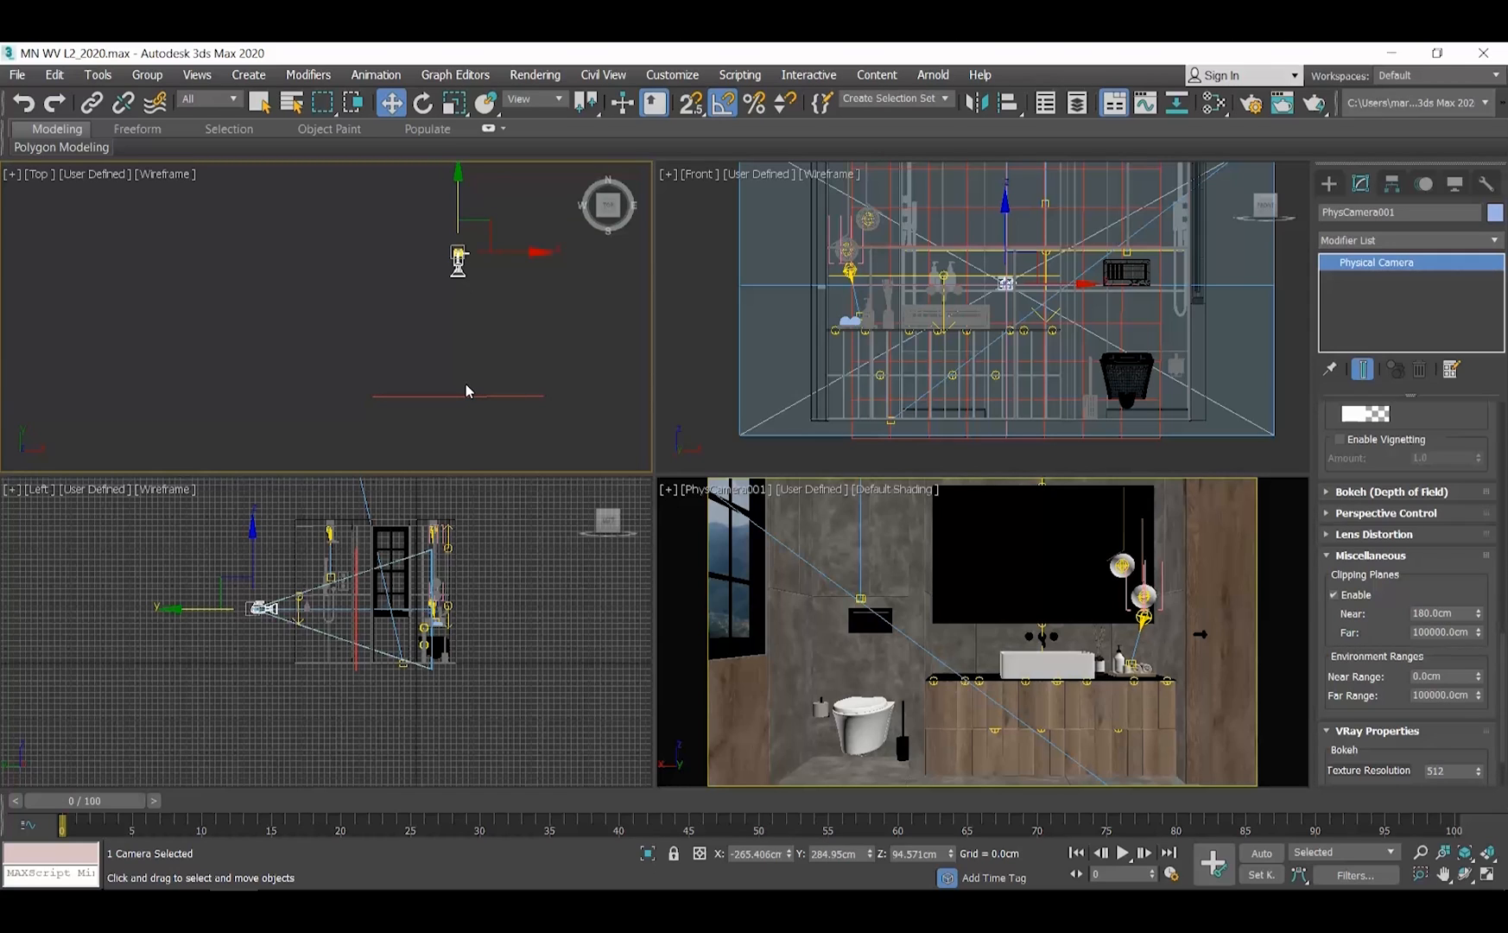
mouse_move(1394, 672)
text(500)
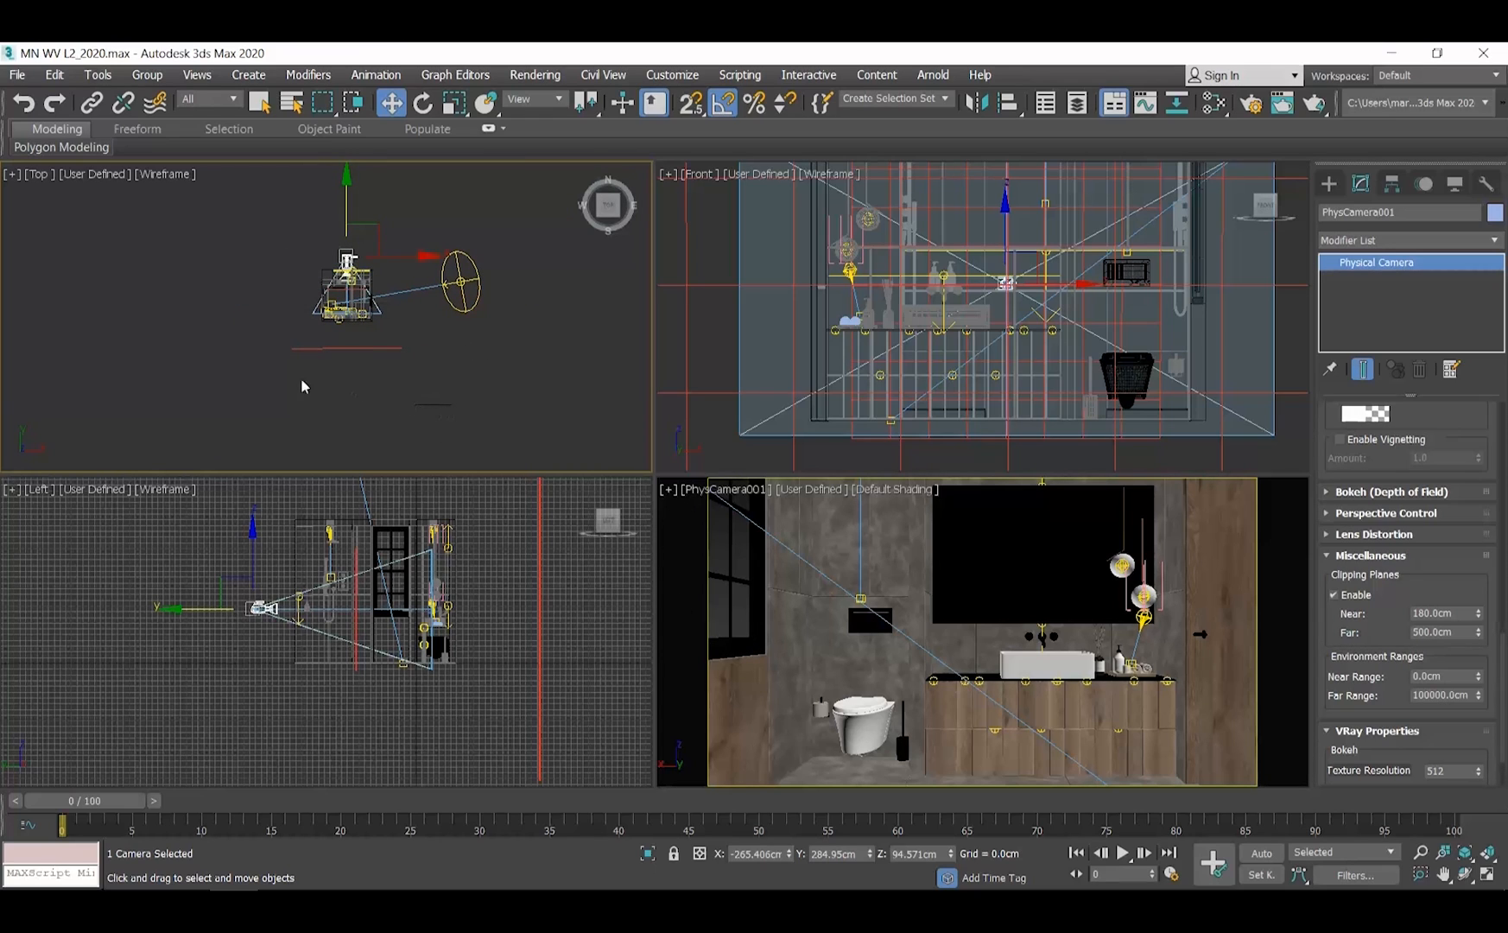
mouse_move(392, 397)
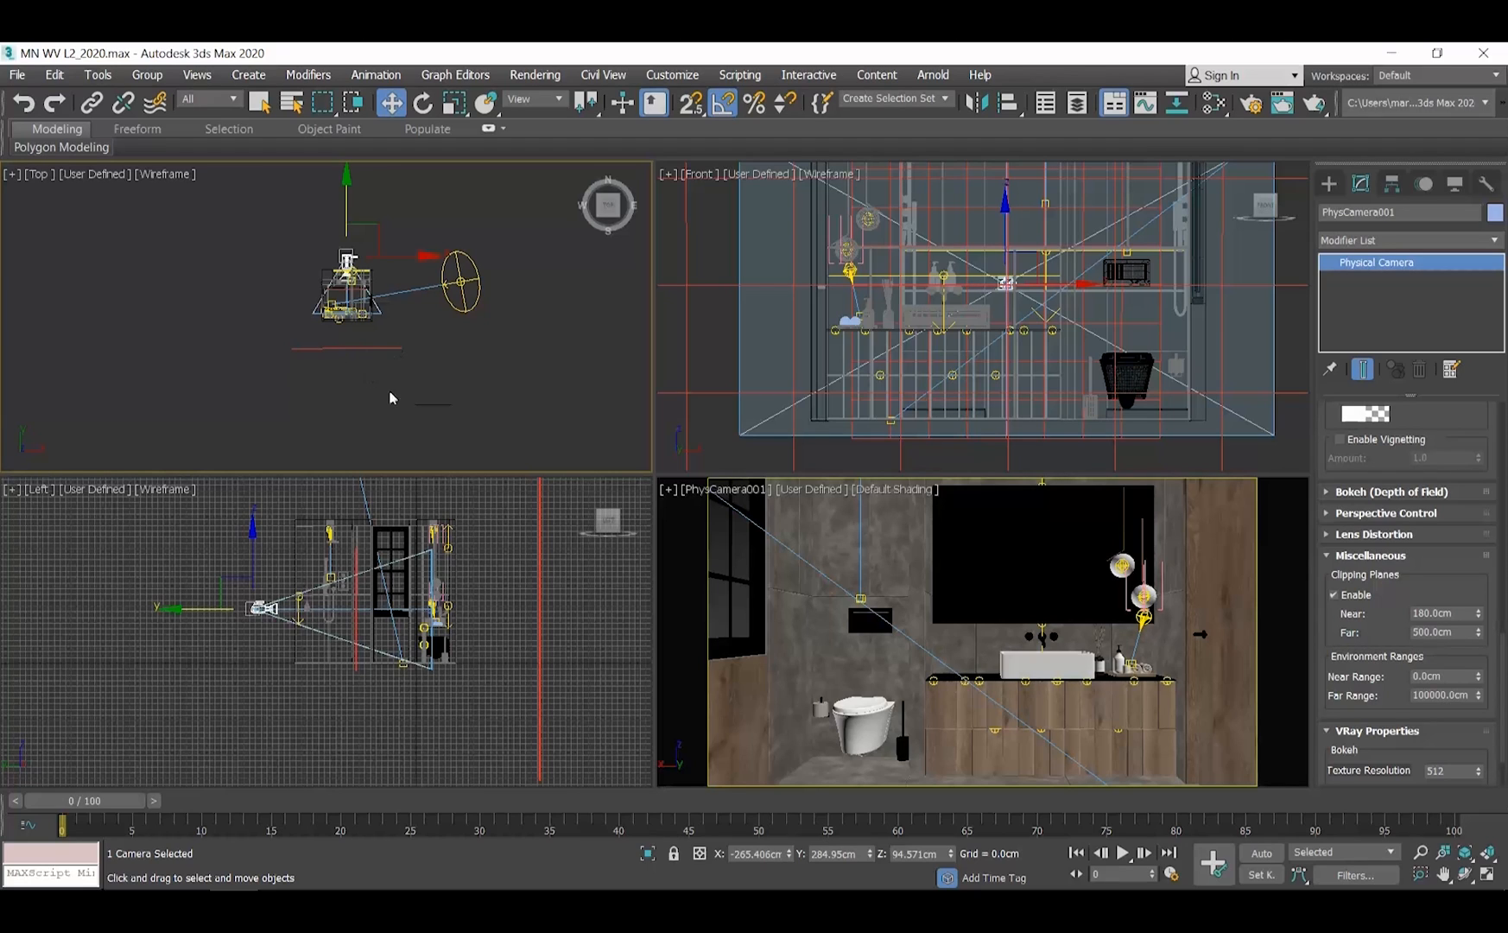
mouse_move(494, 433)
text(850)
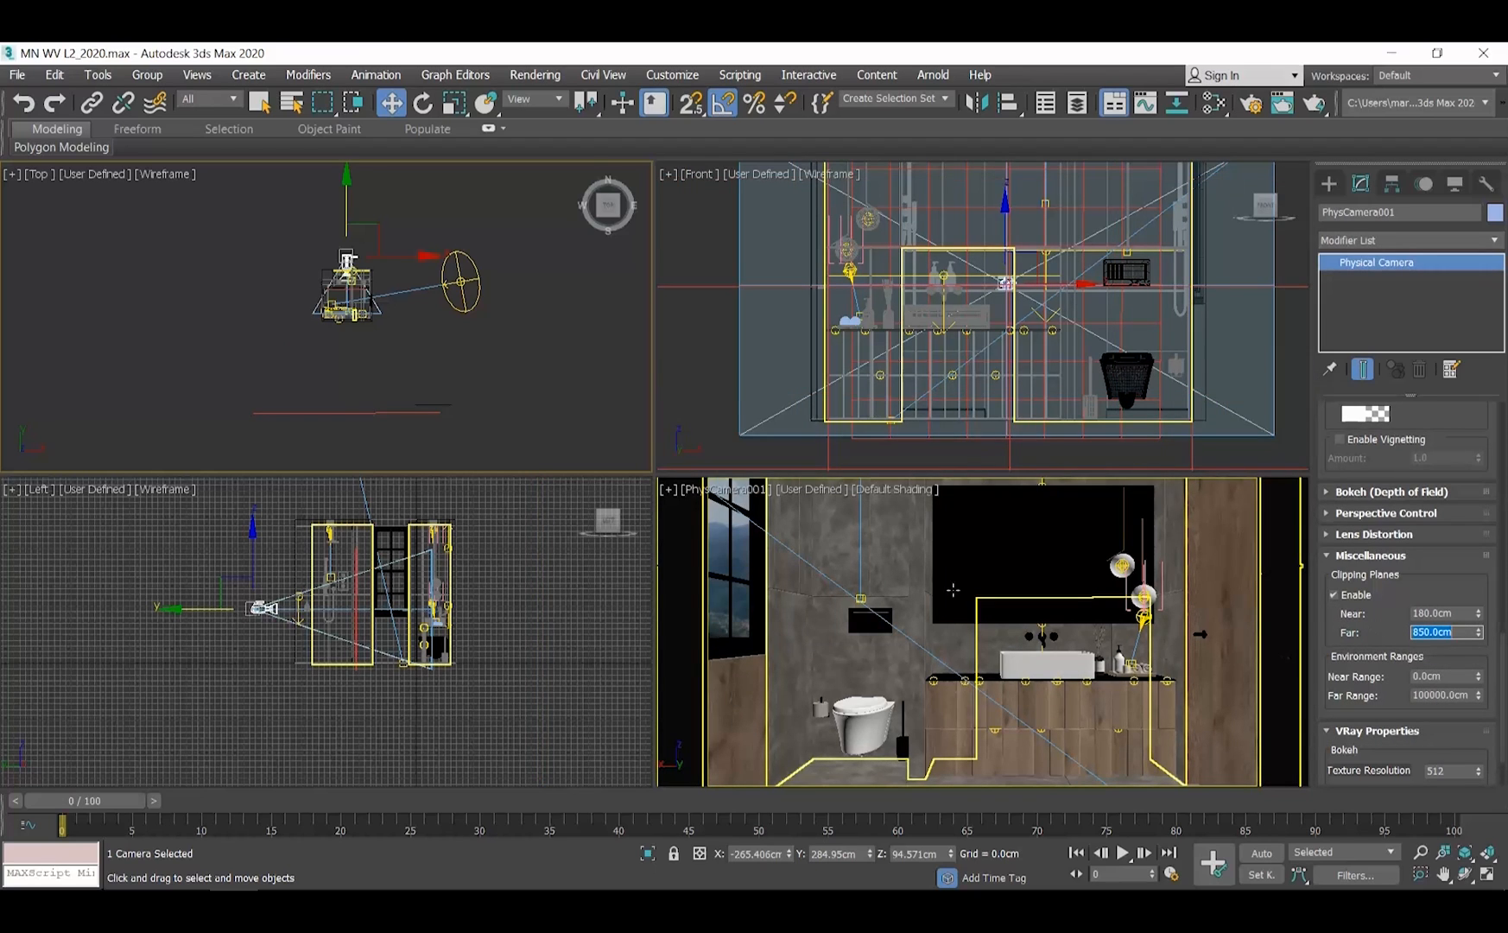
mouse_move(534, 518)
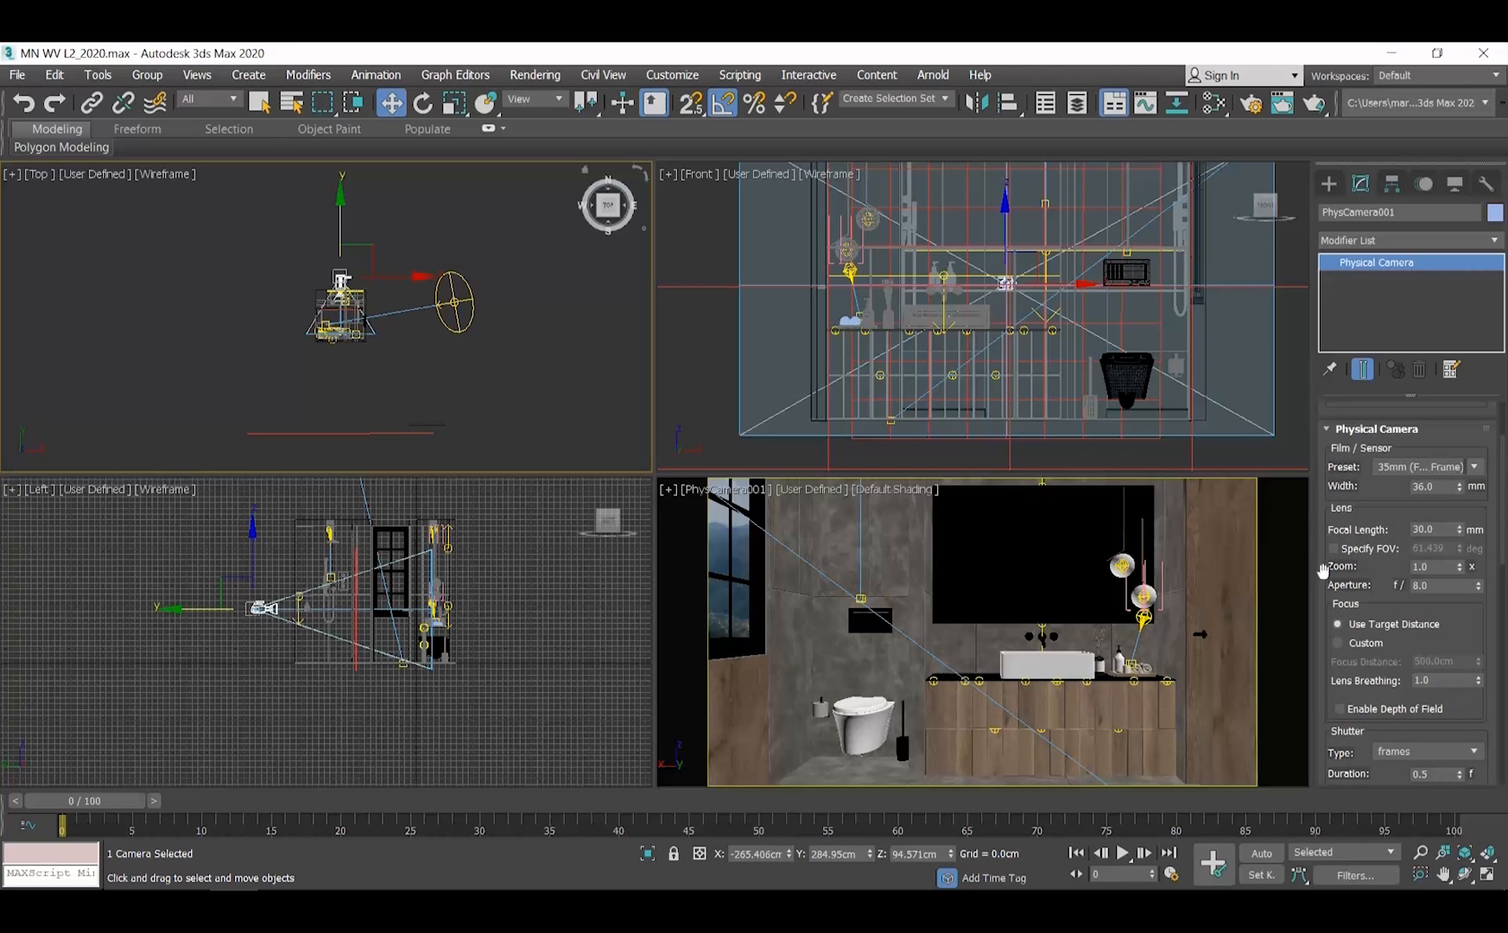
mouse_move(1466, 613)
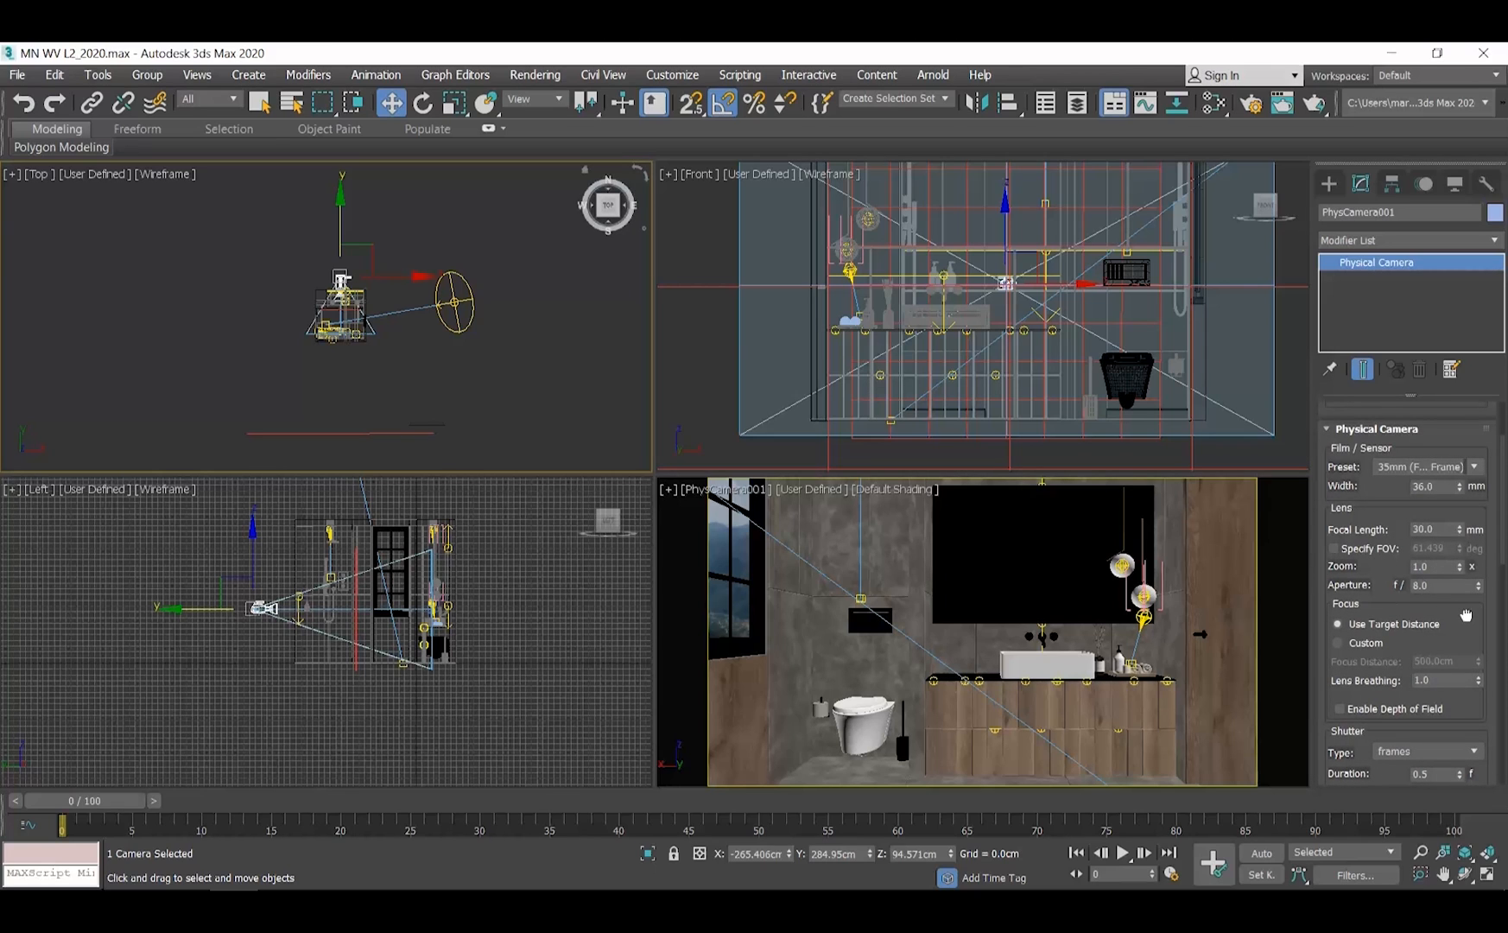
Step: Set PhysCamera001's exposure gain target to 13 EV in the Exposure rollout
scroll(down, 3)
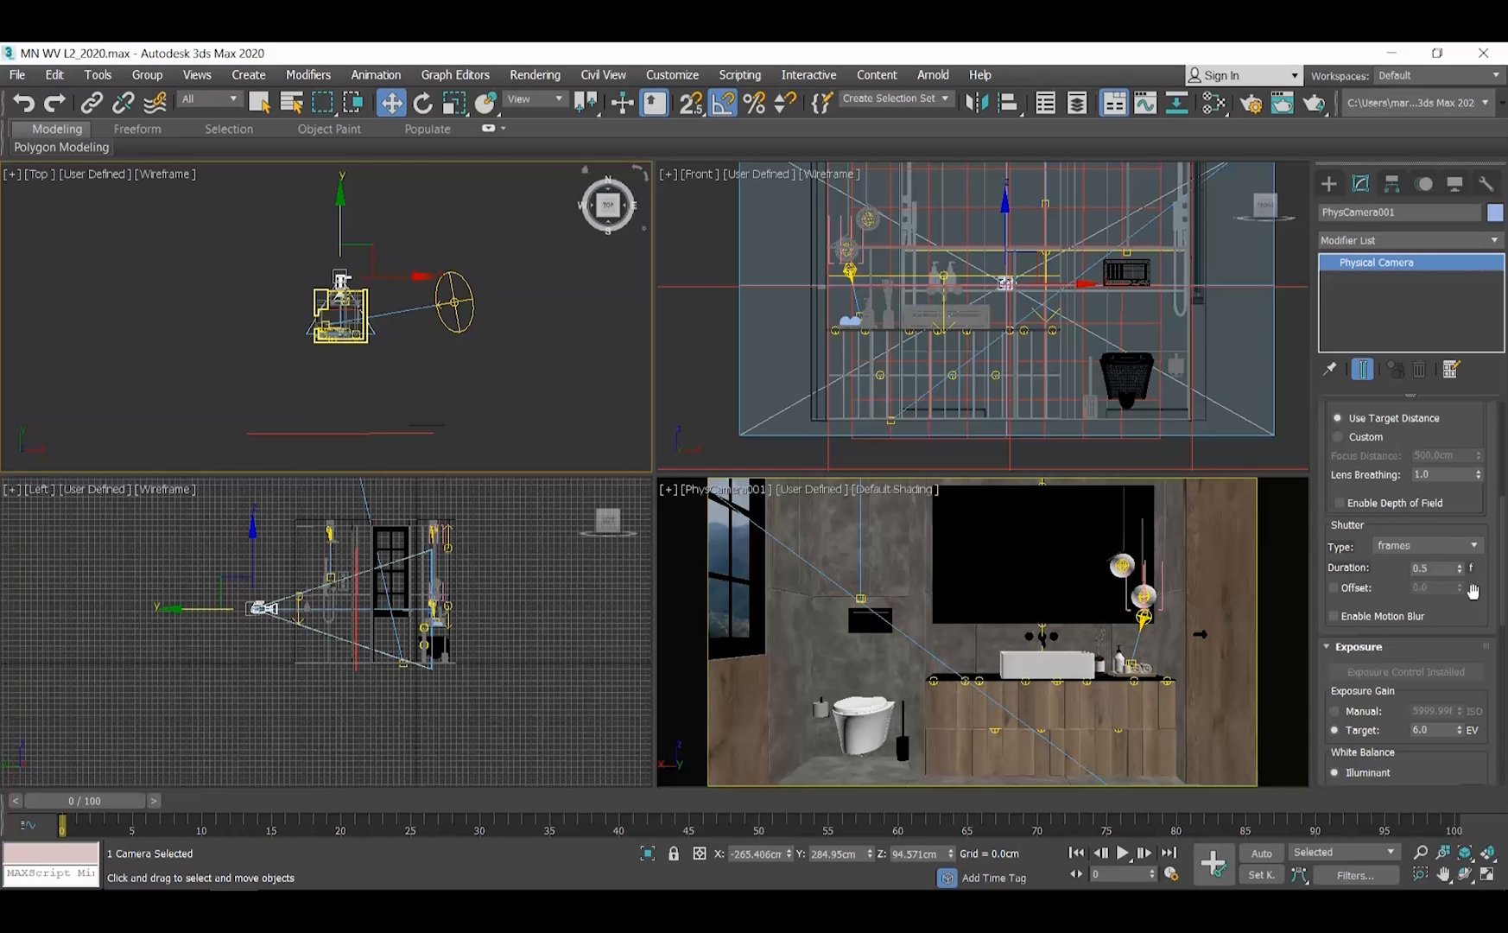
mouse_move(1482, 623)
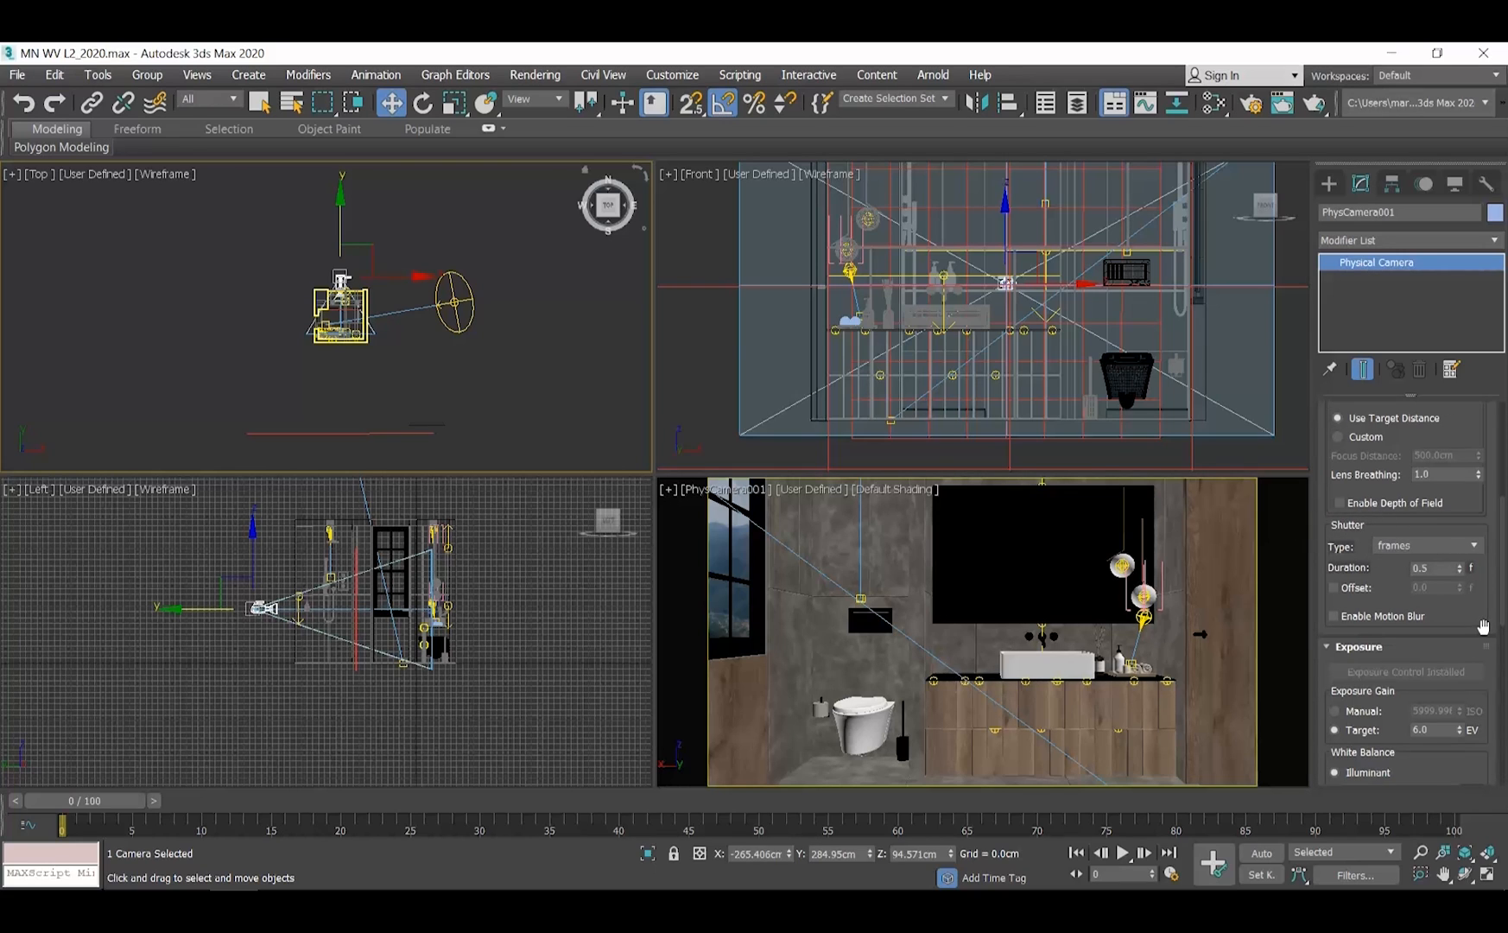
scroll(down, 3)
text(13)
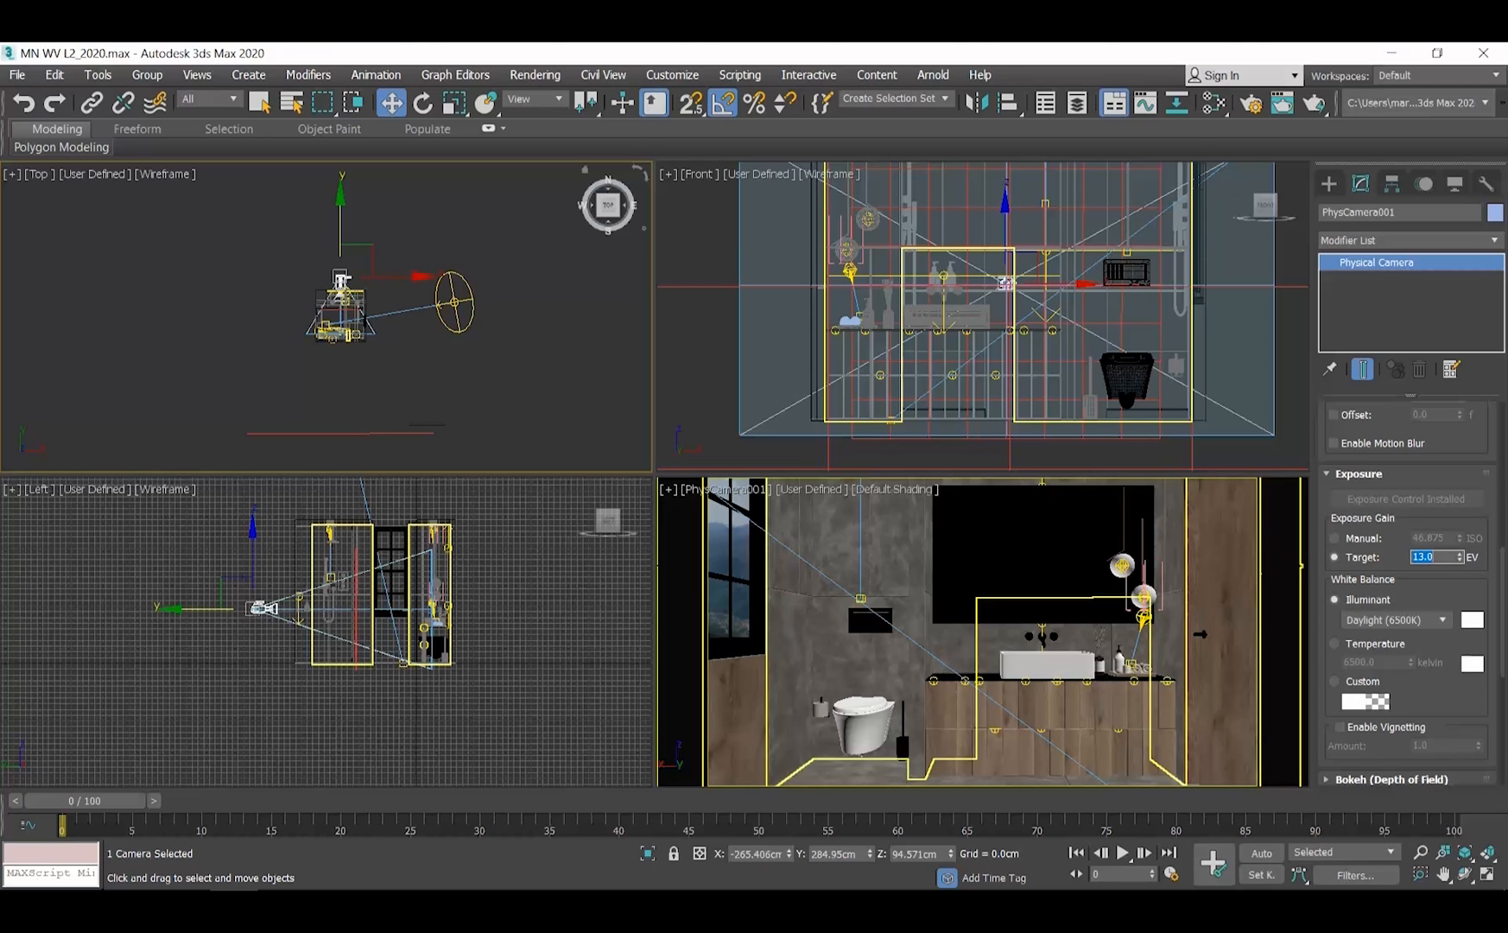
click(534, 75)
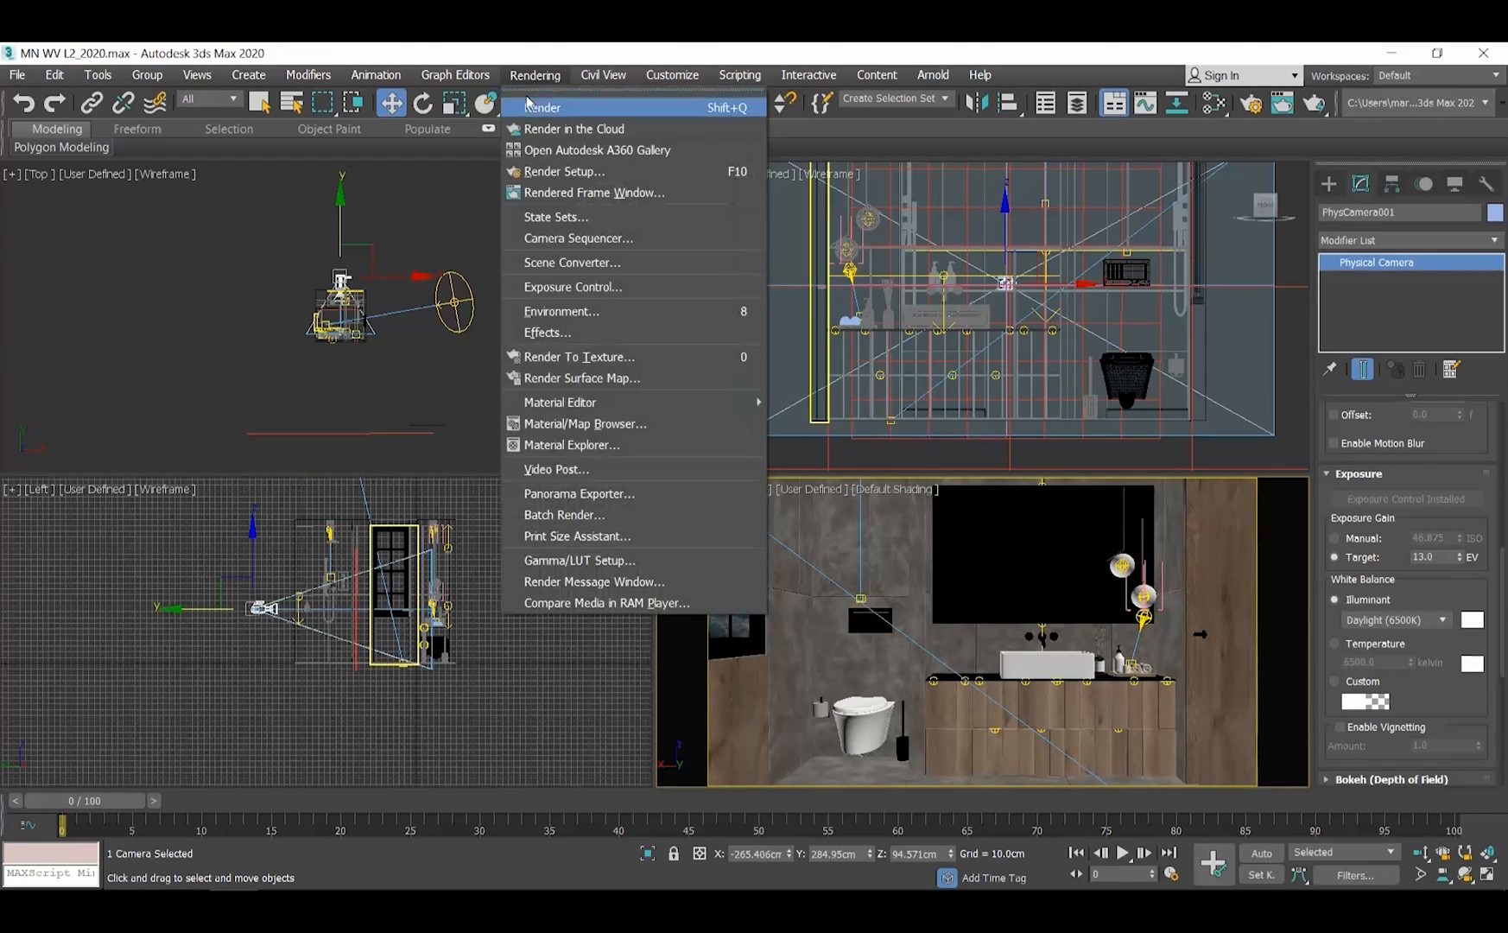
Step: Render the camera view, lower the exposure target to 11 EV, and render it again
click(545, 107)
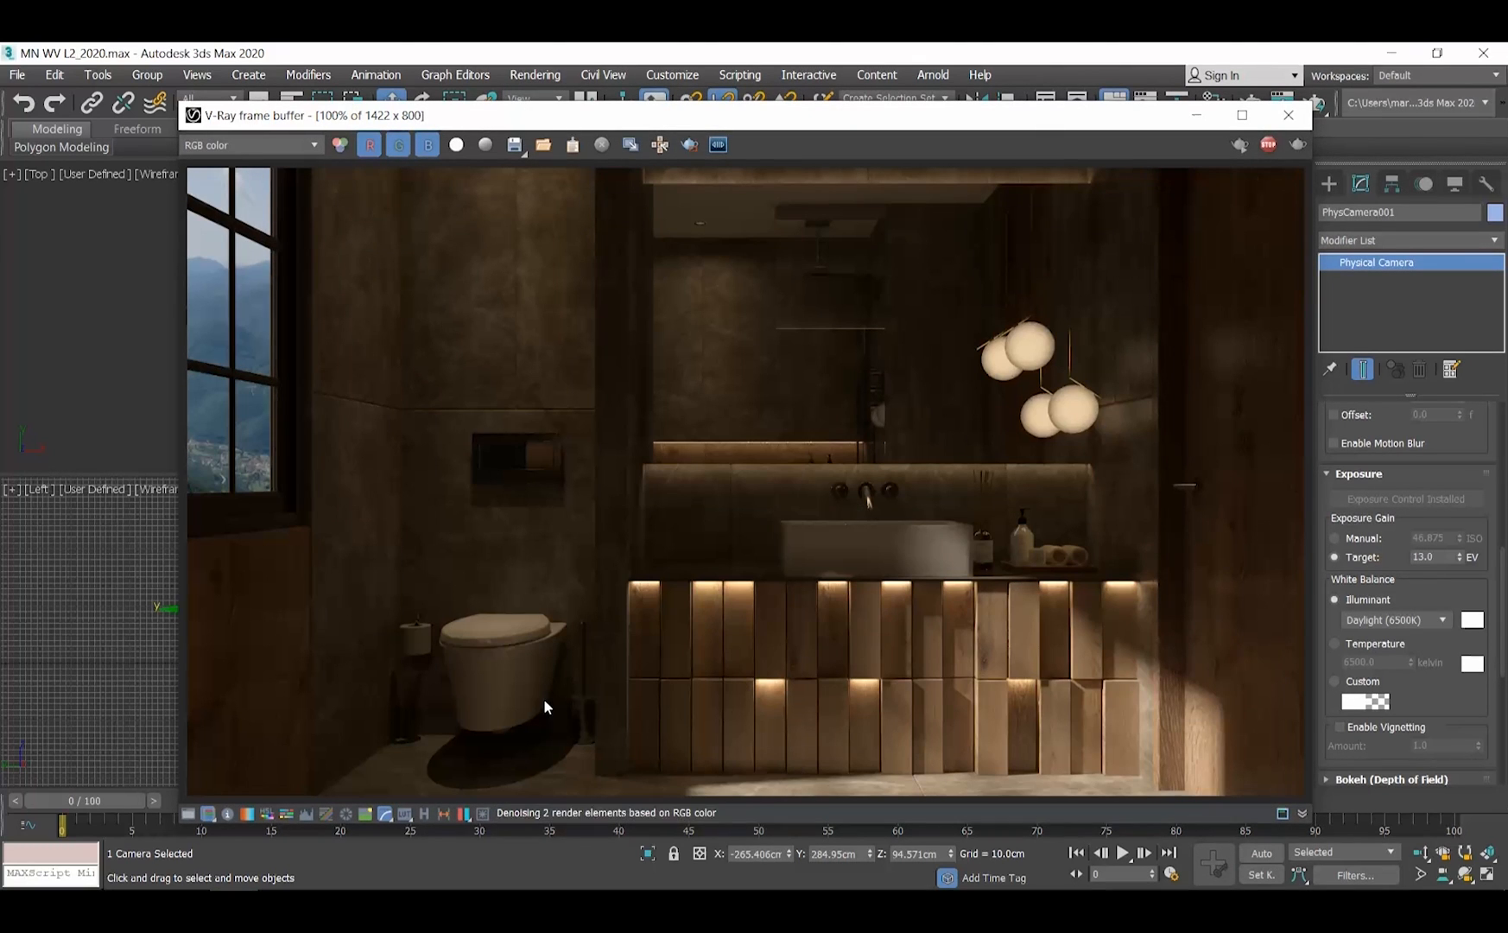
click(1289, 114)
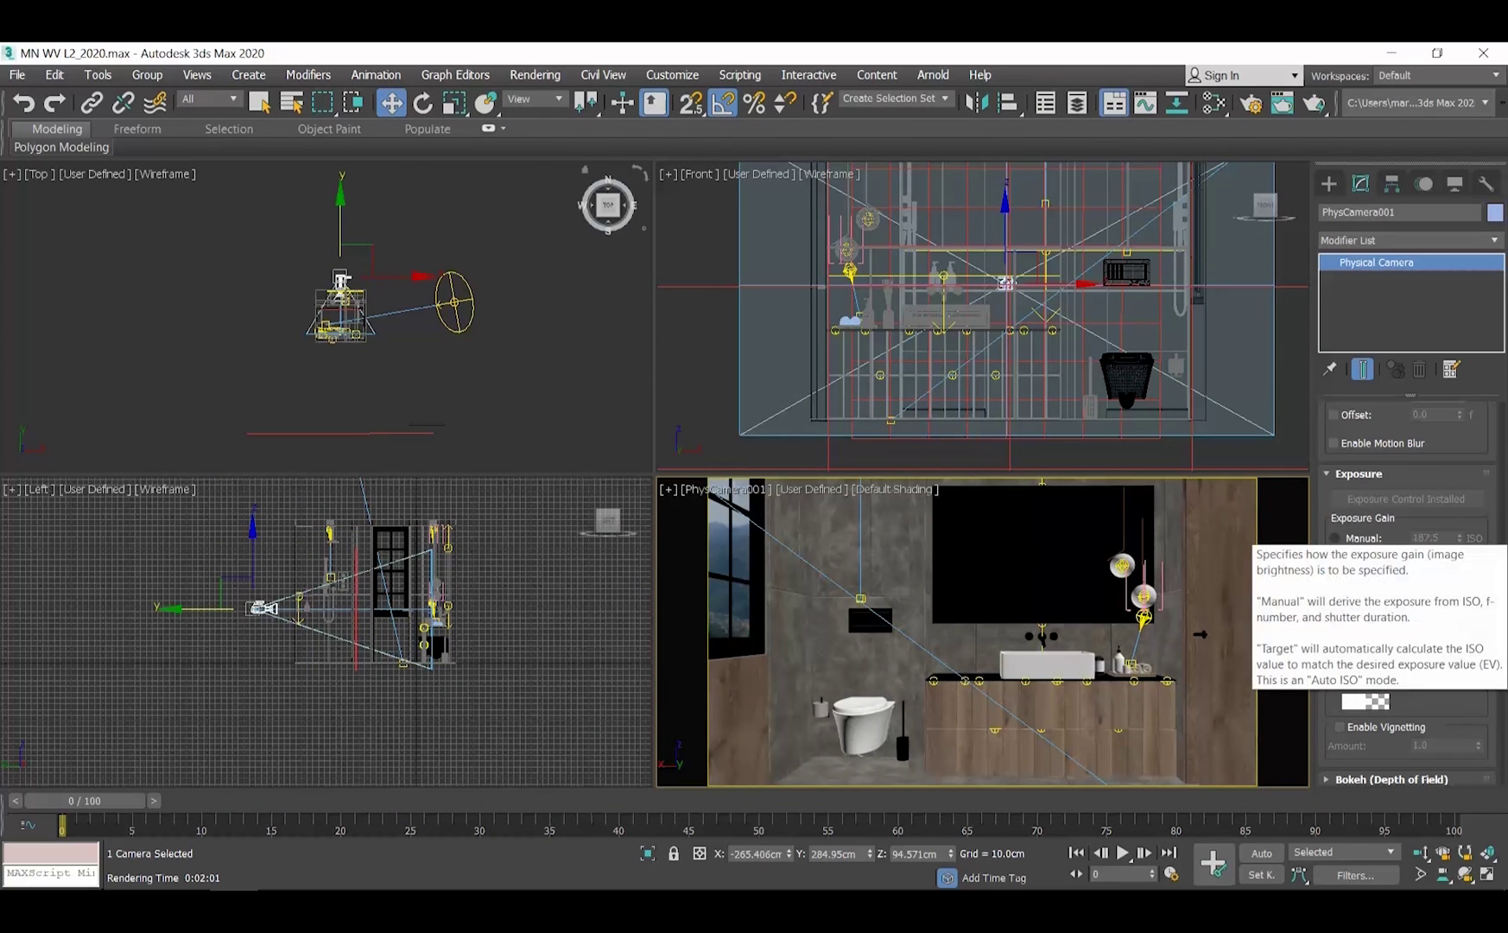
click(536, 74)
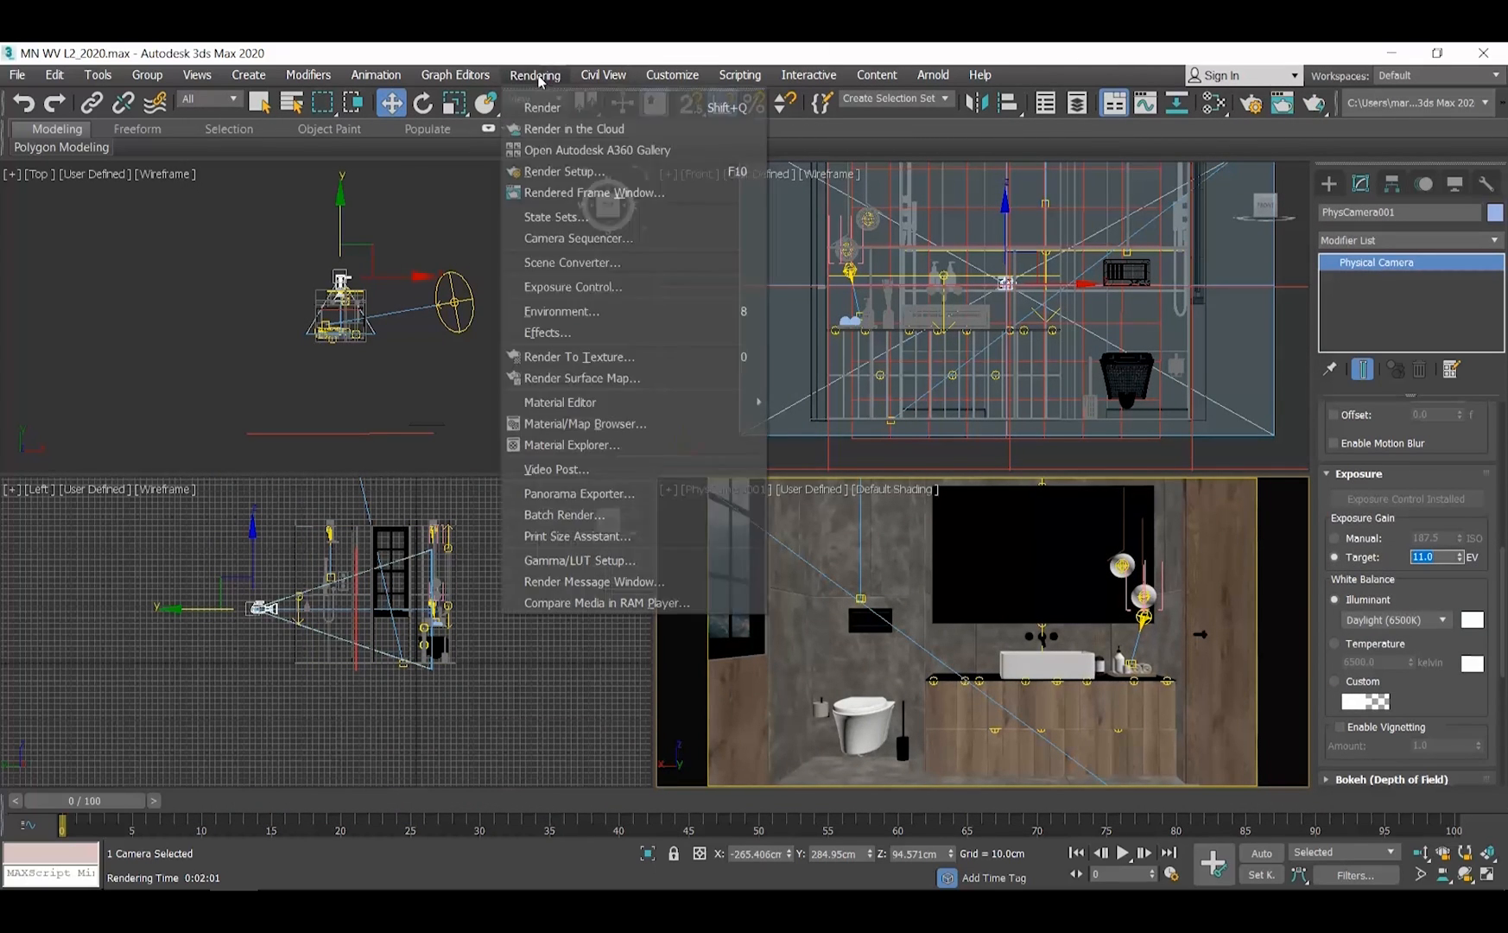
click(542, 107)
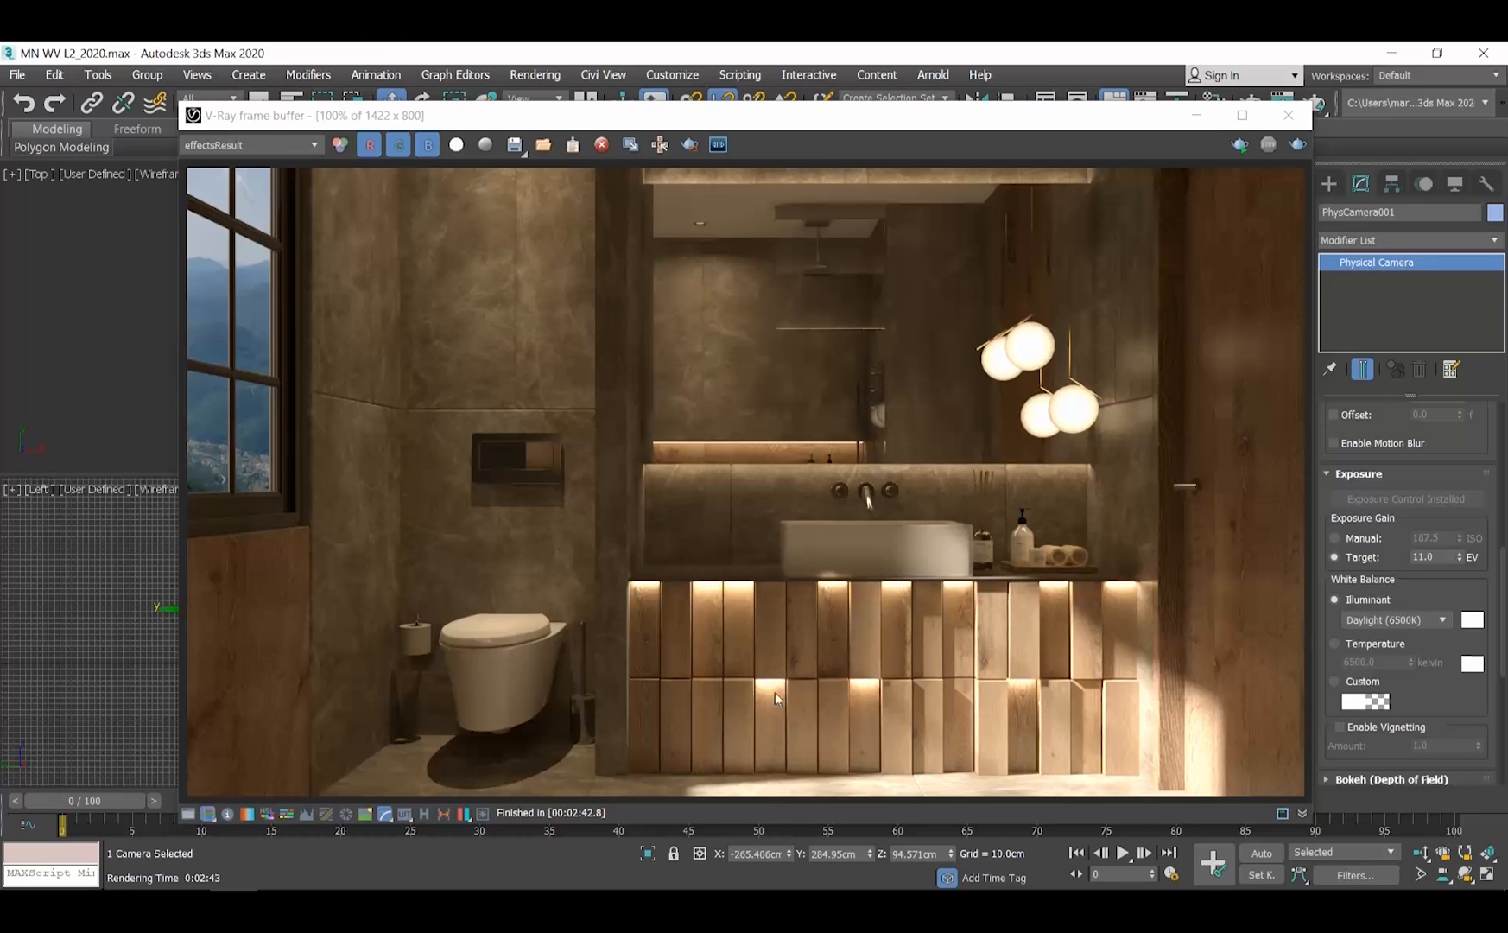
mouse_move(1066, 415)
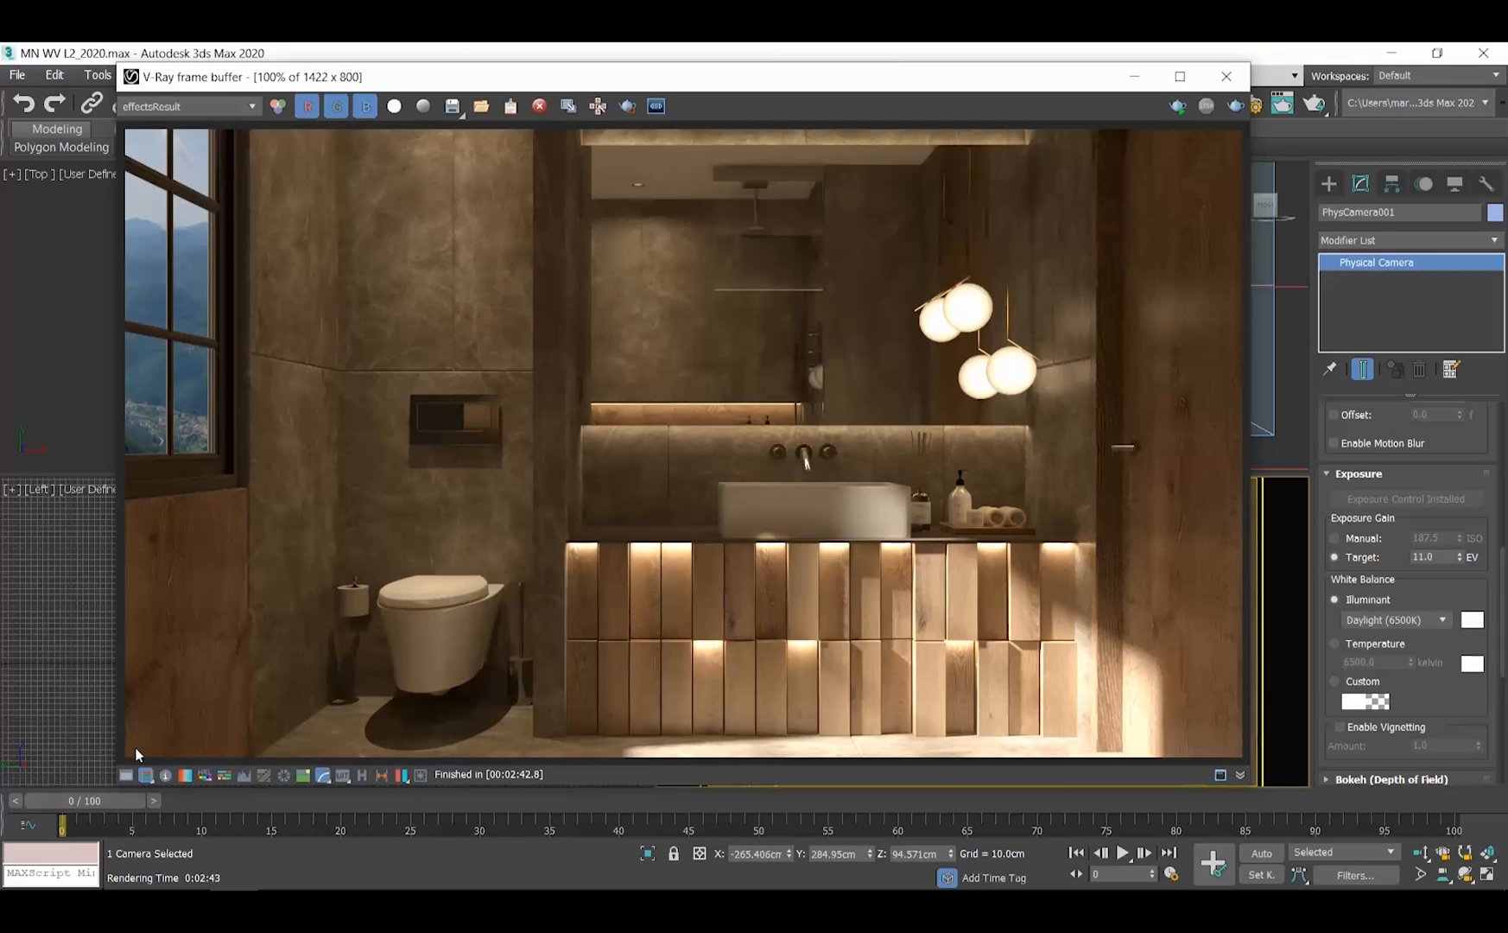
mouse_move(129, 779)
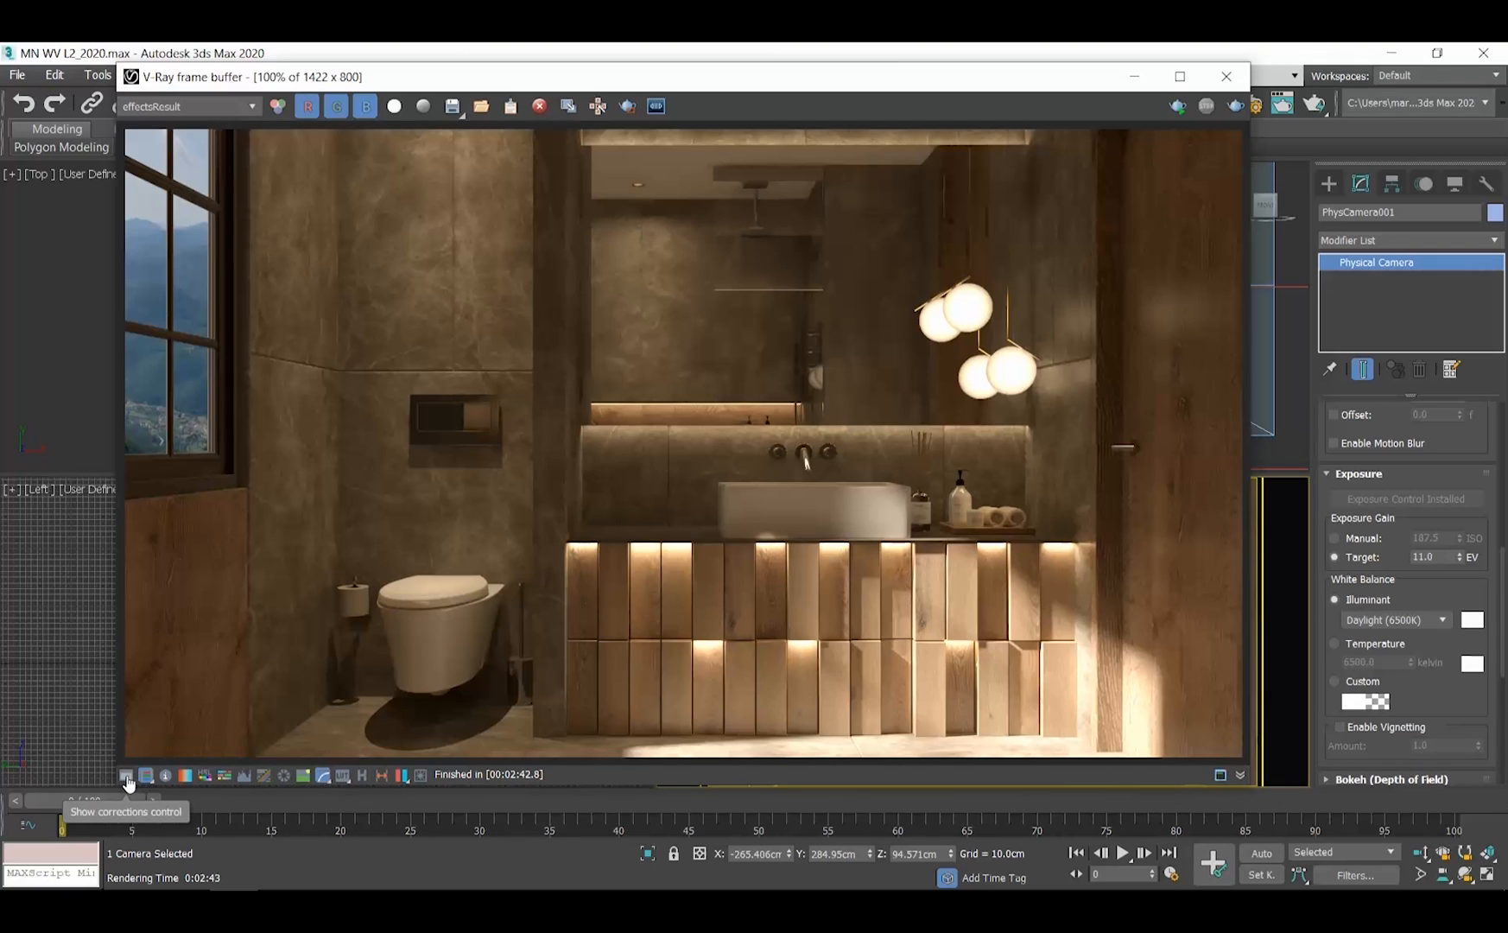
Step: Enable the frame buffer's Exposure layer, trying highlight burn around 0.70 and contrast 0.10
click(128, 775)
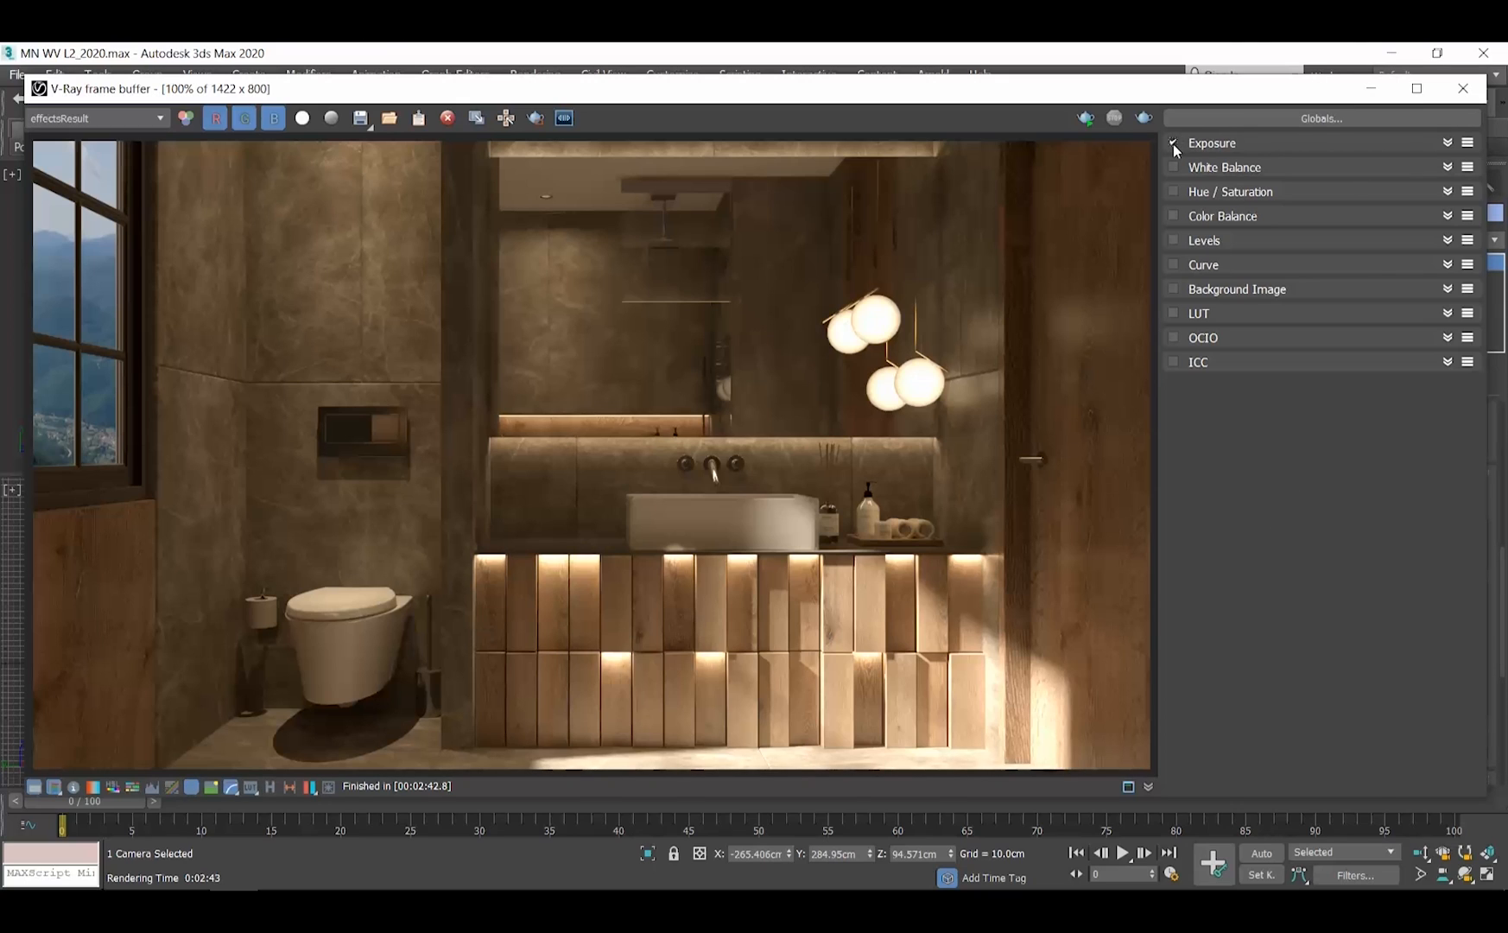
click(1444, 142)
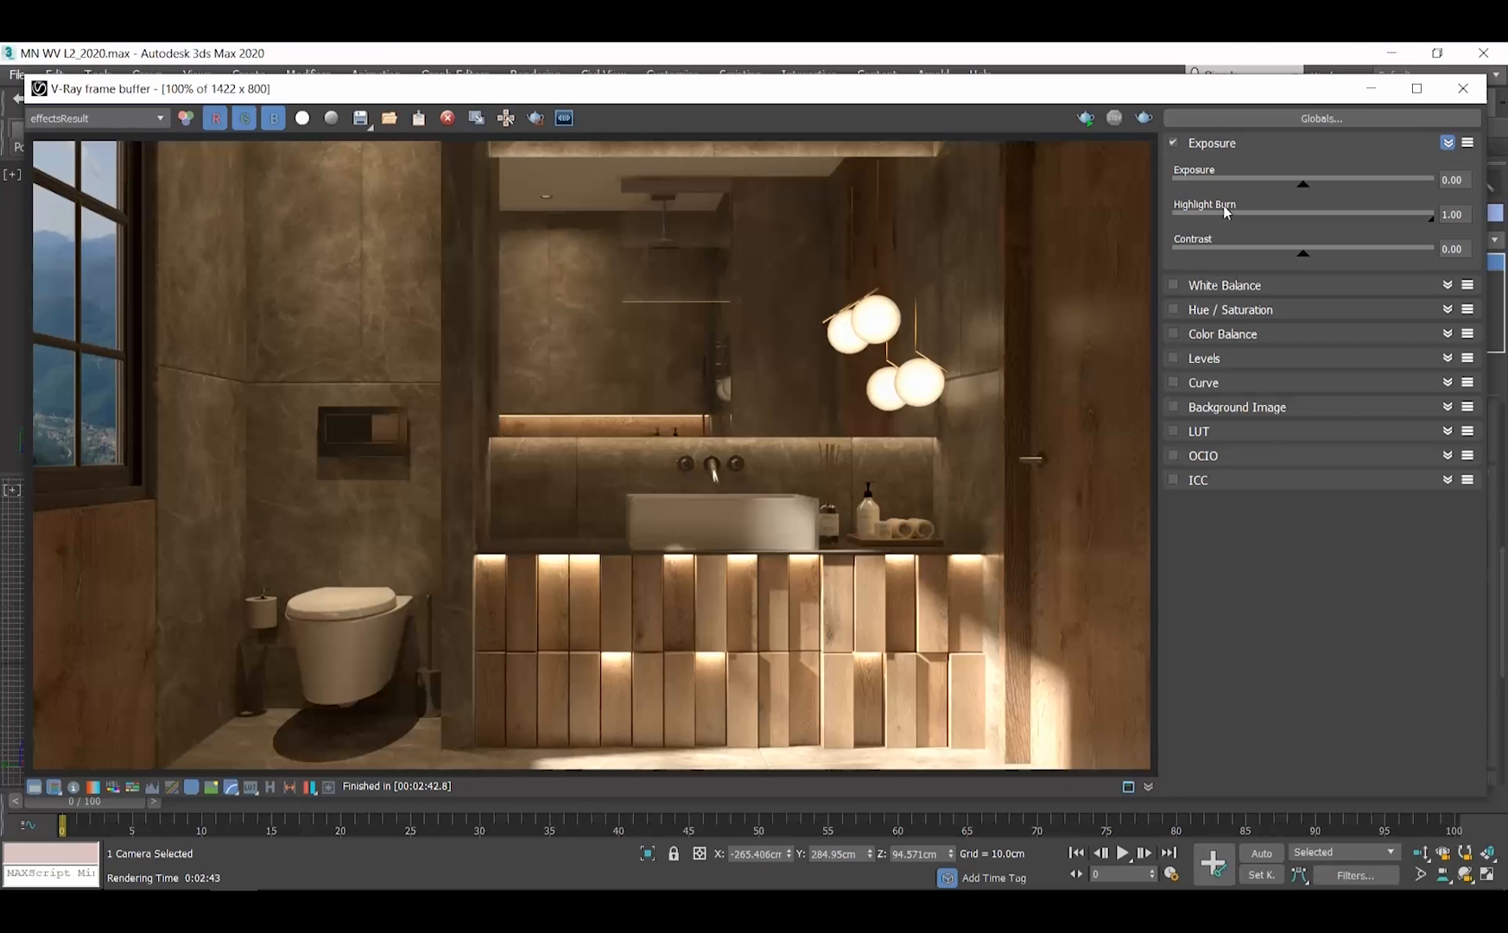
mouse_move(1434, 230)
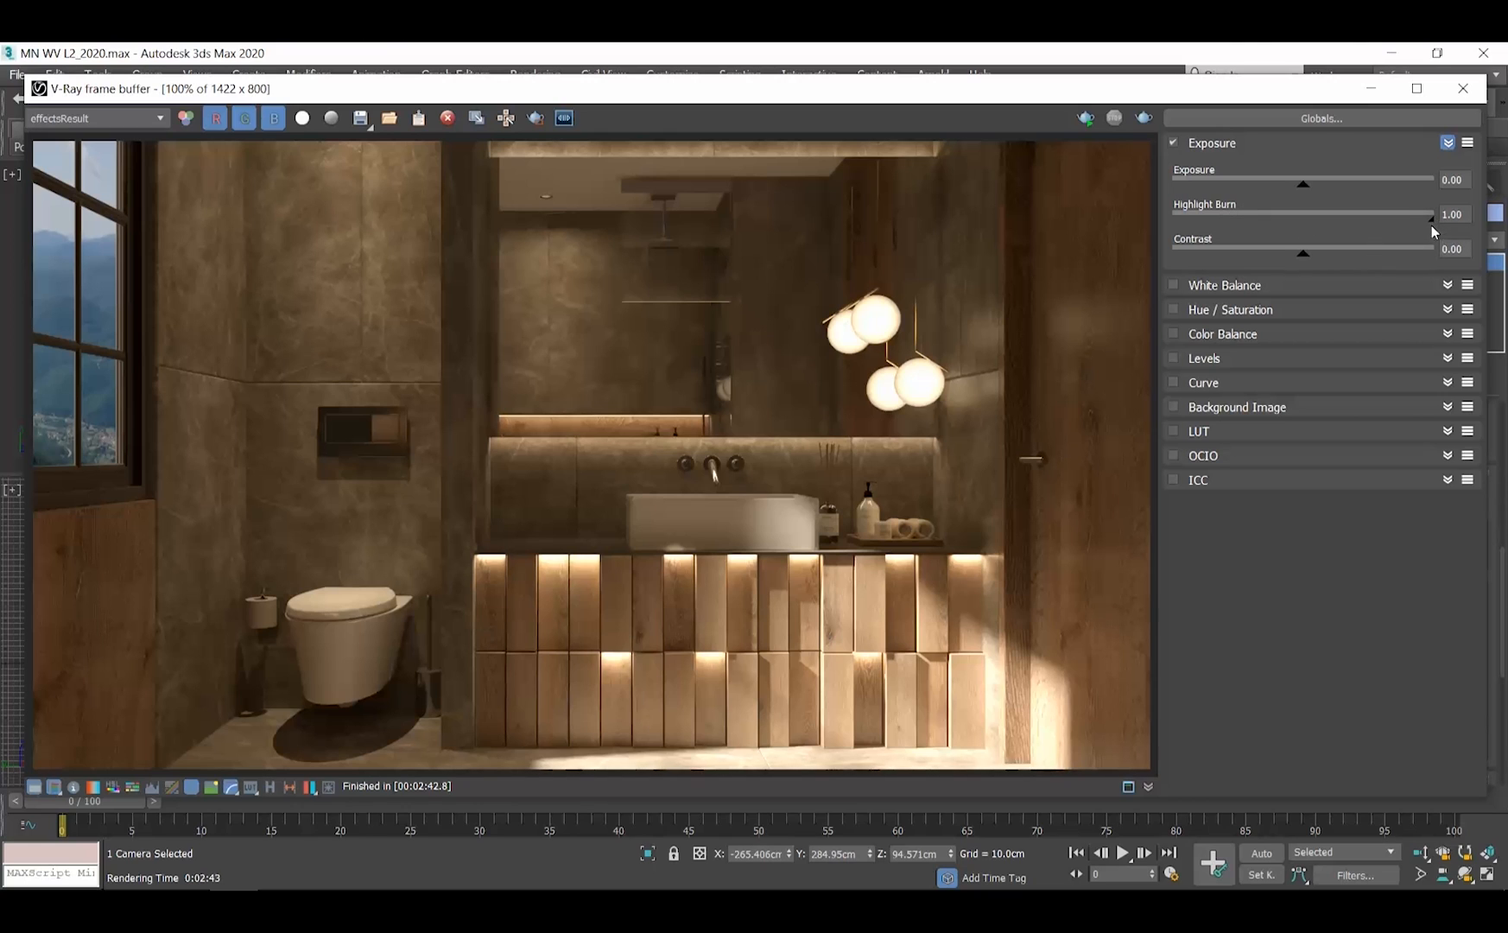
drag(1432, 215, 1342, 215)
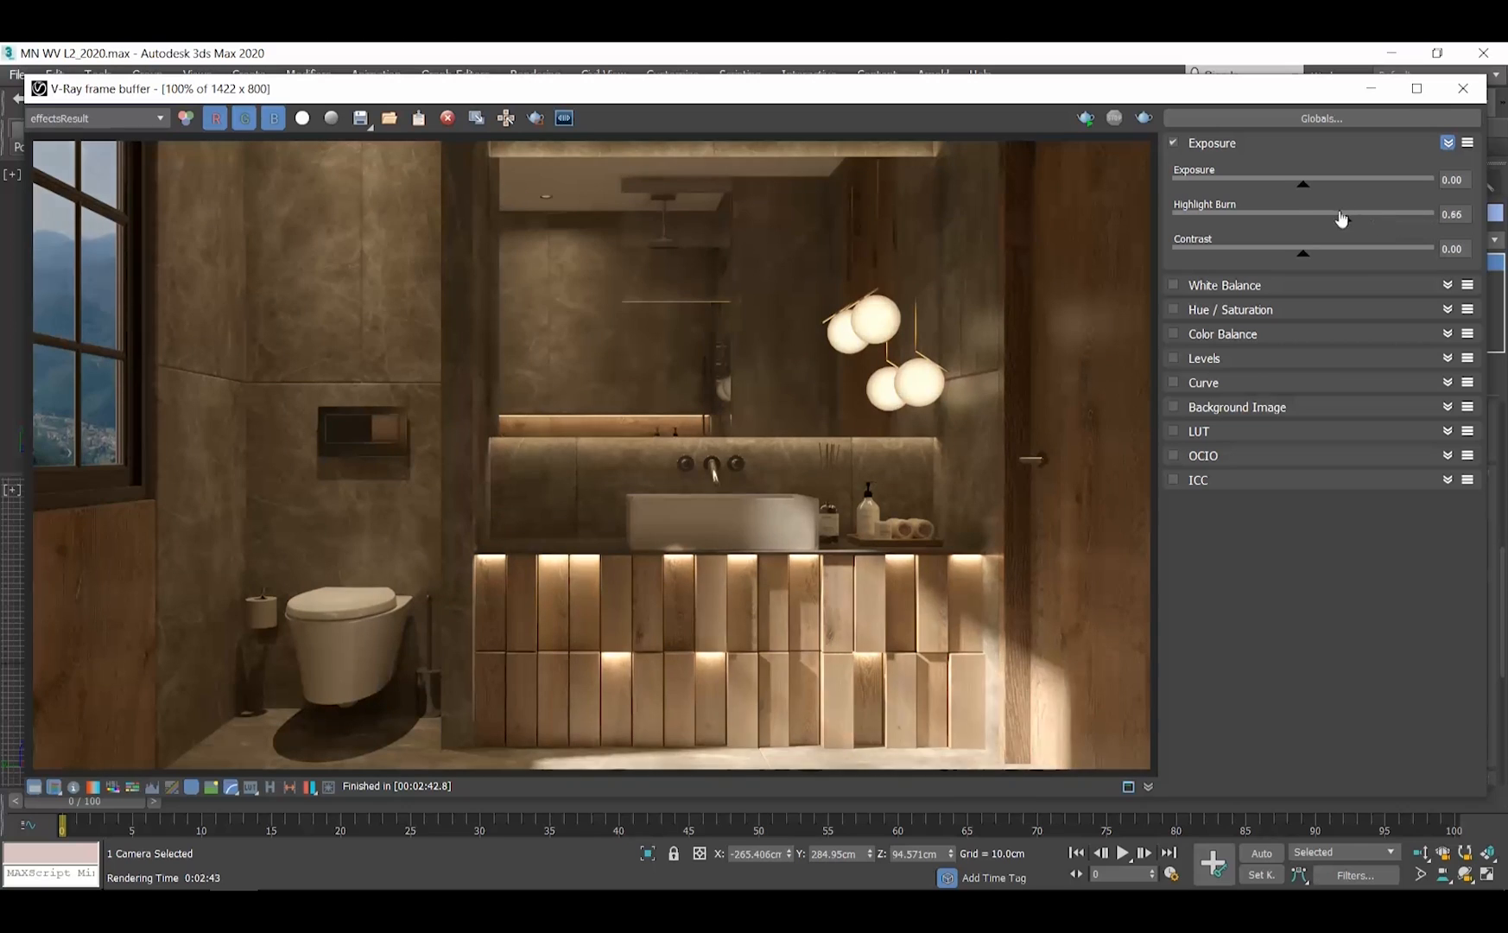
drag(1342, 214, 1183, 214)
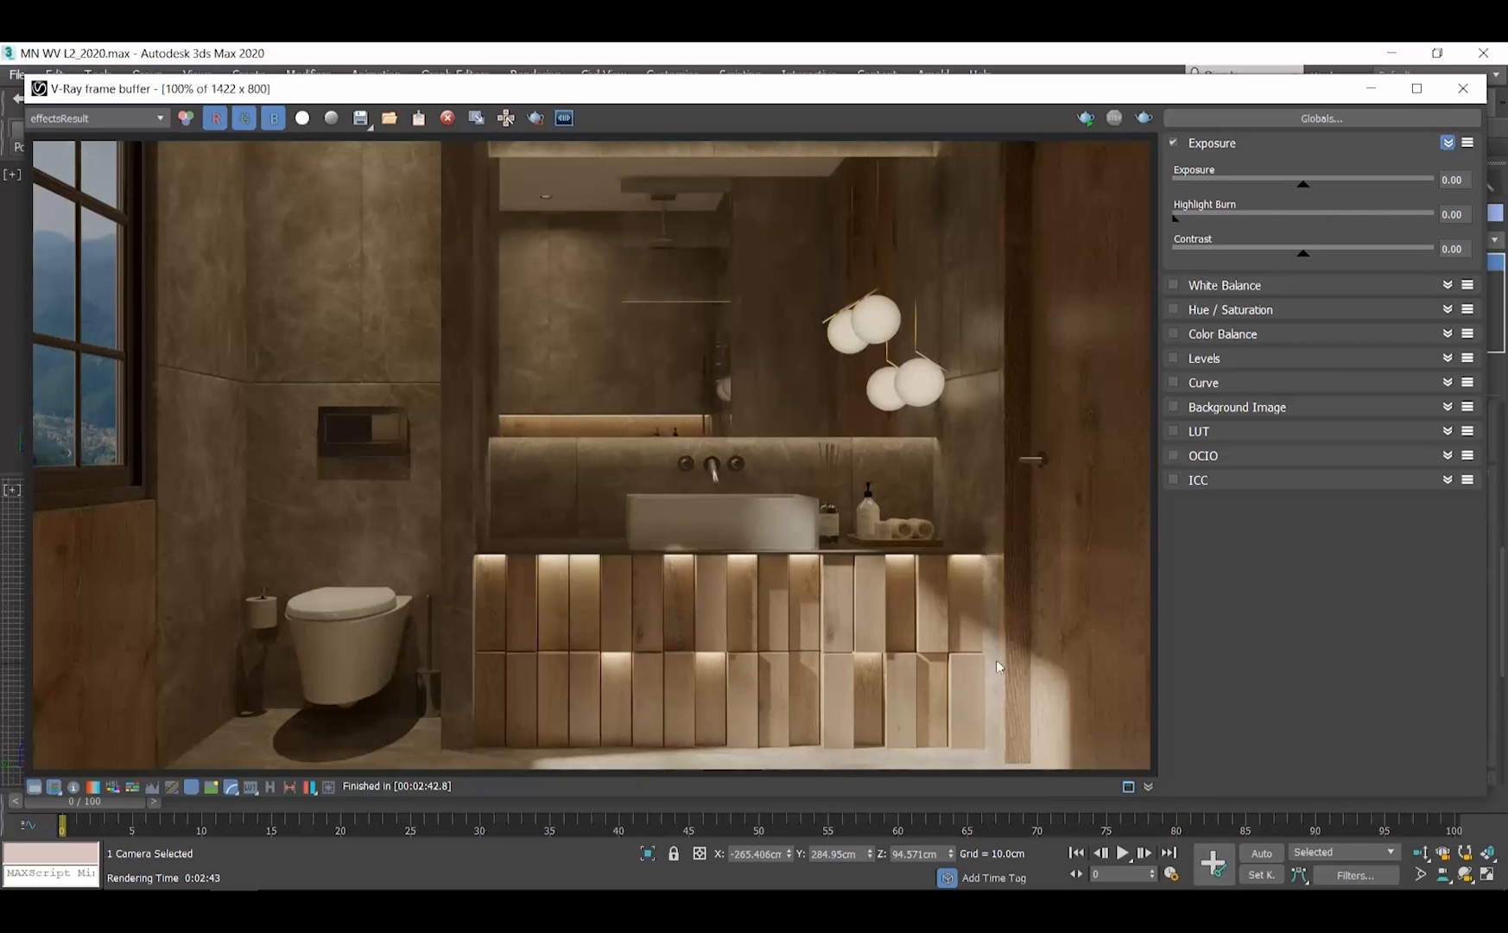
mouse_move(1177, 225)
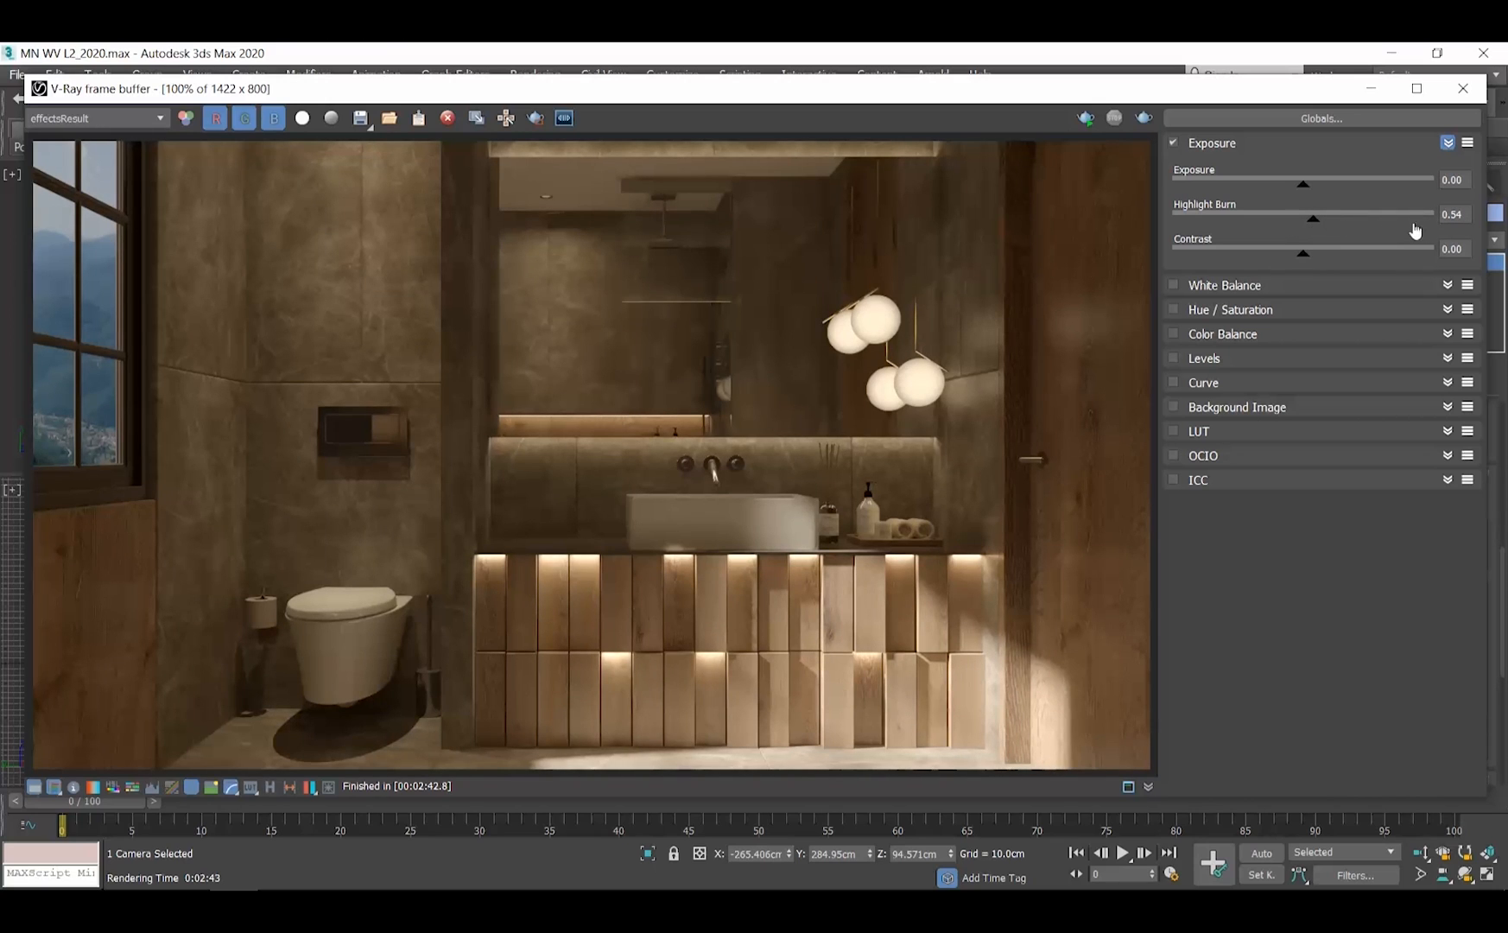
drag(1314, 217, 1370, 218)
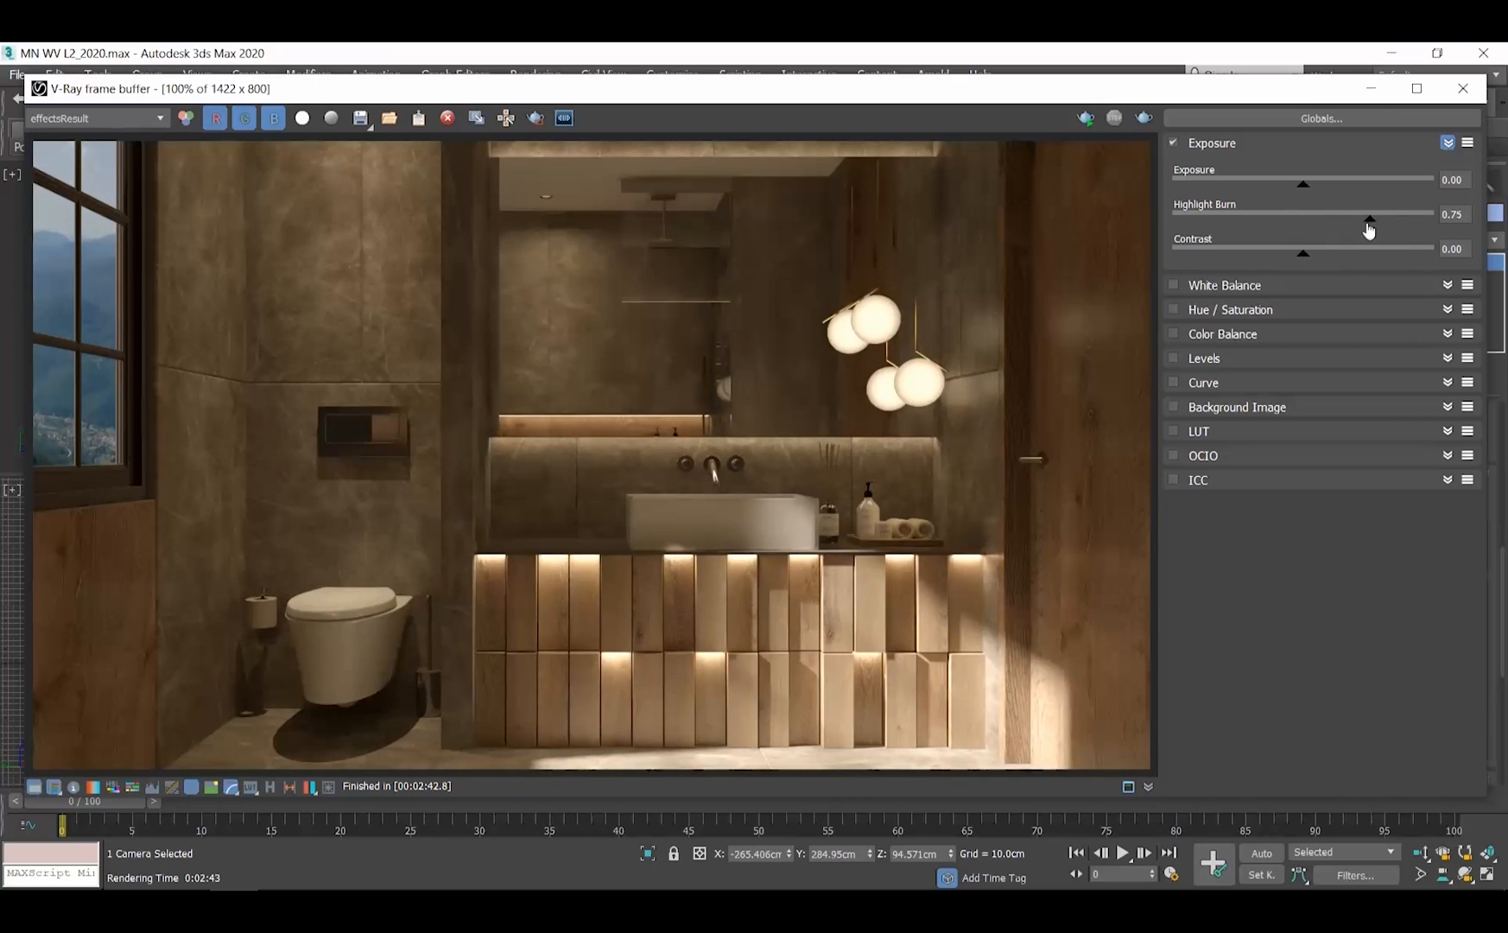
drag(1370, 218, 1356, 217)
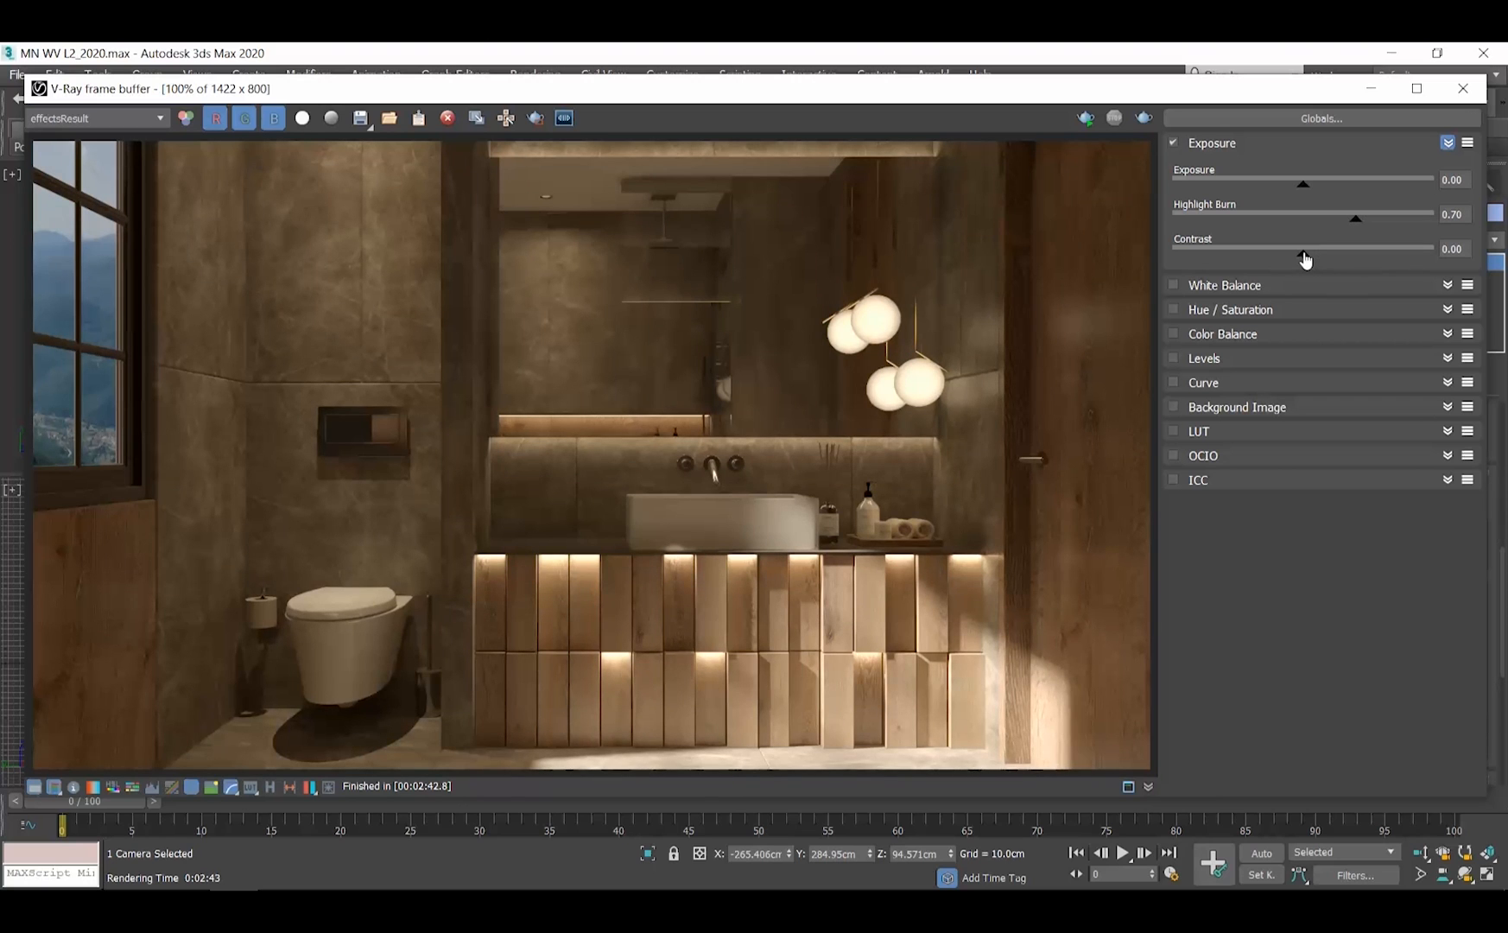
drag(1303, 248, 1256, 248)
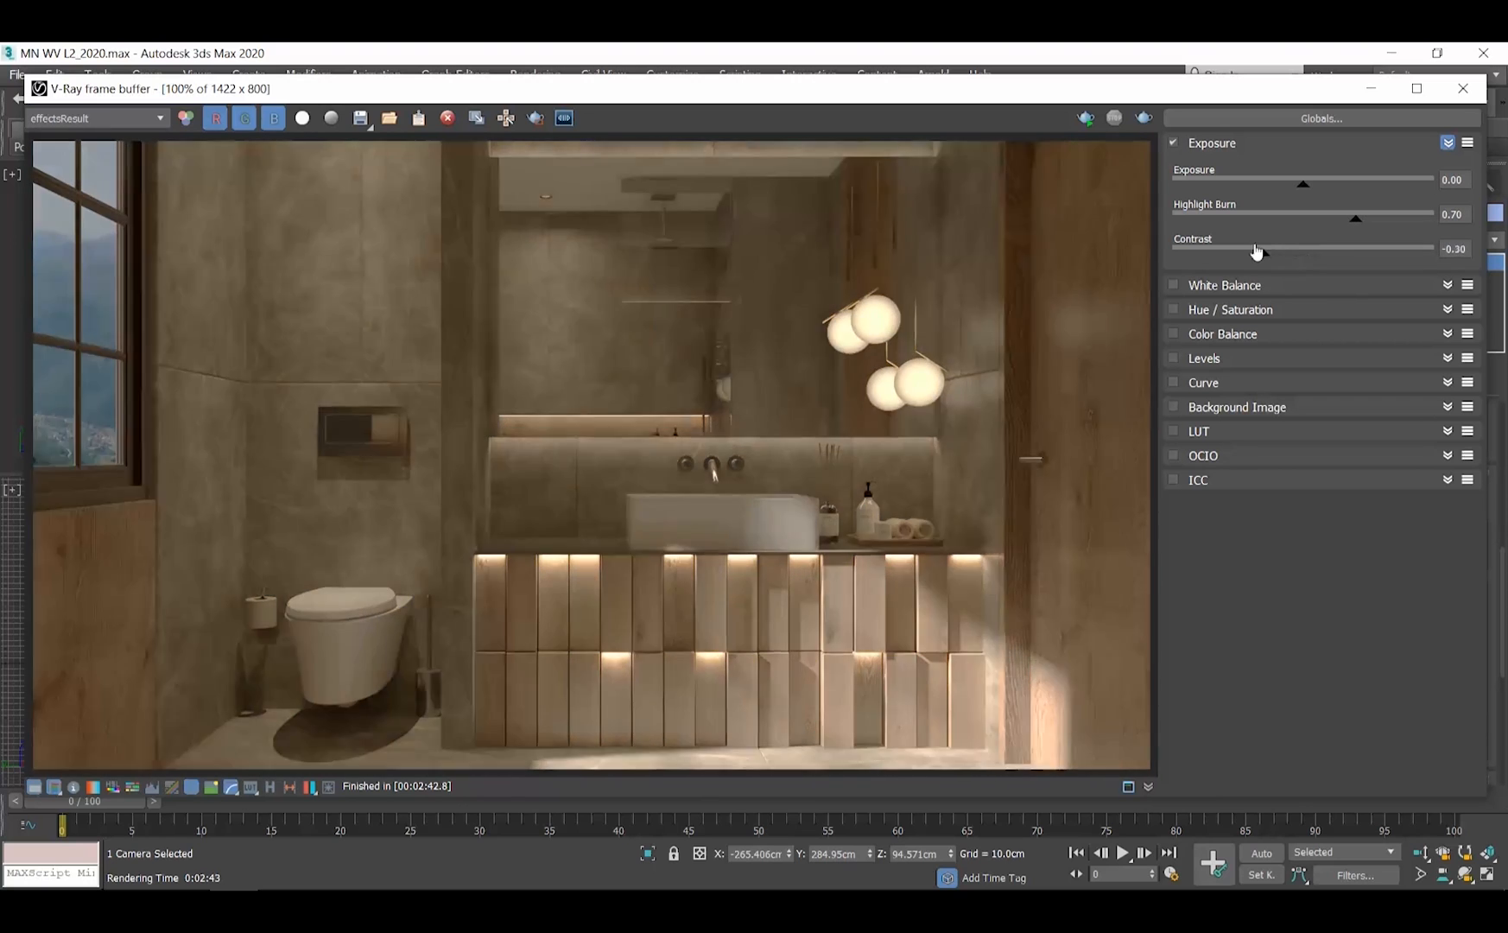
drag(1256, 248, 1312, 252)
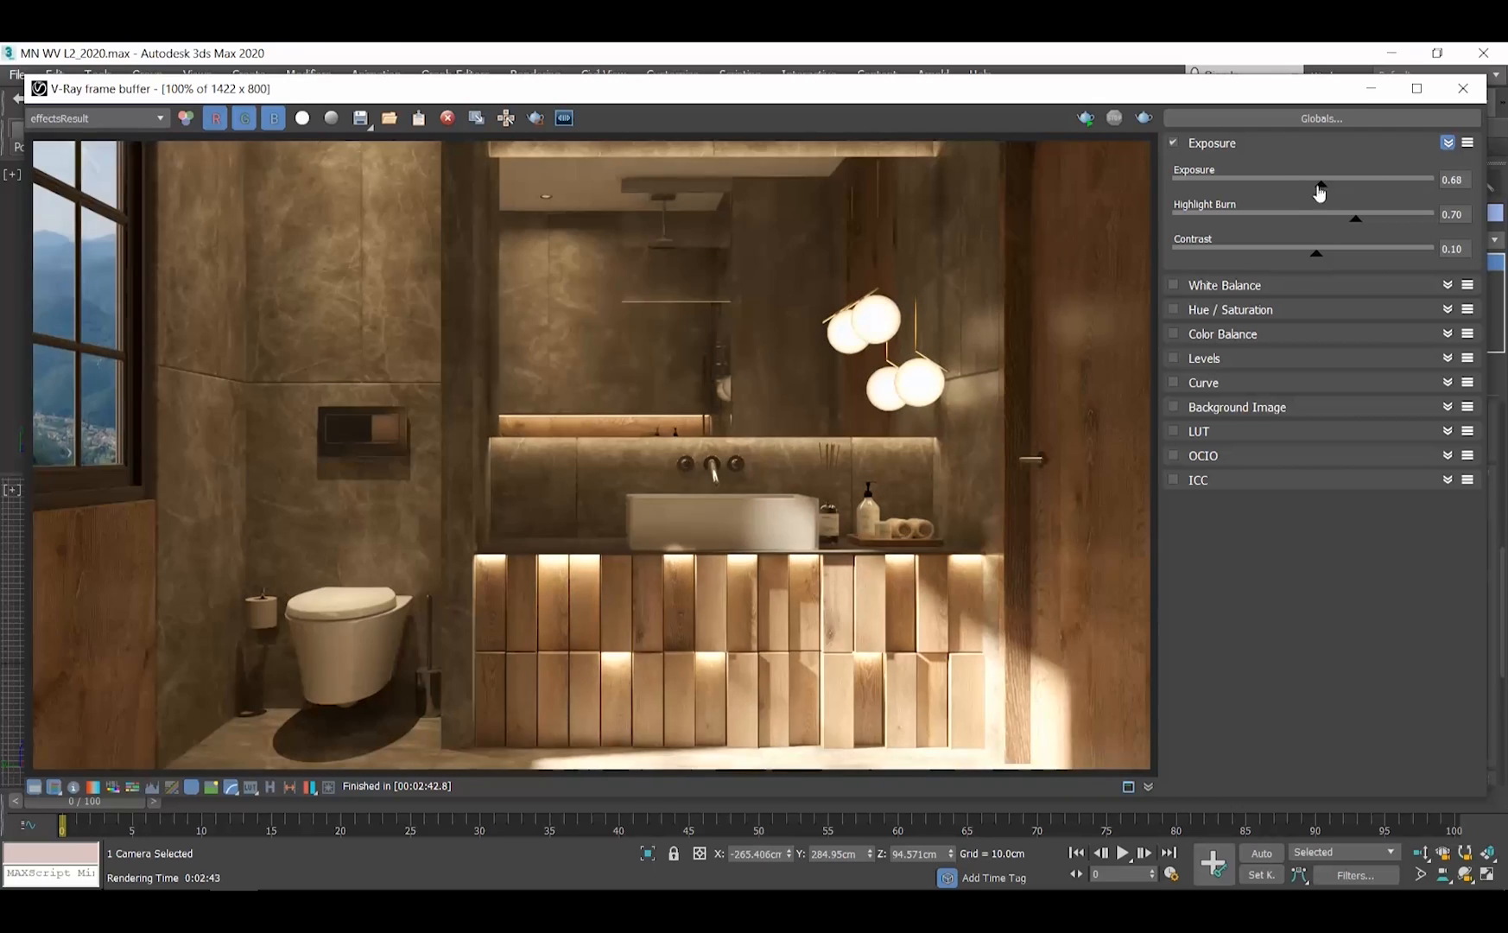
Step: Set exposure to 0.62 and highlight burn to 0.35, keeping the Exposure layer on
drag(1320, 183, 1316, 183)
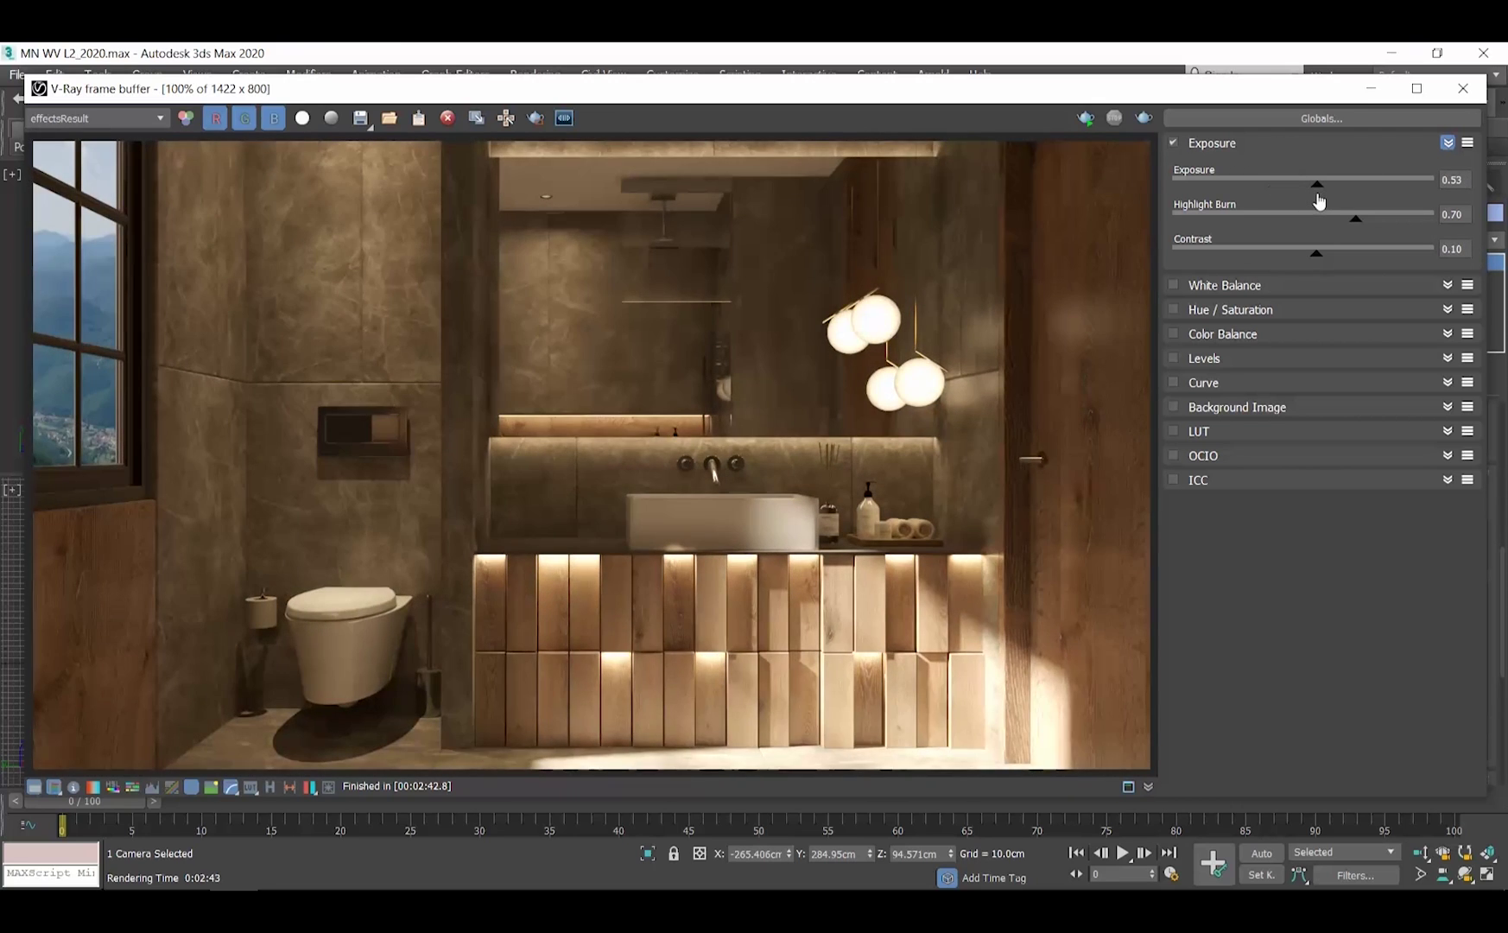
drag(1316, 183, 1318, 183)
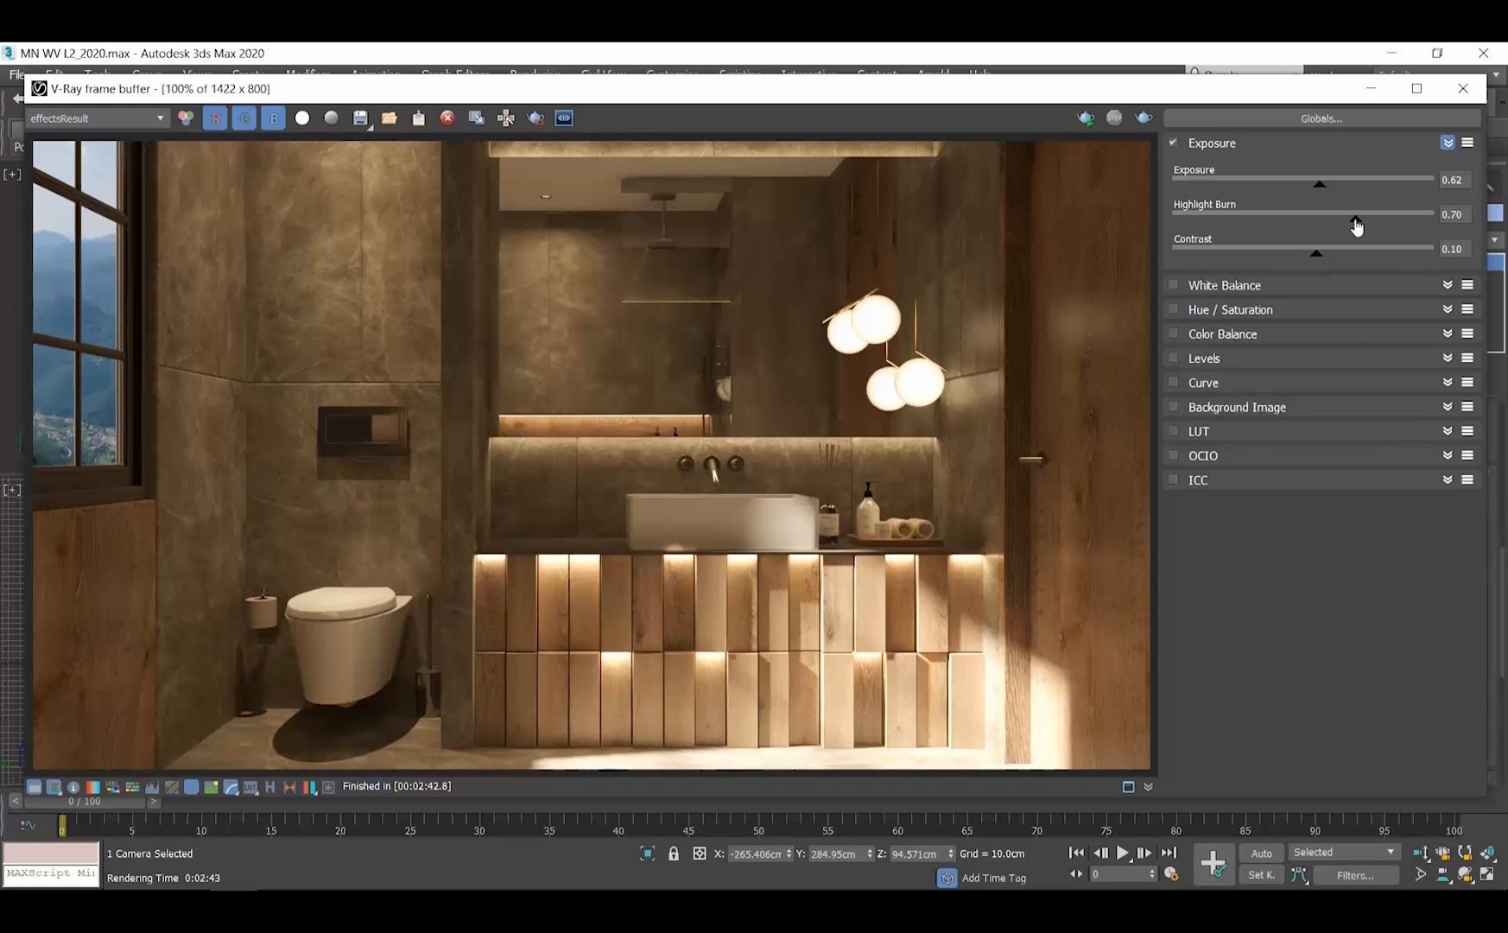
drag(1358, 215, 1256, 214)
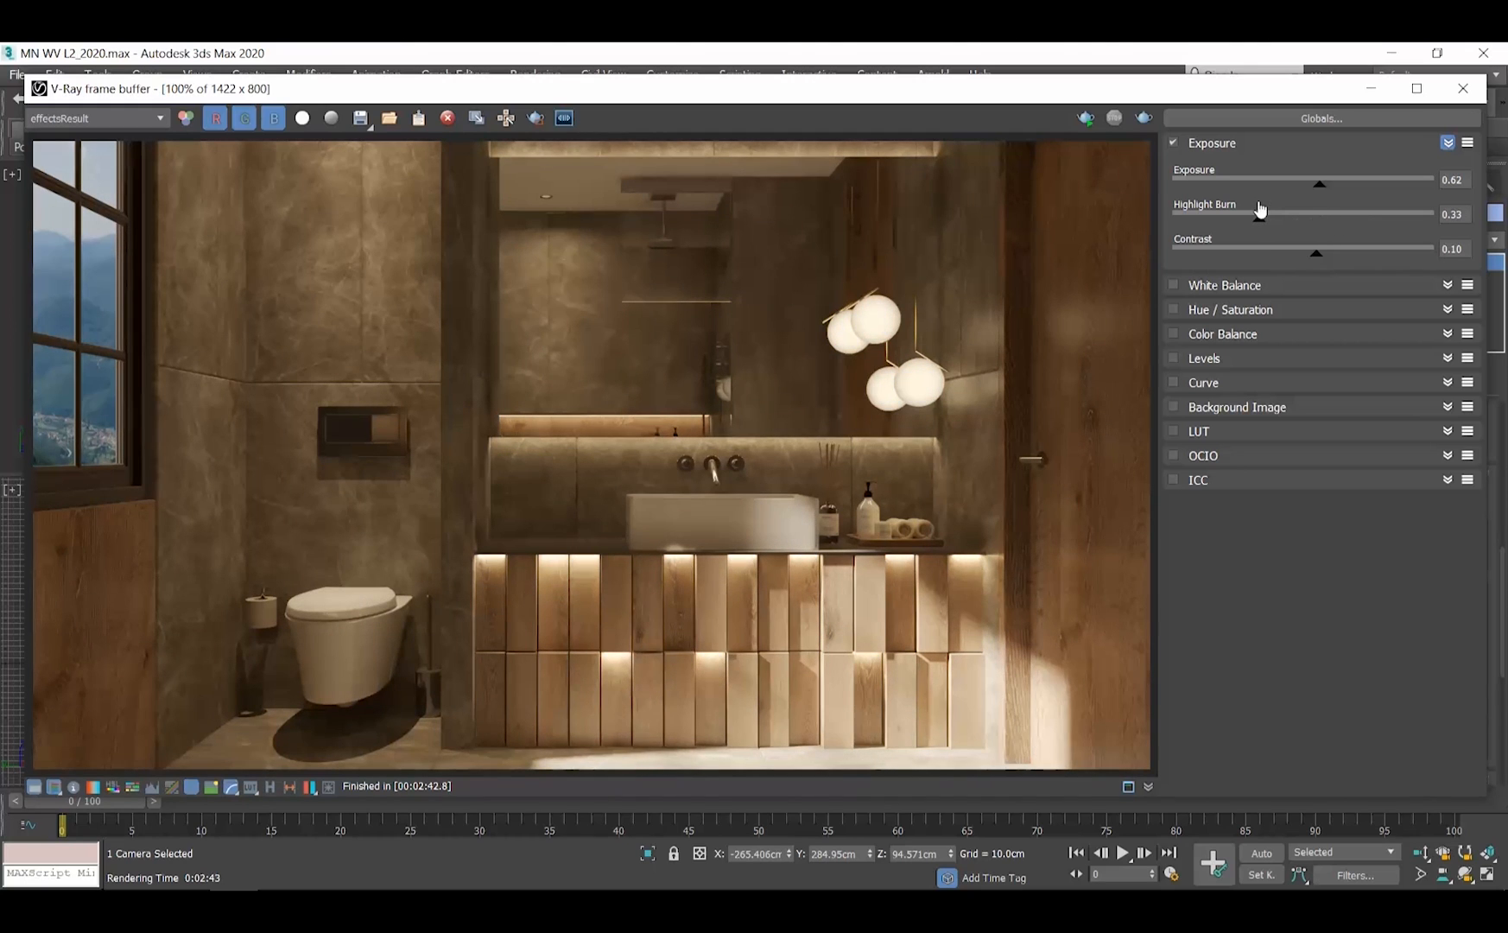
drag(1235, 214, 1268, 214)
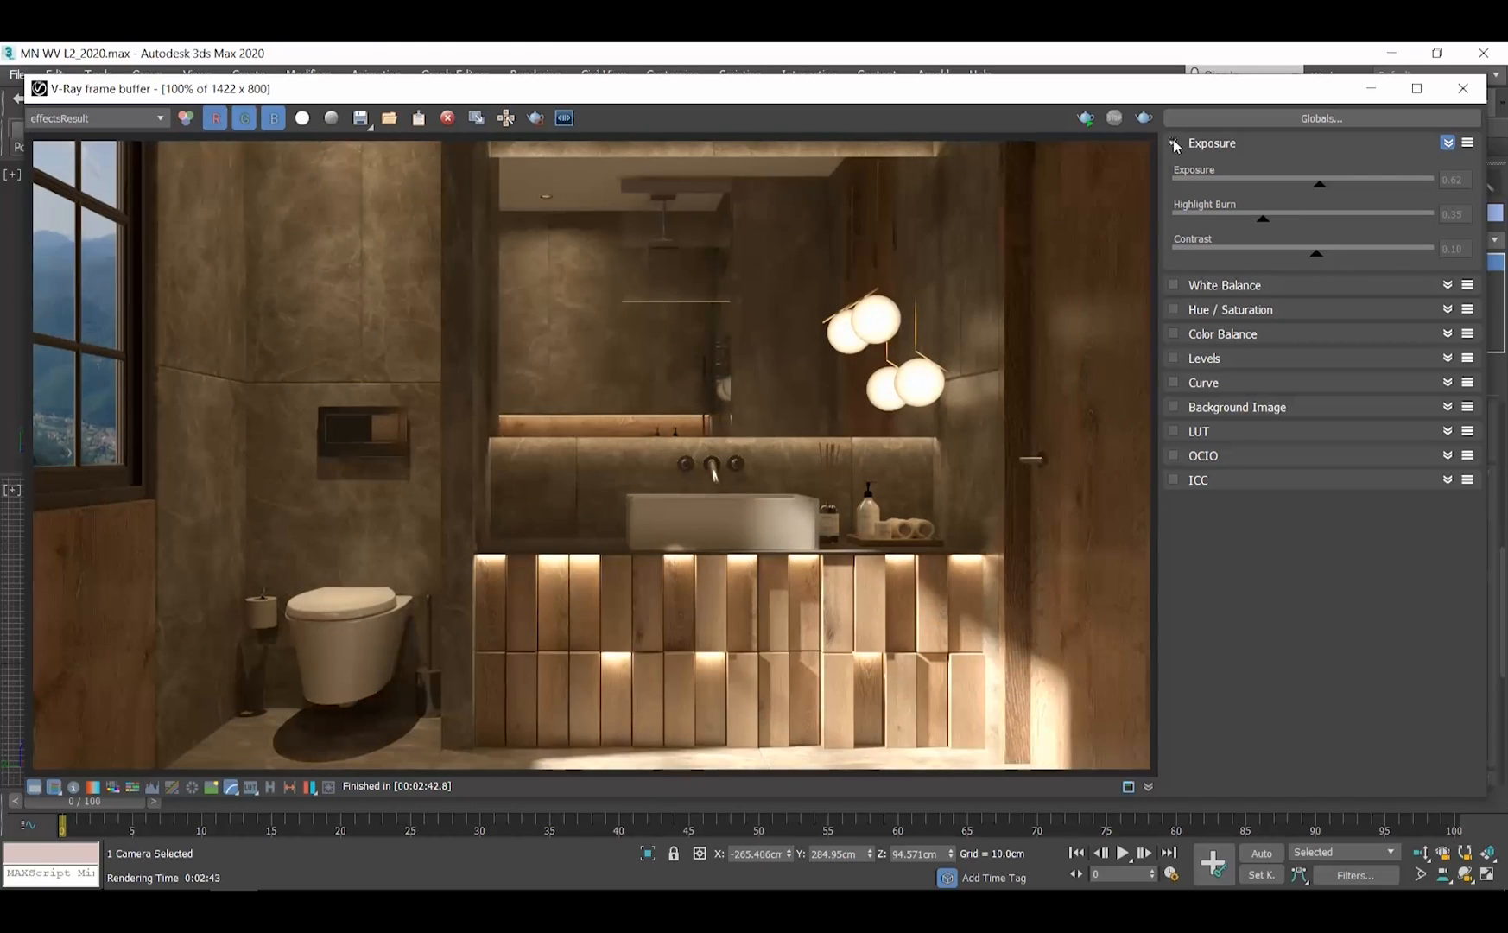
click(1173, 142)
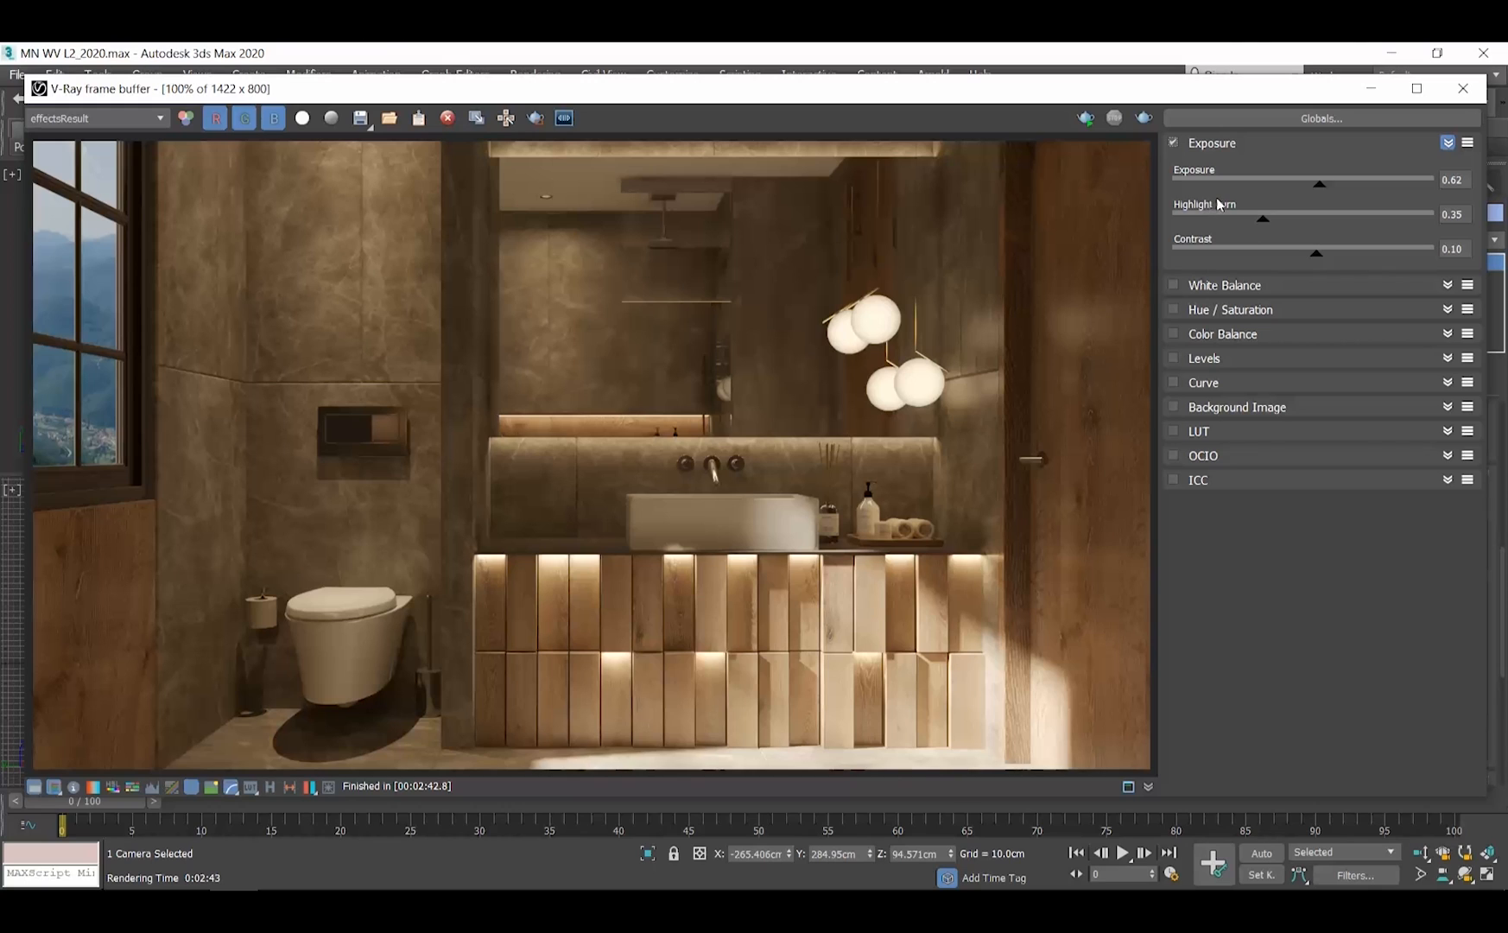
click(1446, 381)
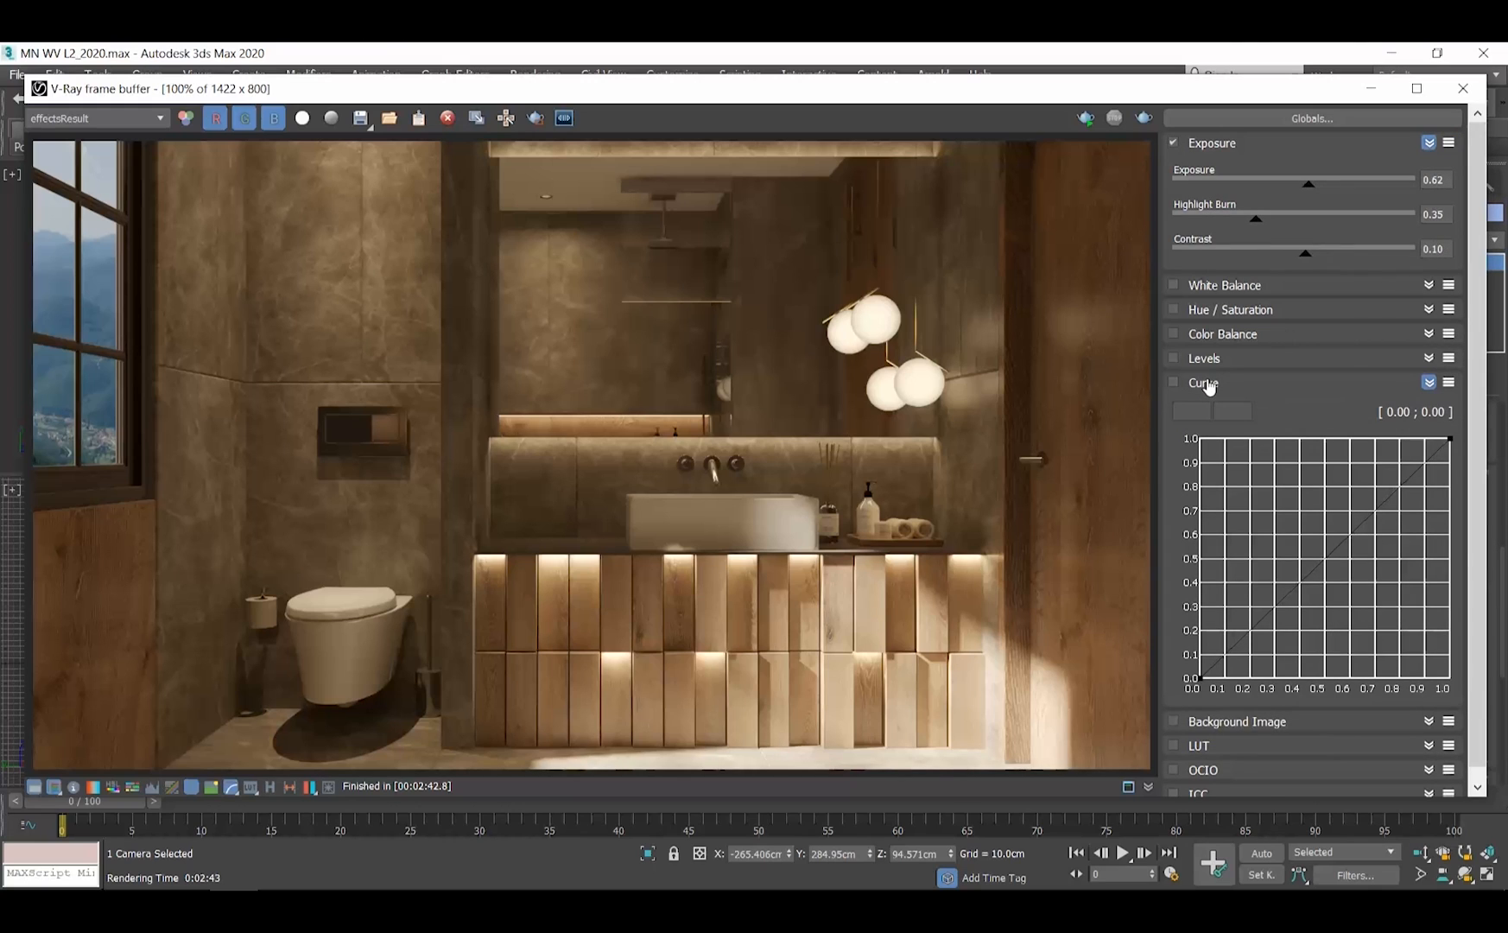
mouse_move(1216, 385)
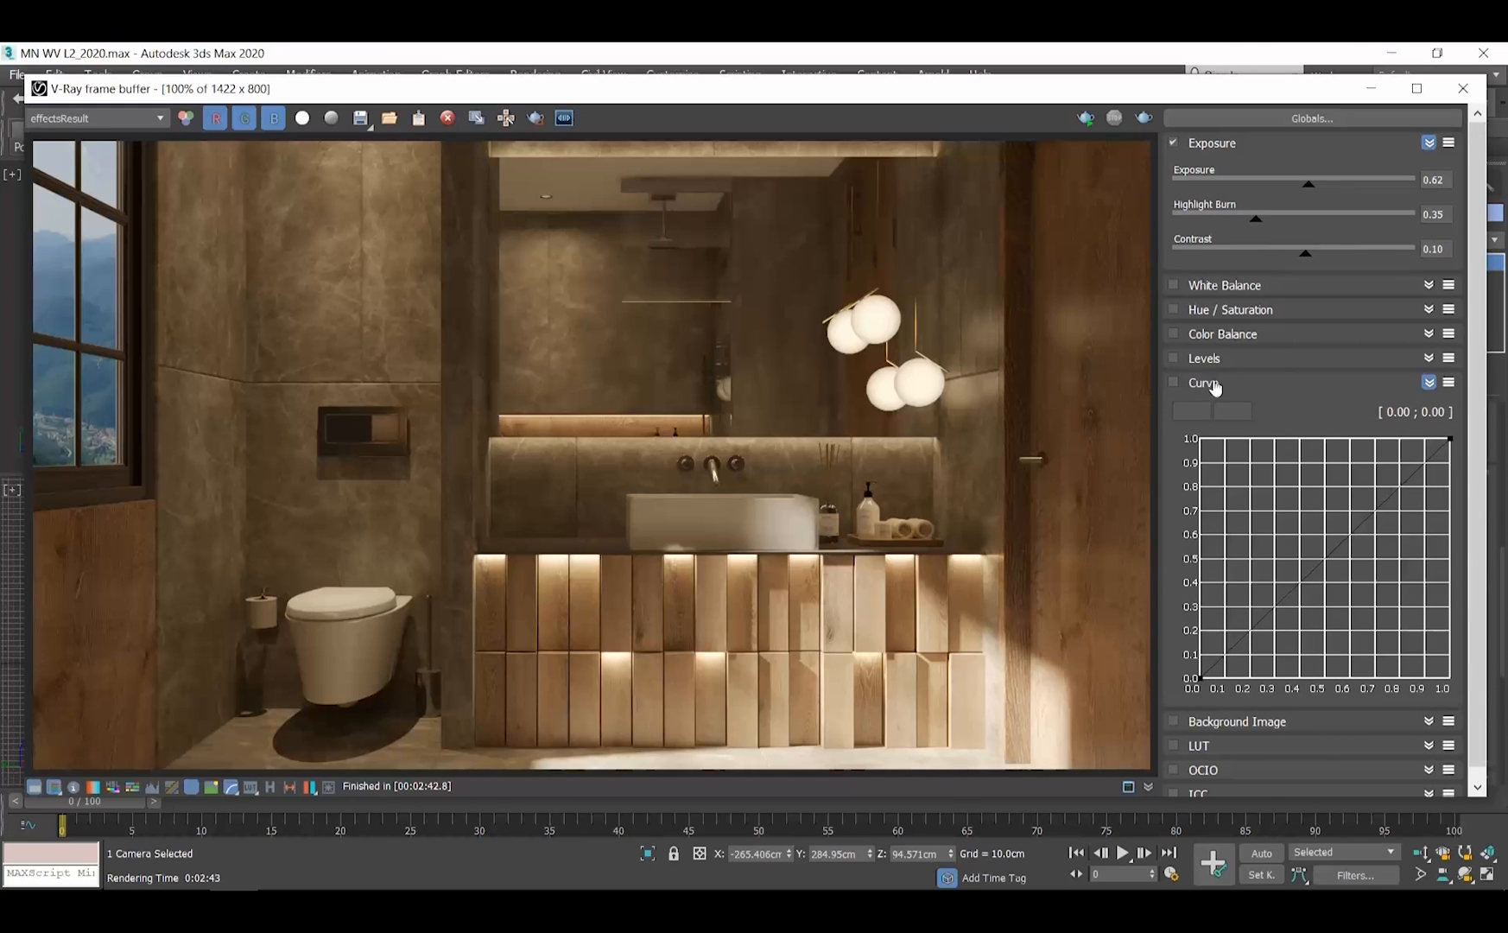
Step: Enable the Curve layer and add a highlight point pulled up to about 0.69, 0.96
click(1173, 382)
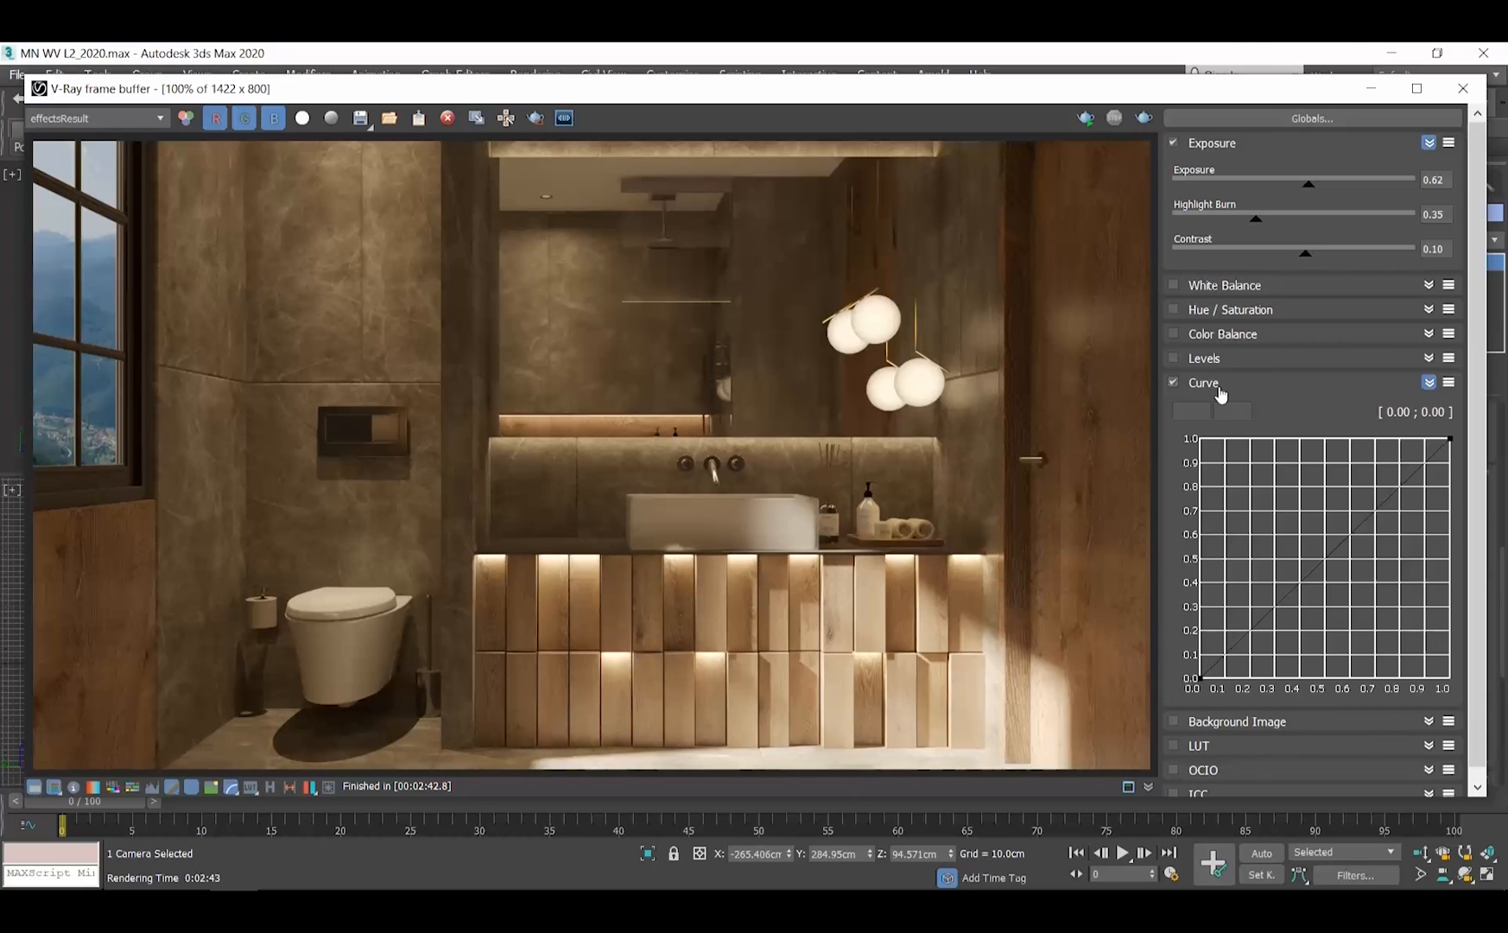
click(1376, 506)
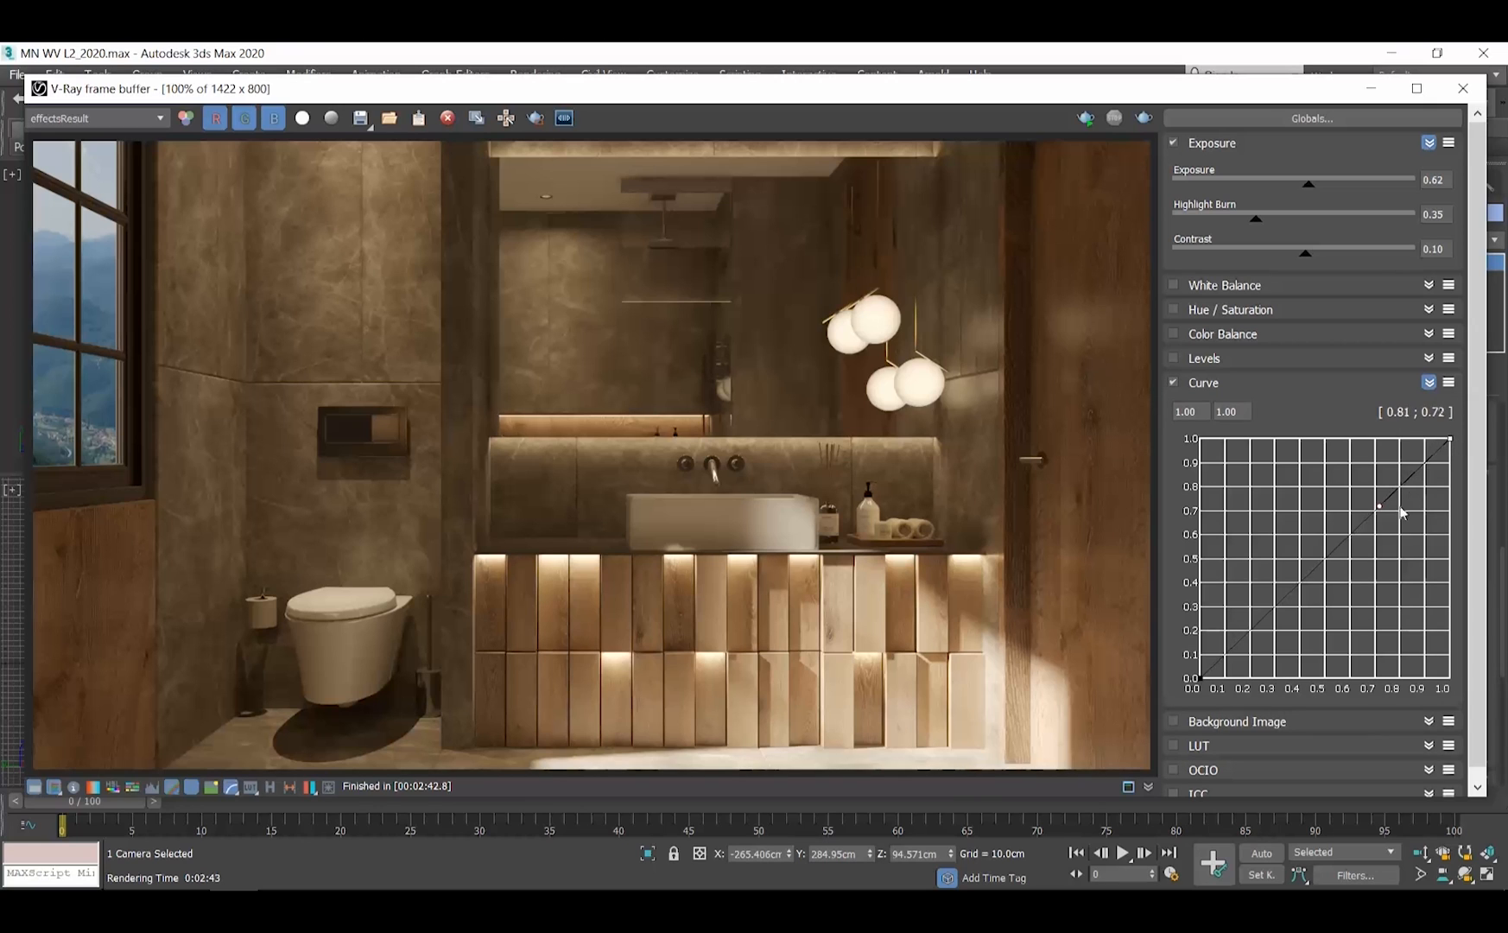
drag(1378, 506, 1378, 511)
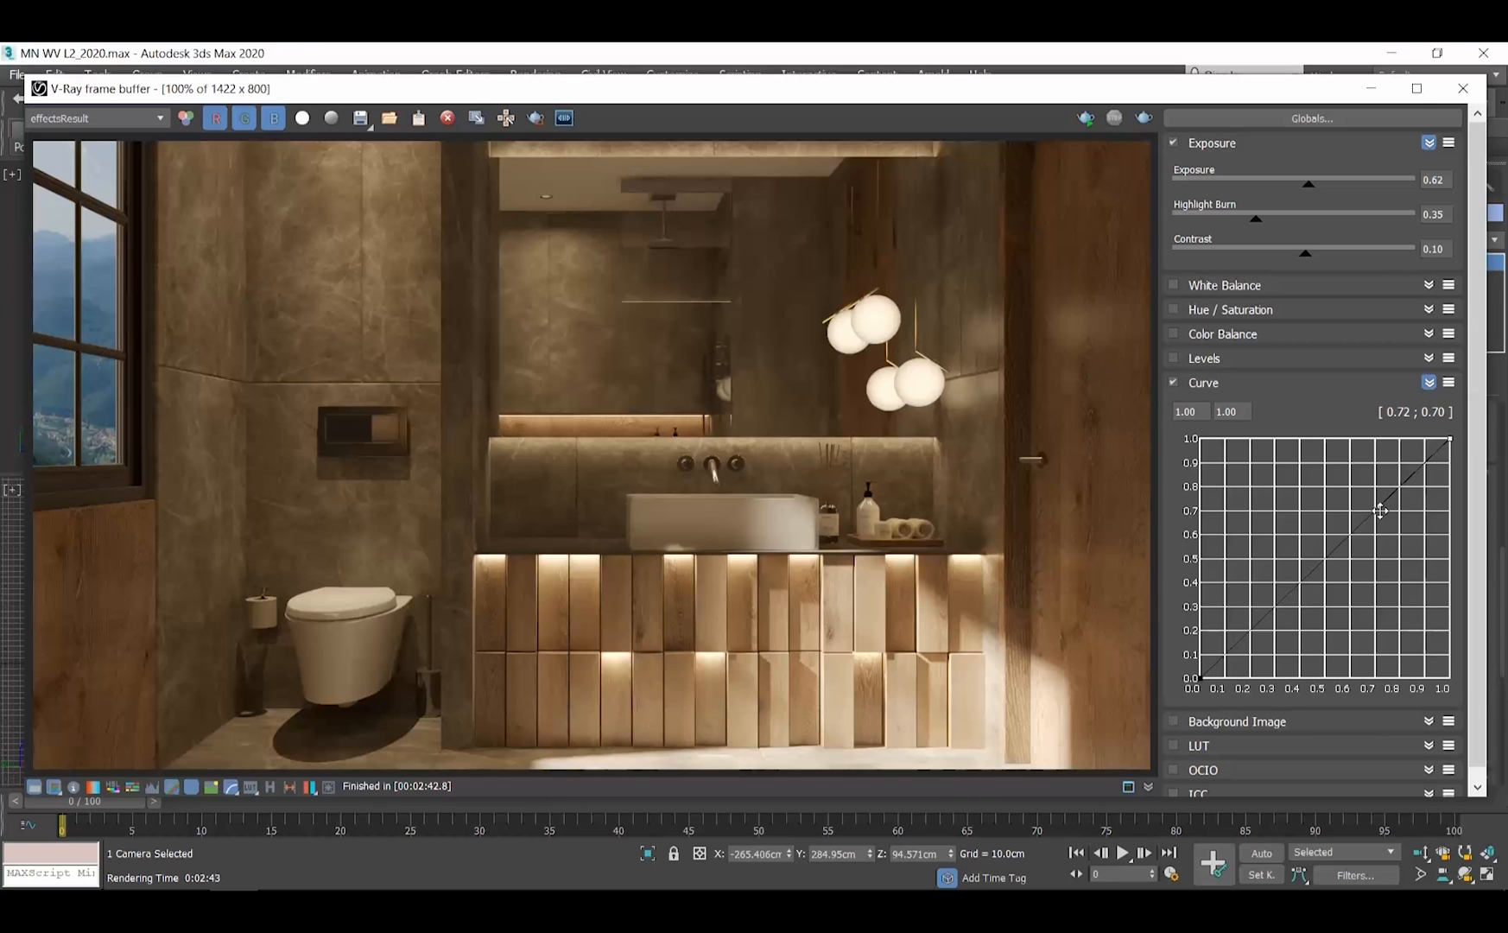
drag(1378, 512, 1334, 435)
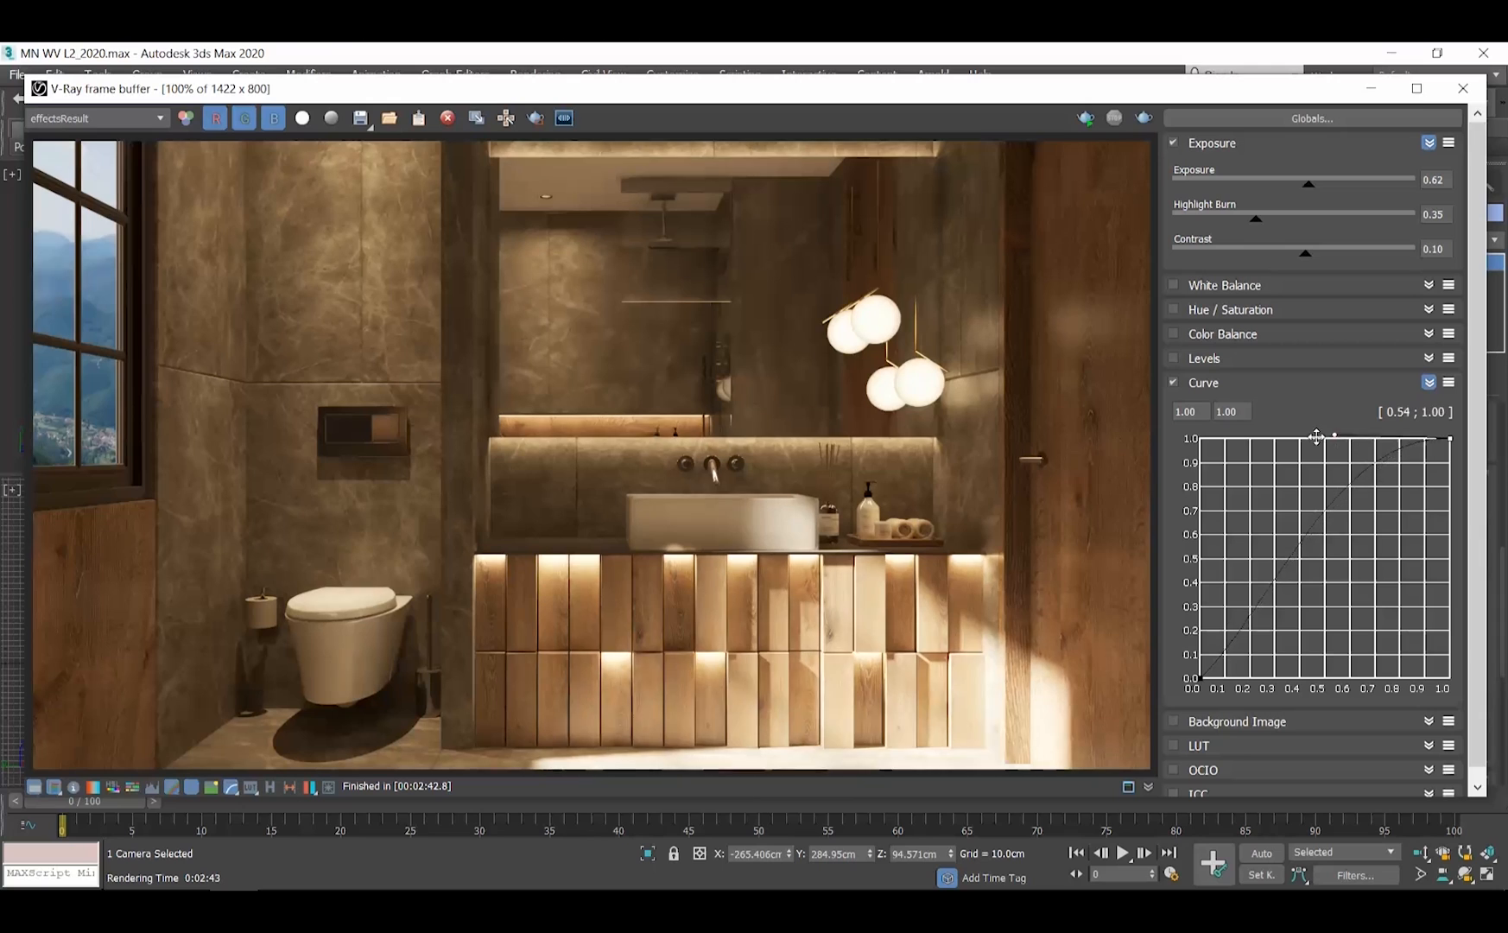
drag(1333, 435, 1383, 445)
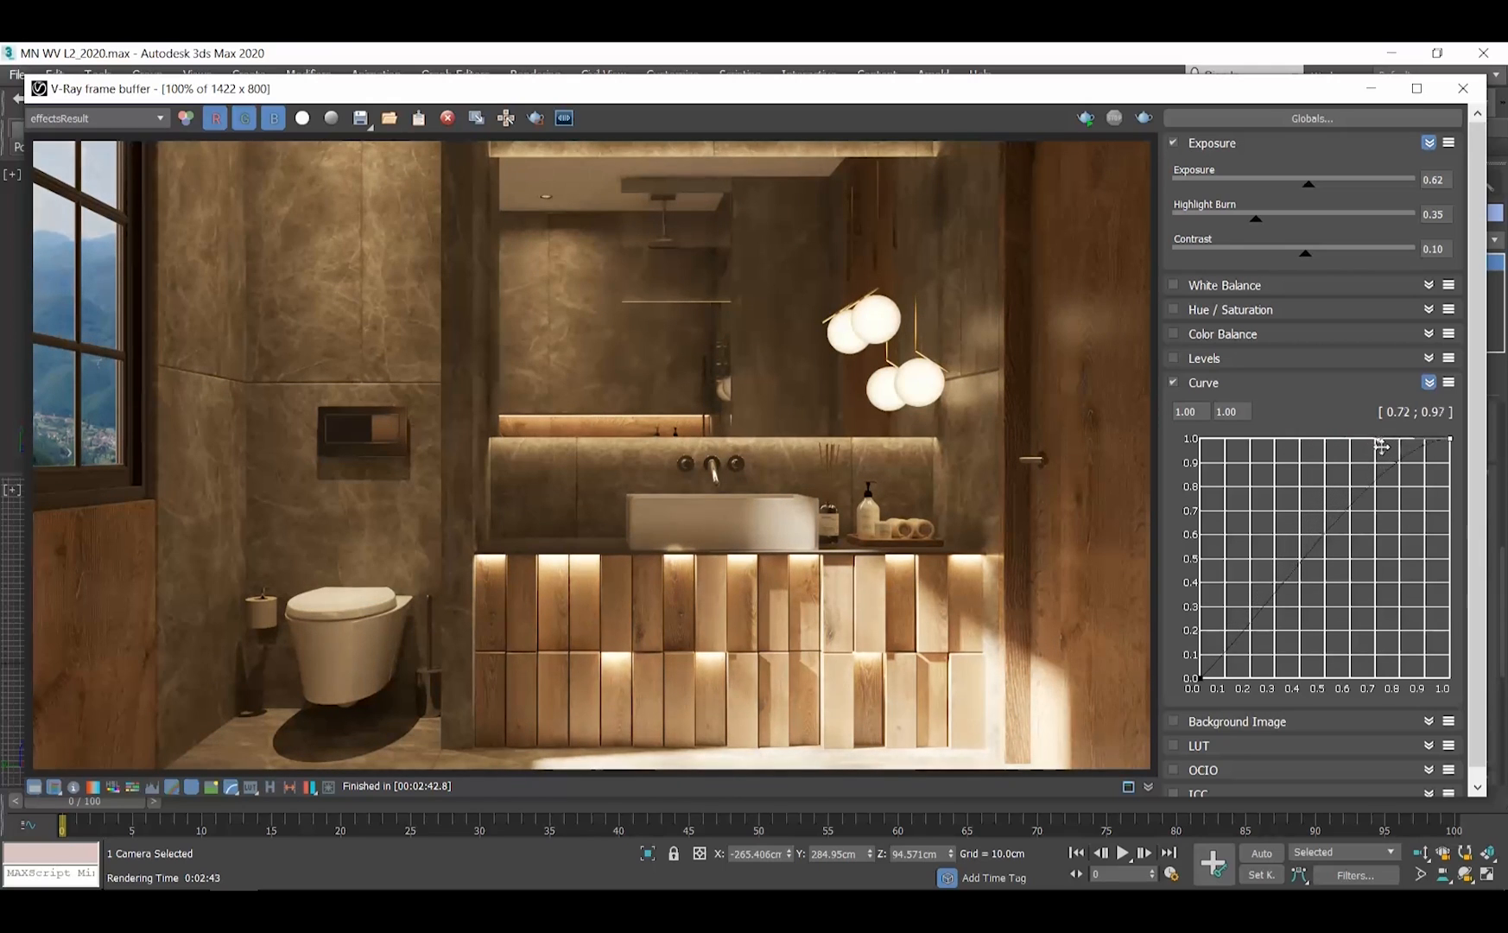
drag(1376, 444, 1323, 444)
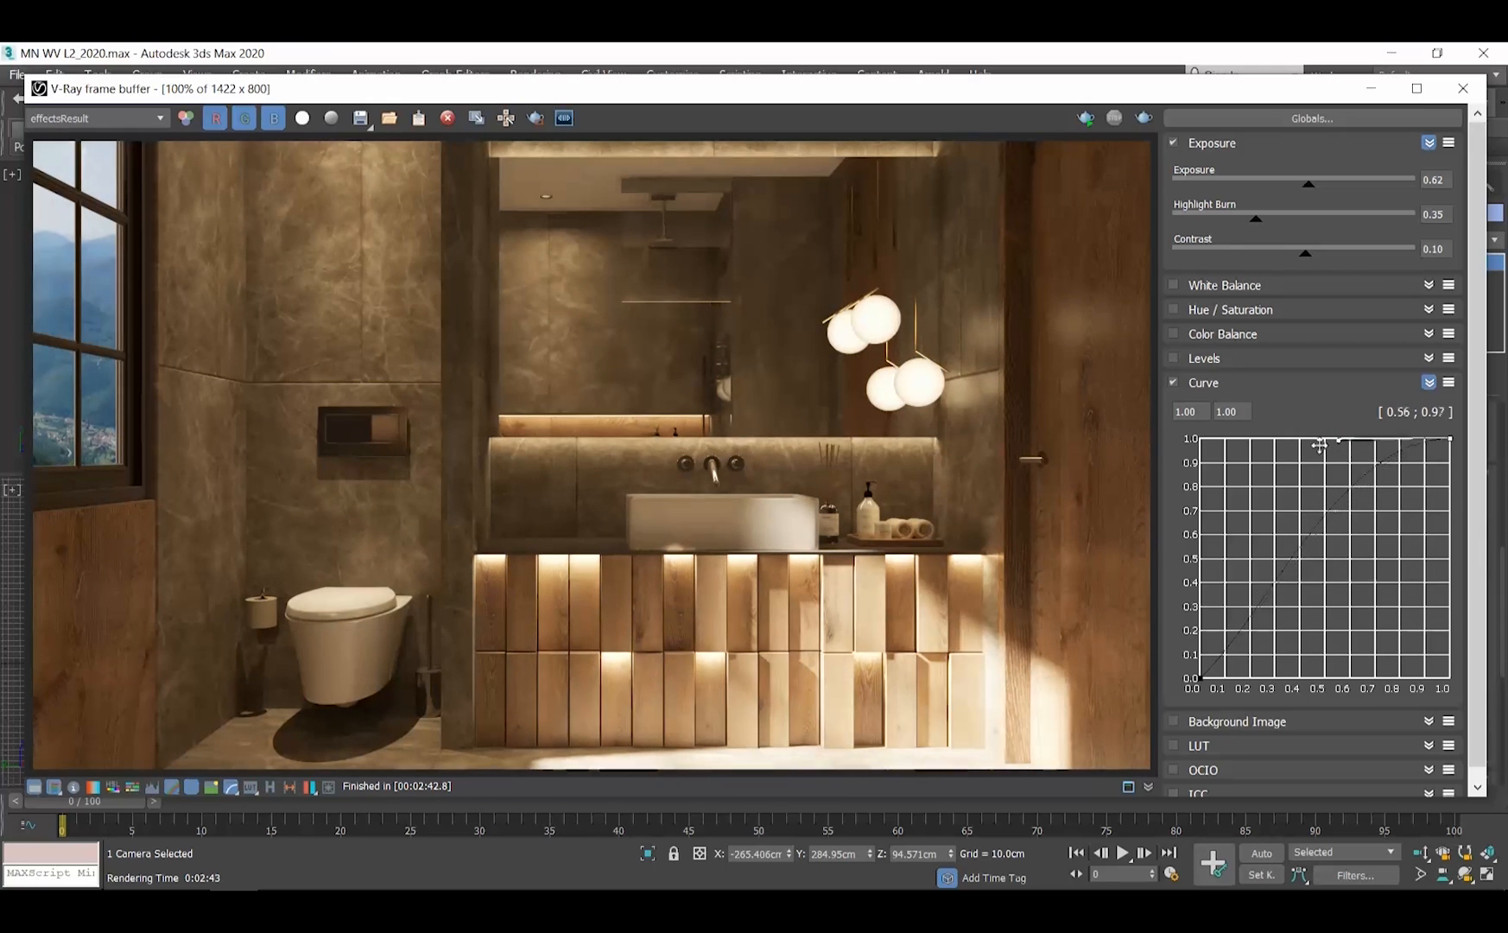
drag(1320, 446, 1368, 444)
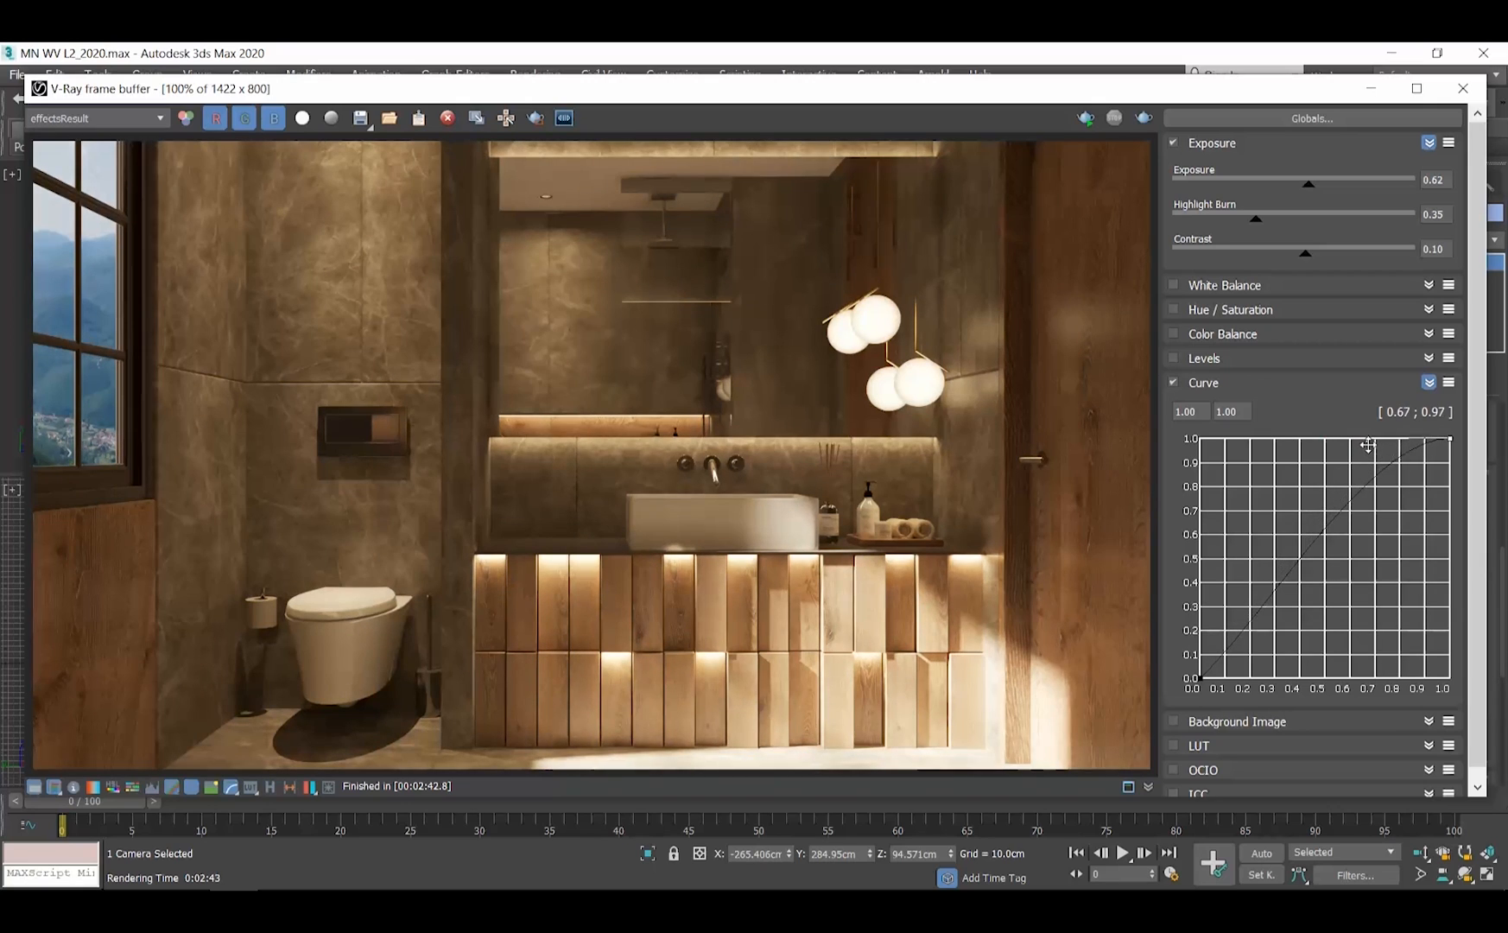
drag(1370, 444, 1371, 452)
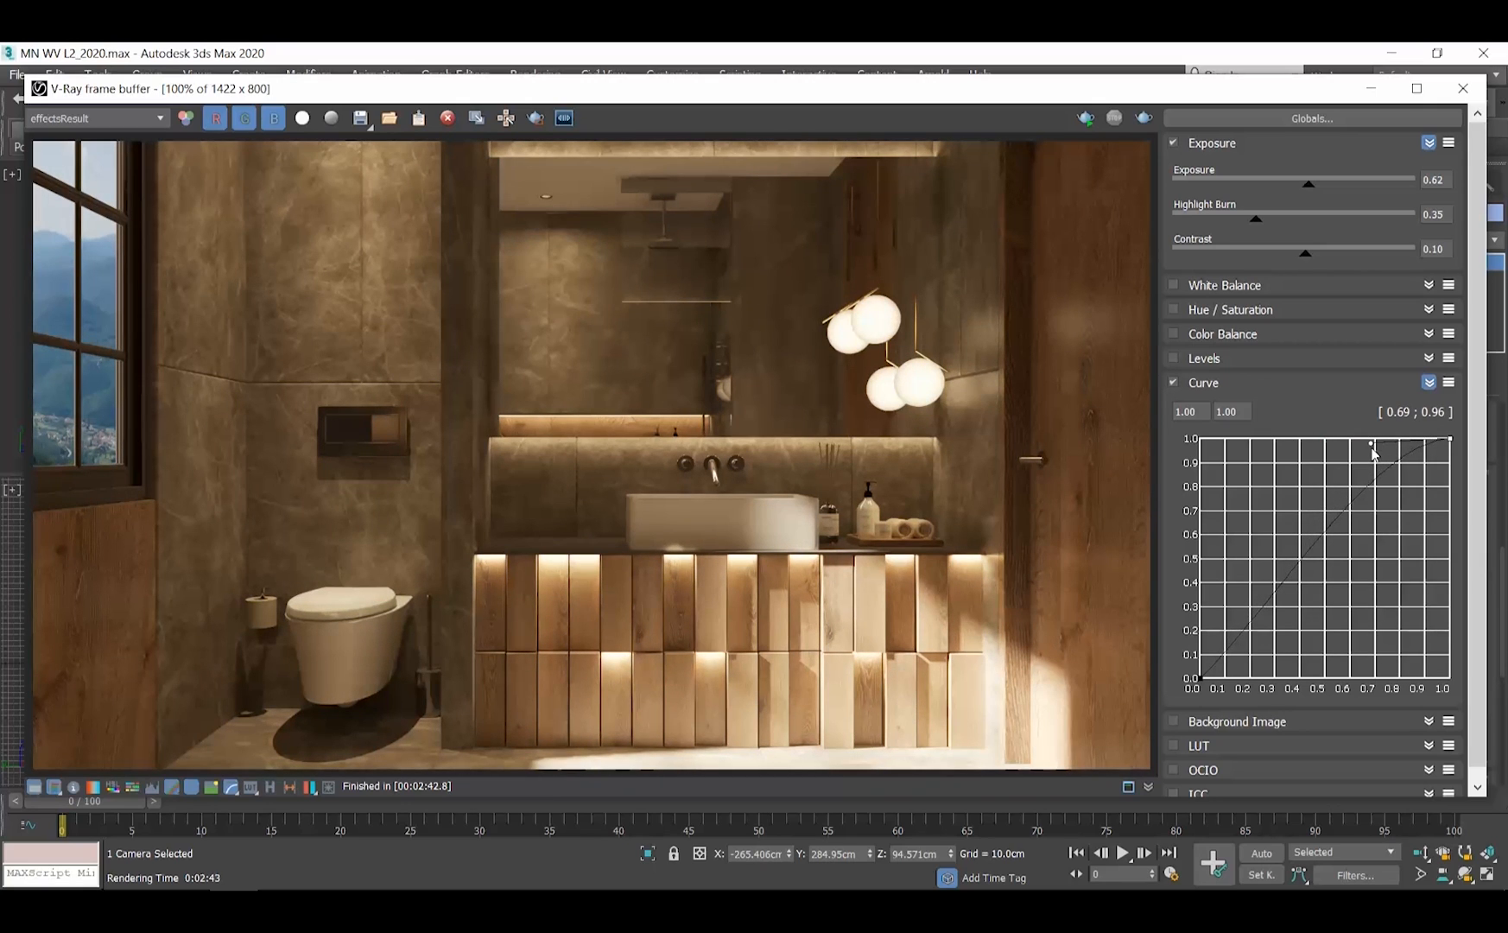
Step: Add a shadow point pulled down to about 0.24, 0.15 and fine-tune both into an S-curve
drag(1370, 444, 1204, 677)
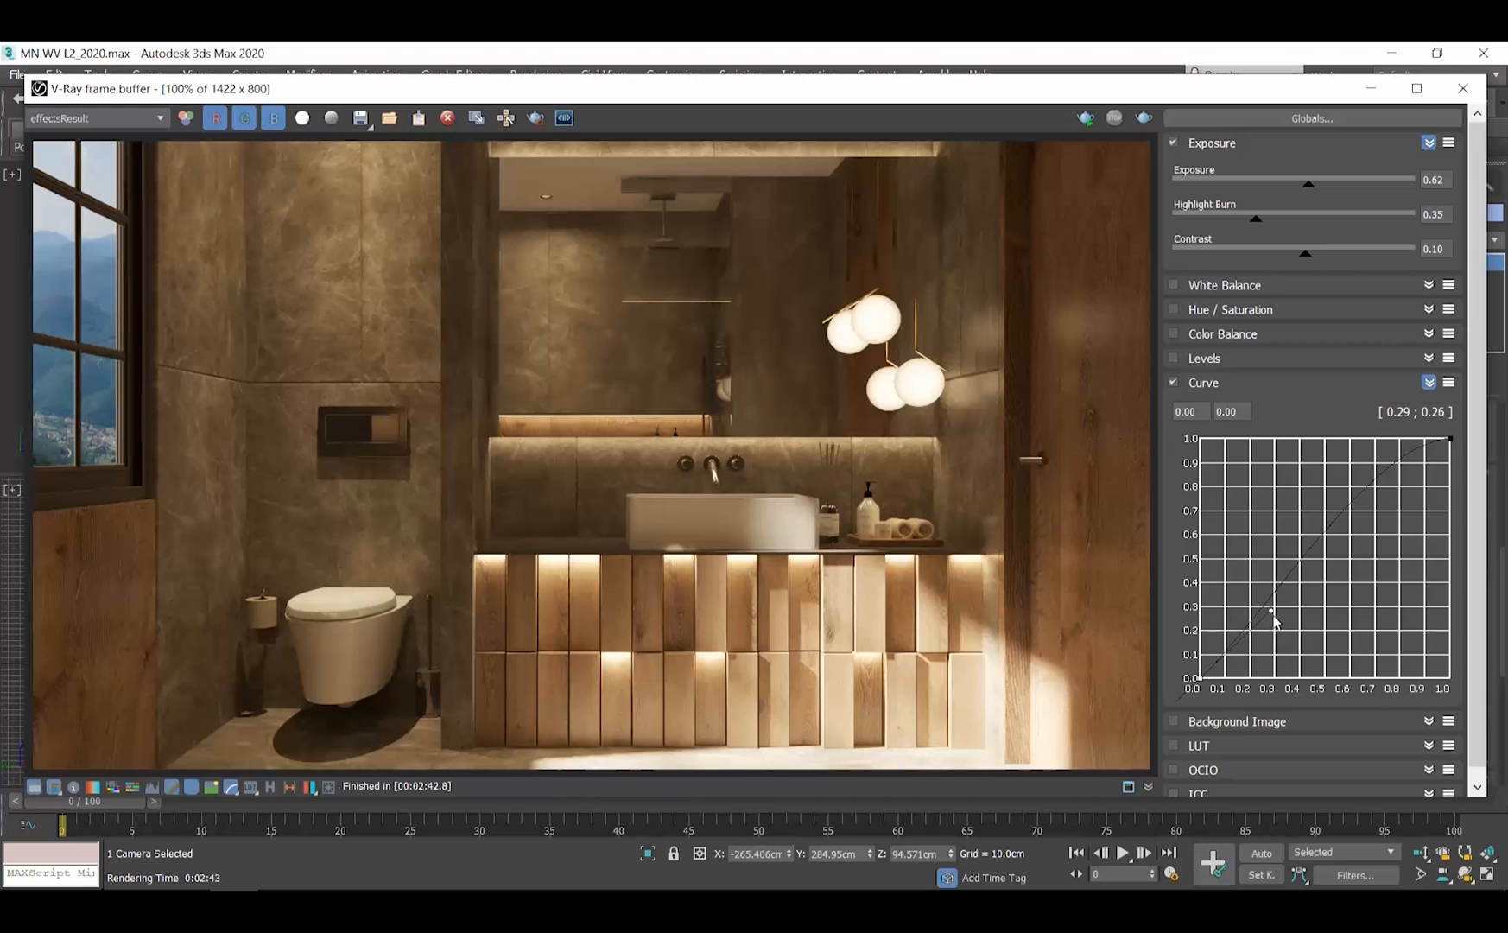
drag(1271, 612, 1278, 646)
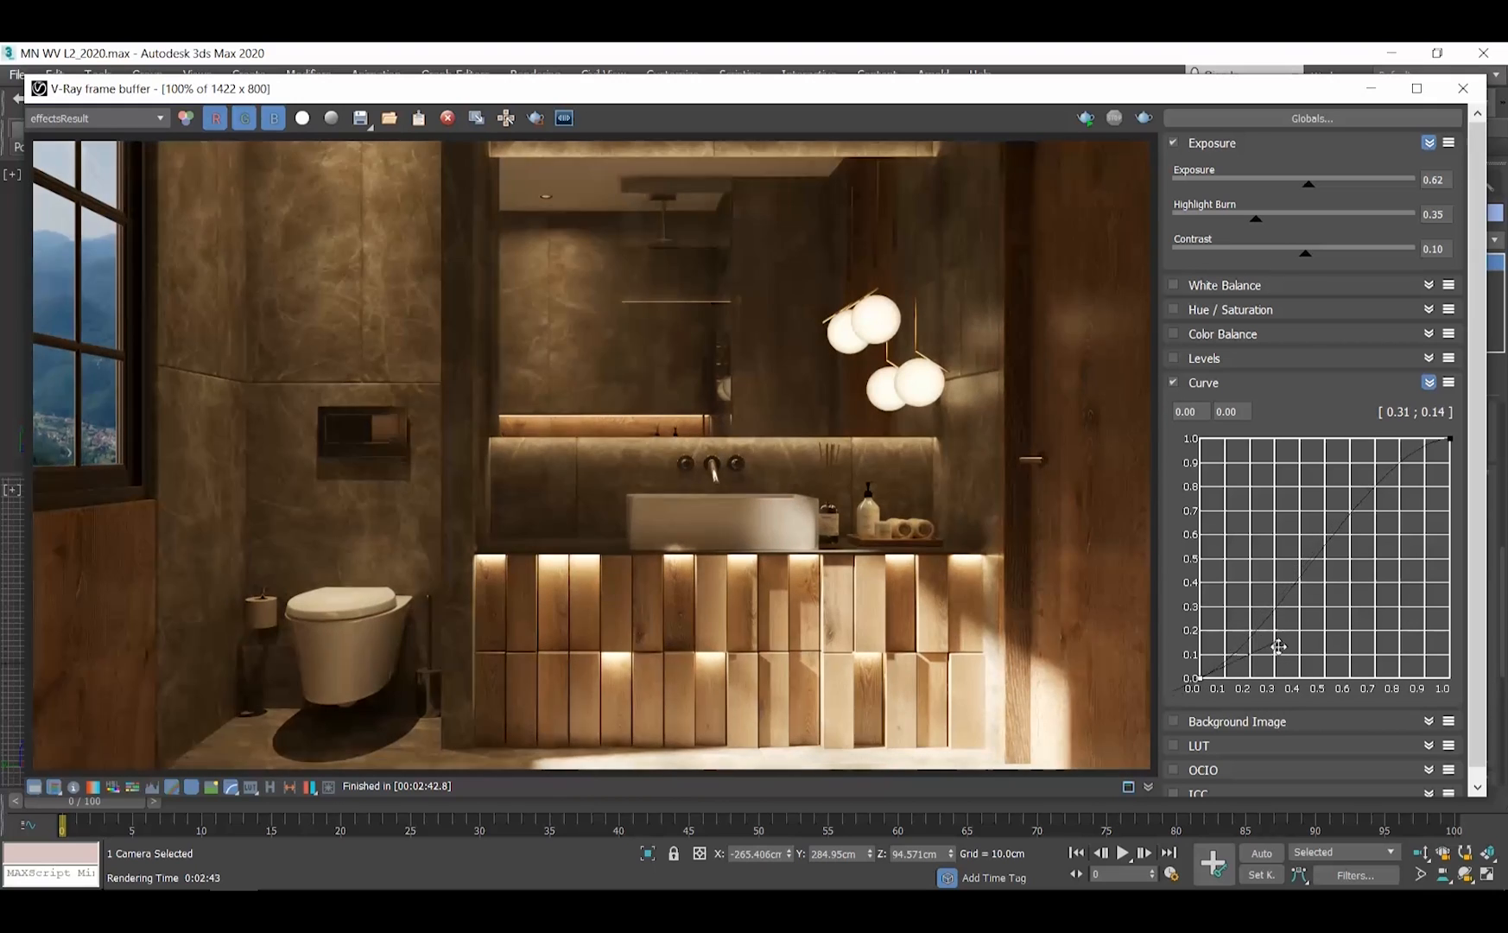
drag(1278, 646, 1270, 654)
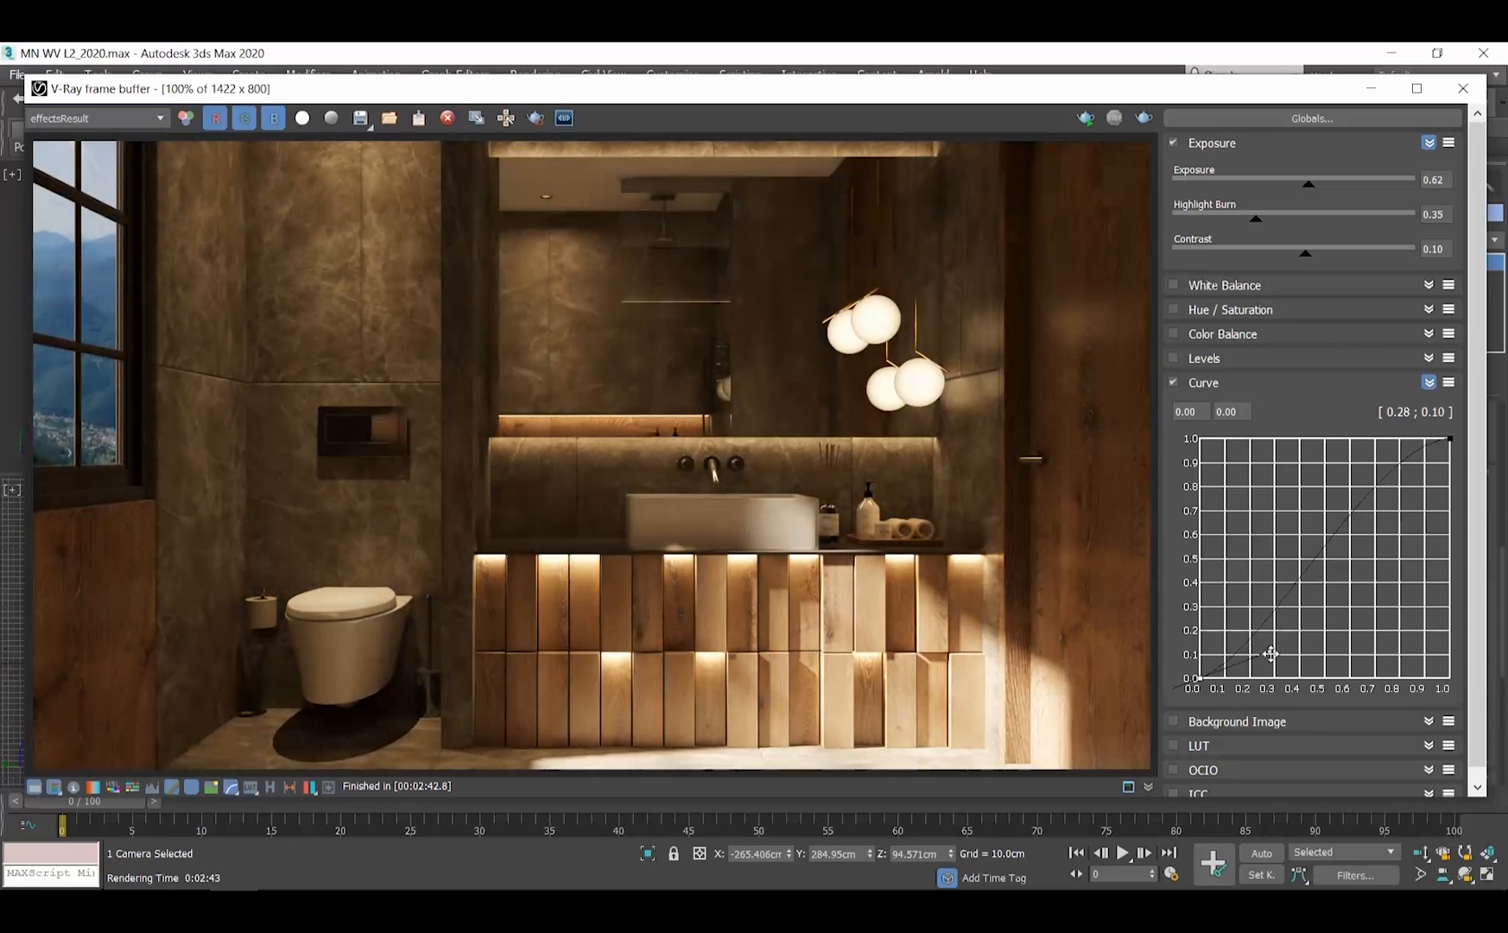
drag(1271, 655, 1257, 646)
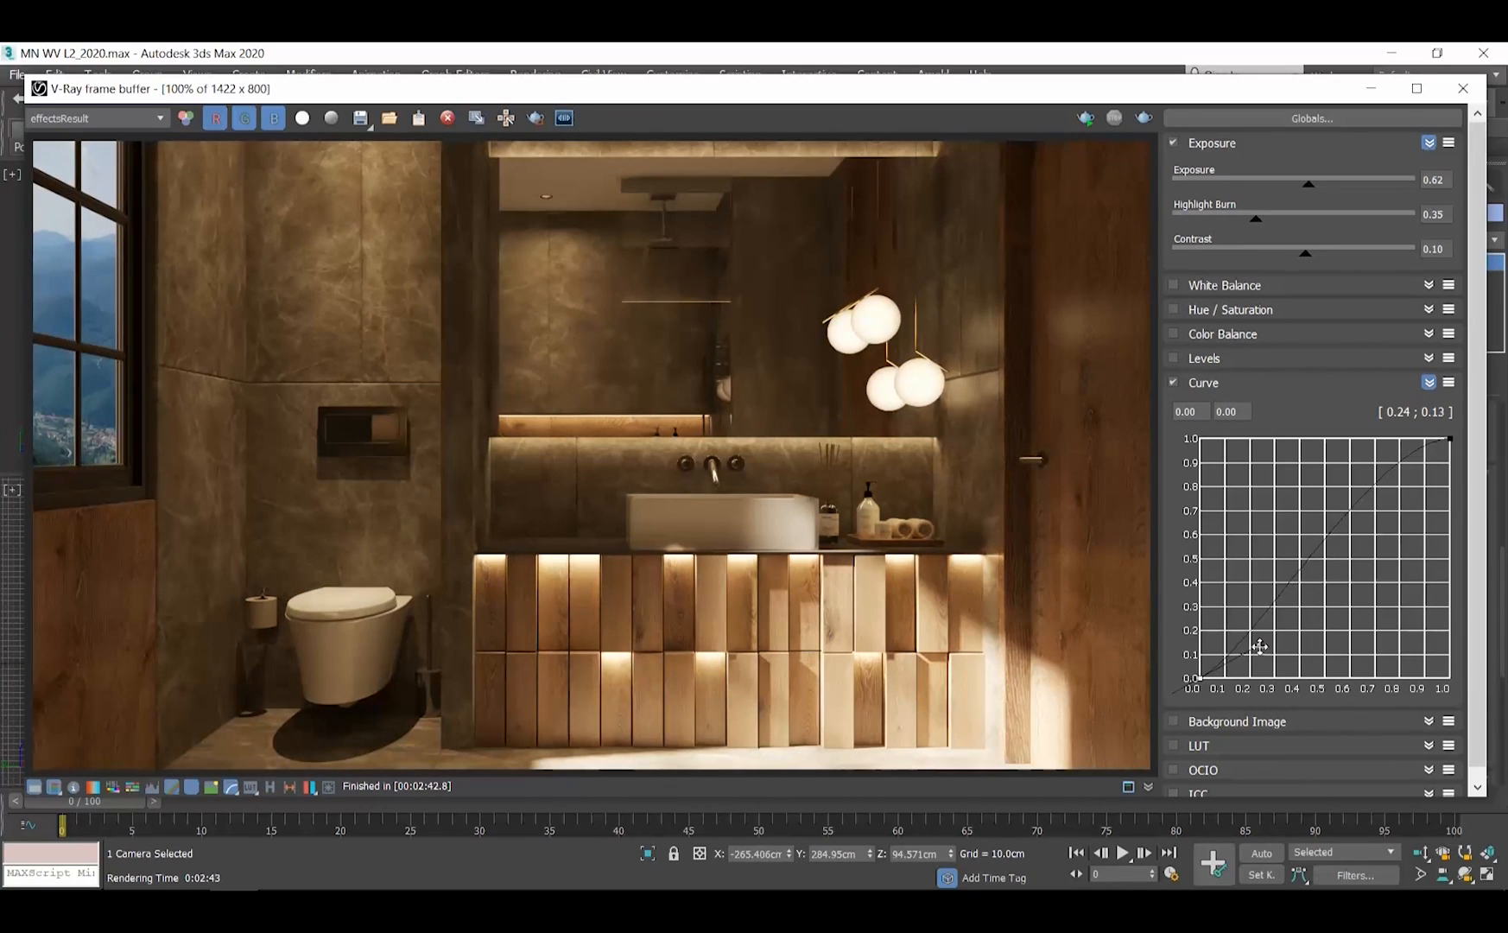
drag(1258, 646, 1259, 642)
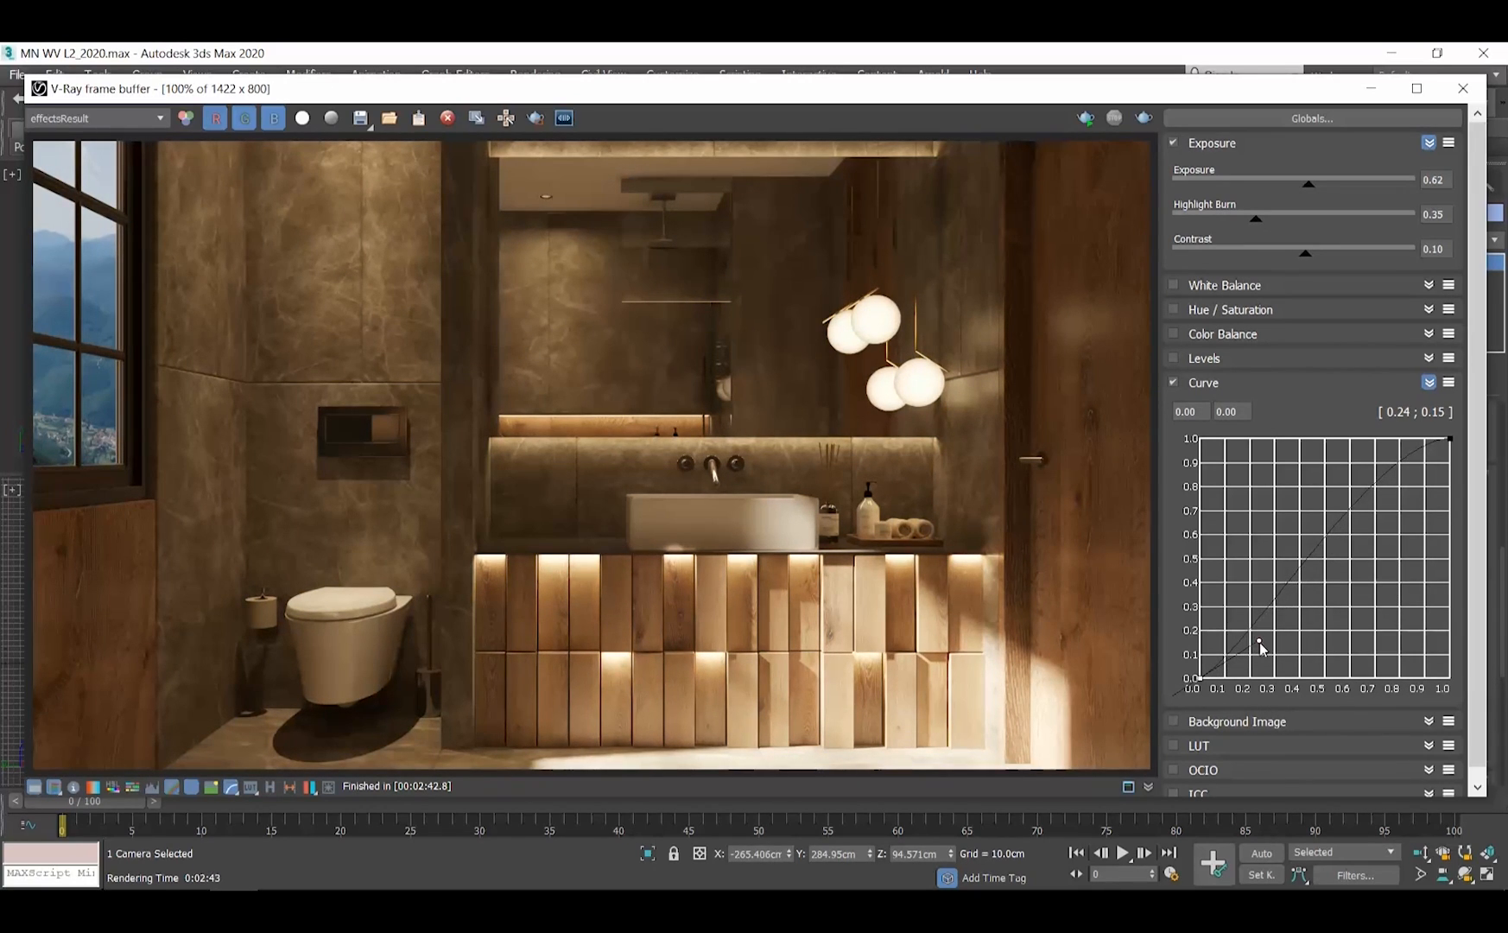
drag(1261, 644, 1401, 446)
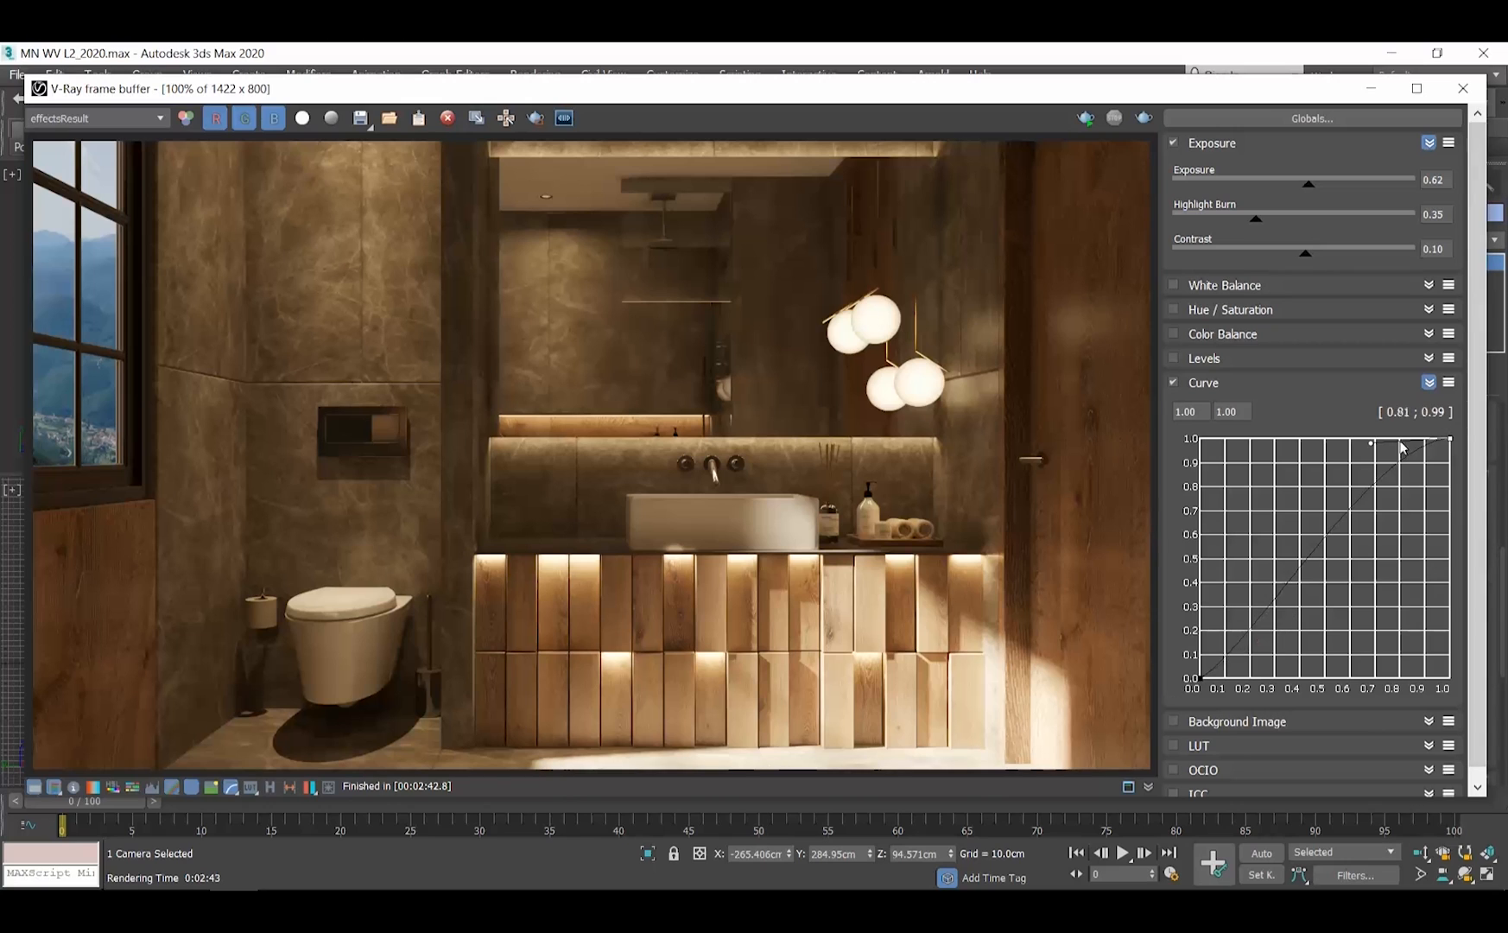
drag(1370, 444, 1370, 451)
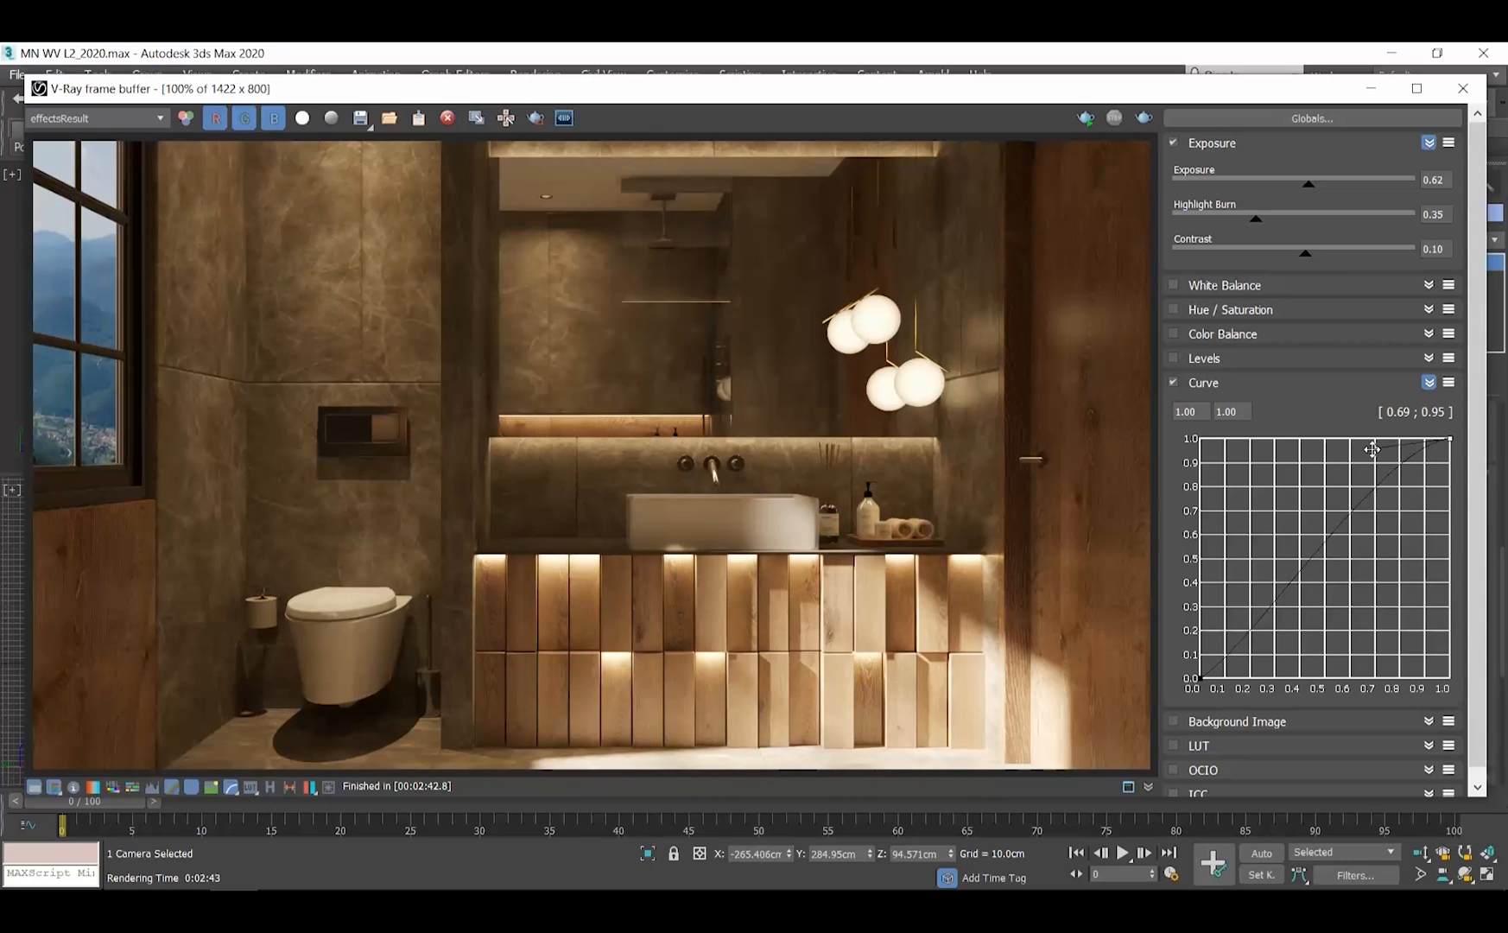
drag(1370, 448, 1216, 663)
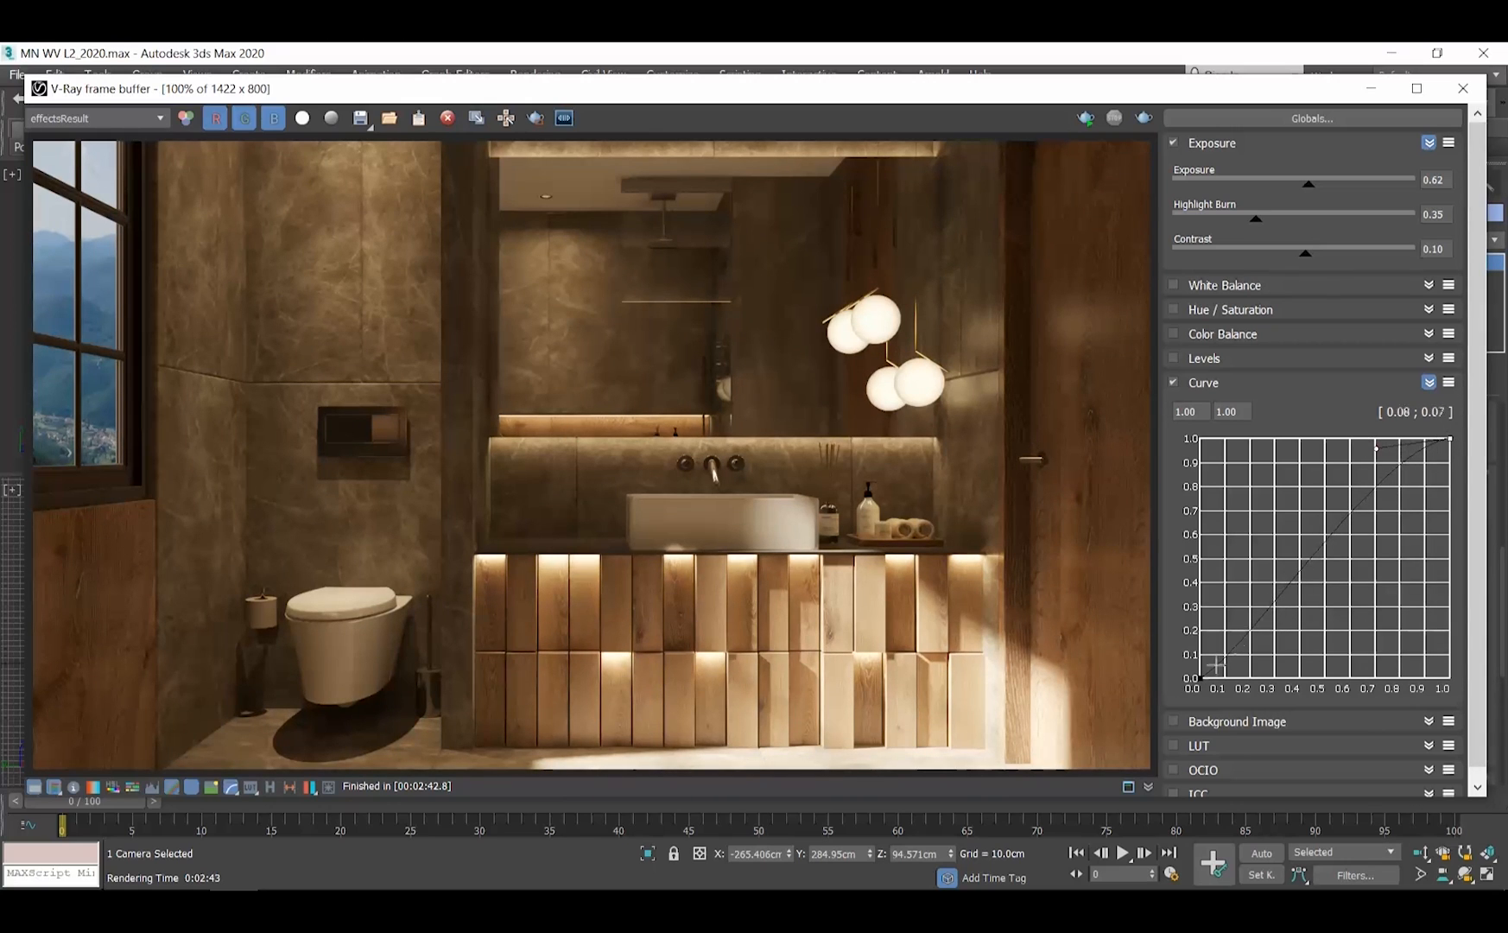
drag(1214, 665, 1385, 475)
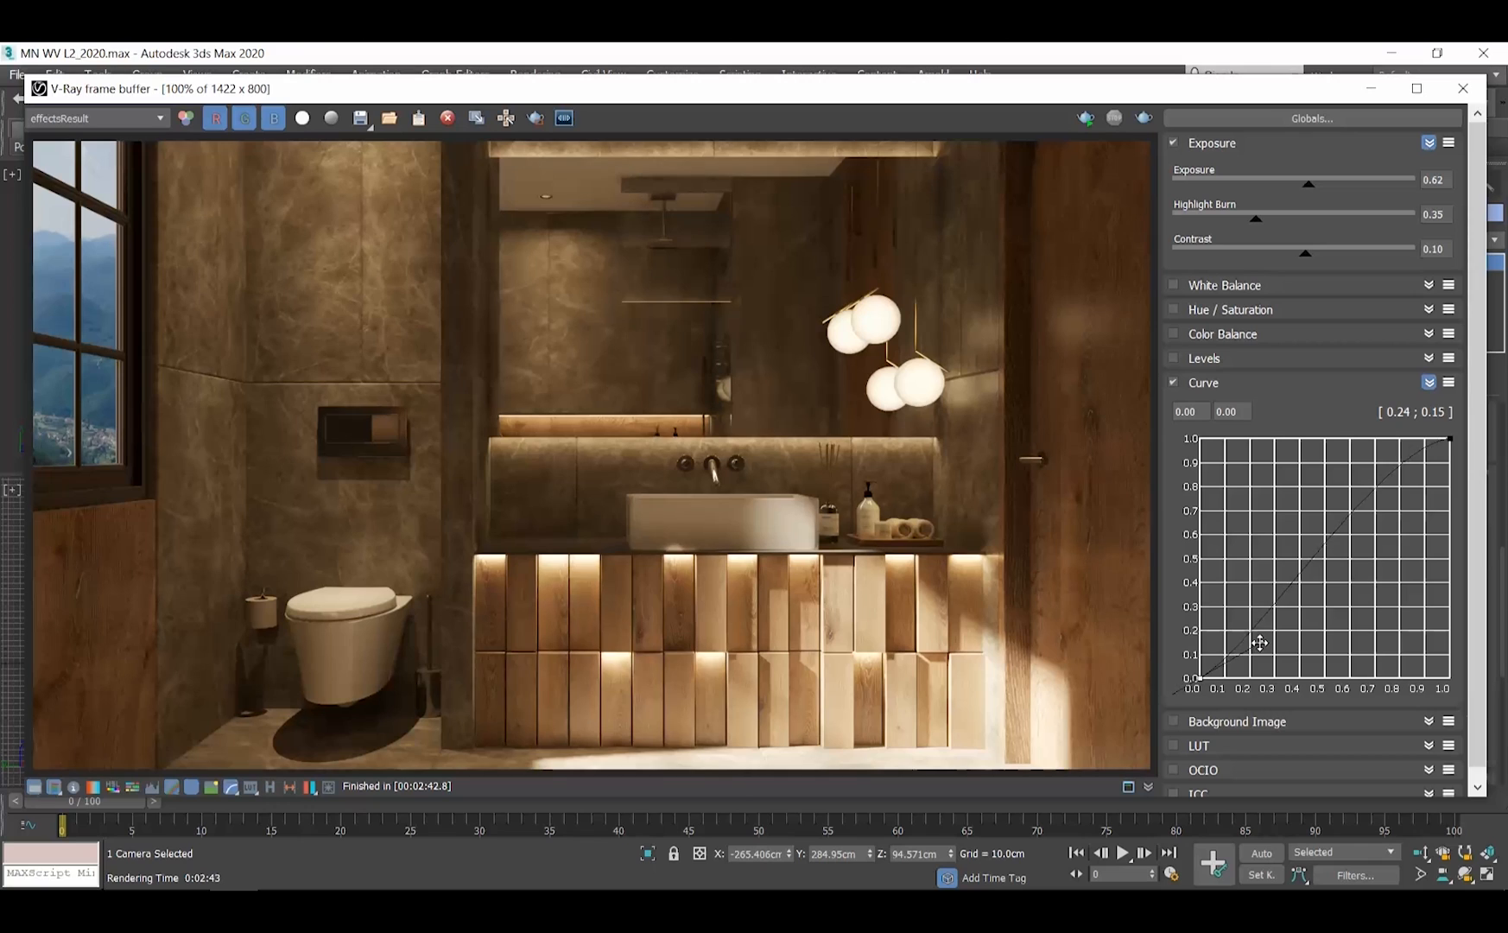
drag(1261, 641, 1265, 643)
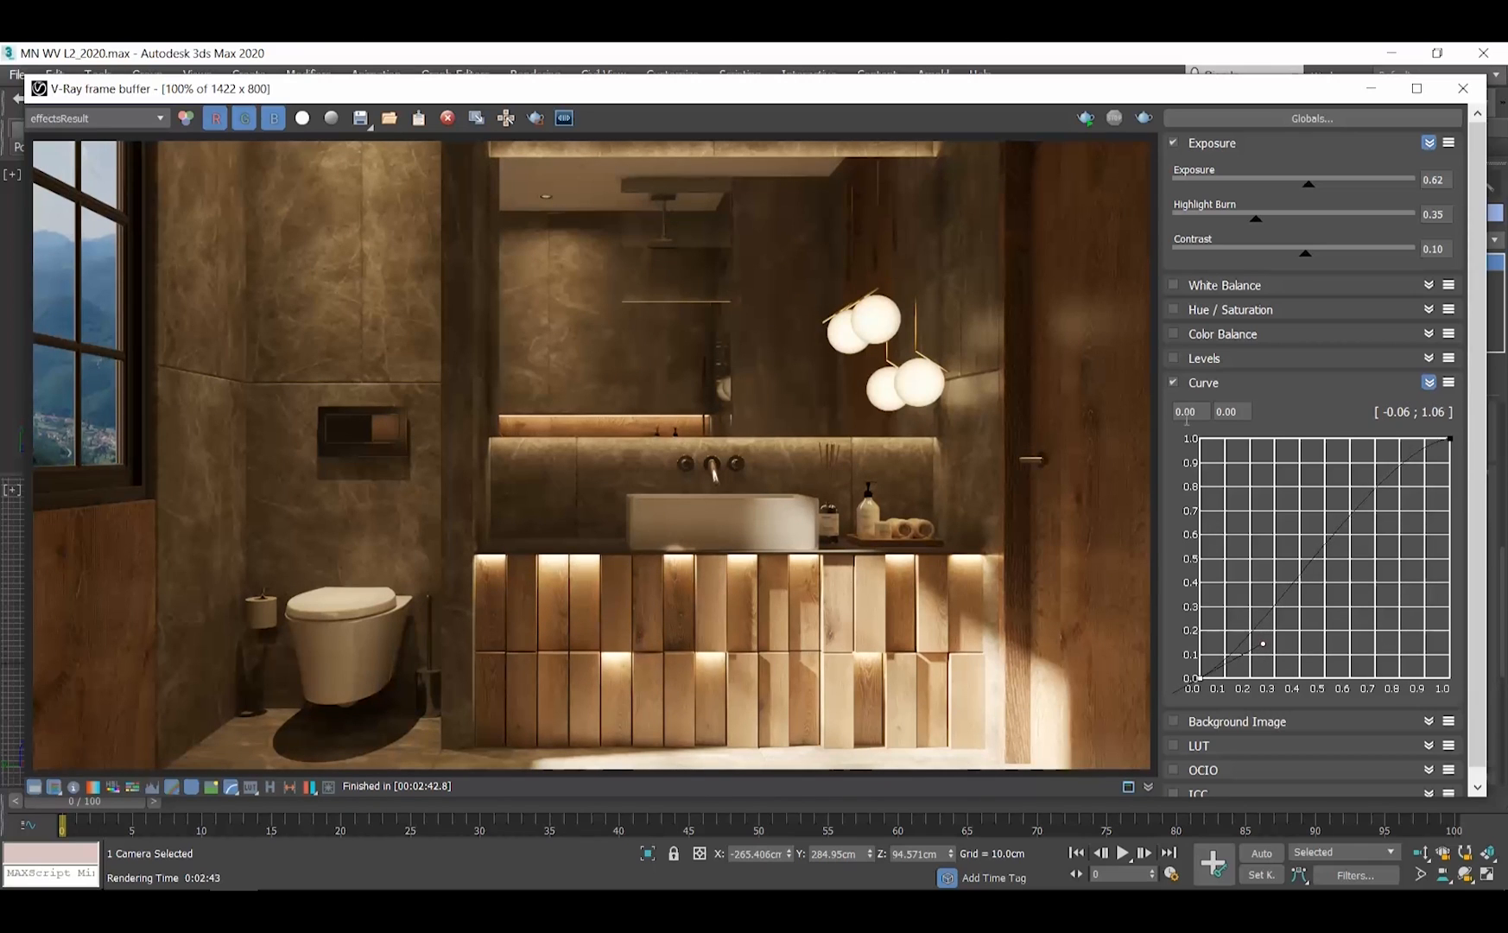